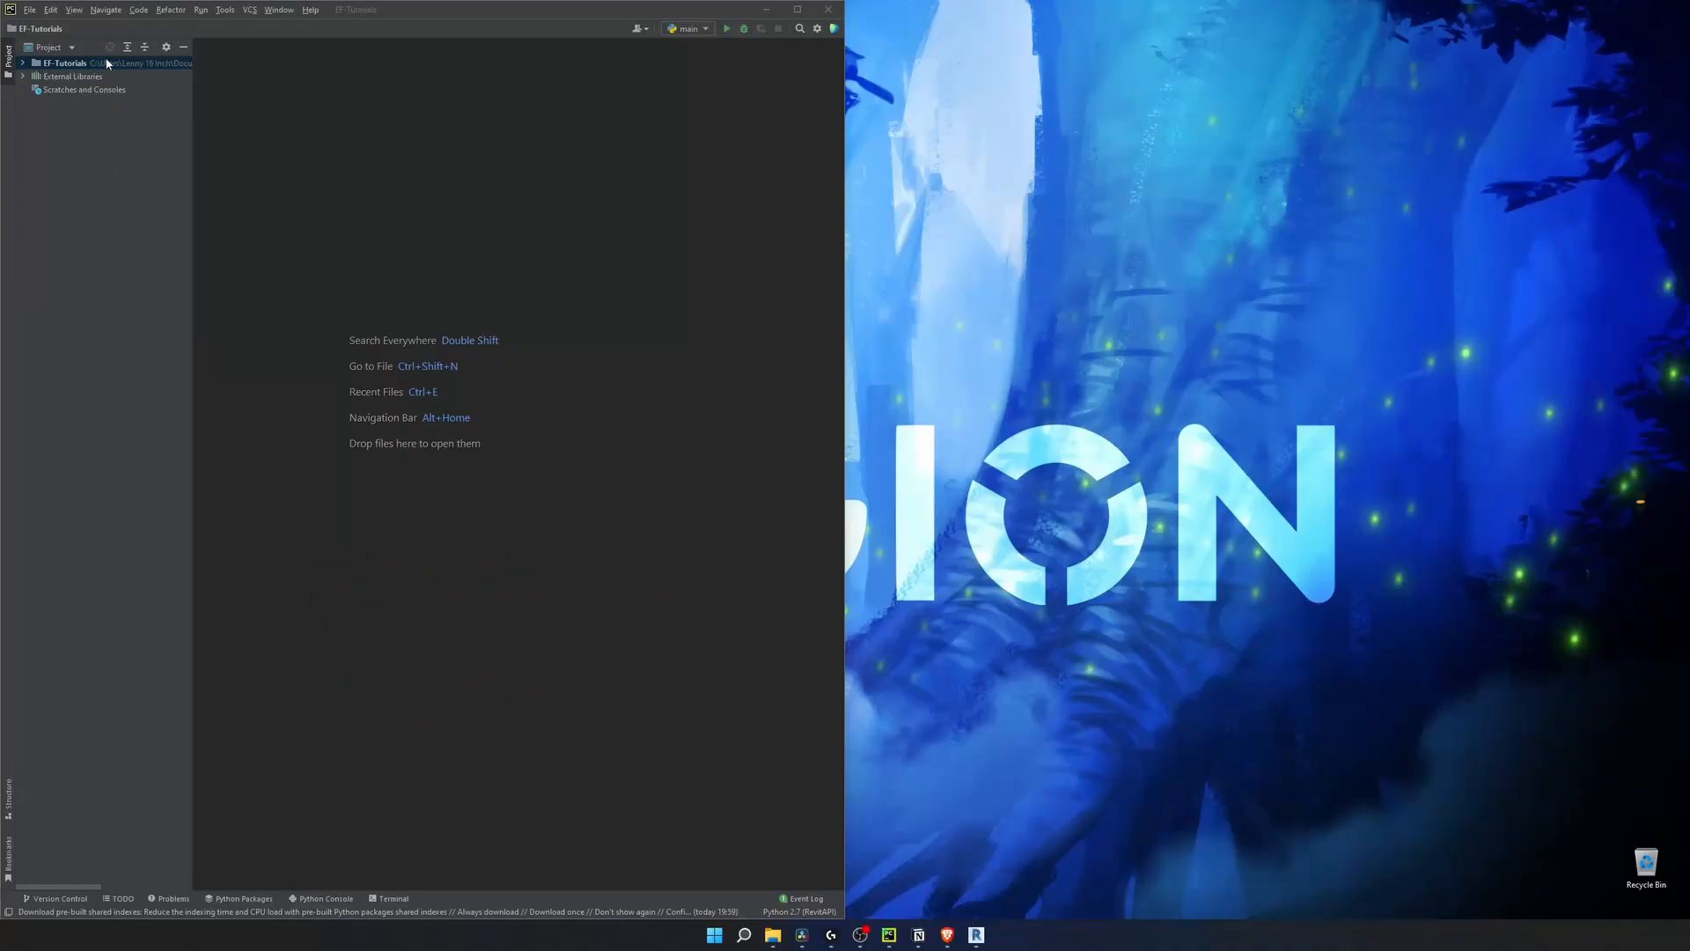
# Show the project folder in Explorer, then rename it to EF-Tutorials.extension via Refactor.
pyautogui.rightClick(64, 64)
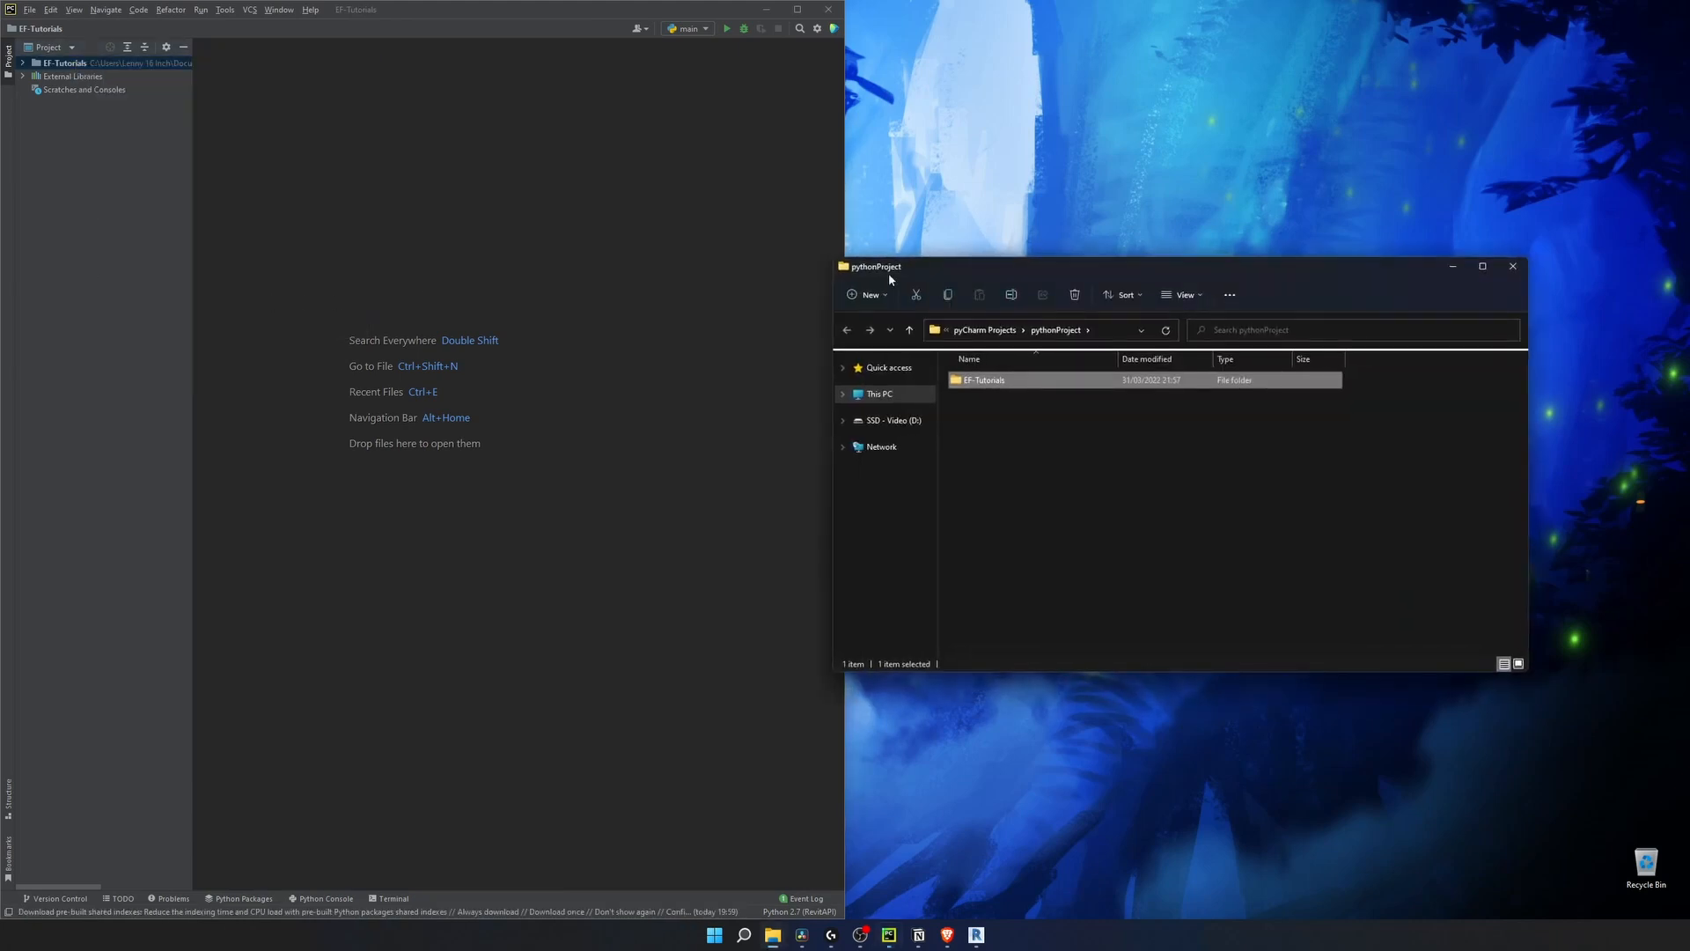
pyautogui.click(1480, 265)
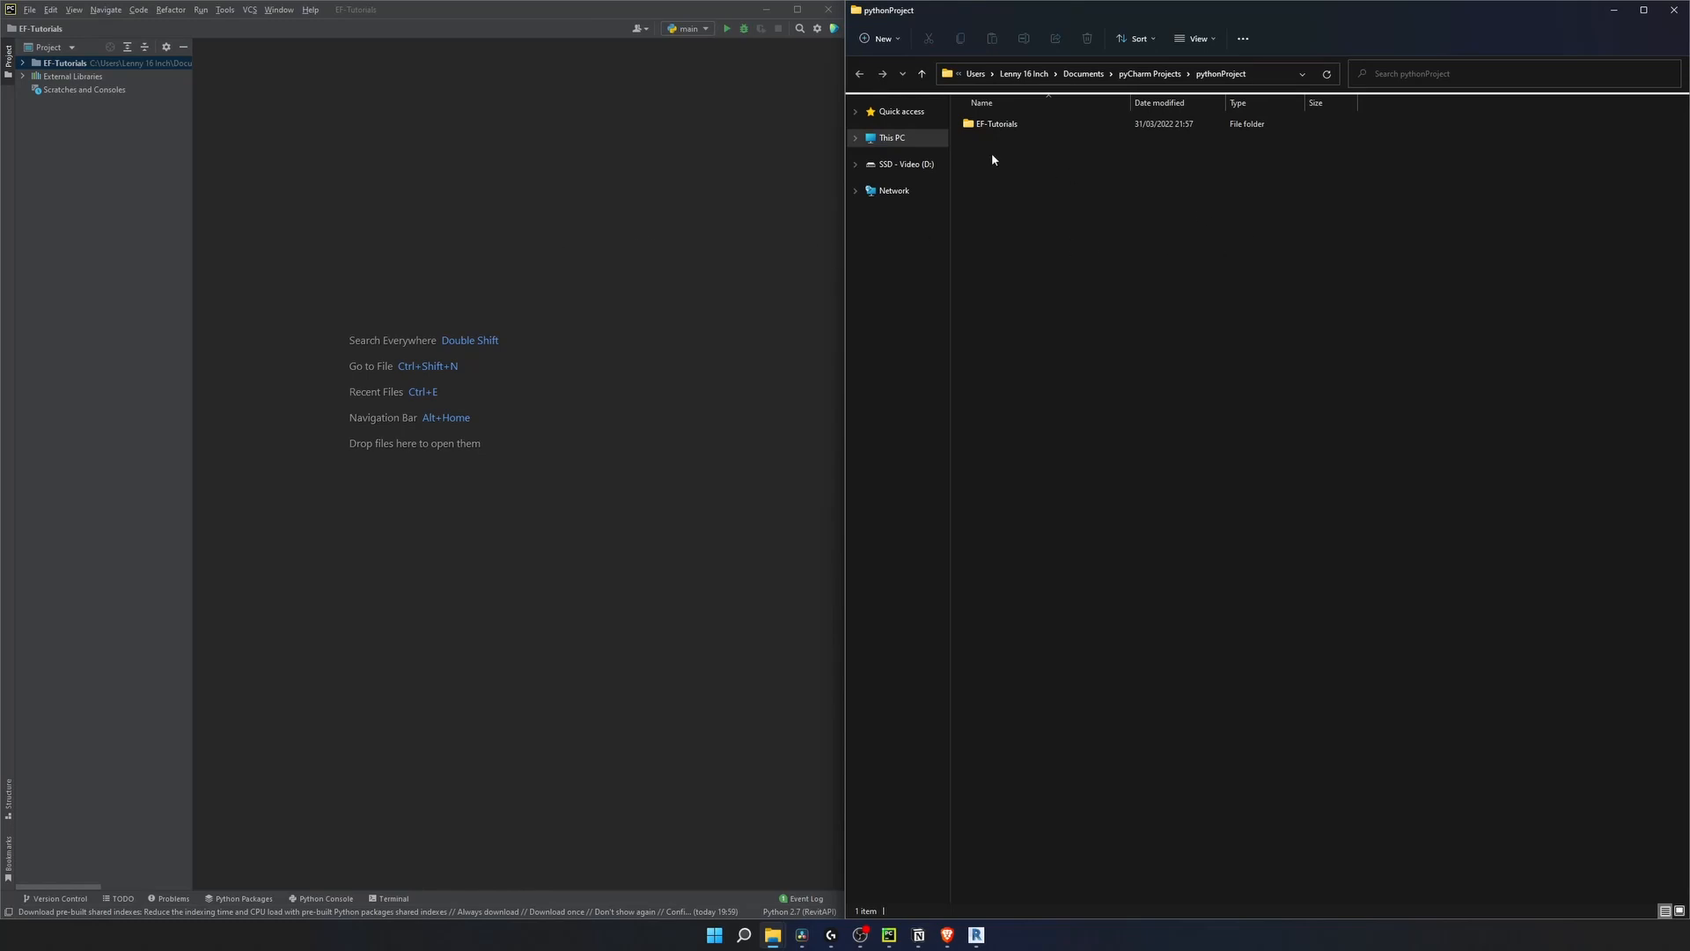
pyautogui.rightClick(60, 72)
pyautogui.write('EF-Tutorials.extension')
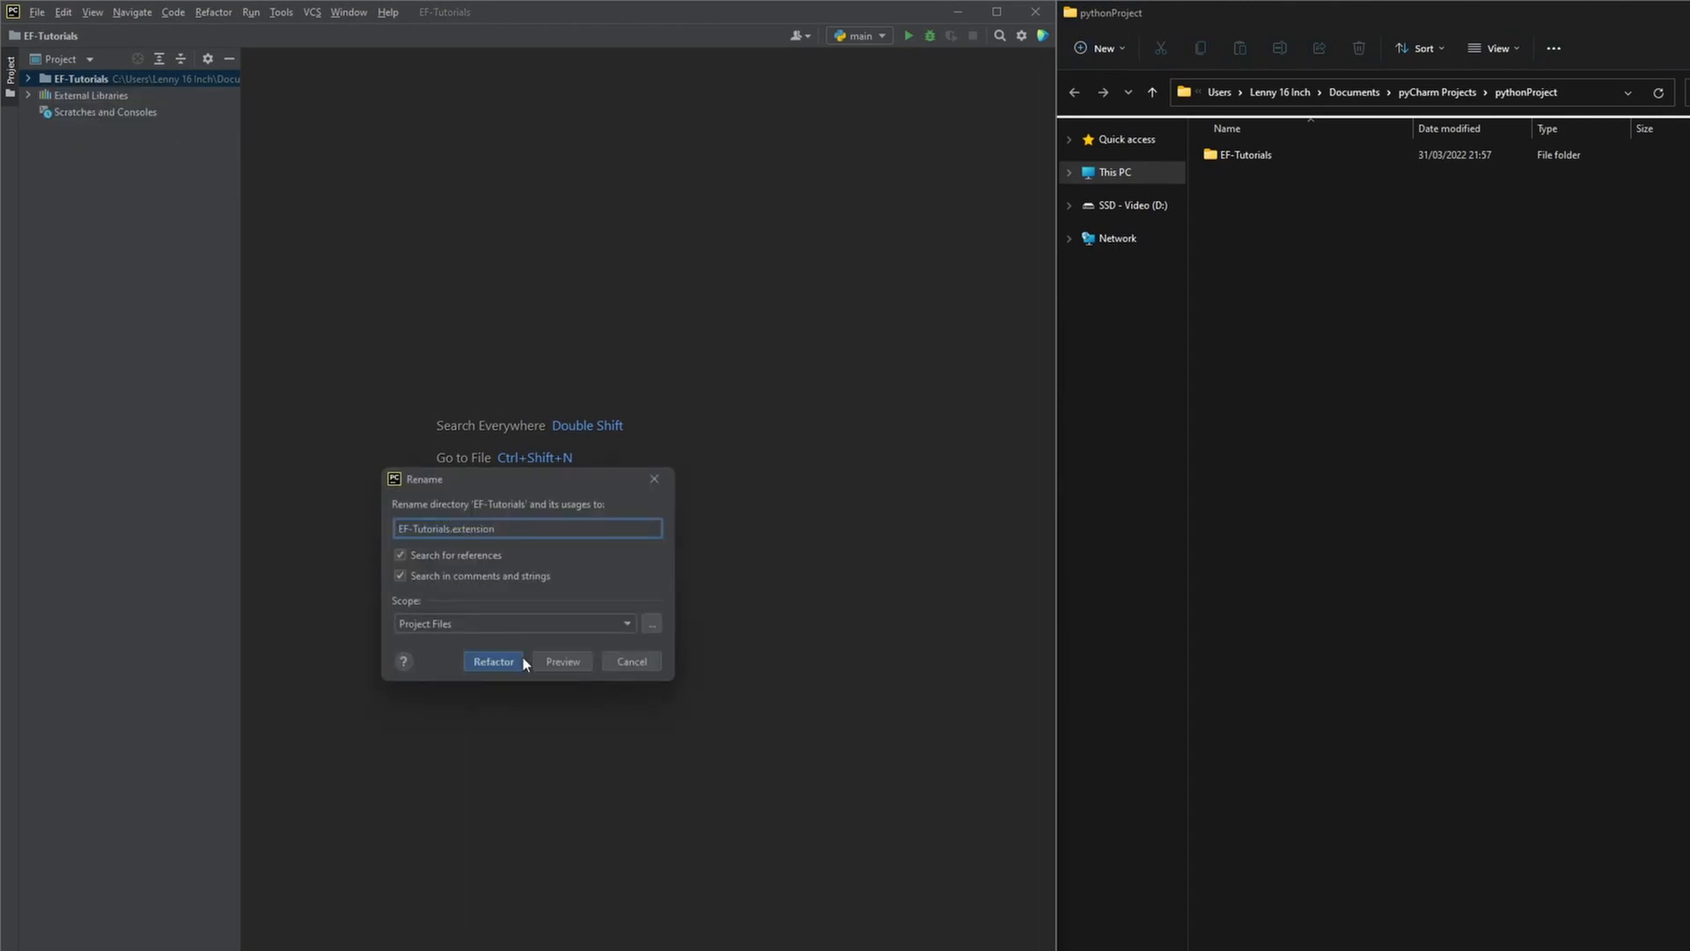
pyautogui.click(493, 660)
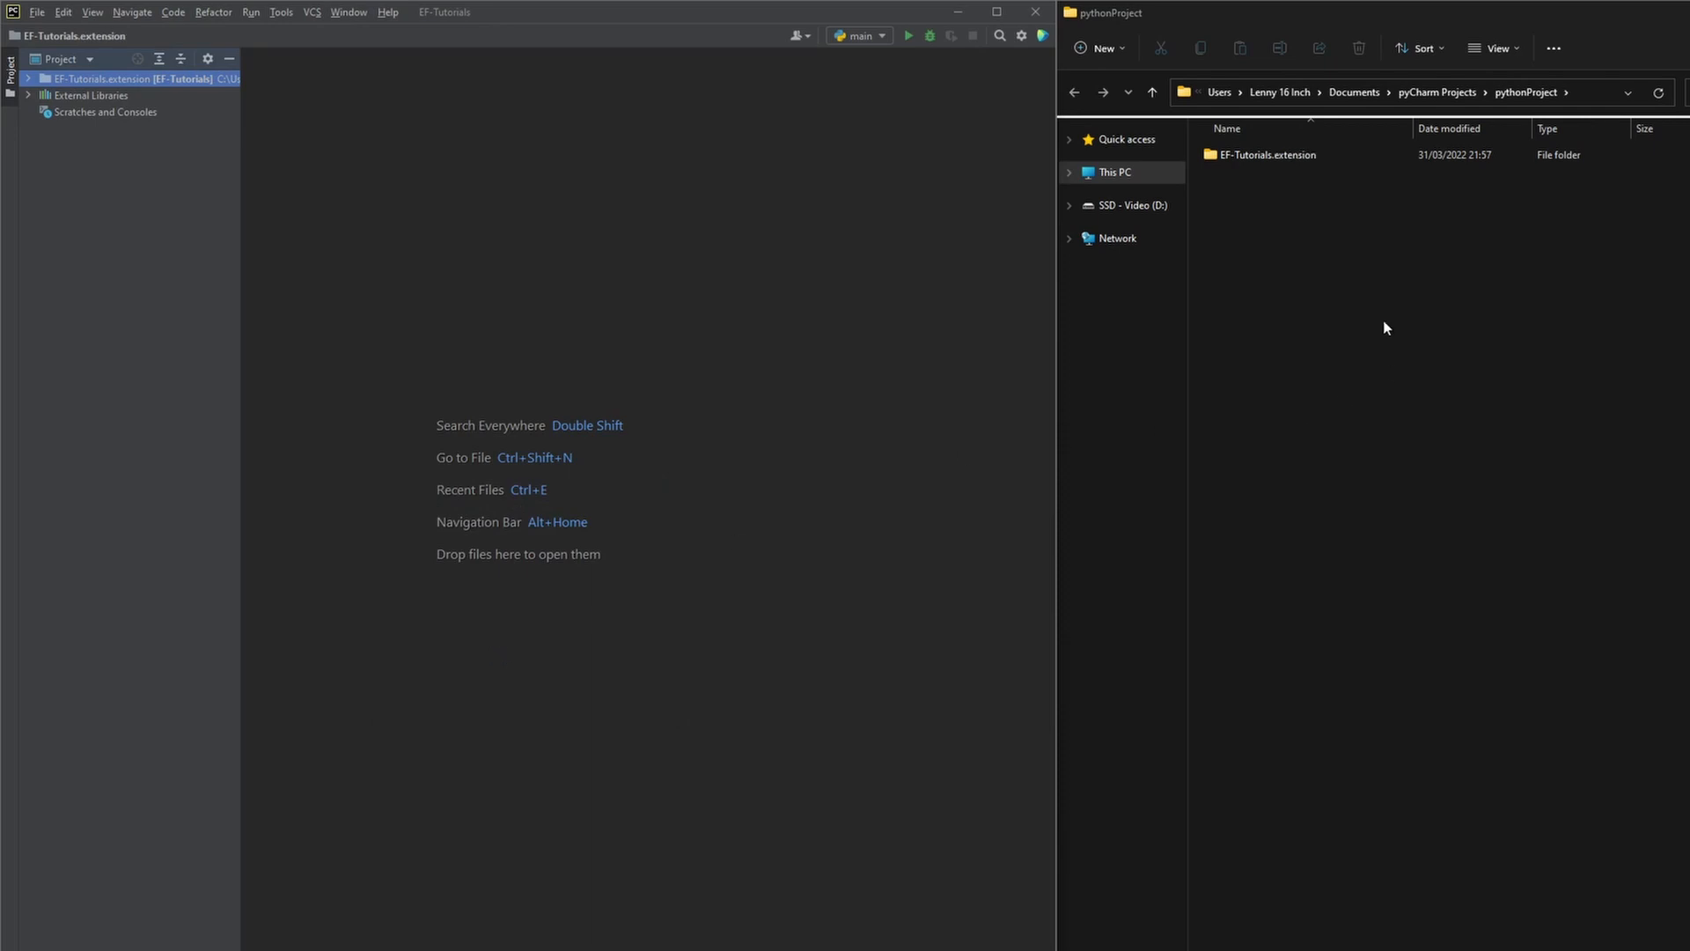
# Create EF-Tutor.tab inside the extension, then Dev.panel and Tests.panel inside the tab.
pyautogui.doubleClick(1269, 155)
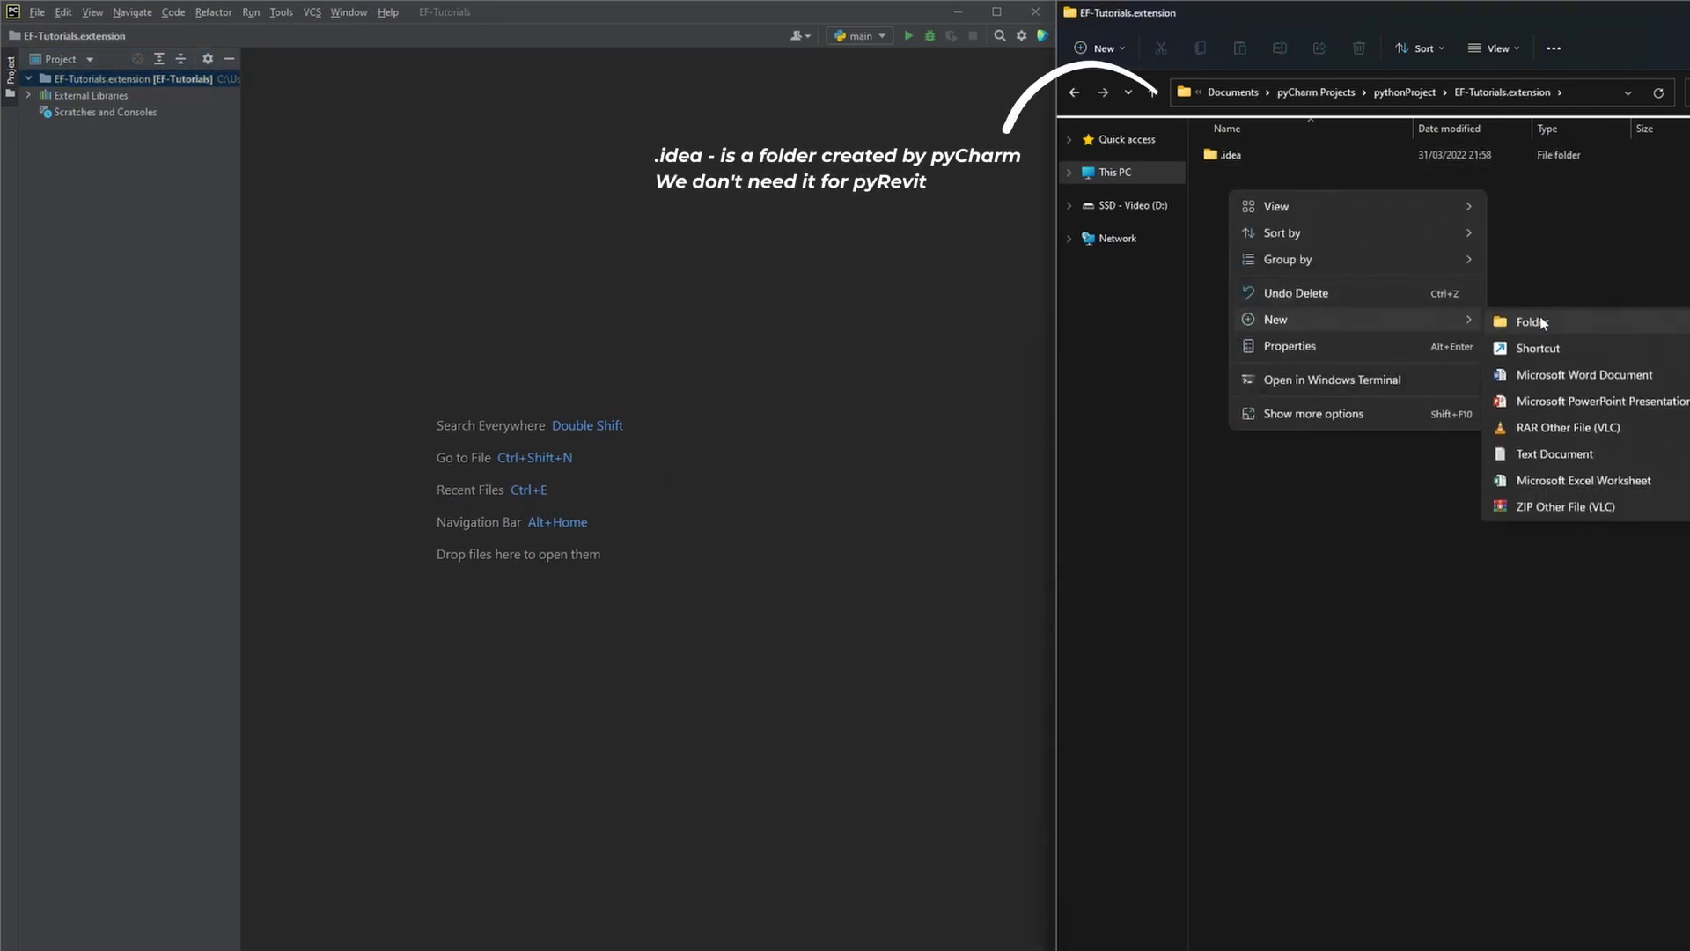
pyautogui.click(1528, 321)
pyautogui.write('EF-Tutor.tab')
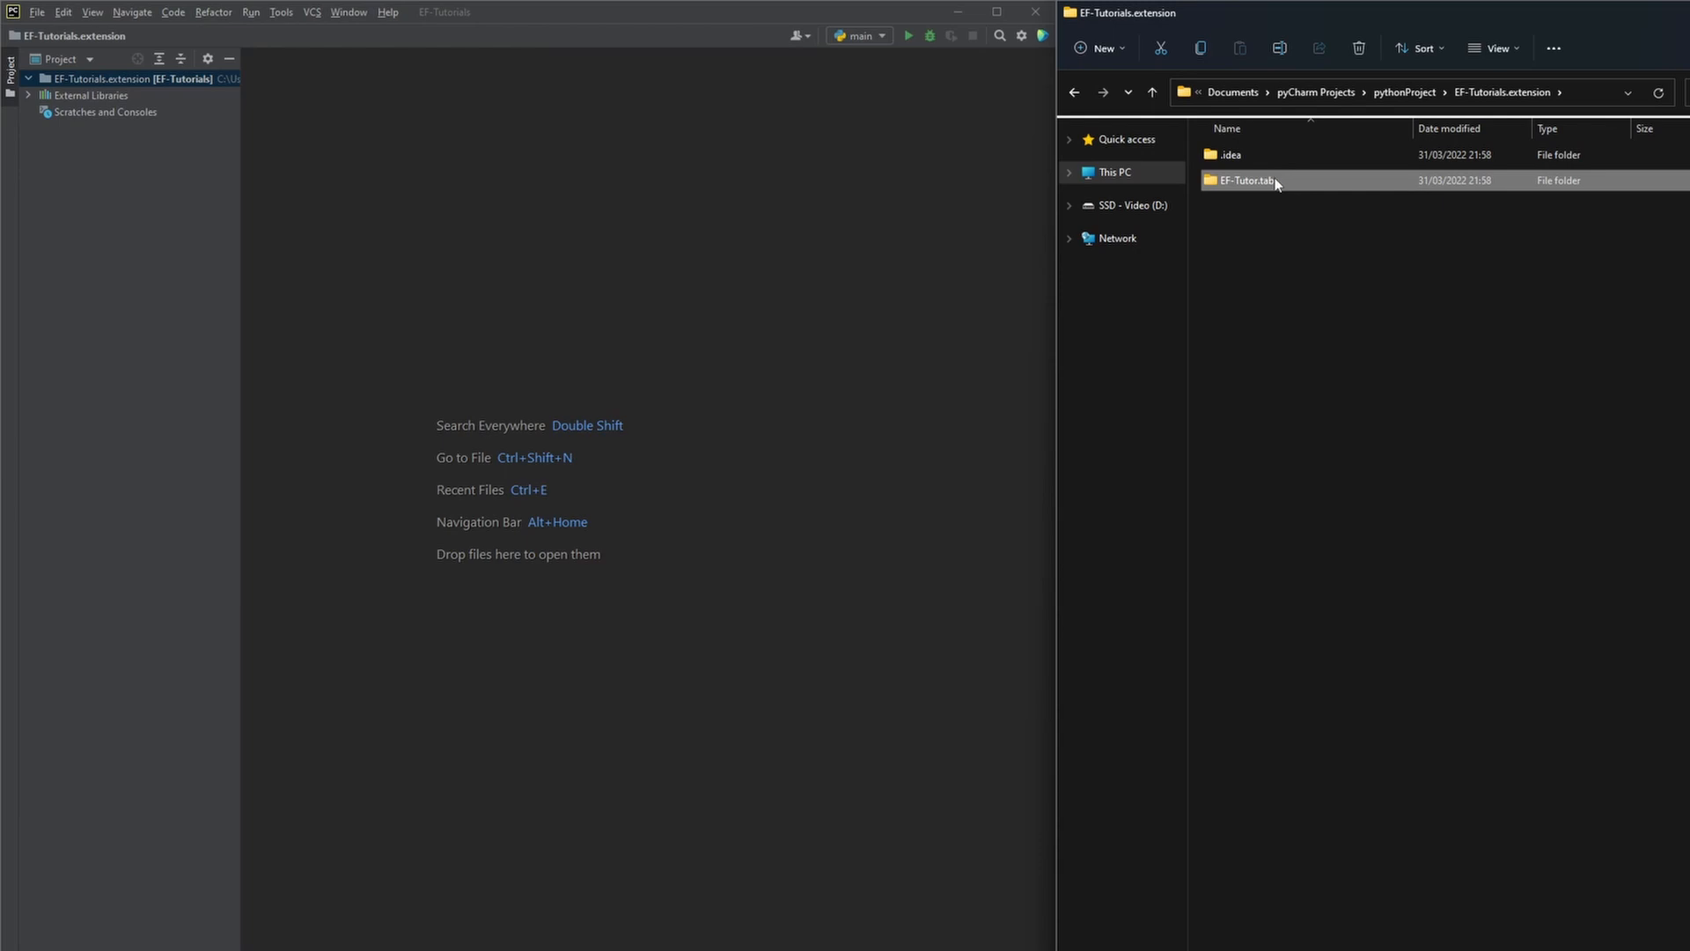
pyautogui.doubleClick(1246, 179)
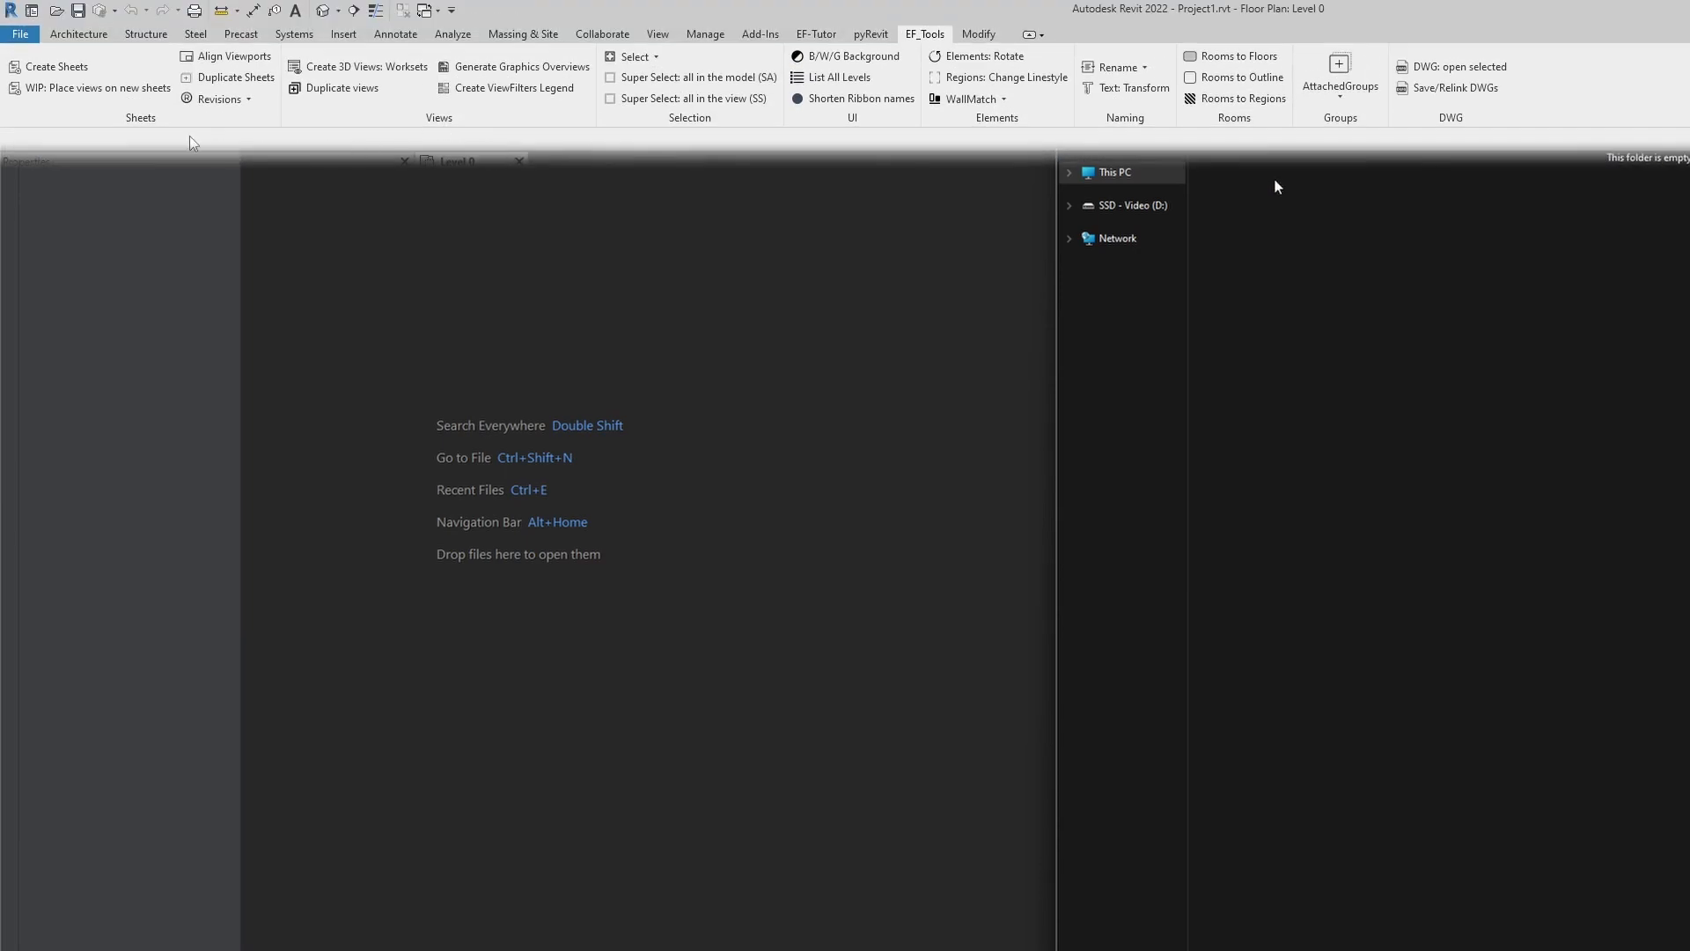
pyautogui.moveTo(1207, 141)
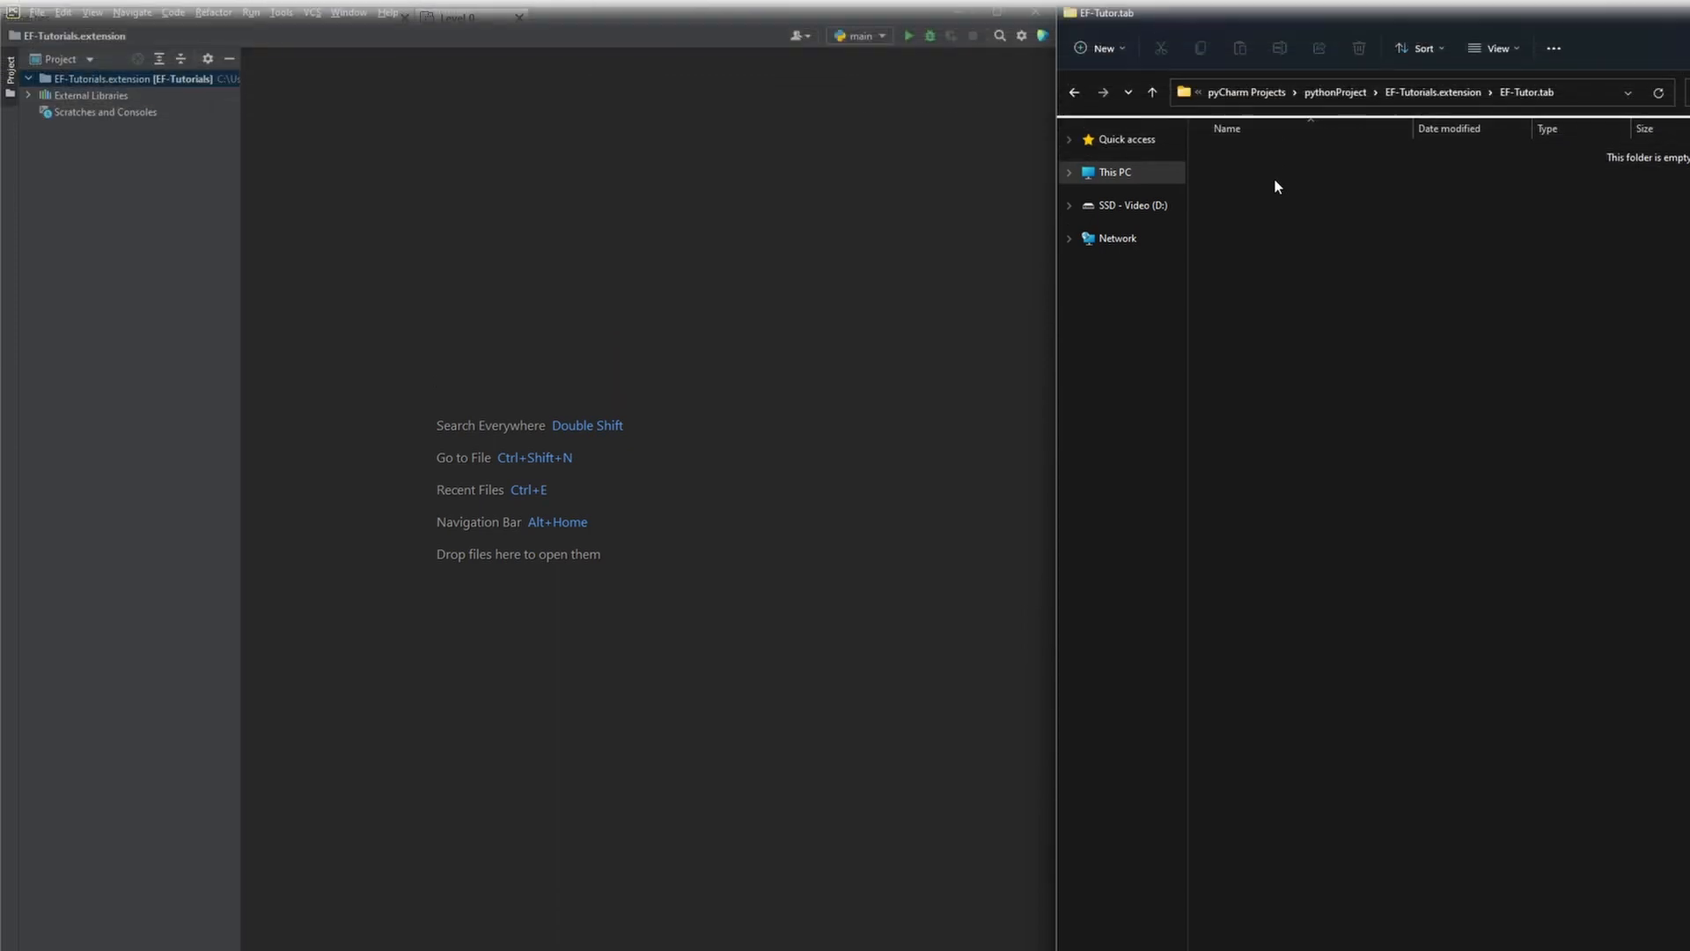
pyautogui.rightClick(1276, 187)
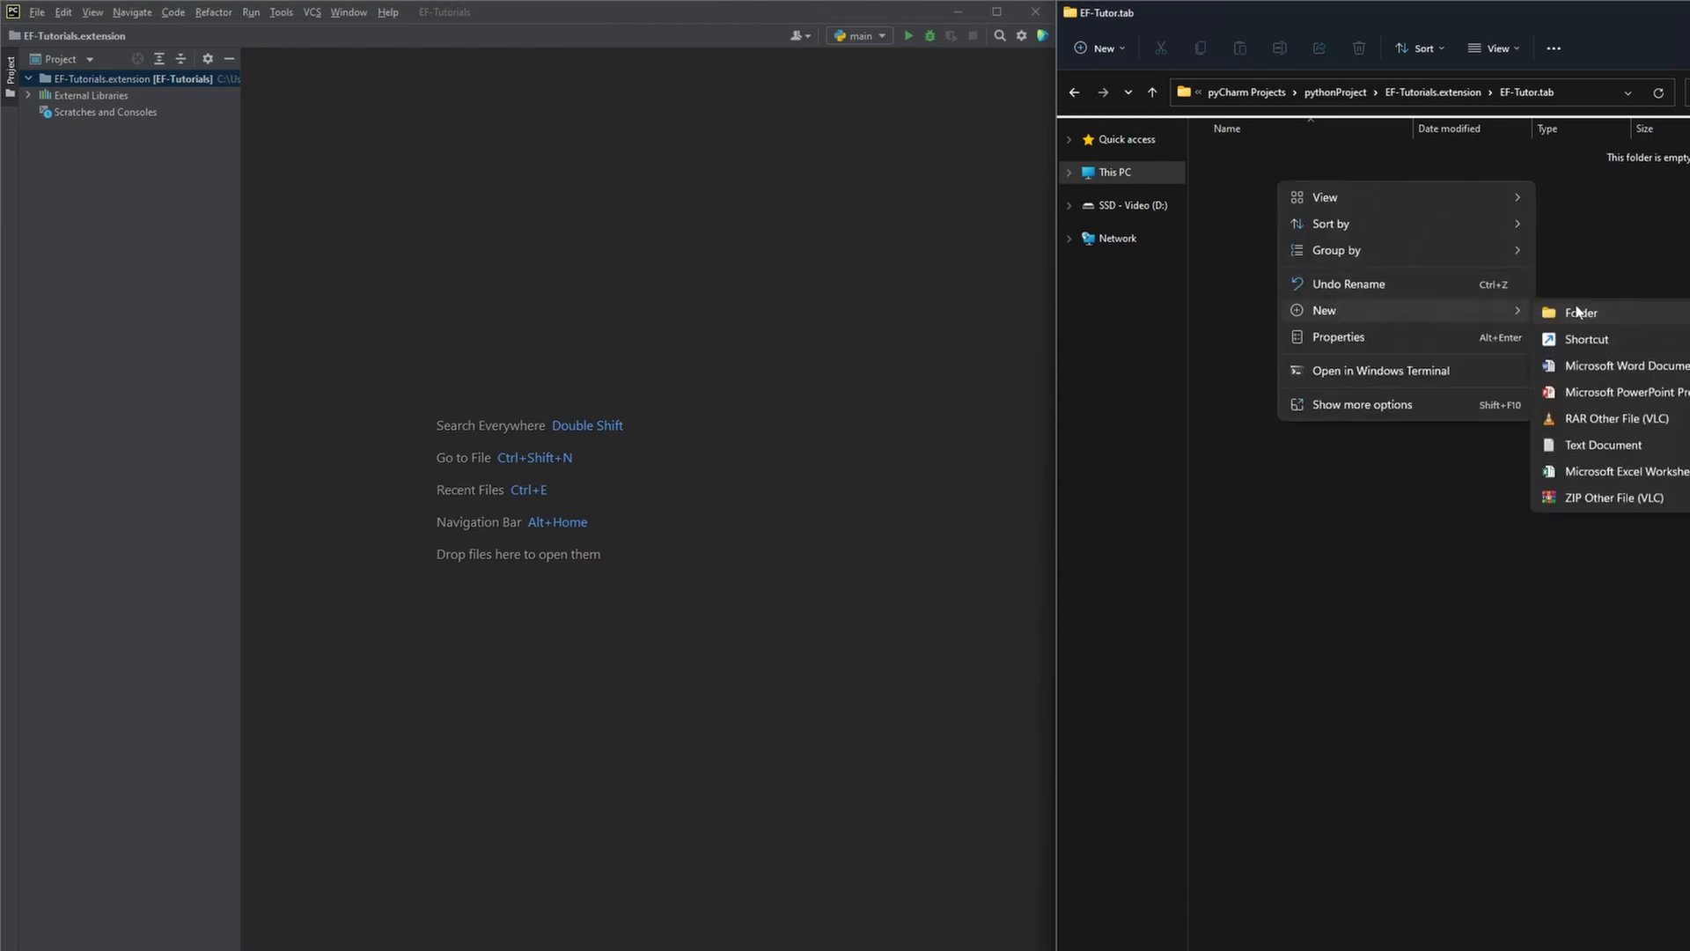
pyautogui.click(1581, 313)
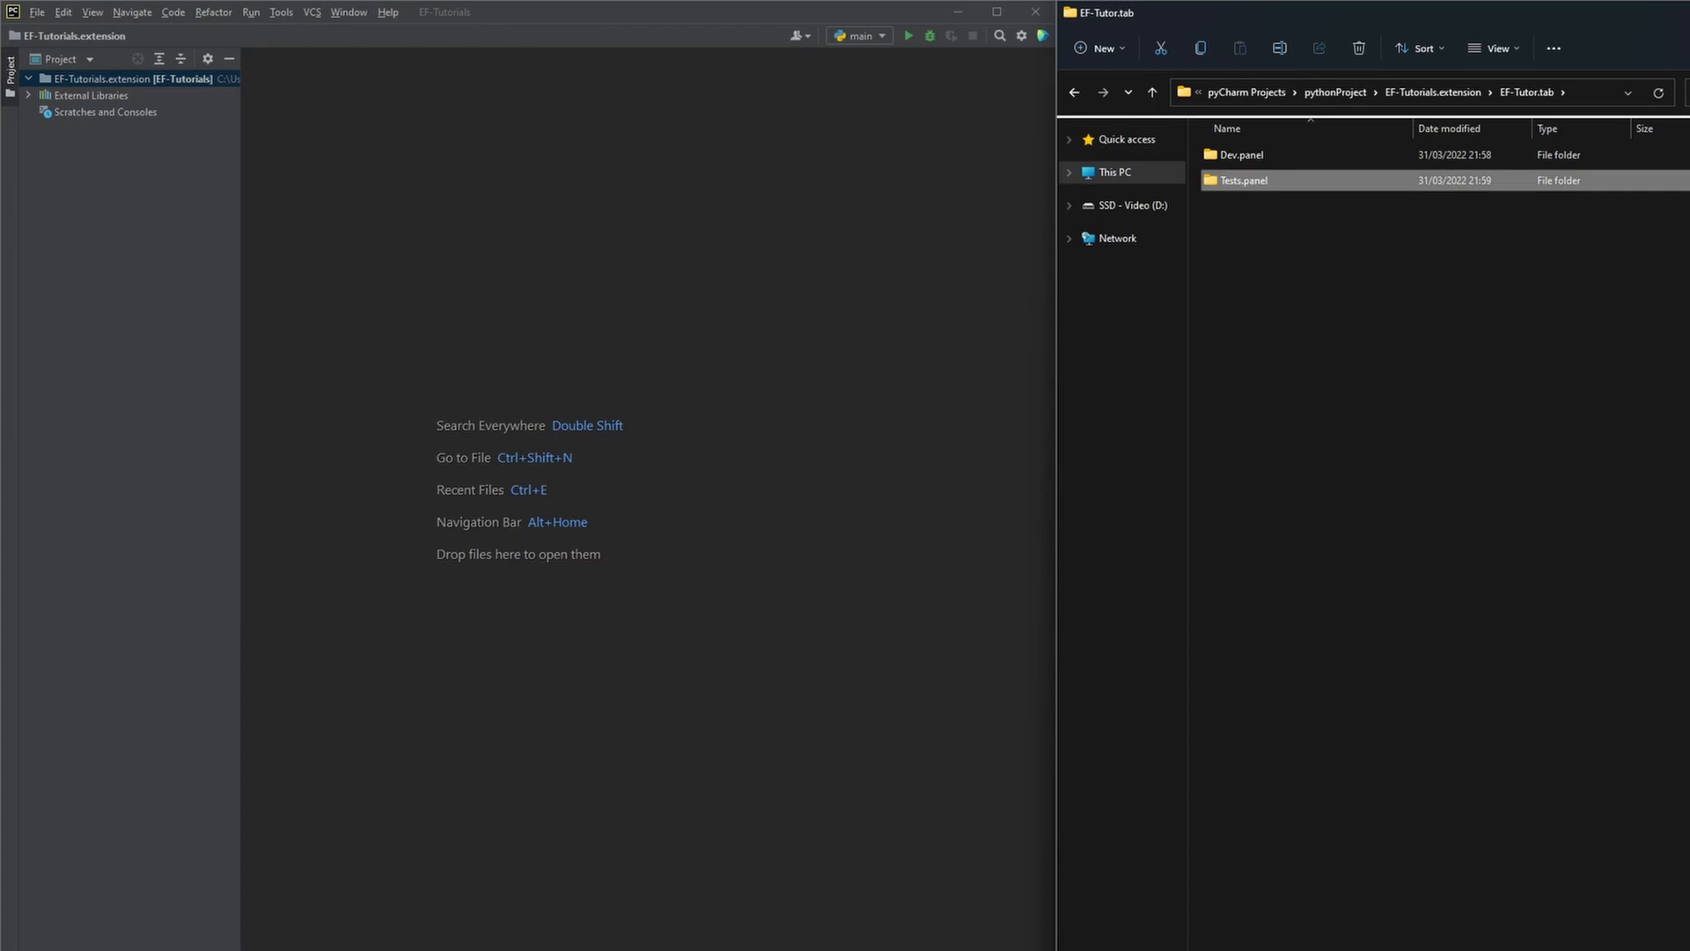
# Create the HelloWorld.pushbutton folder inside Dev.panel and open it.
pyautogui.doubleClick(1239, 155)
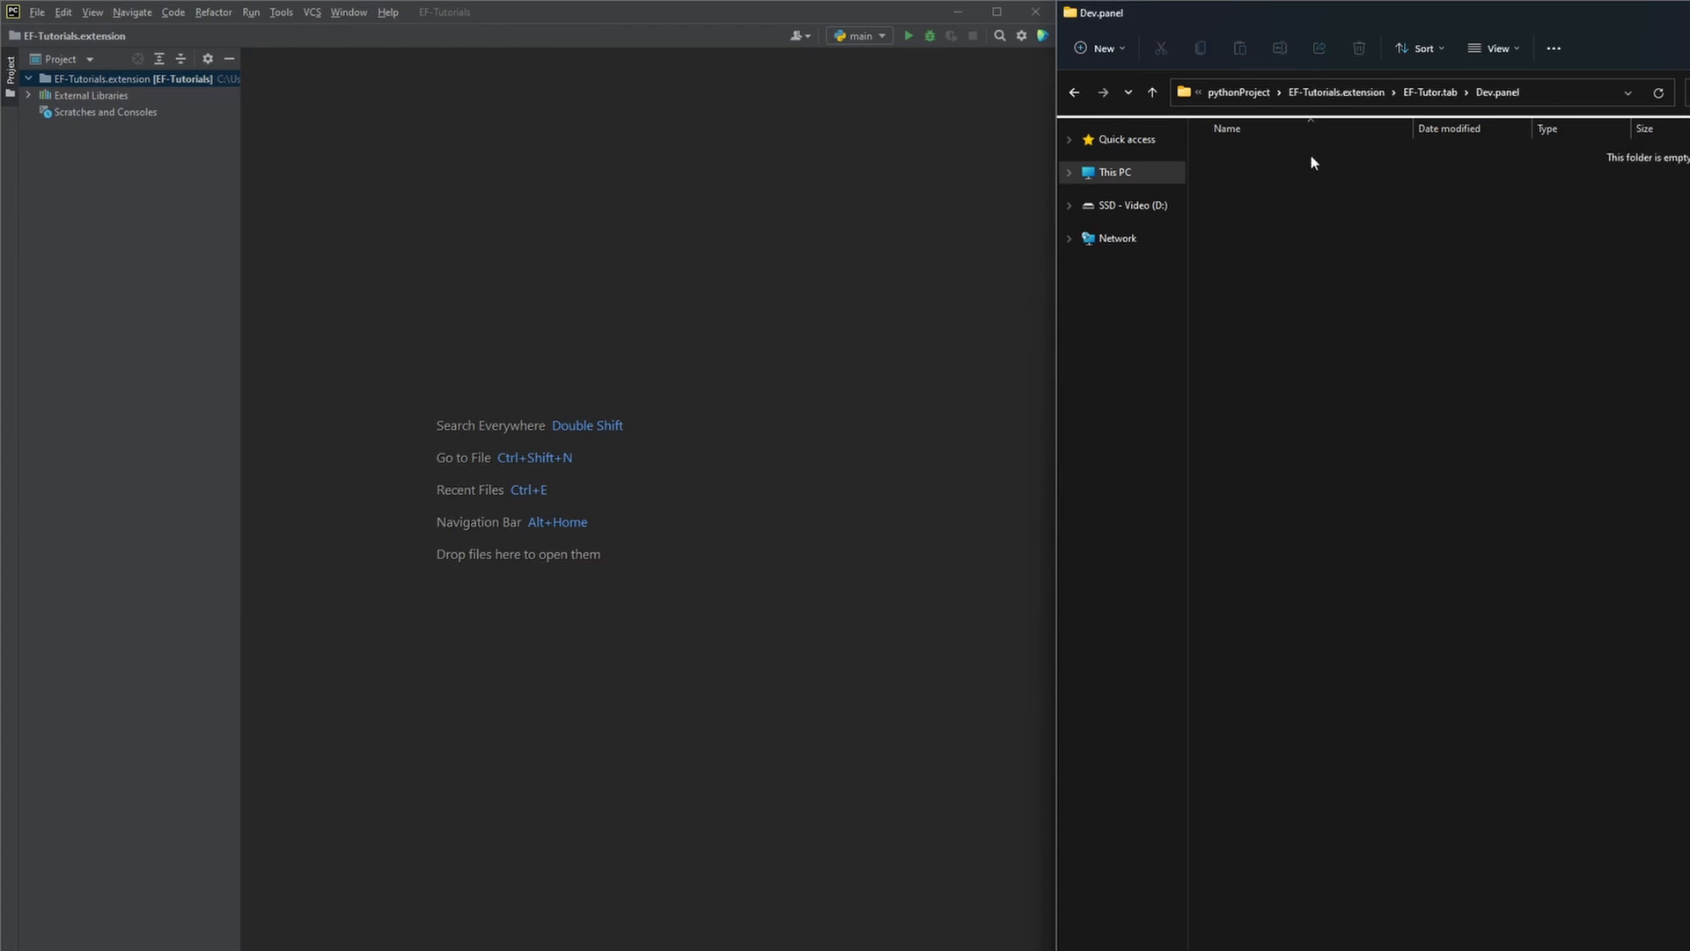
pyautogui.rightClick(1313, 162)
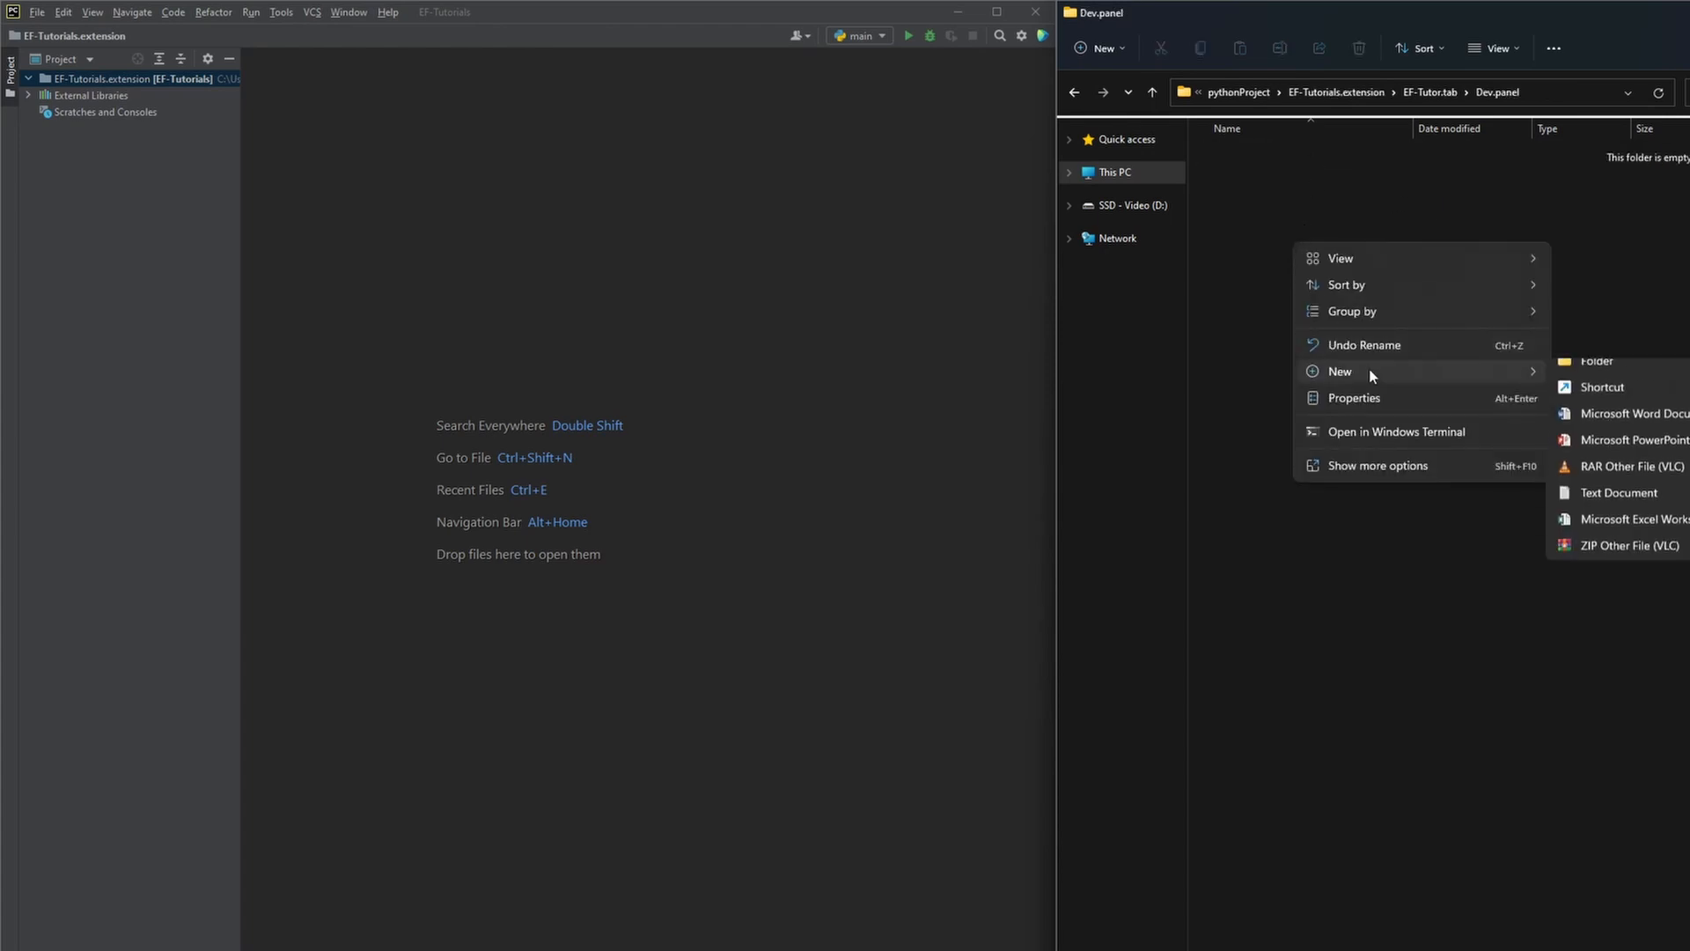
pyautogui.click(1596, 361)
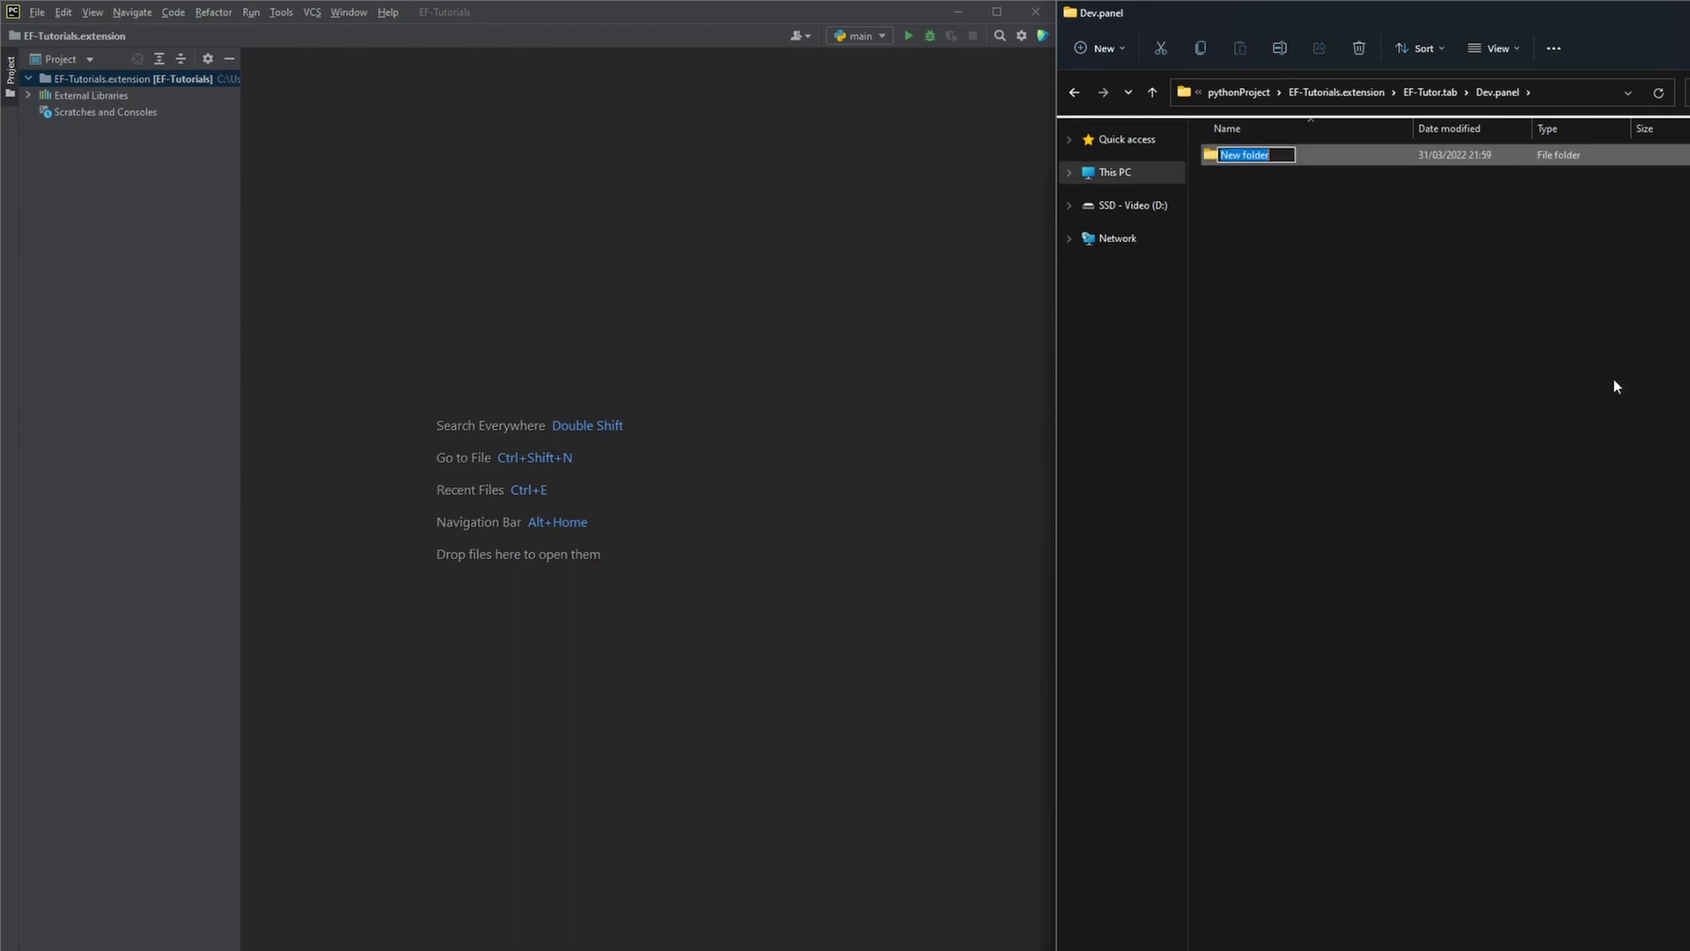
pyautogui.write('HelloWorld.pushbutton')
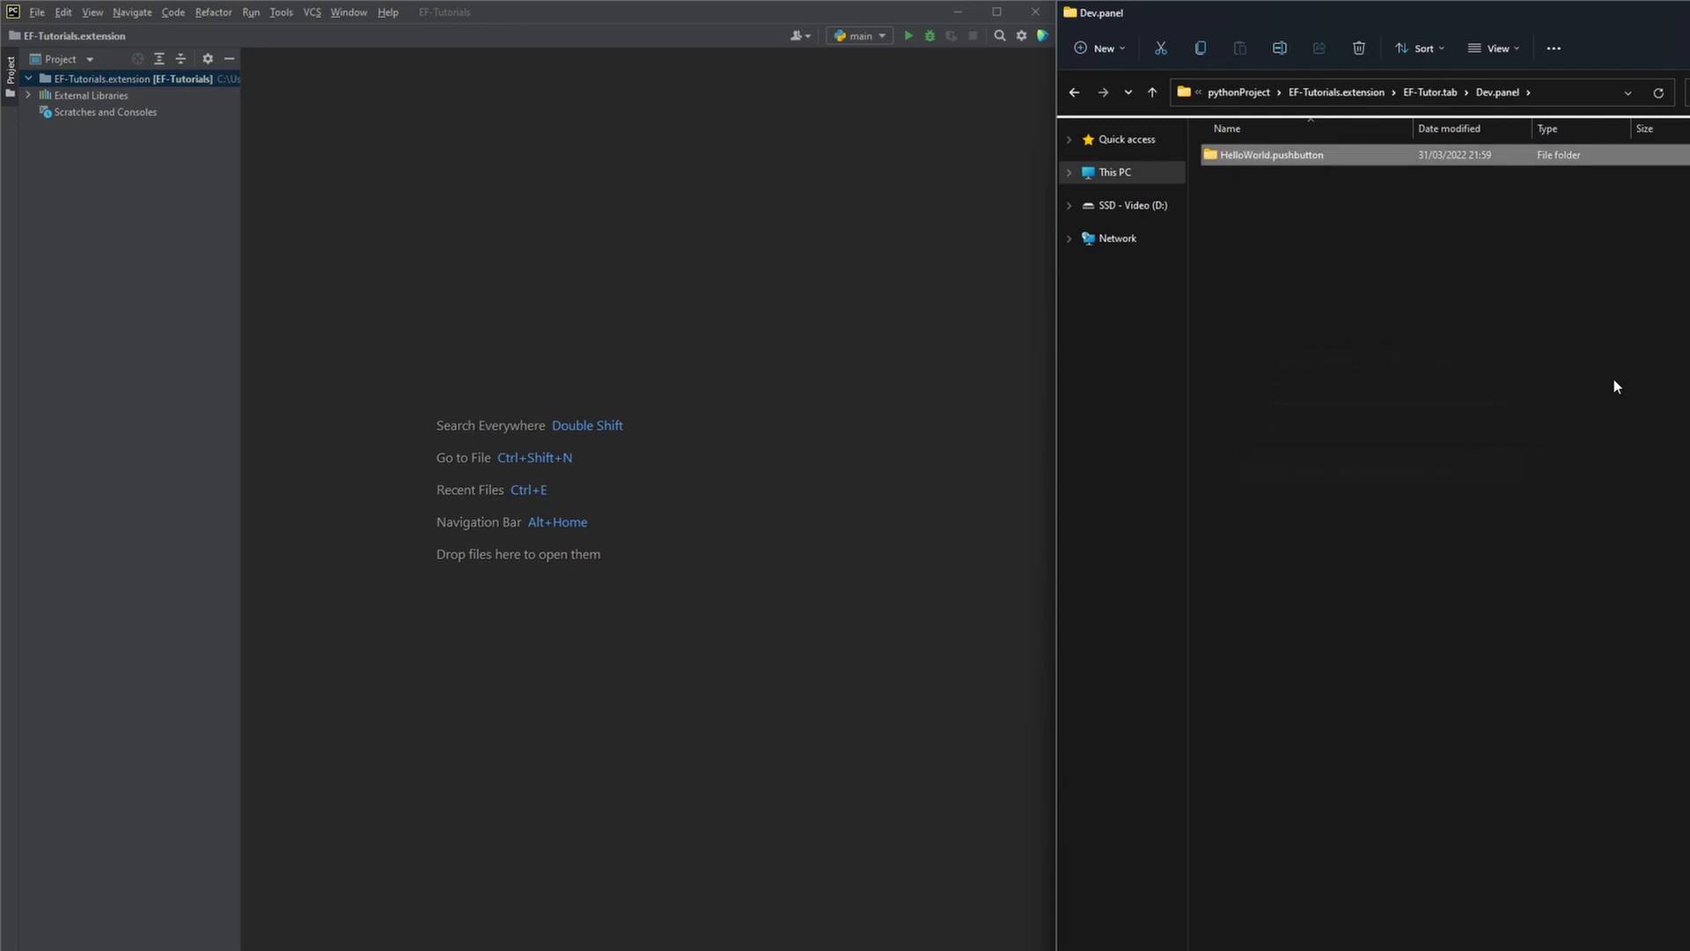
pyautogui.doubleClick(1269, 155)
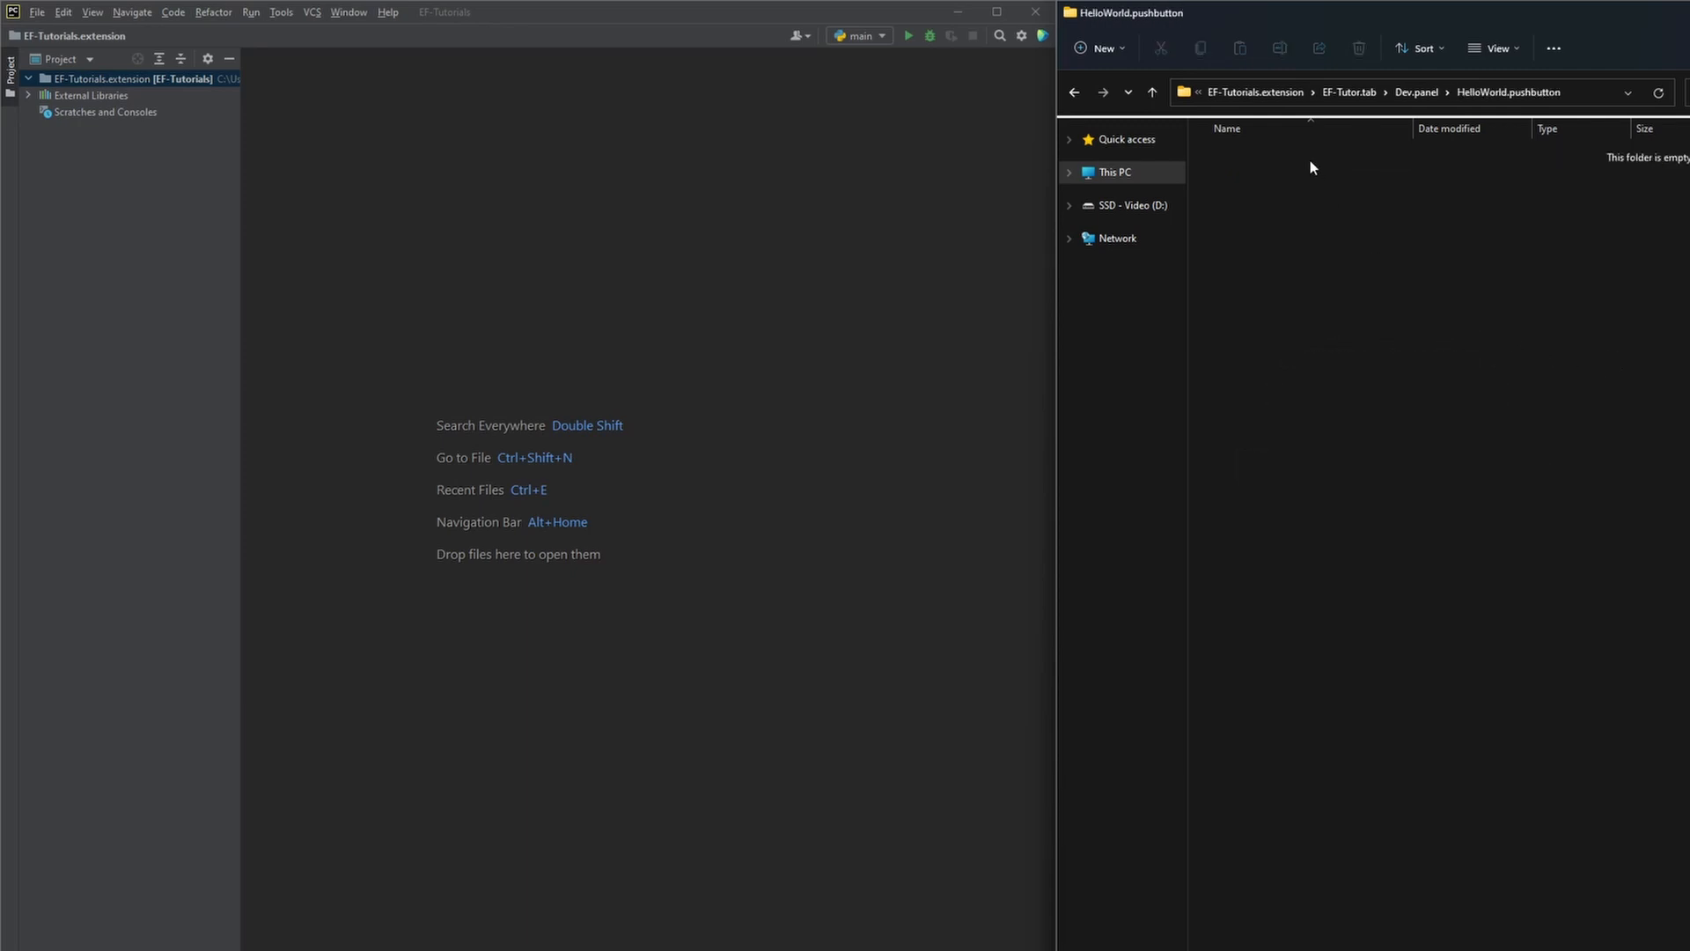
pyautogui.moveTo(1313, 186)
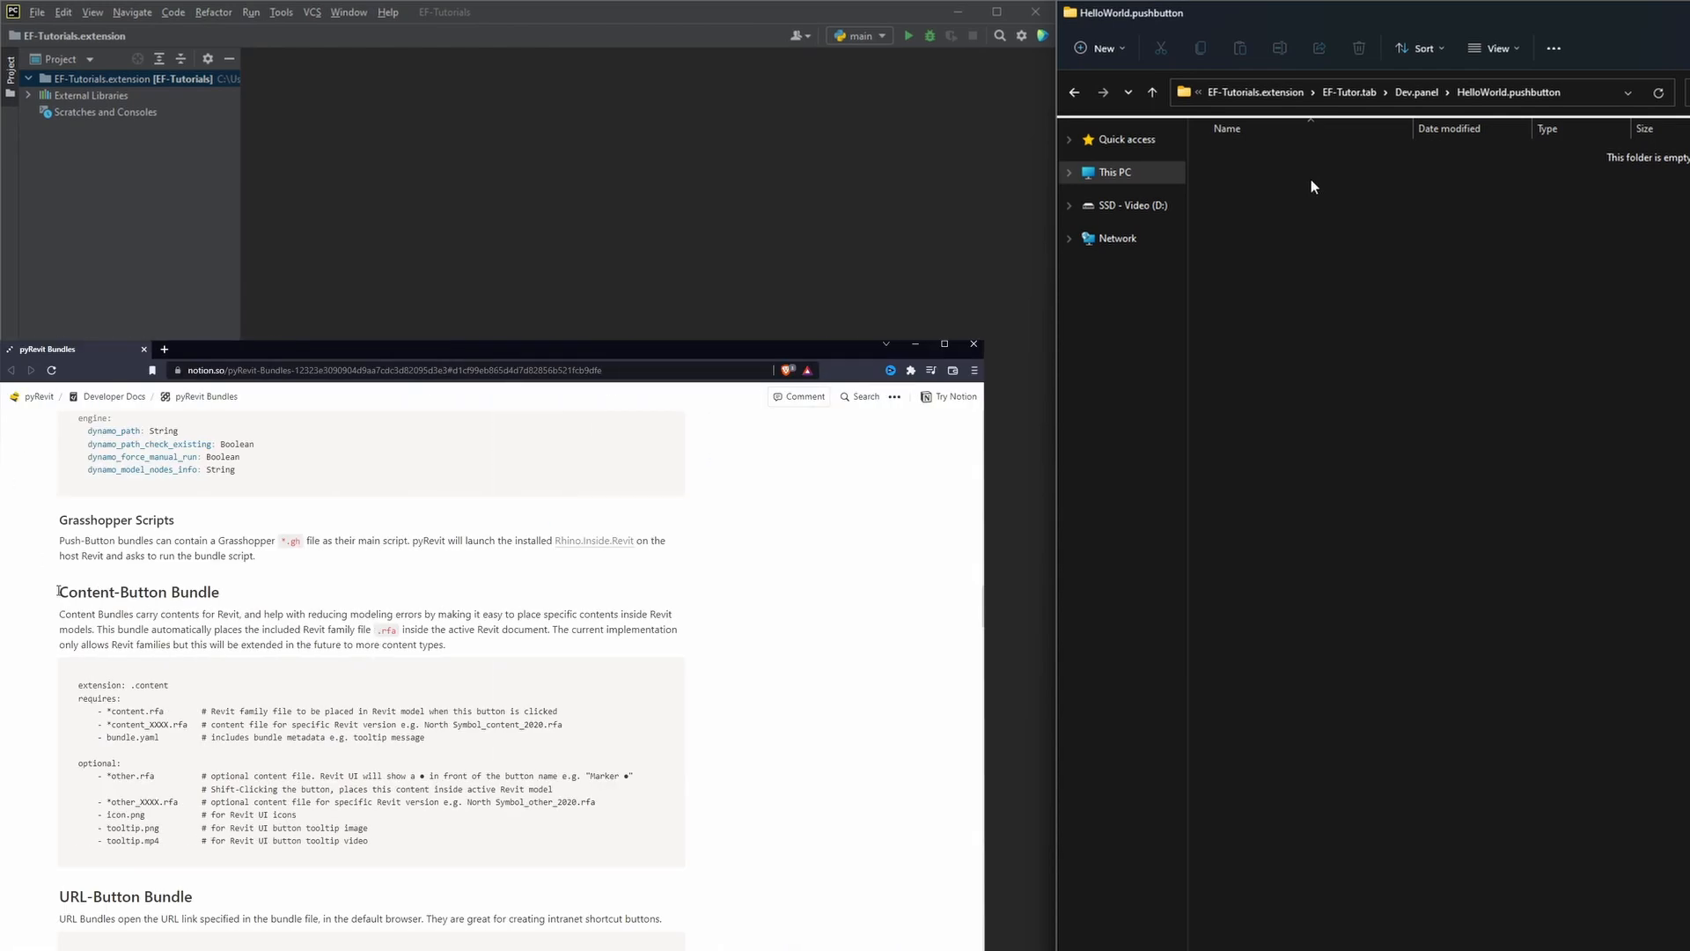
# Scroll the pyRevit Bundles page to Push-Button Bundle and expand PyCharm's project tree.
pyautogui.scroll(-3)
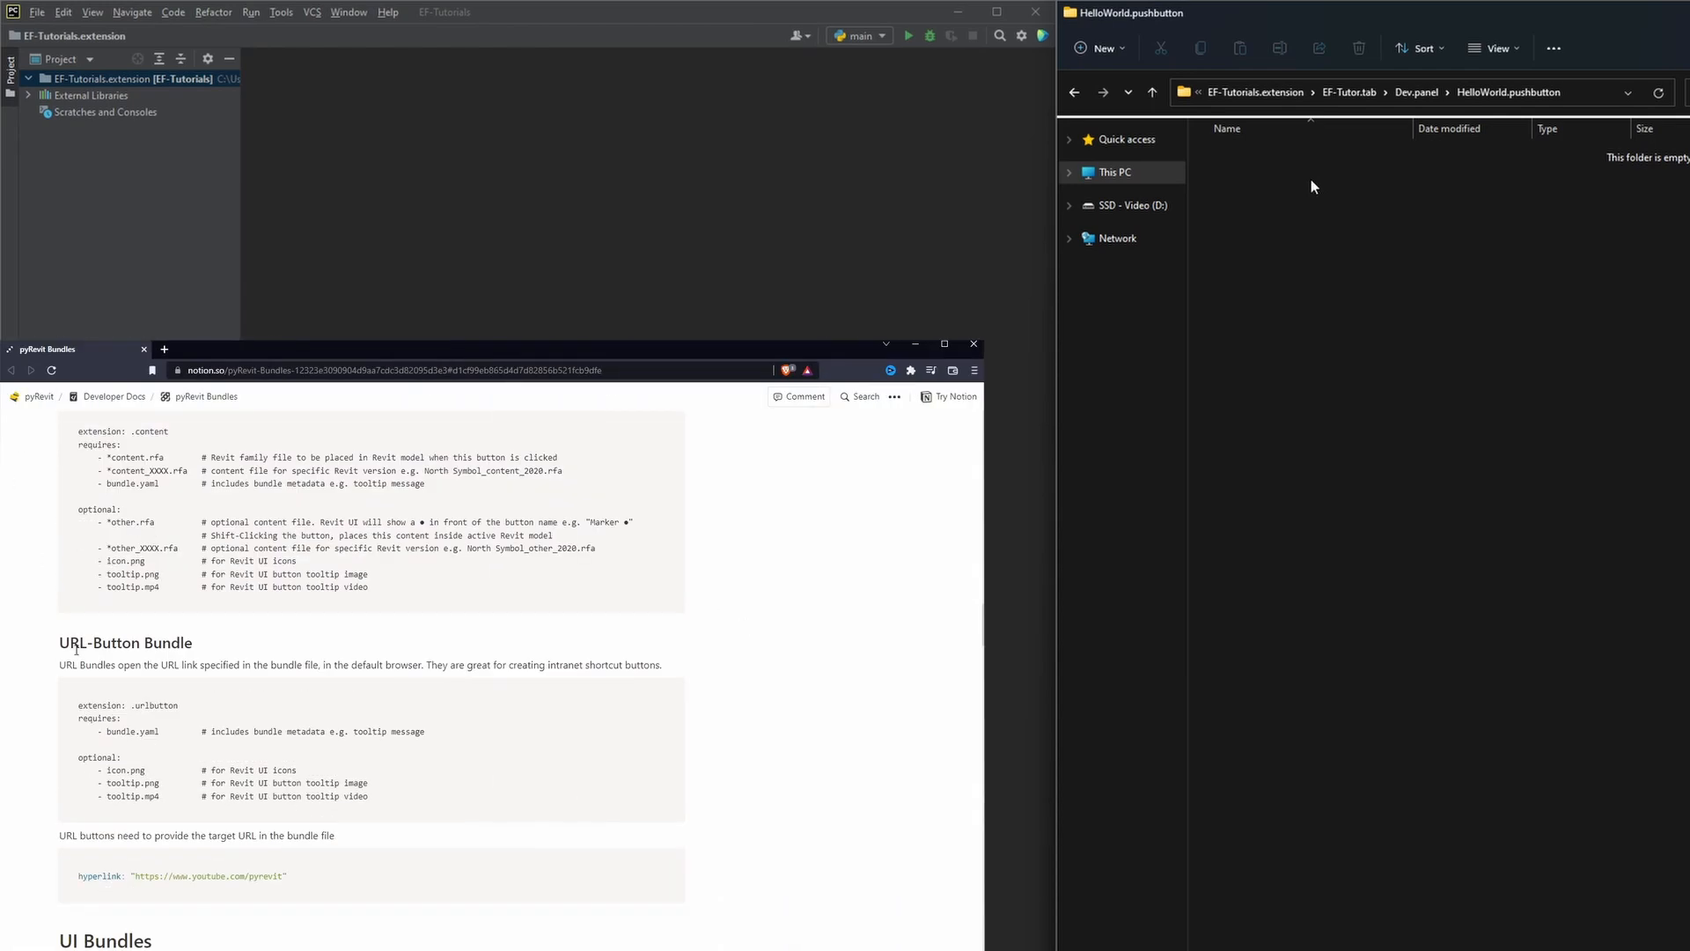
pyautogui.scroll(-3)
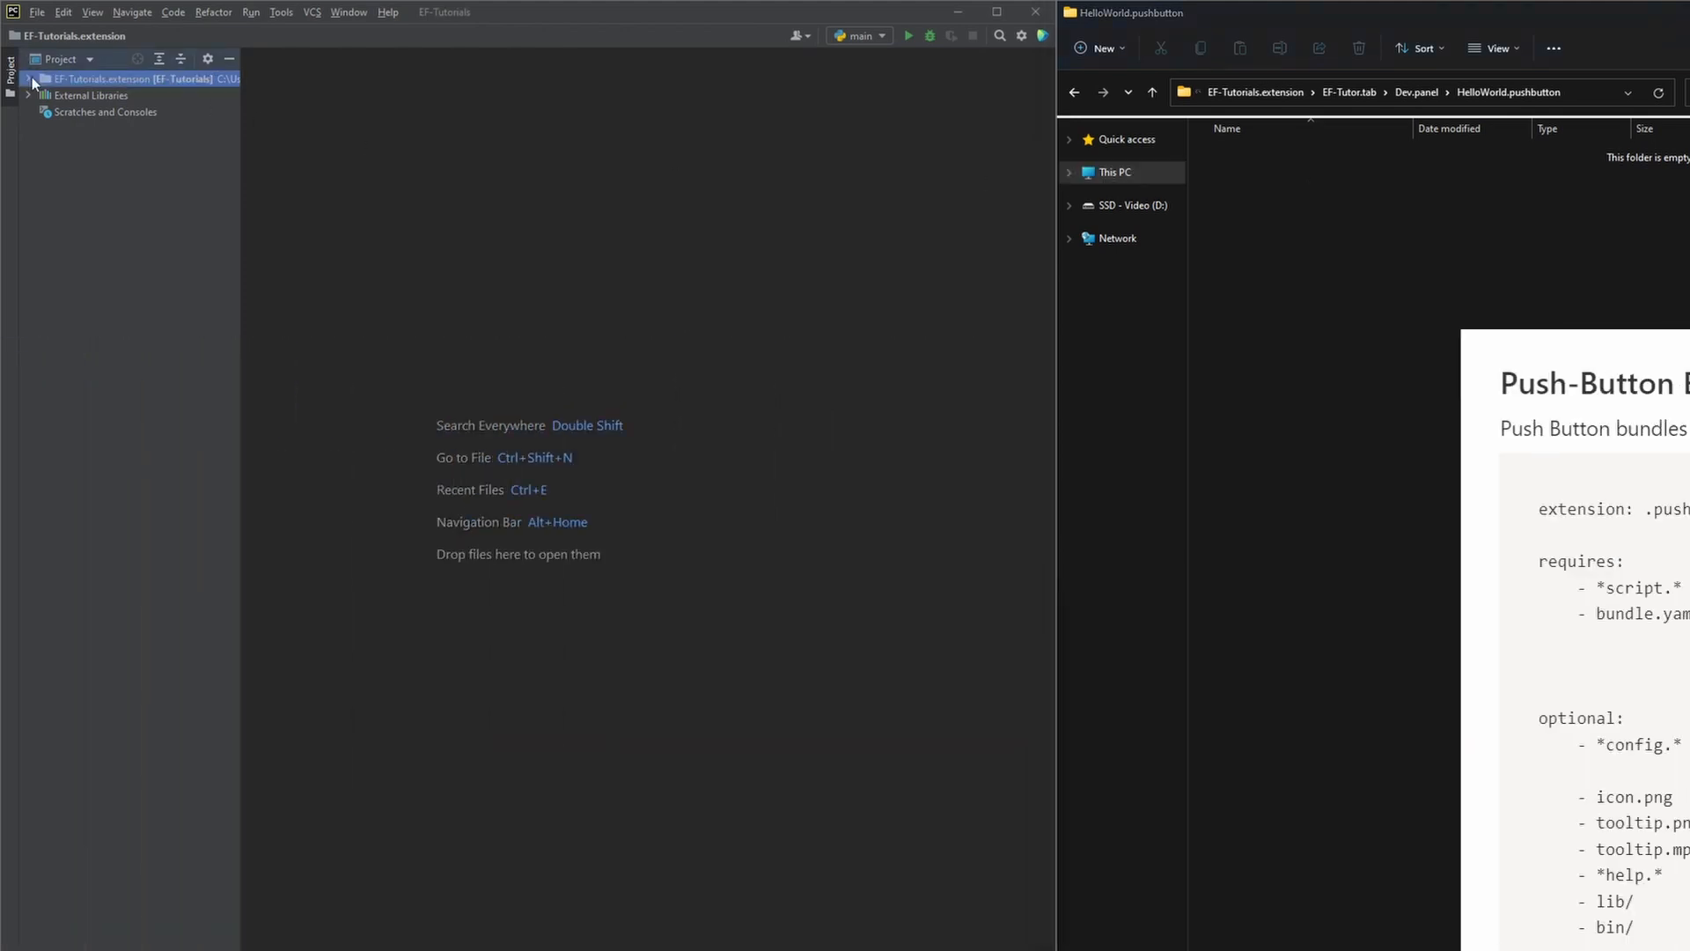
pyautogui.click(29, 78)
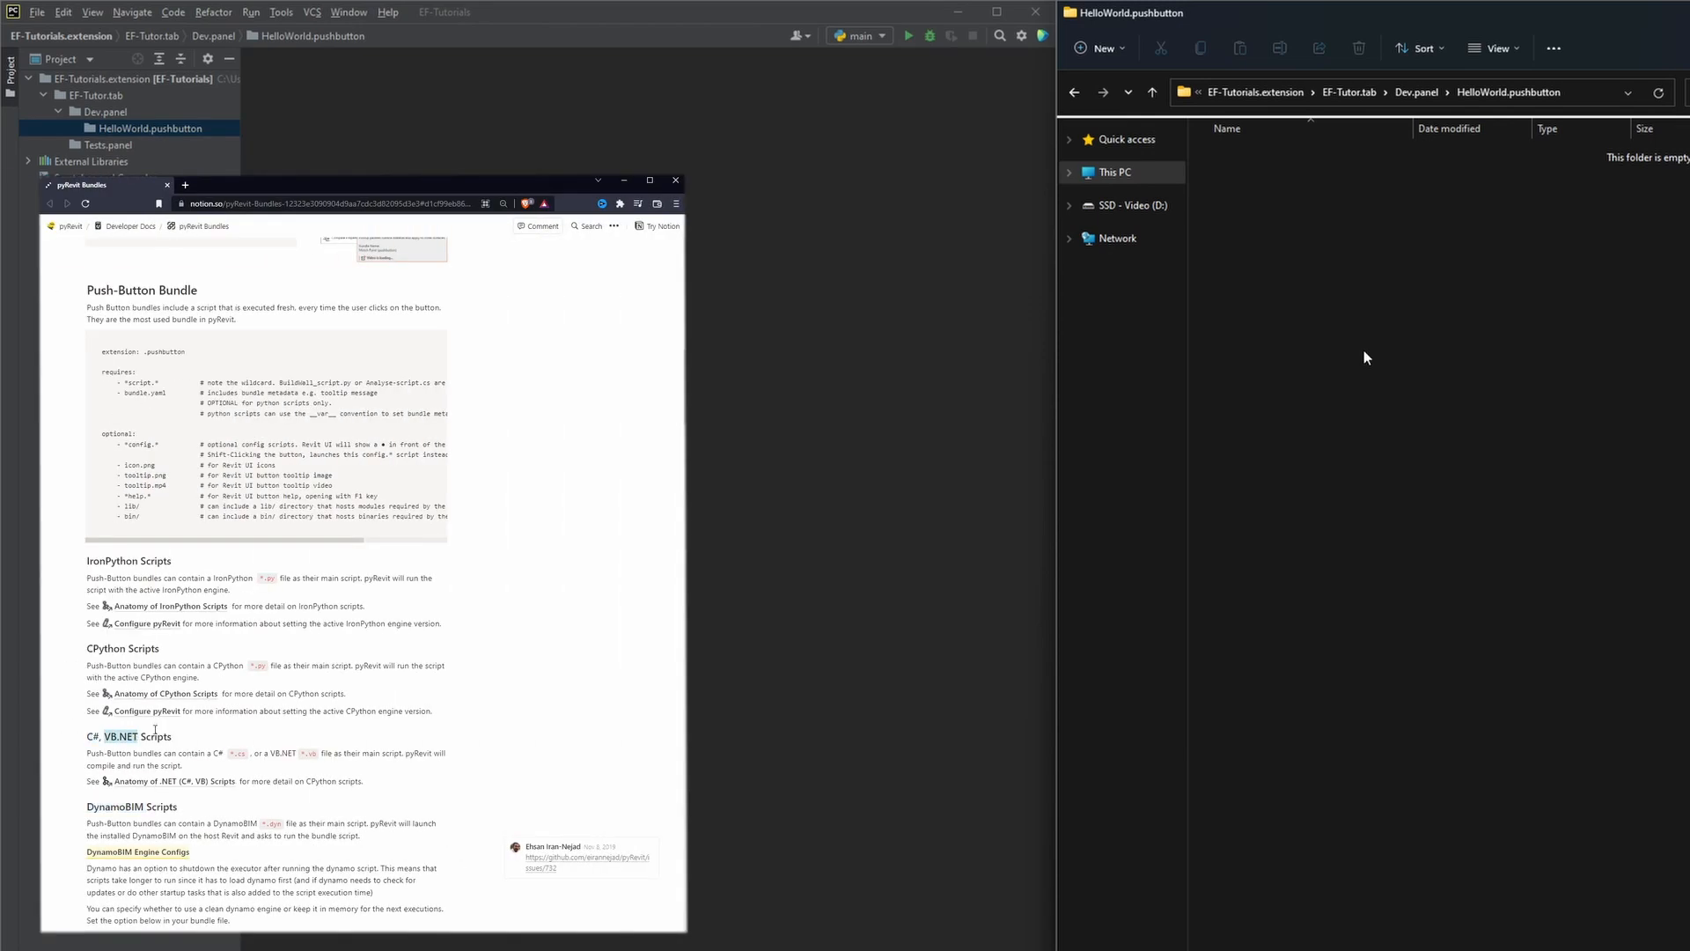
pyautogui.scroll(-3)
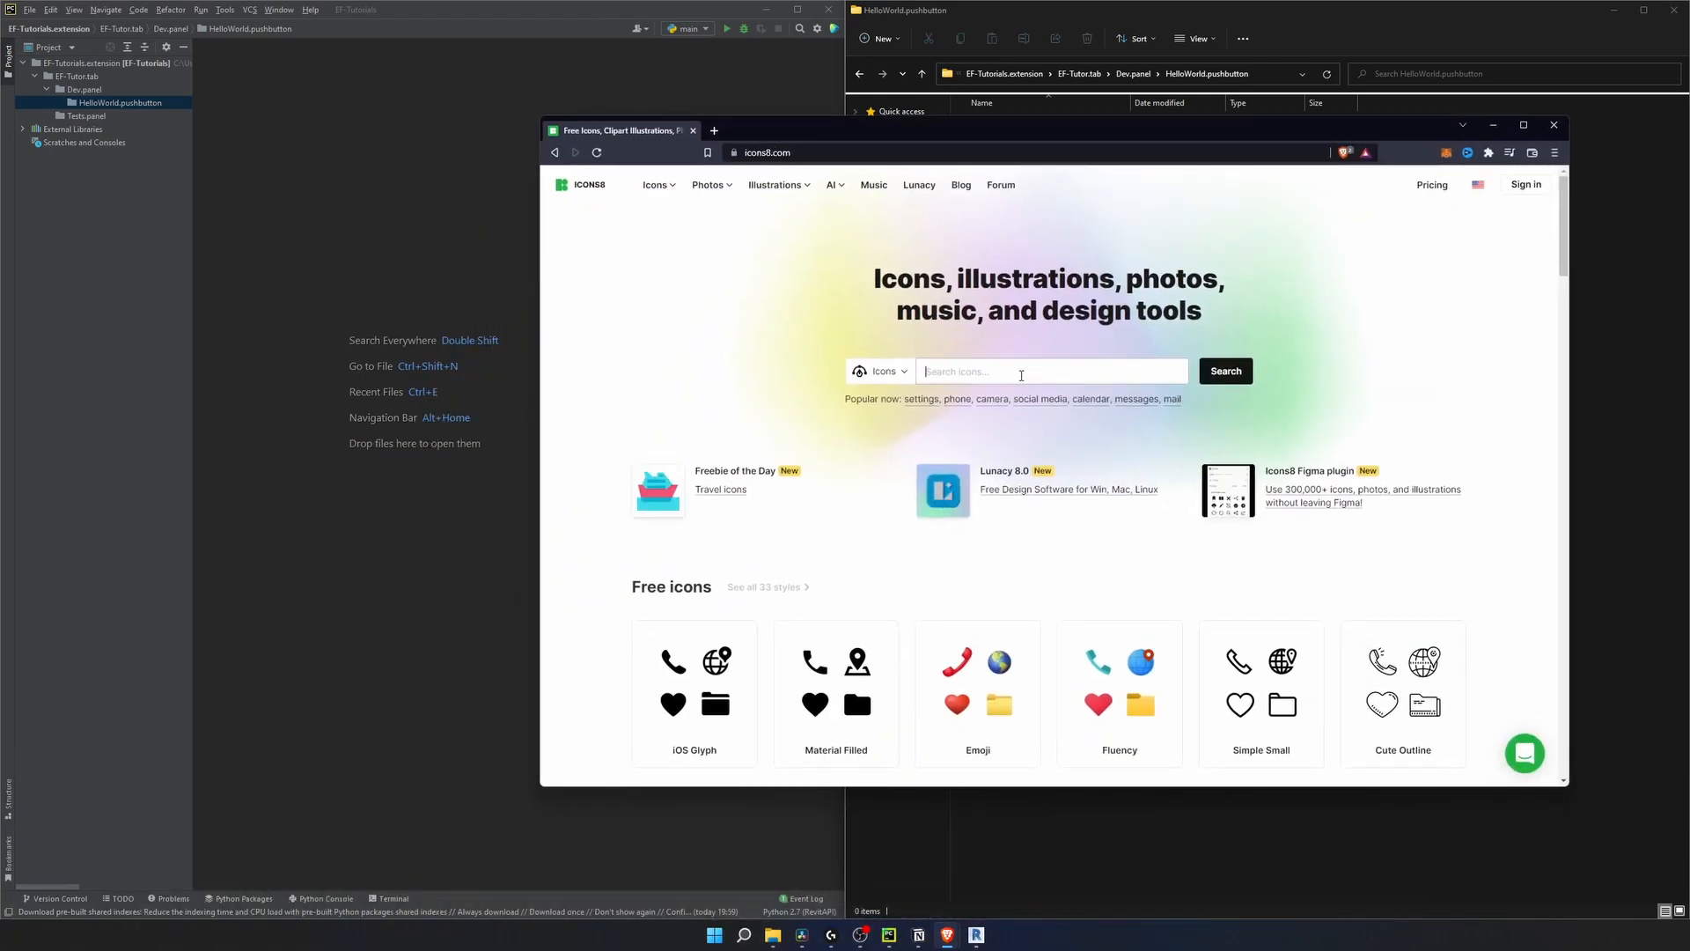
# Search Icons8 for 'hello' and download the icon as a 96x96 PNG into HelloWorld.pushbutton.
pyautogui.write('hello')
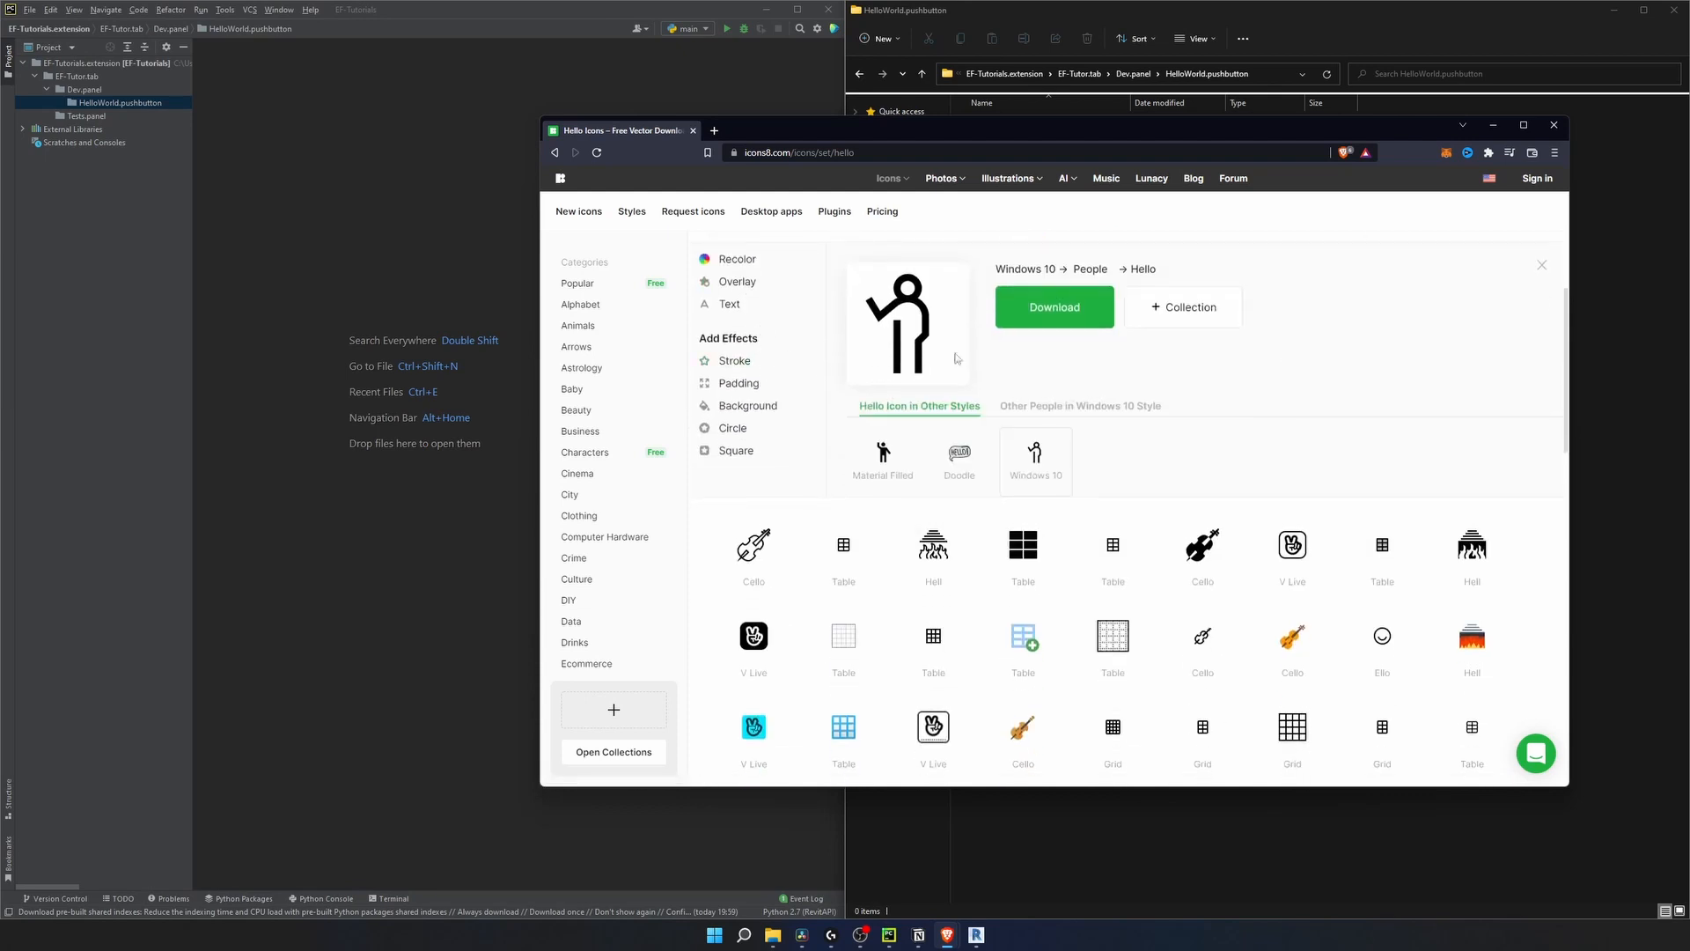
pyautogui.click(1053, 306)
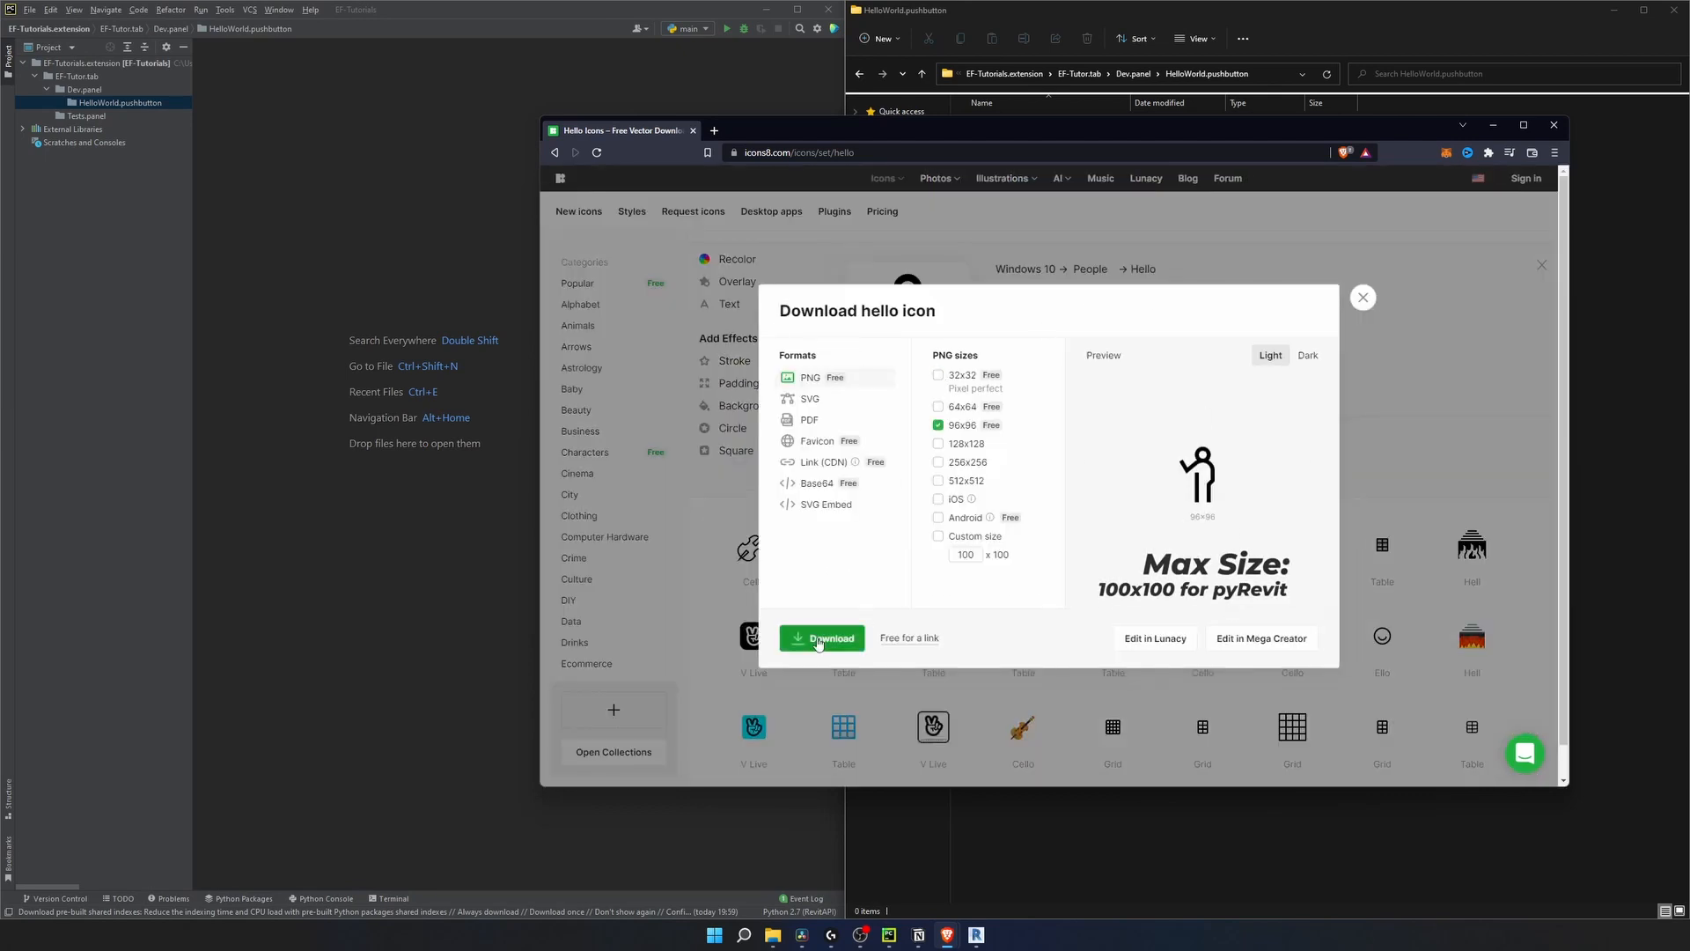
pyautogui.click(822, 637)
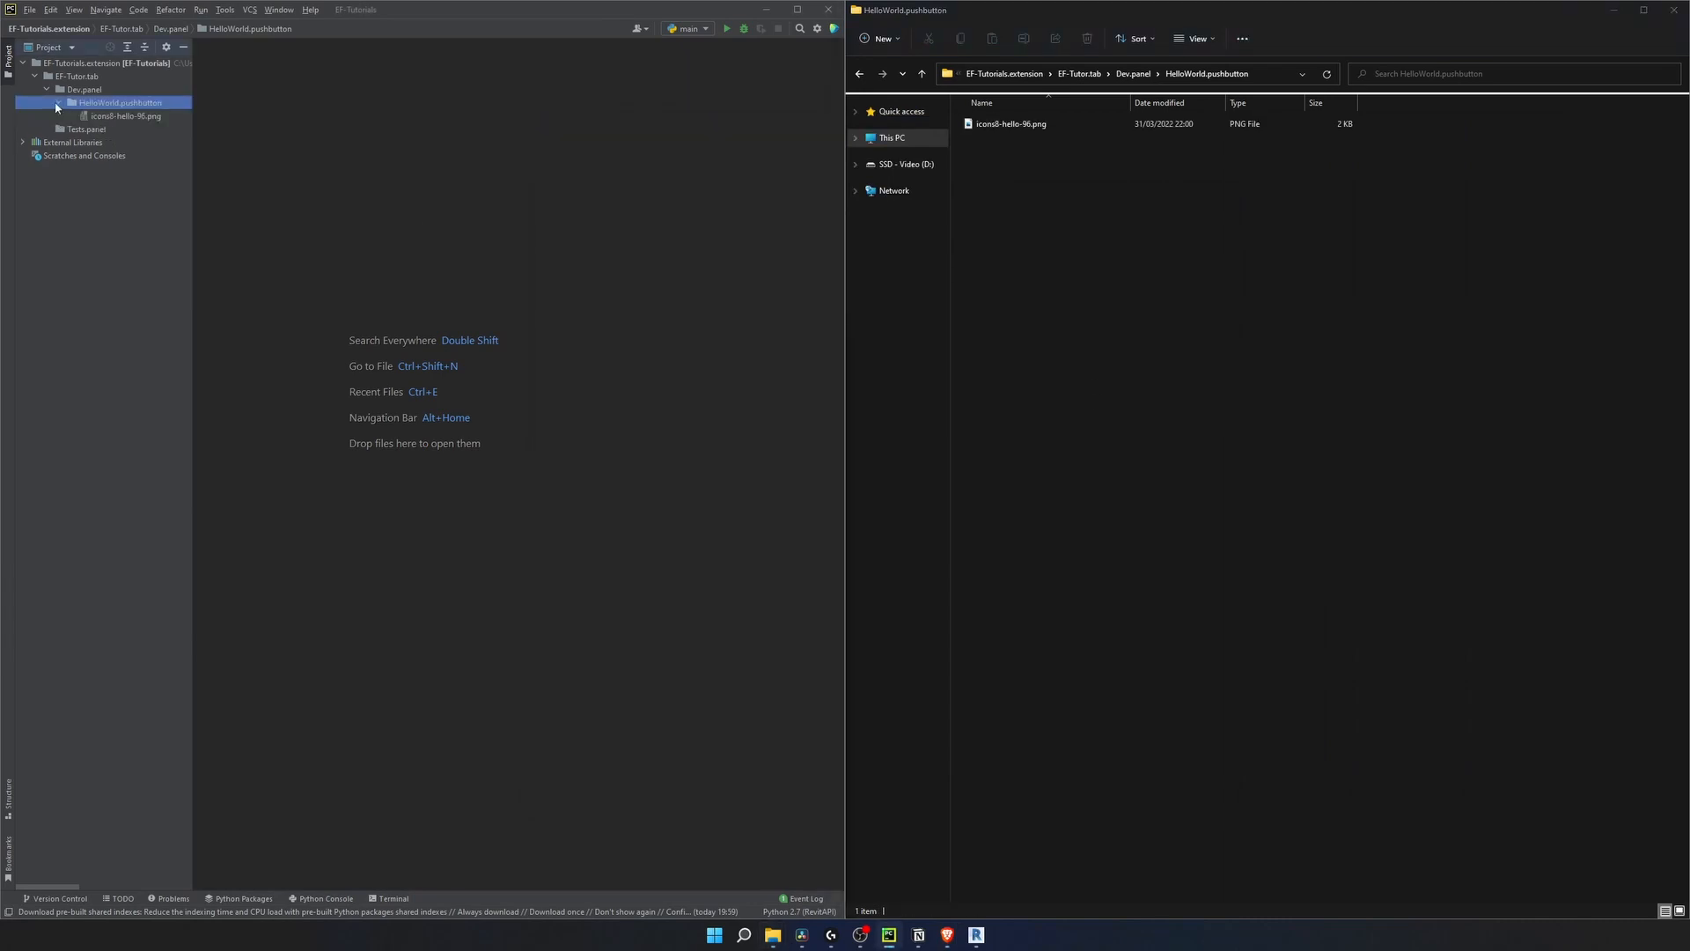
# Rename the downloaded PNG to icon.png, accepting the extension change warning.
pyautogui.rightClick(1039, 215)
pyautogui.write('script.py')
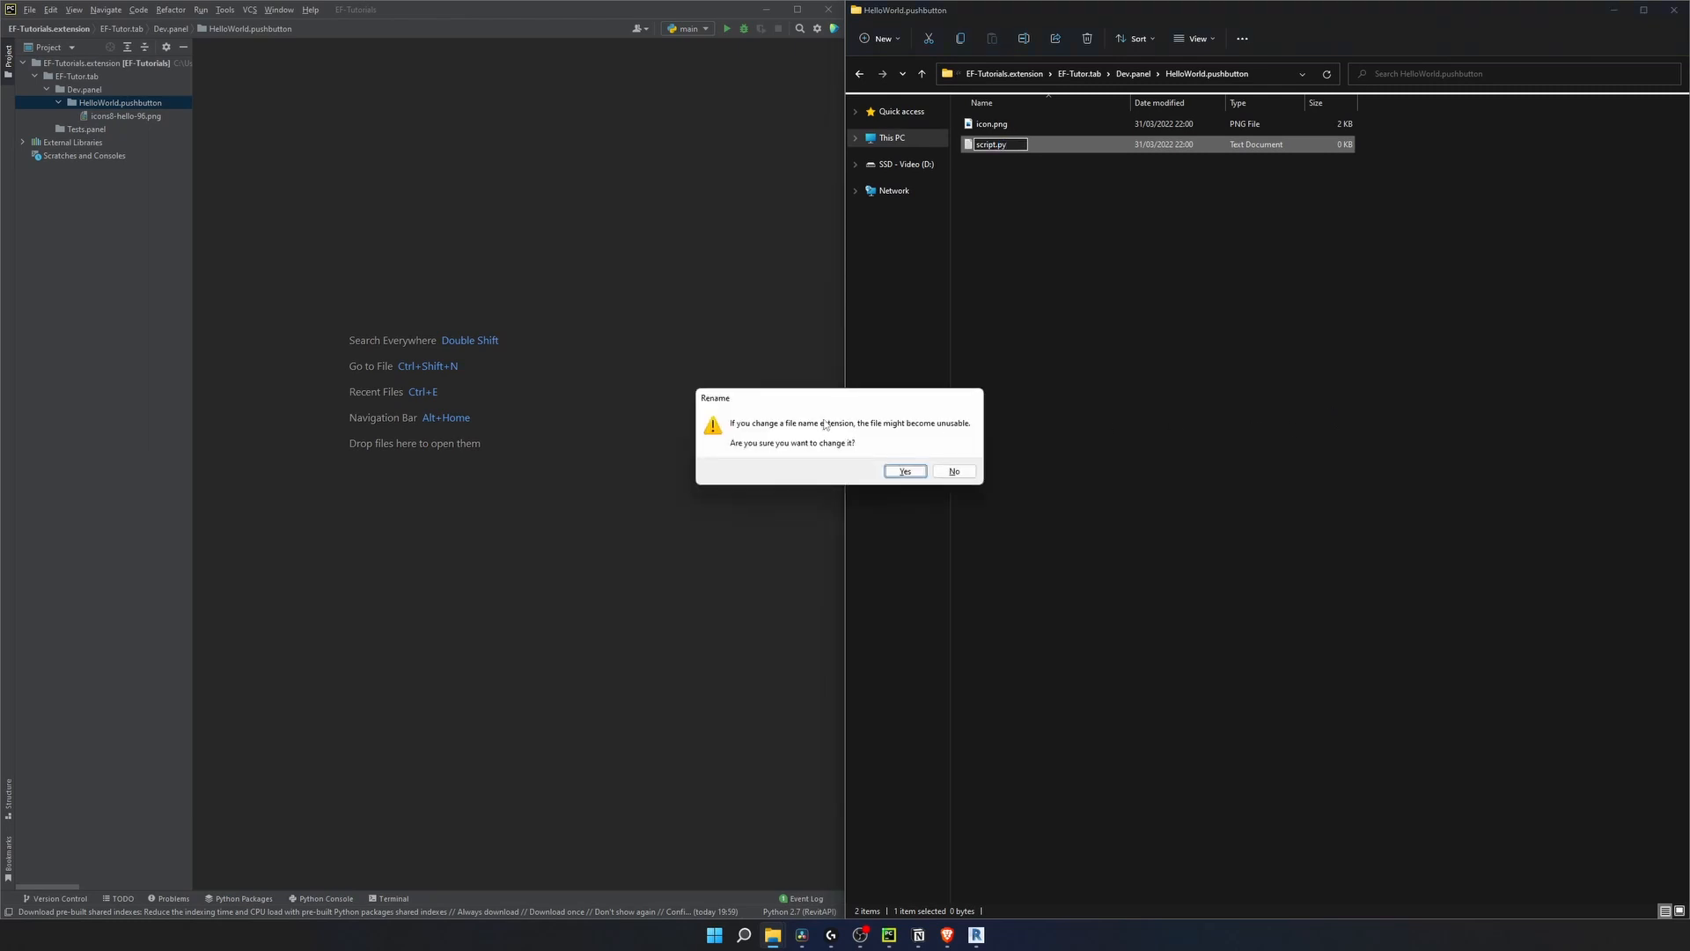
pyautogui.click(903, 472)
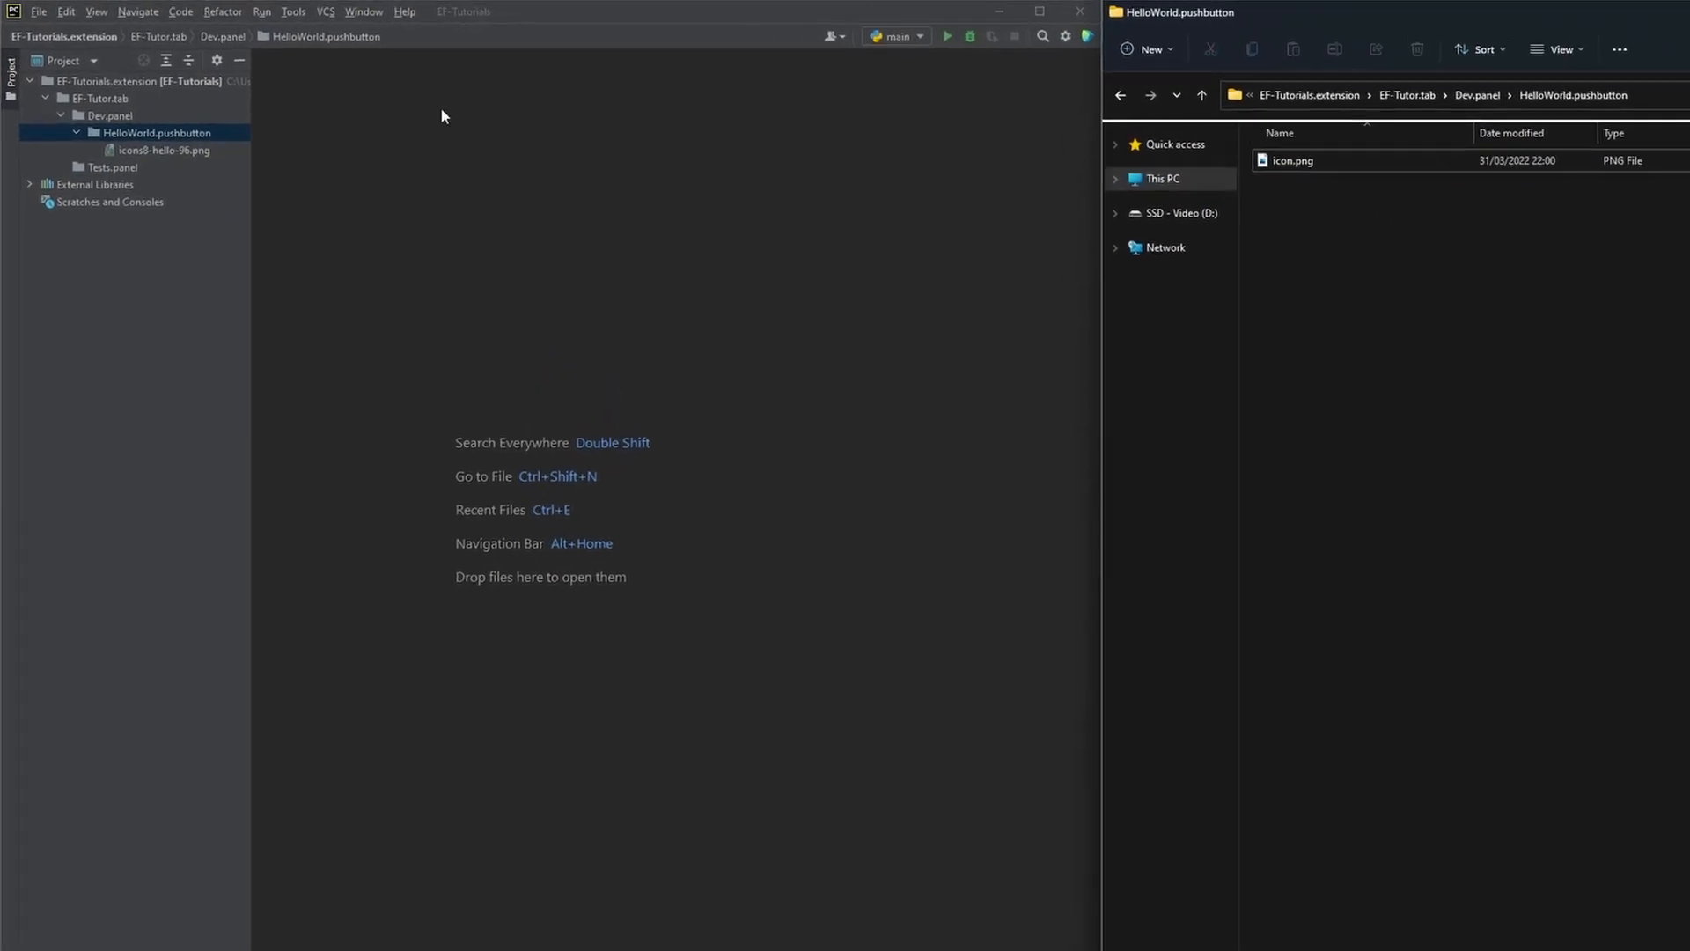
# Add script.py with title, author, doc metadata and a main block printing 'Hello BIM World!'.
pyautogui.rightClick(157, 132)
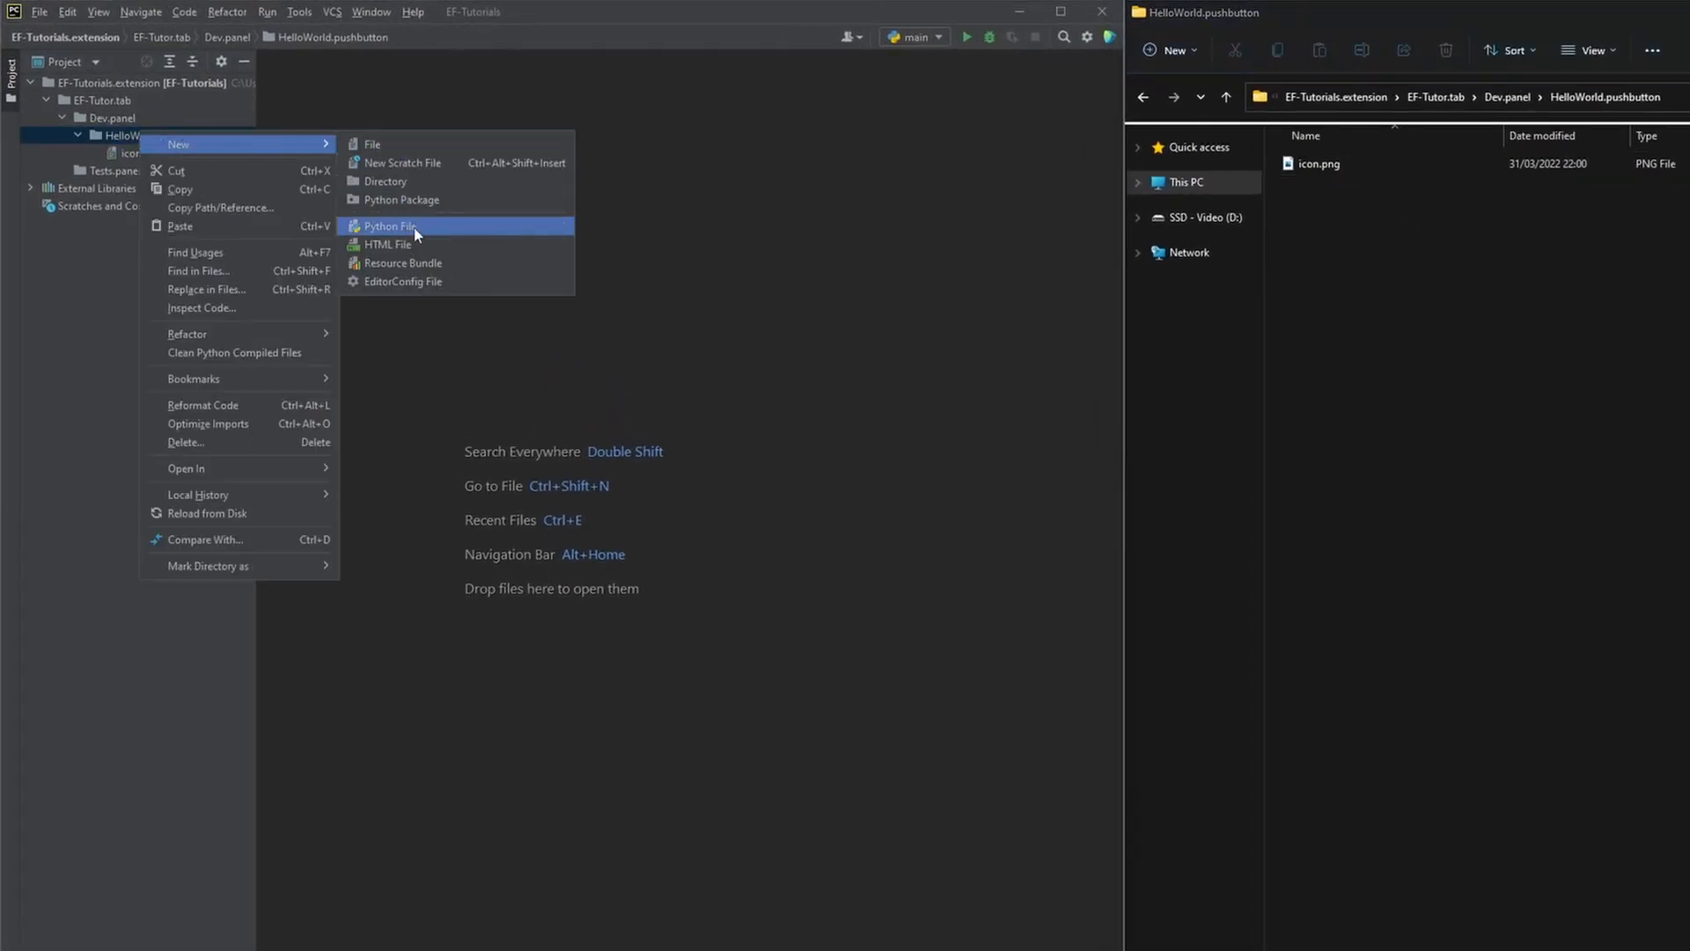
pyautogui.click(389, 226)
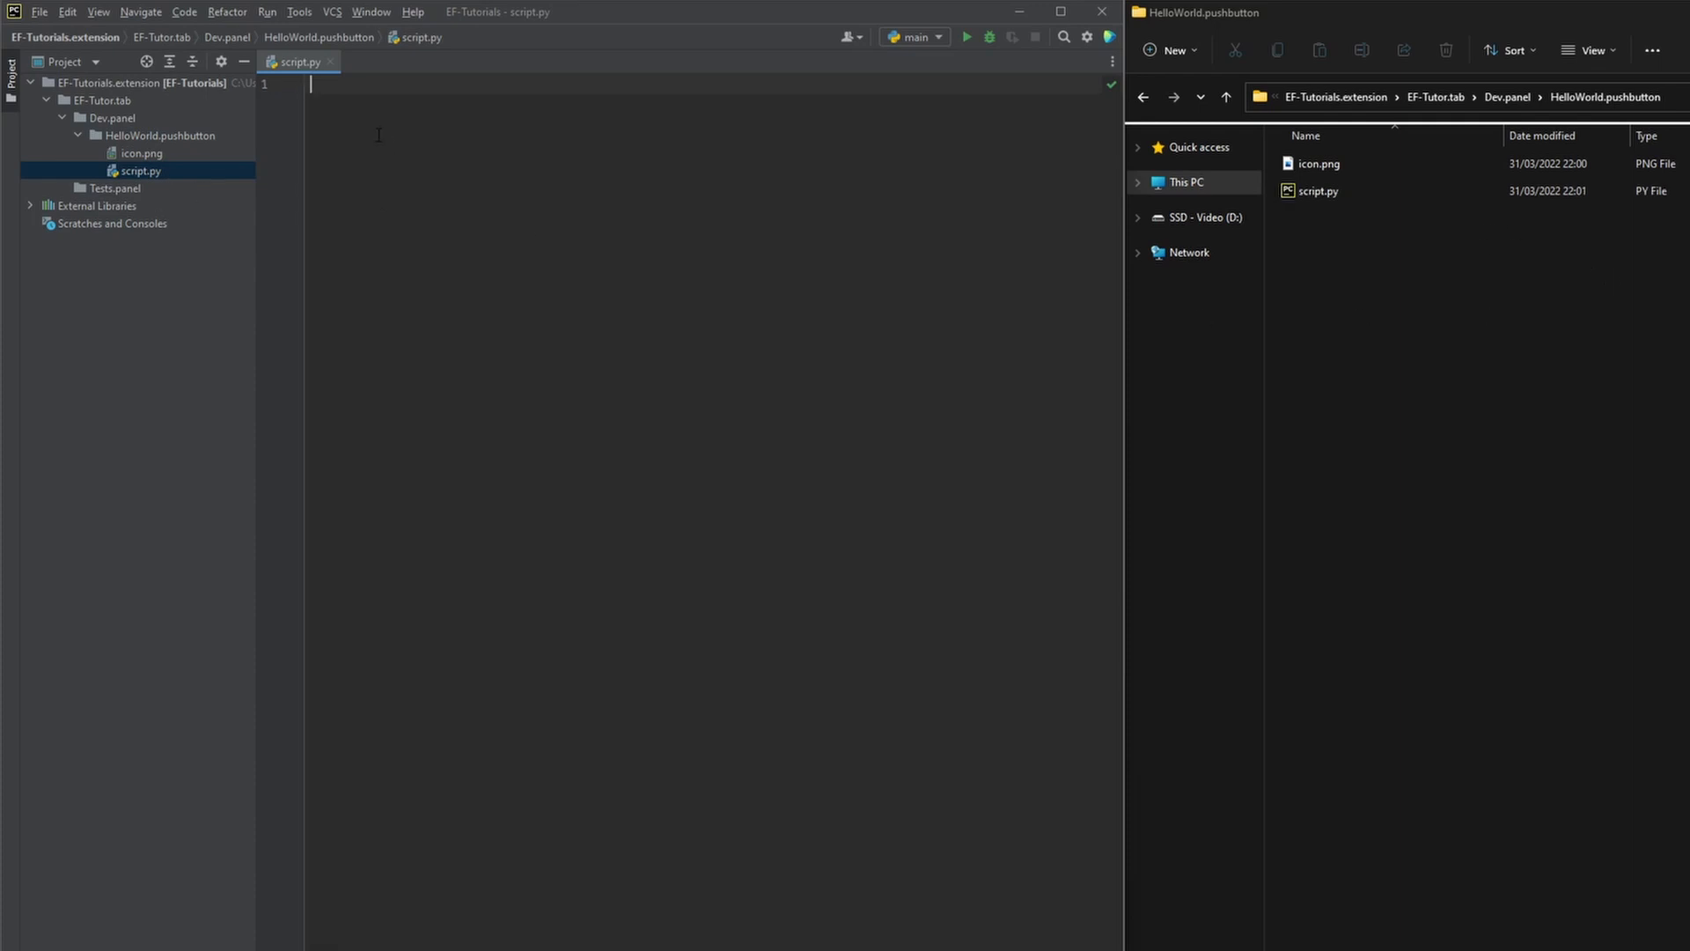
pyautogui.write('__title__   = "Hello BIM World!')
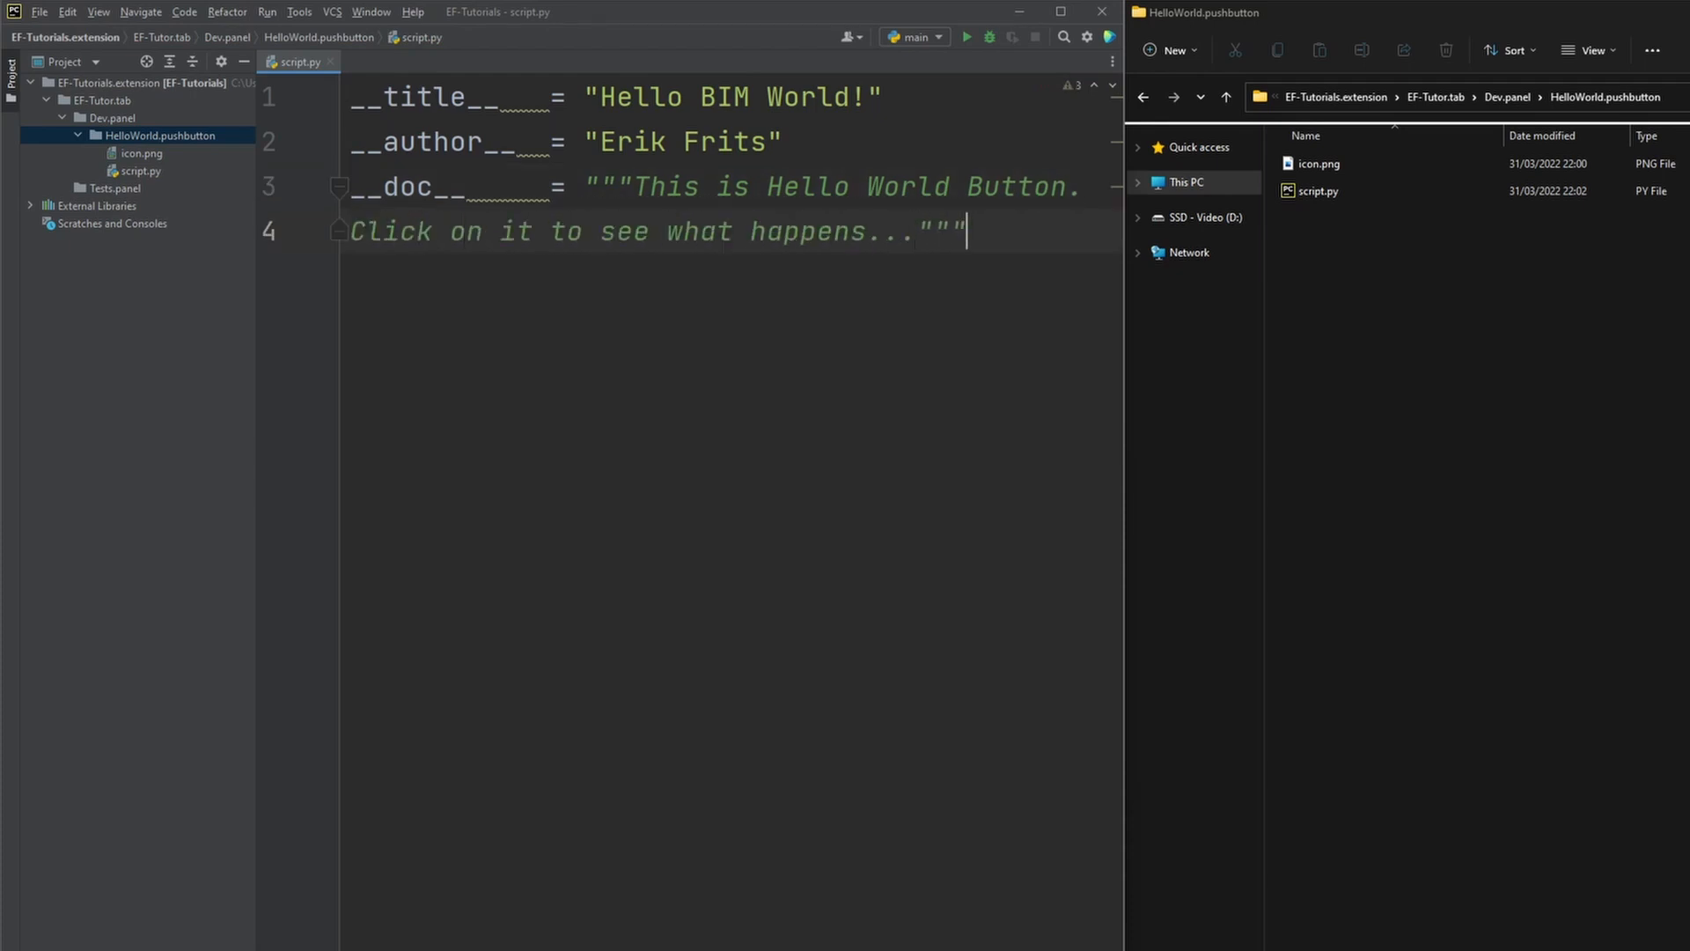
pyautogui.write('Hello BIM World!")')
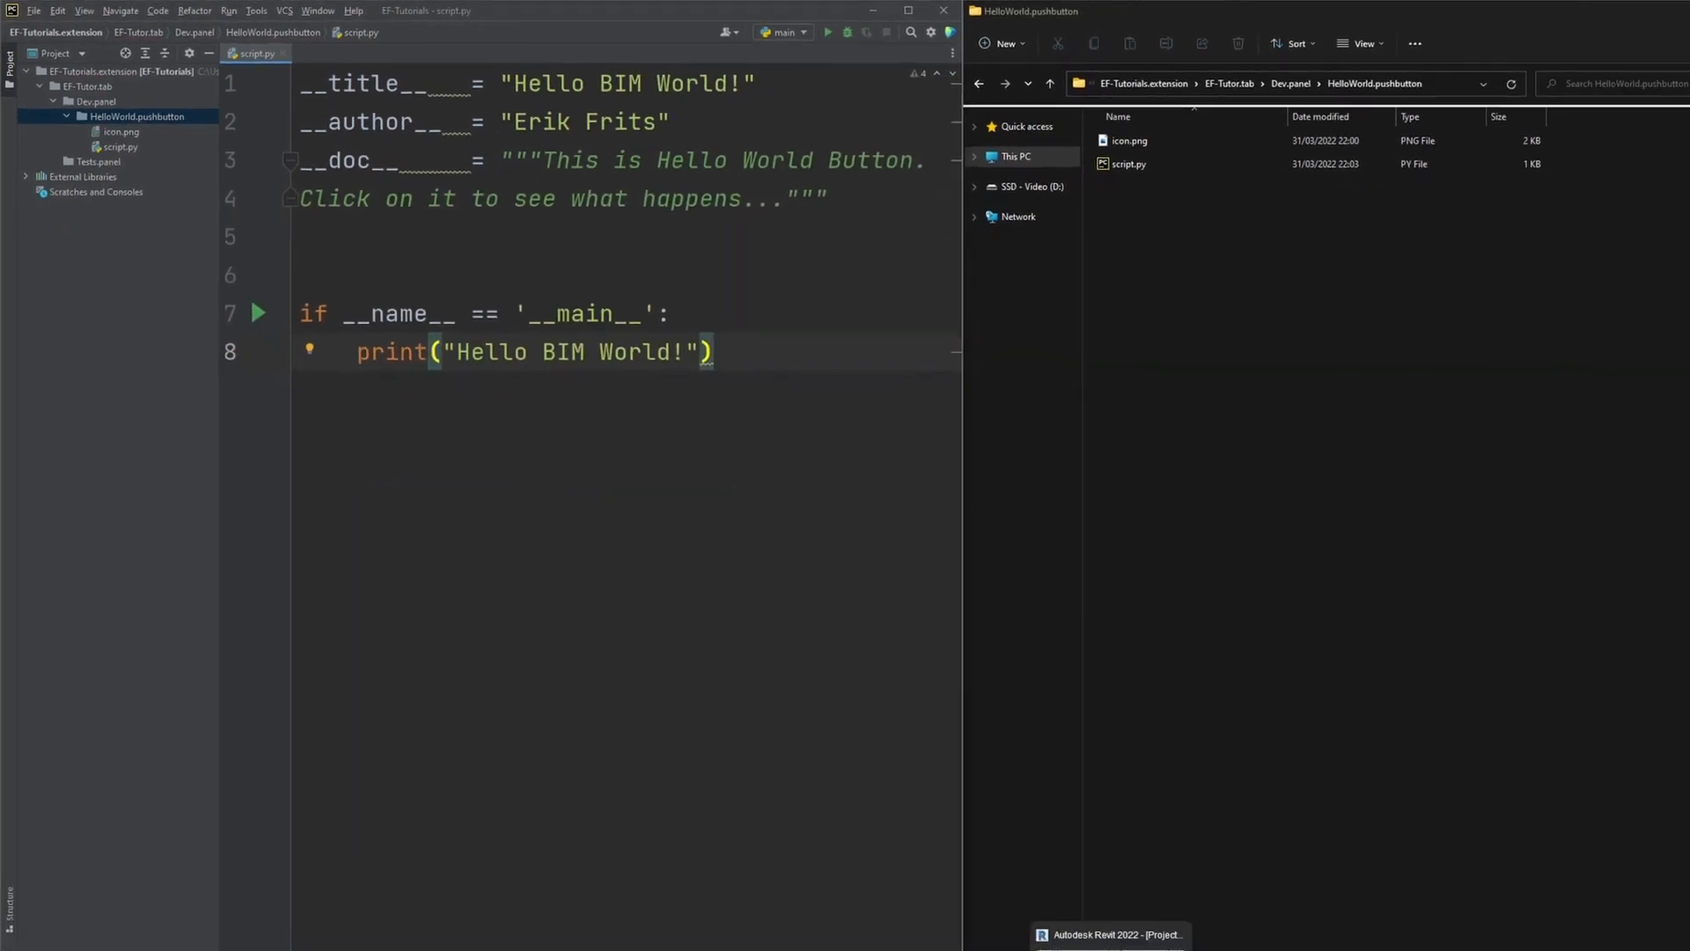
# In Revit's pyRevit settings, add pythonProject as a custom extension directory and reload.
pyautogui.click(1111, 934)
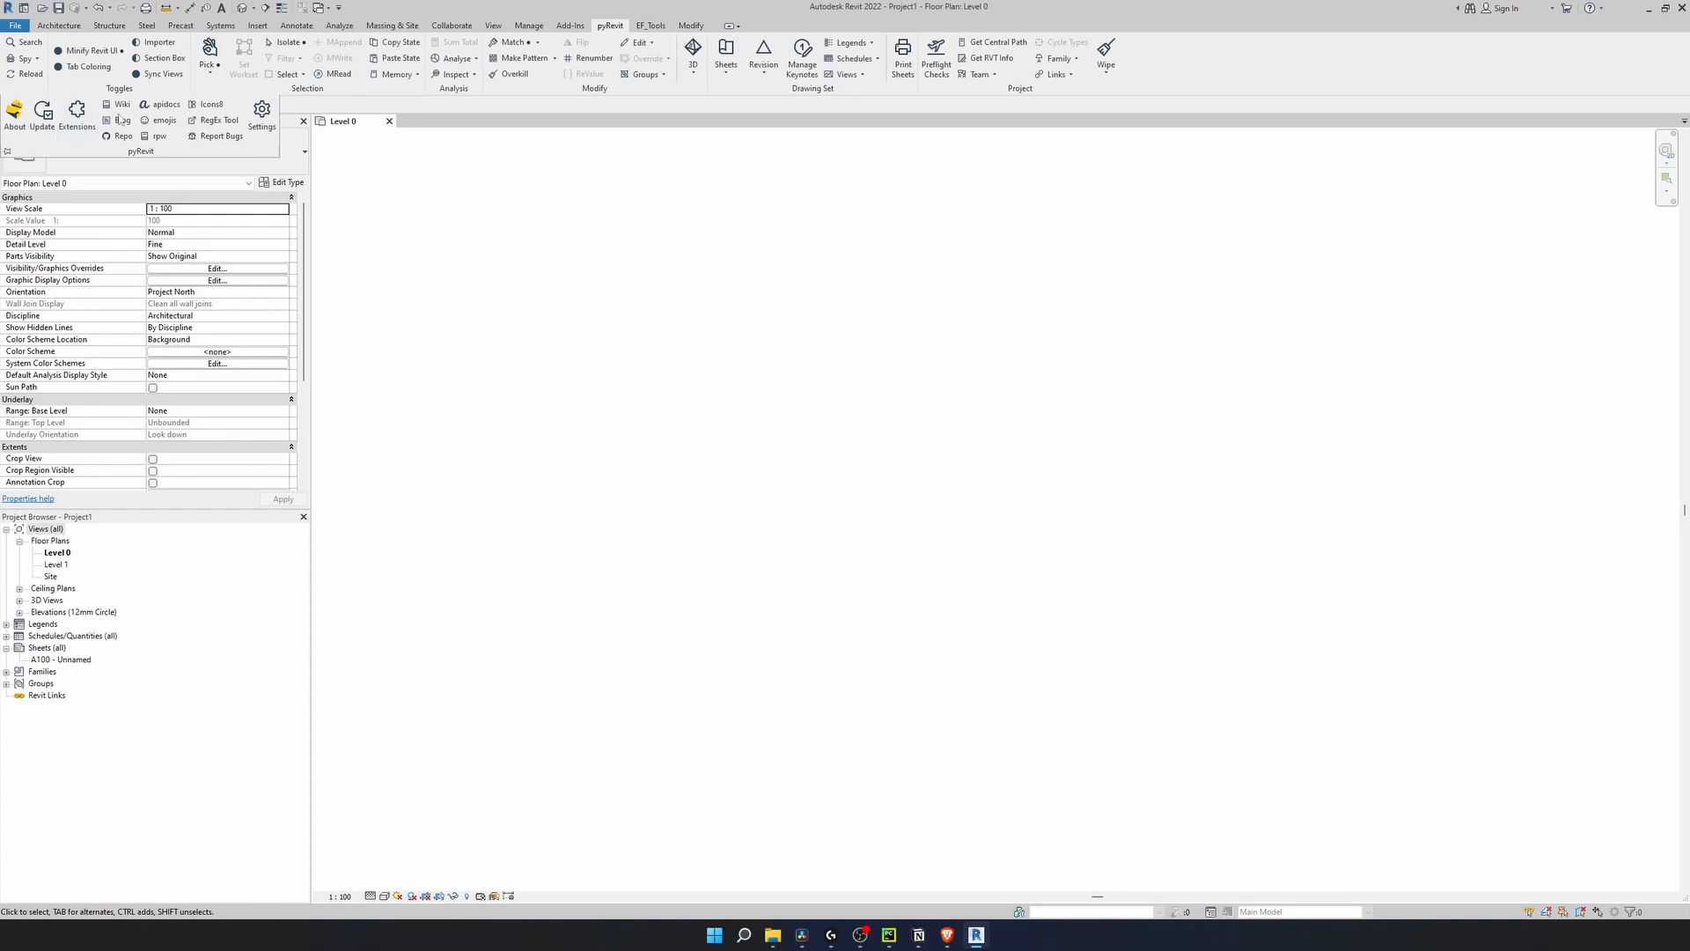
pyautogui.click(262, 113)
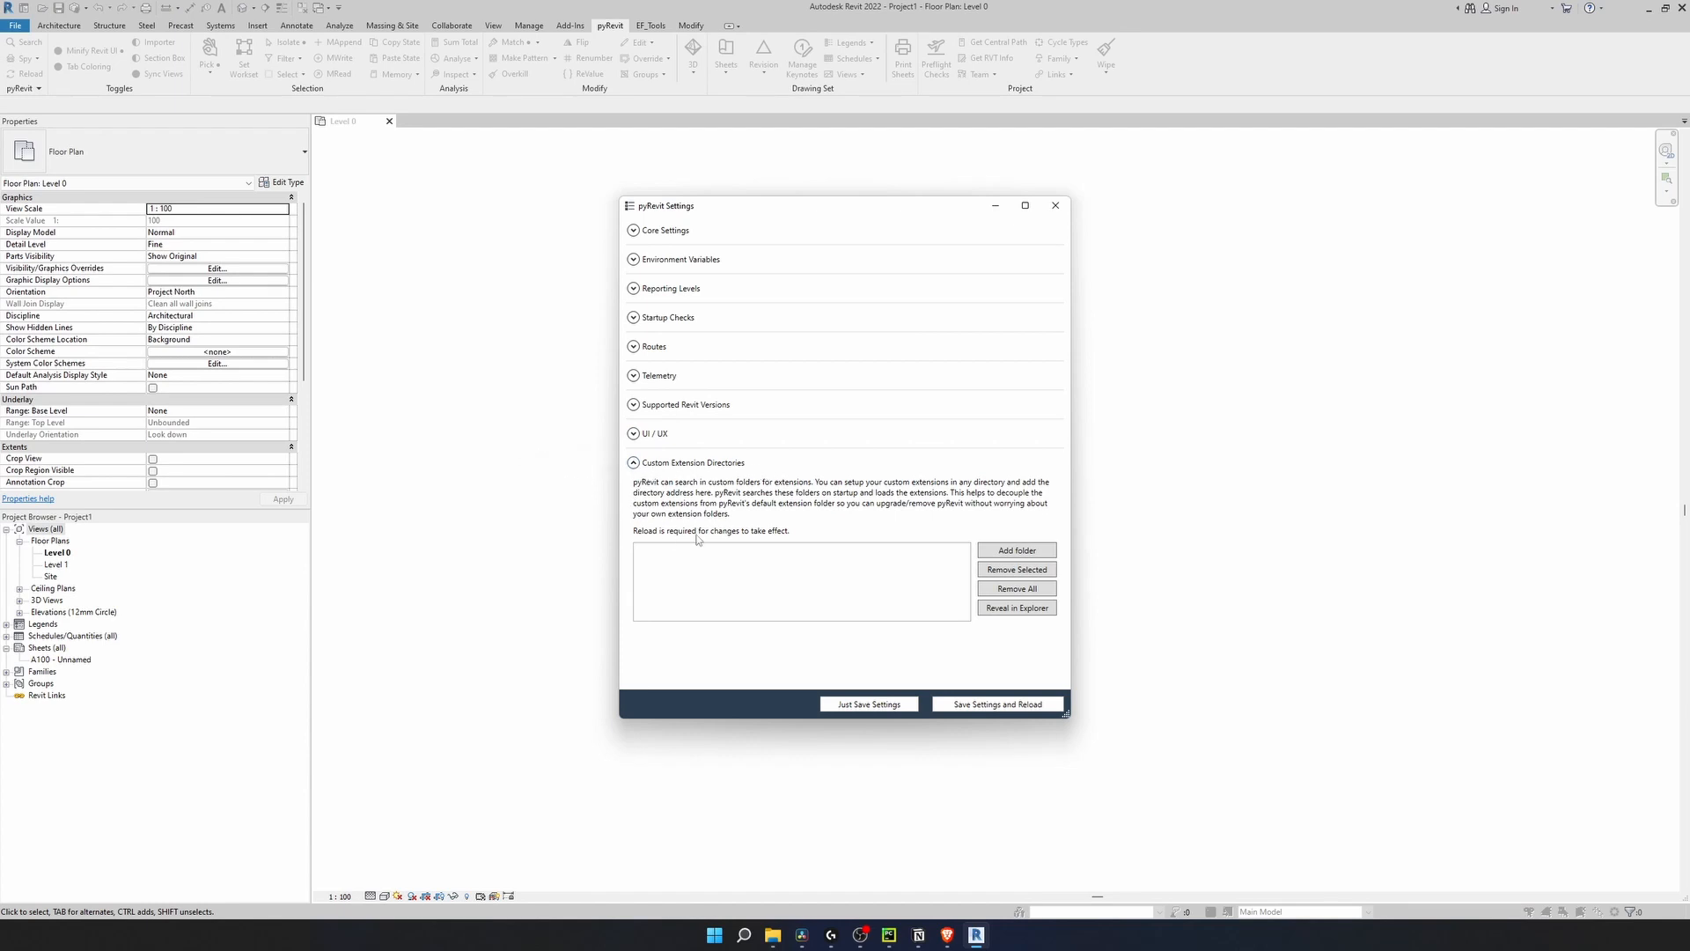
pyautogui.click(1014, 551)
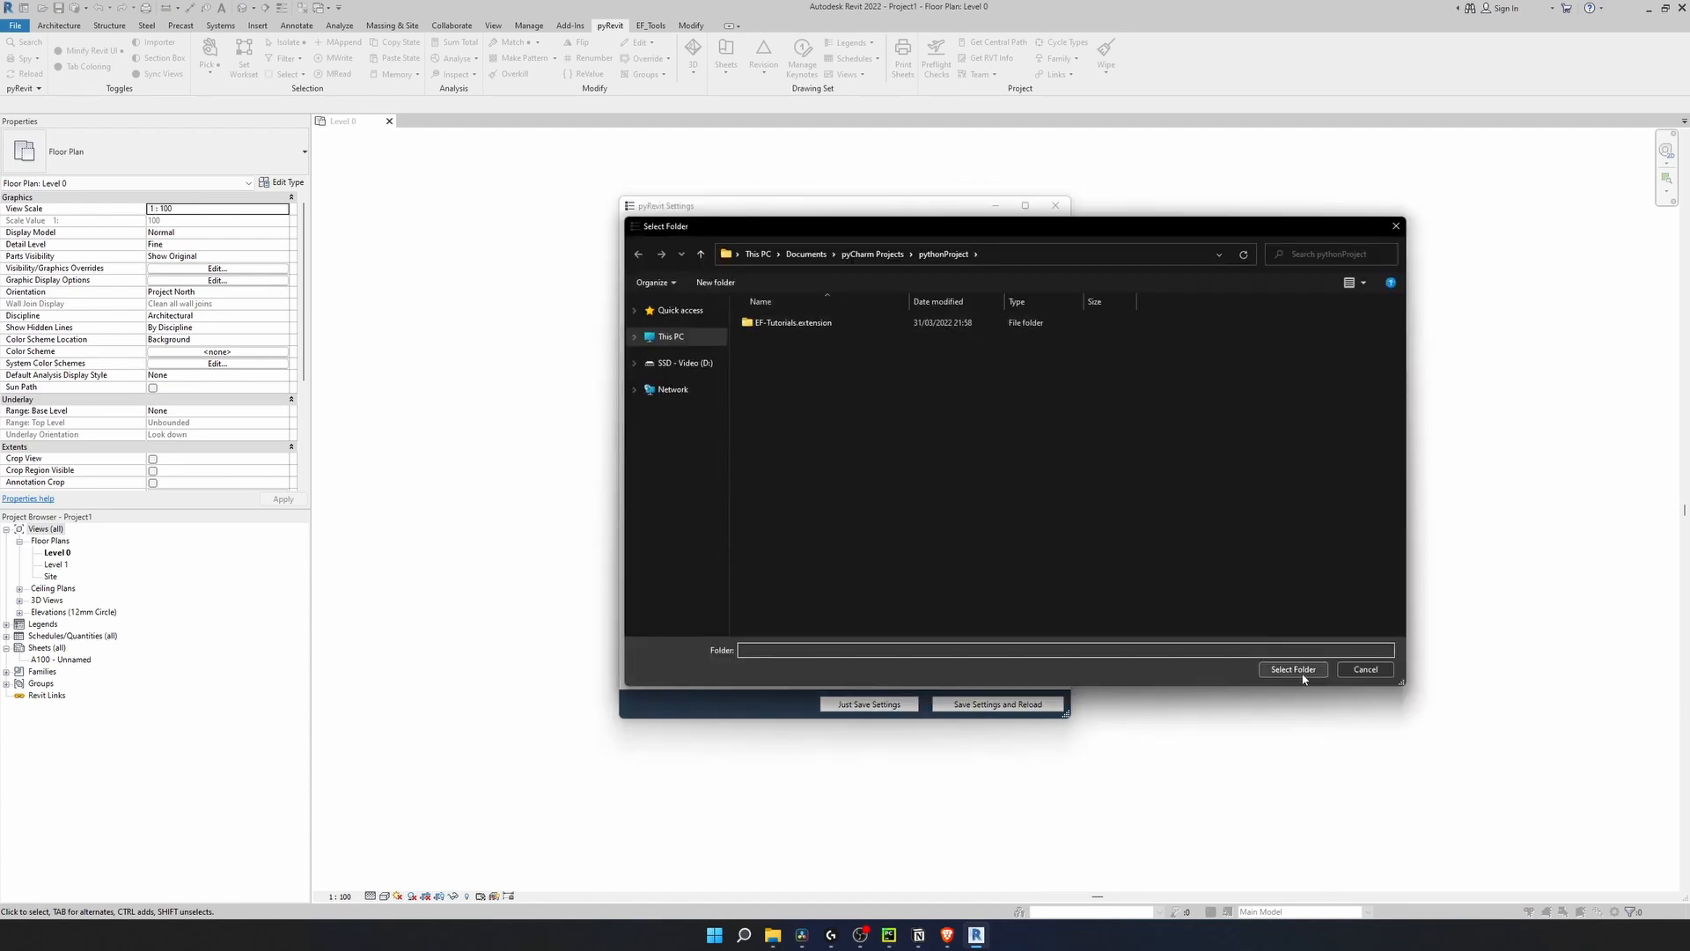
pyautogui.click(1292, 669)
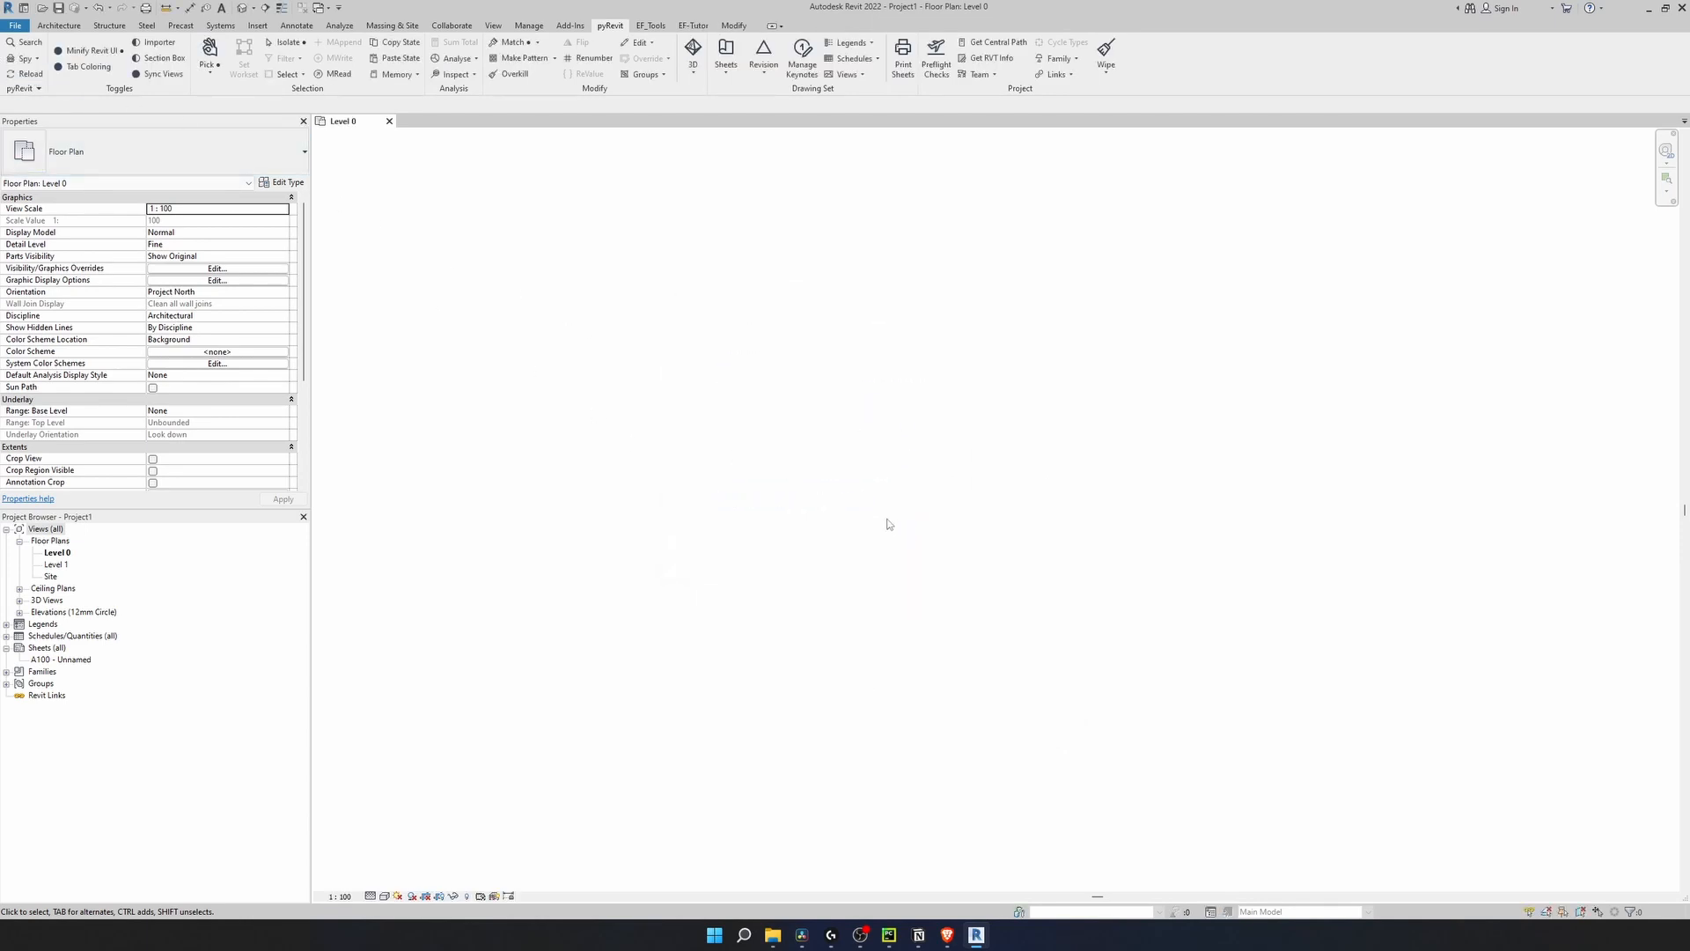
# Run Hello BIM World from the EF-Tutor tab and close its output window.
pyautogui.click(694, 24)
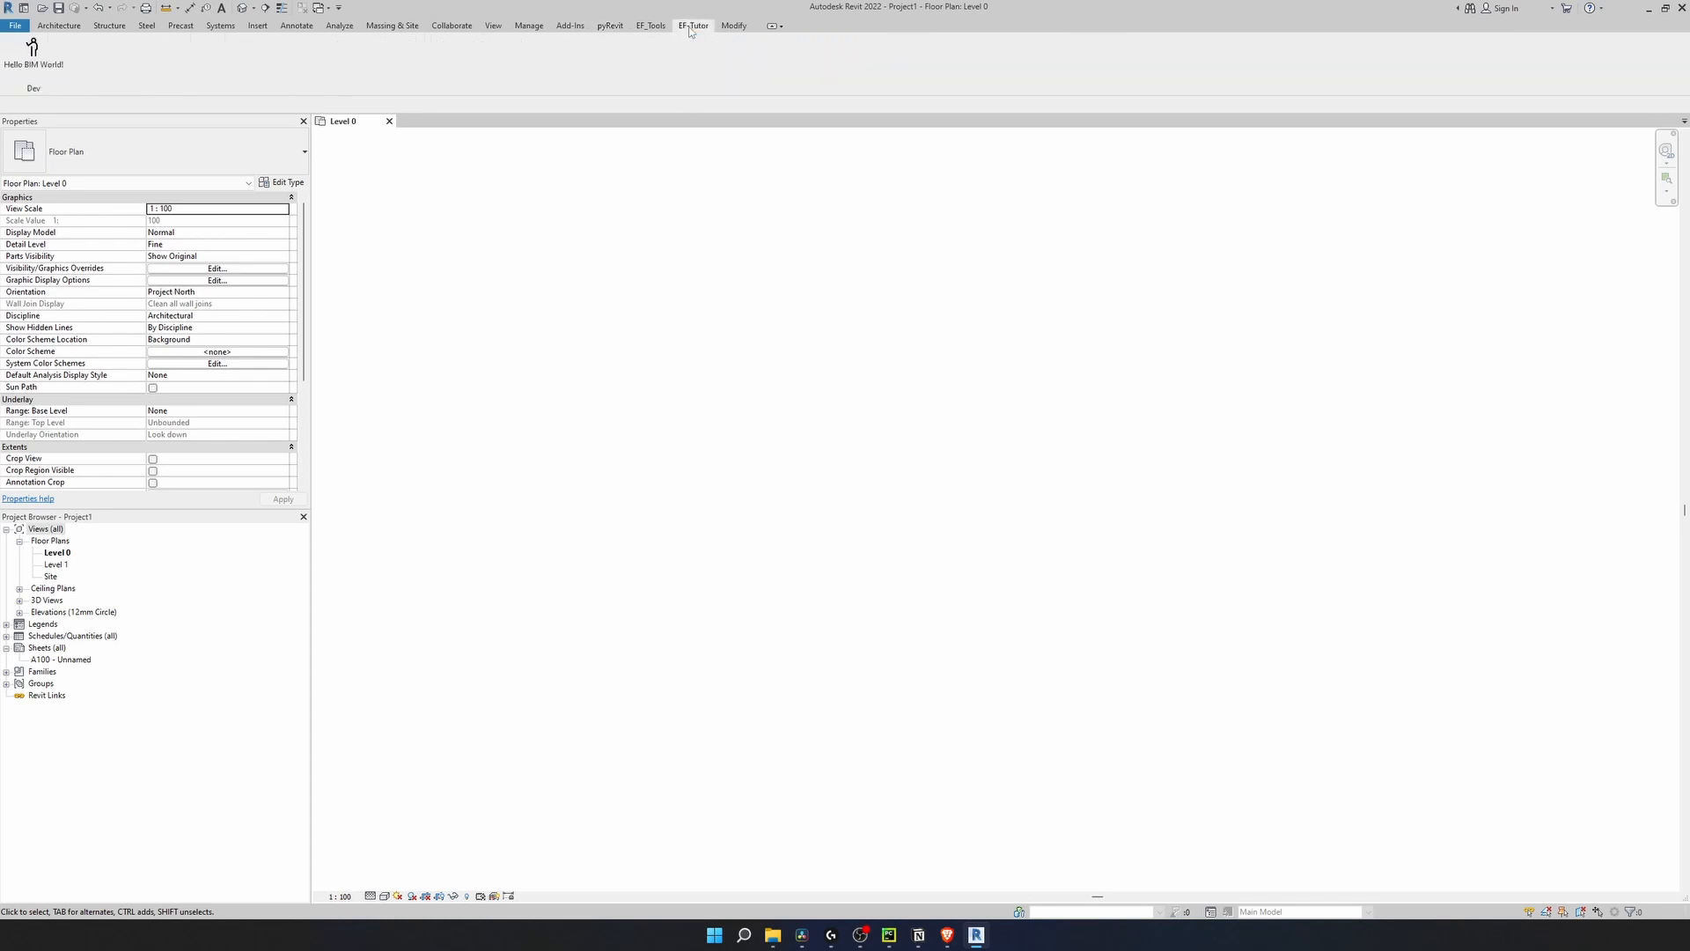
pyautogui.click(33, 51)
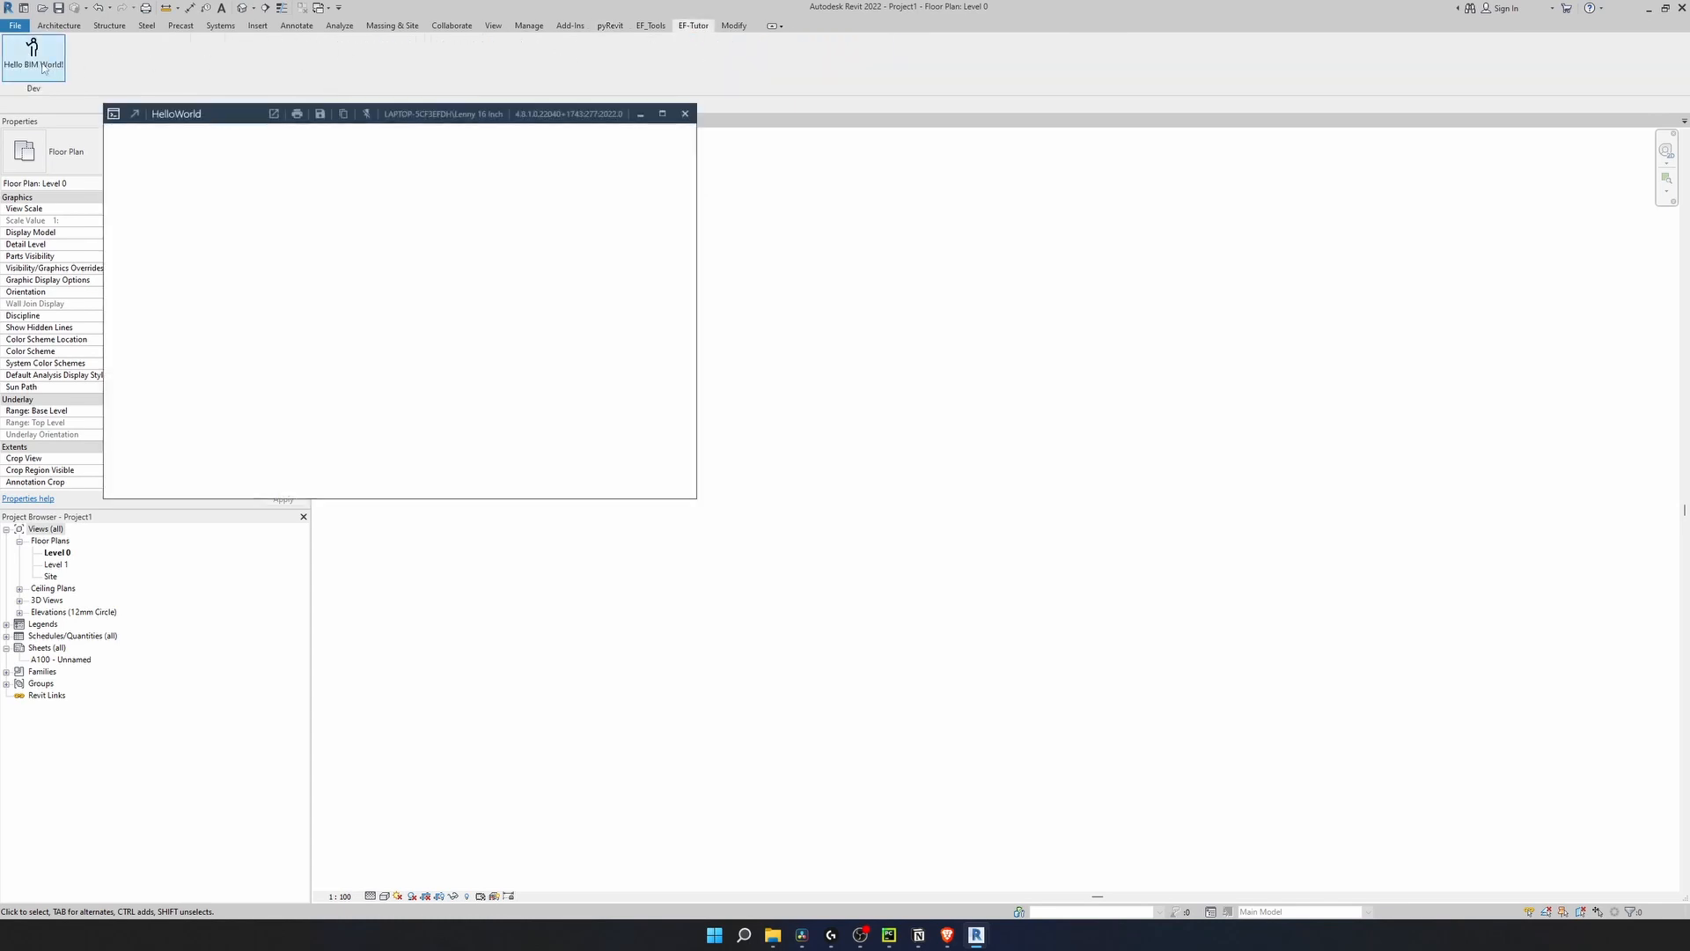
pyautogui.click(685, 113)
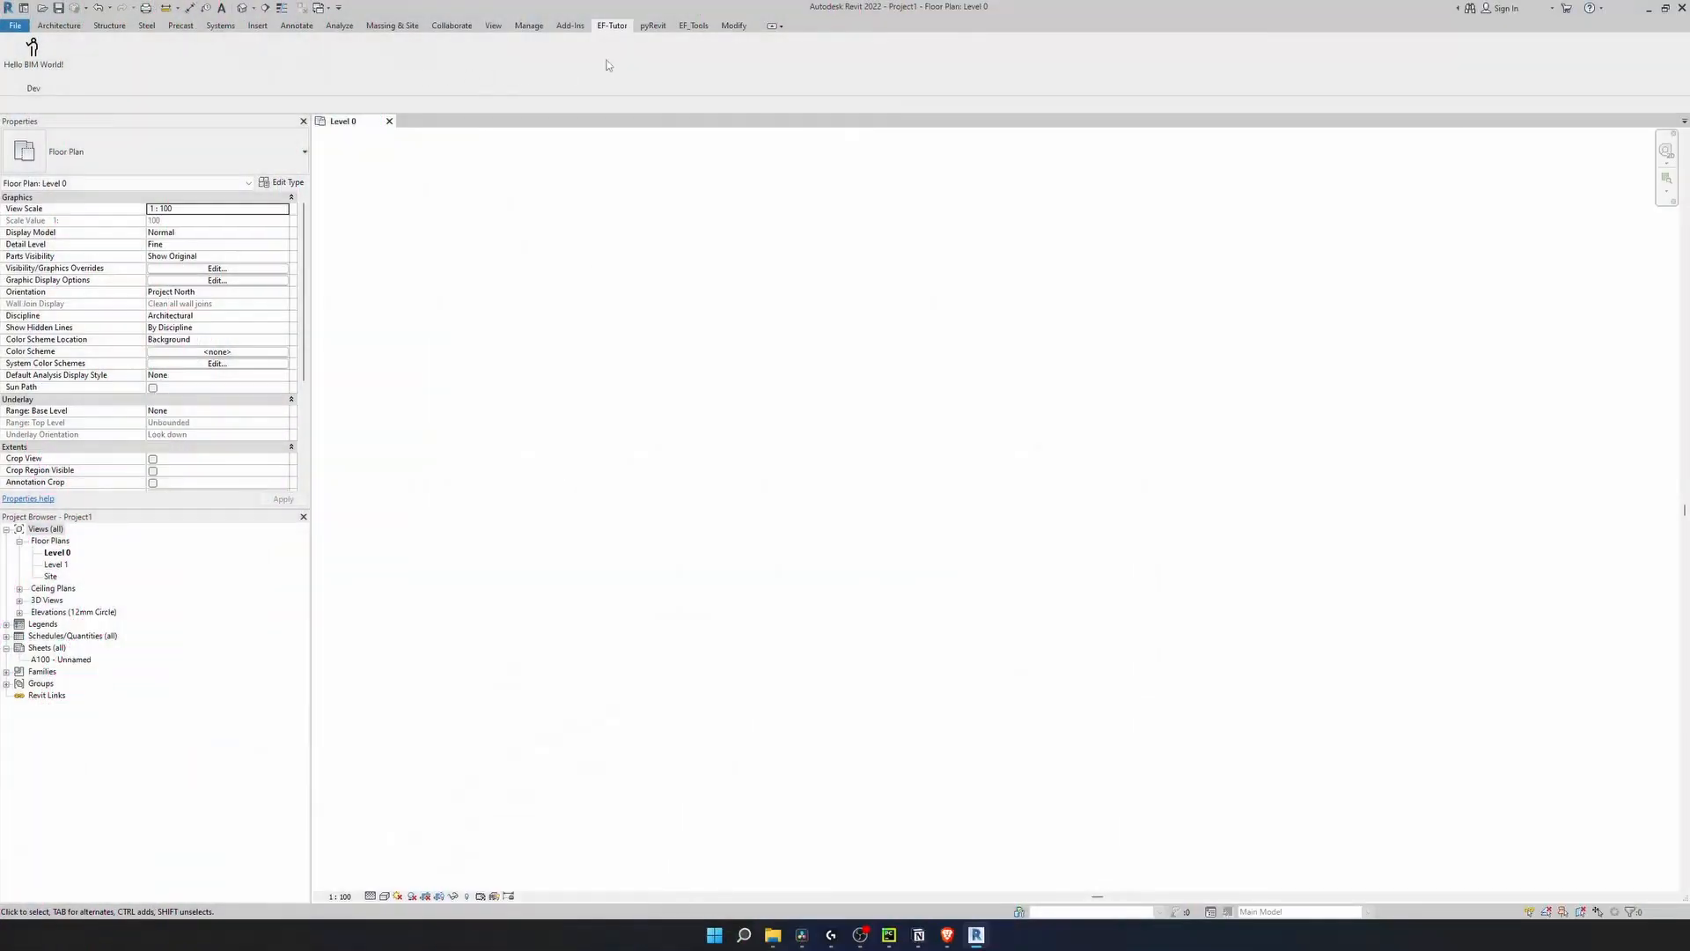
# Review the EF_Tools ribbon tab, then return to File Explorer and PyCharm.
pyautogui.click(693, 25)
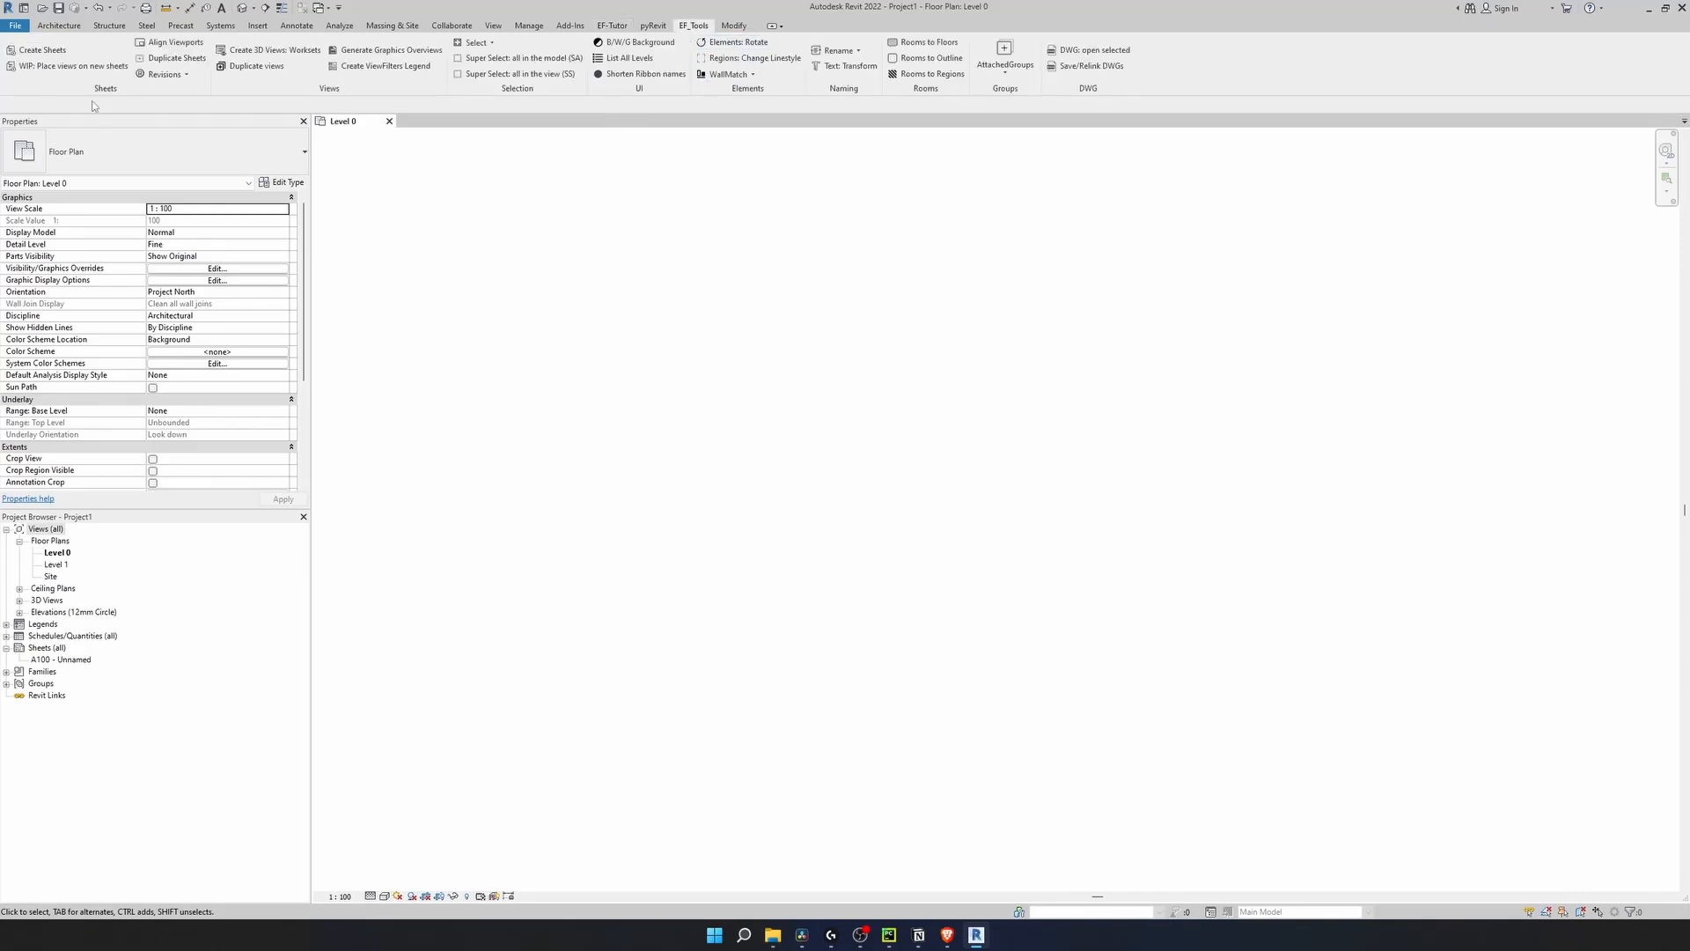
pyautogui.moveTo(227, 102)
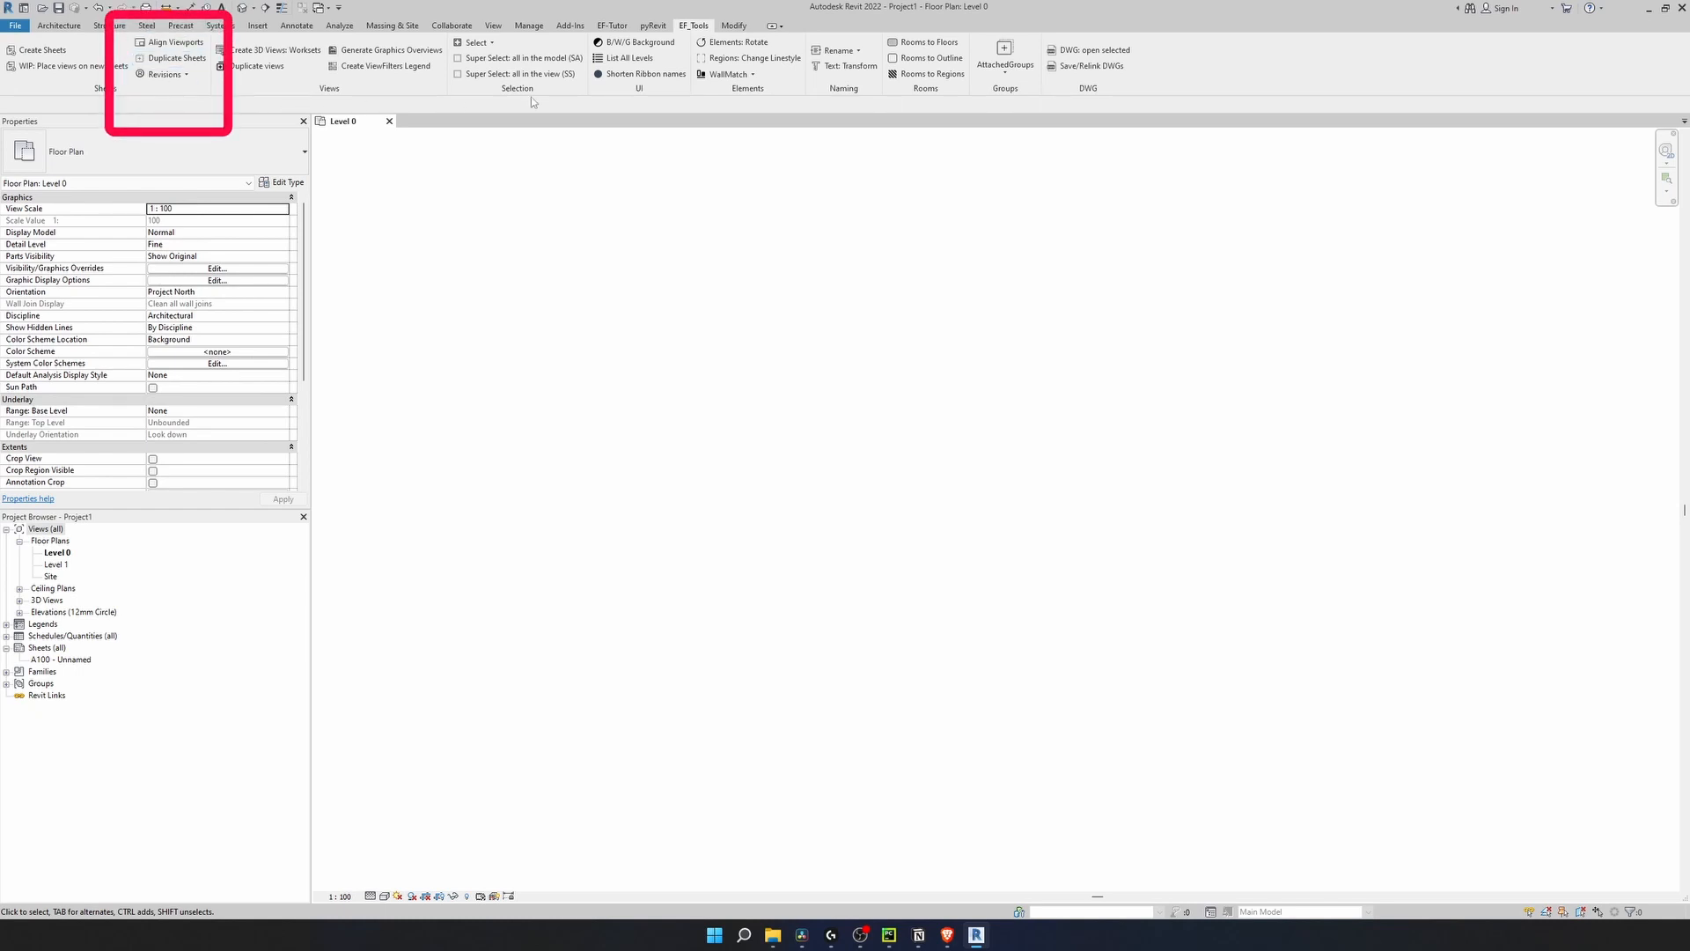
pyautogui.click(472, 43)
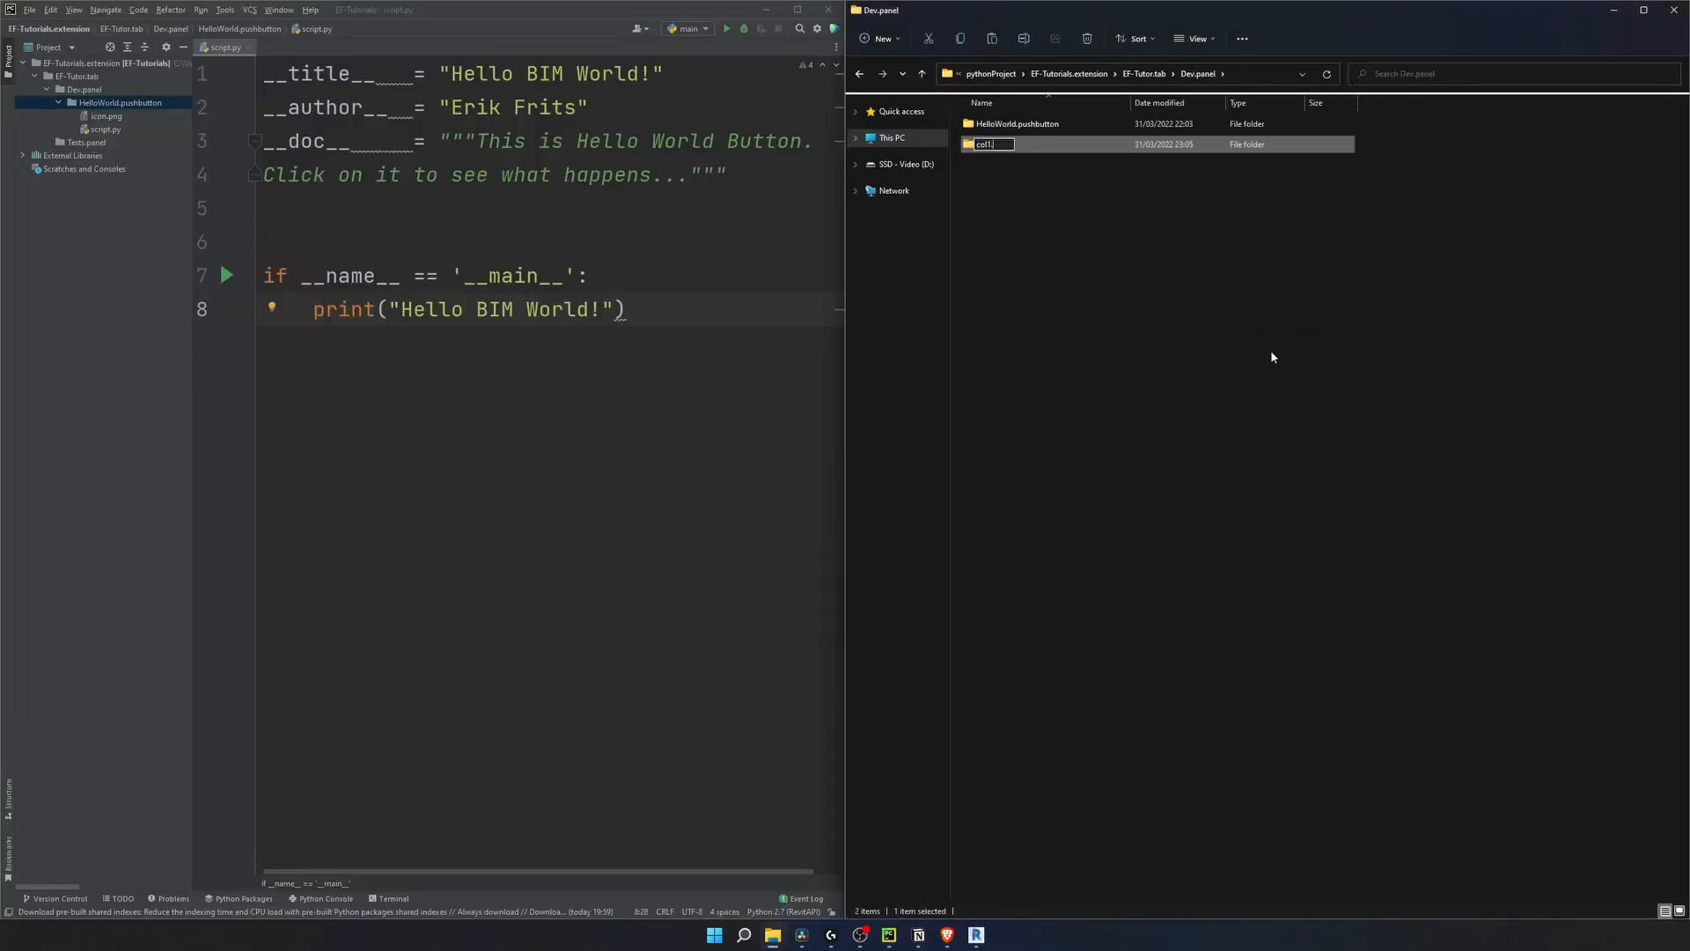
# Create col1.stack and col2.stack in Dev.panel and copy the HelloWorld.pushbutton folder.
pyautogui.rightClick(1266, 345)
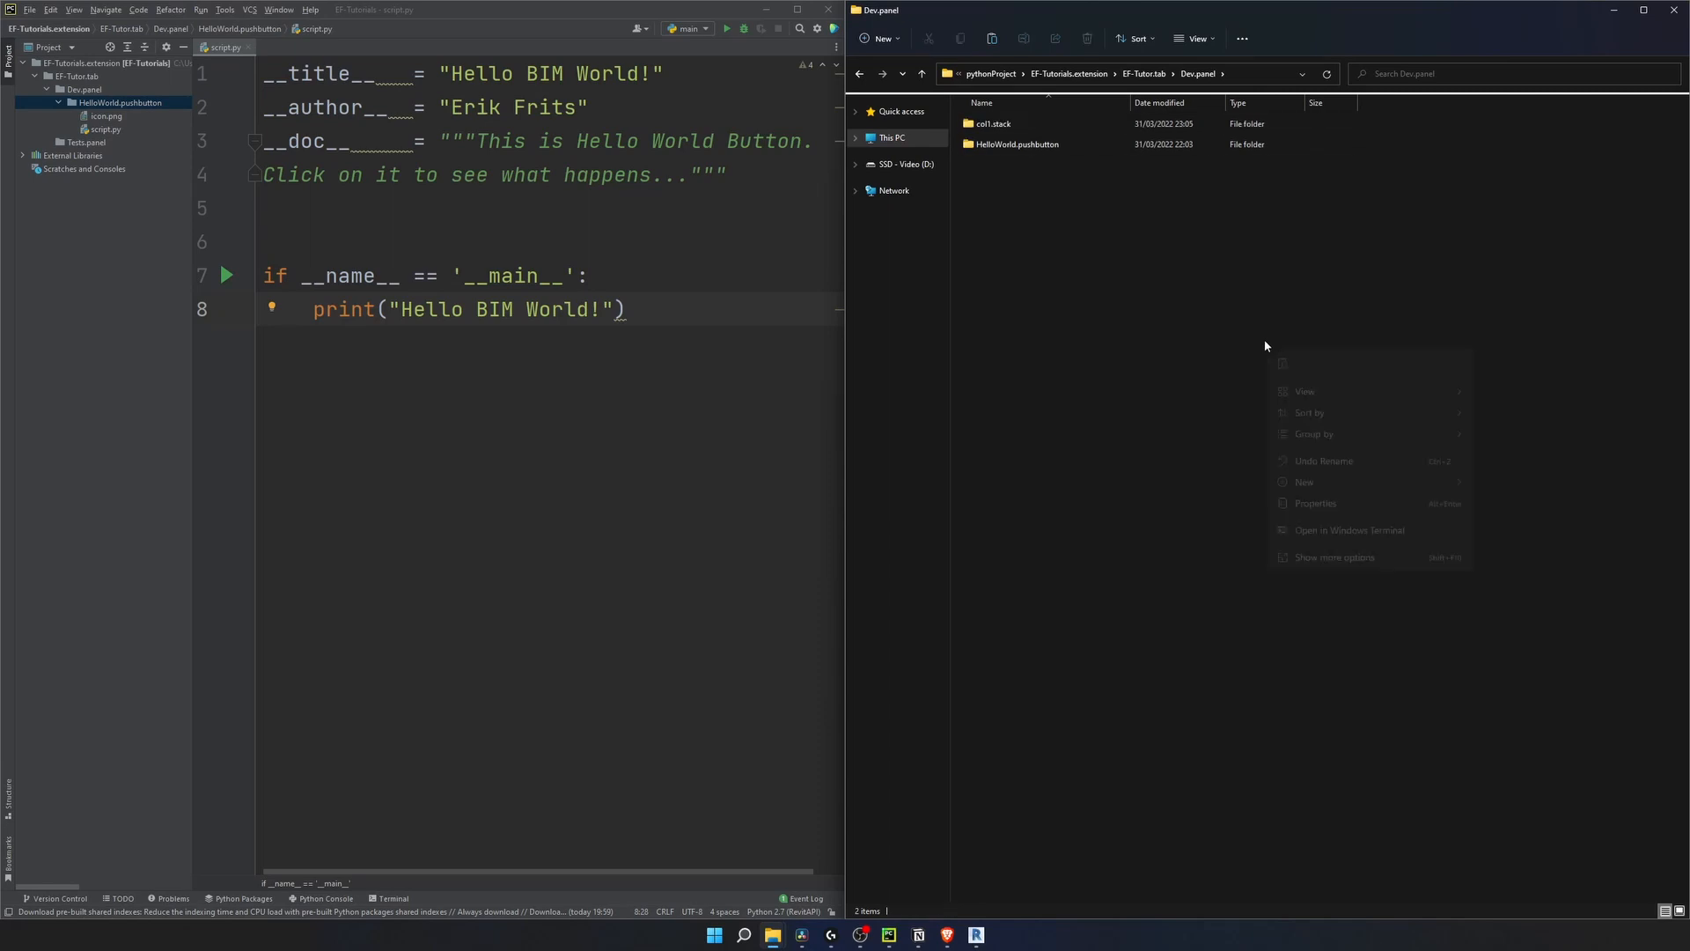
pyautogui.click(1304, 483)
pyautogui.write('col2.stack')
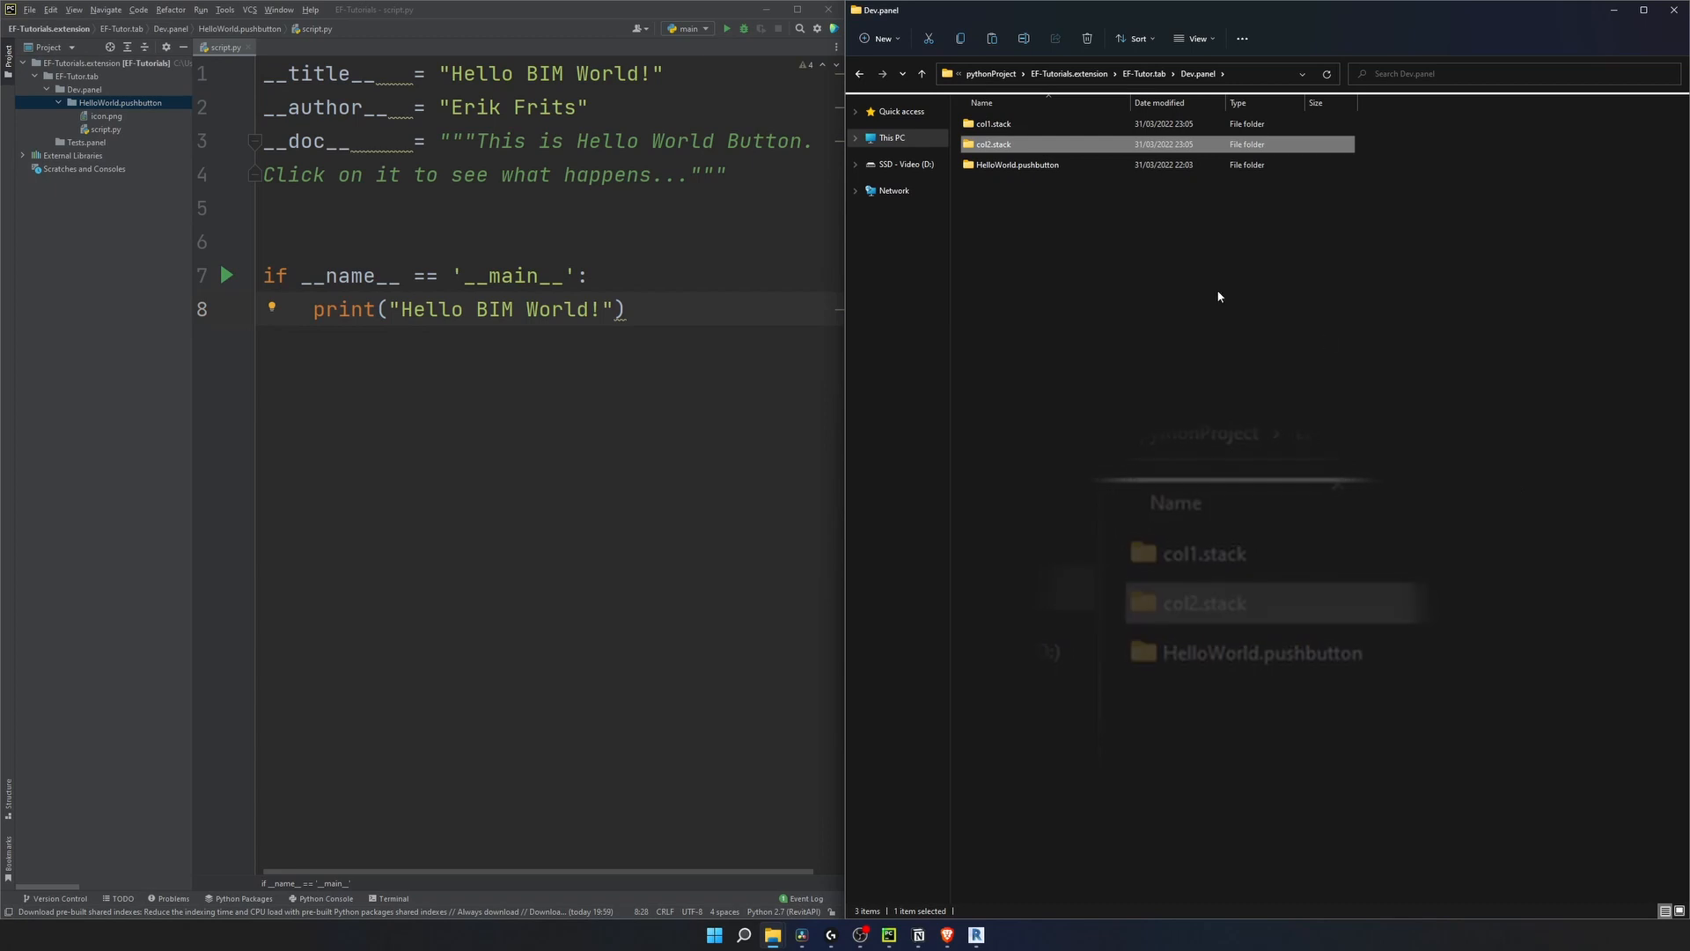
pyautogui.rightClick(1015, 164)
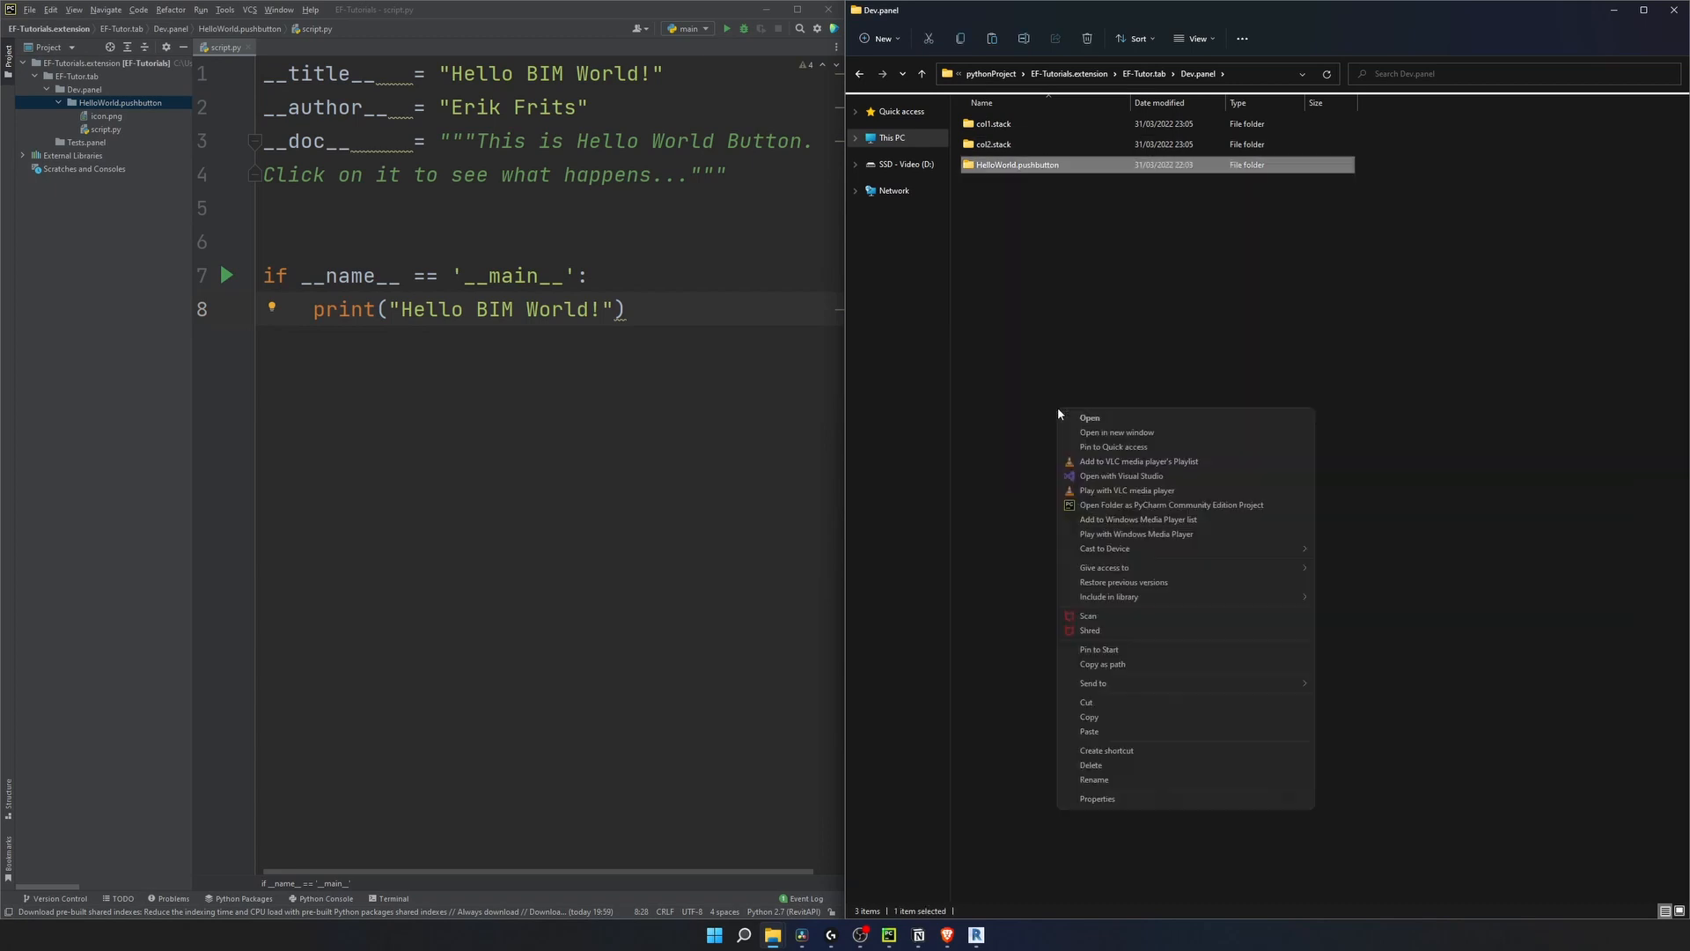
pyautogui.click(1087, 417)
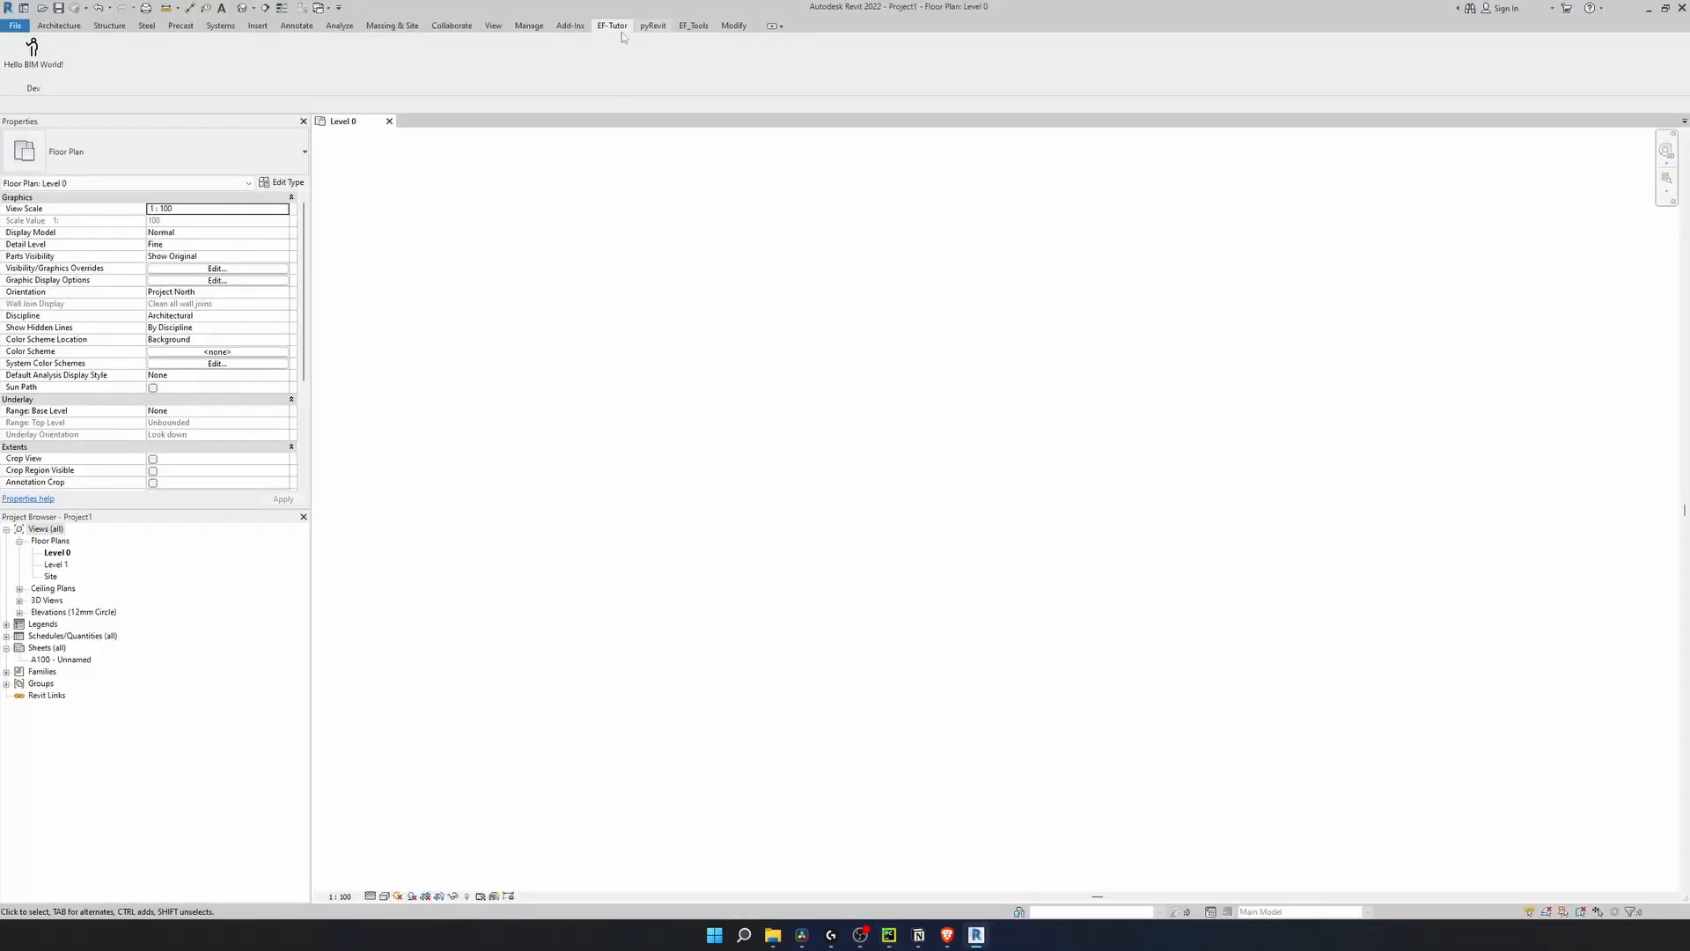
# Run Hello BIM World 1 from the stacked buttons on the EF-Tutor tab.
pyautogui.click(652, 25)
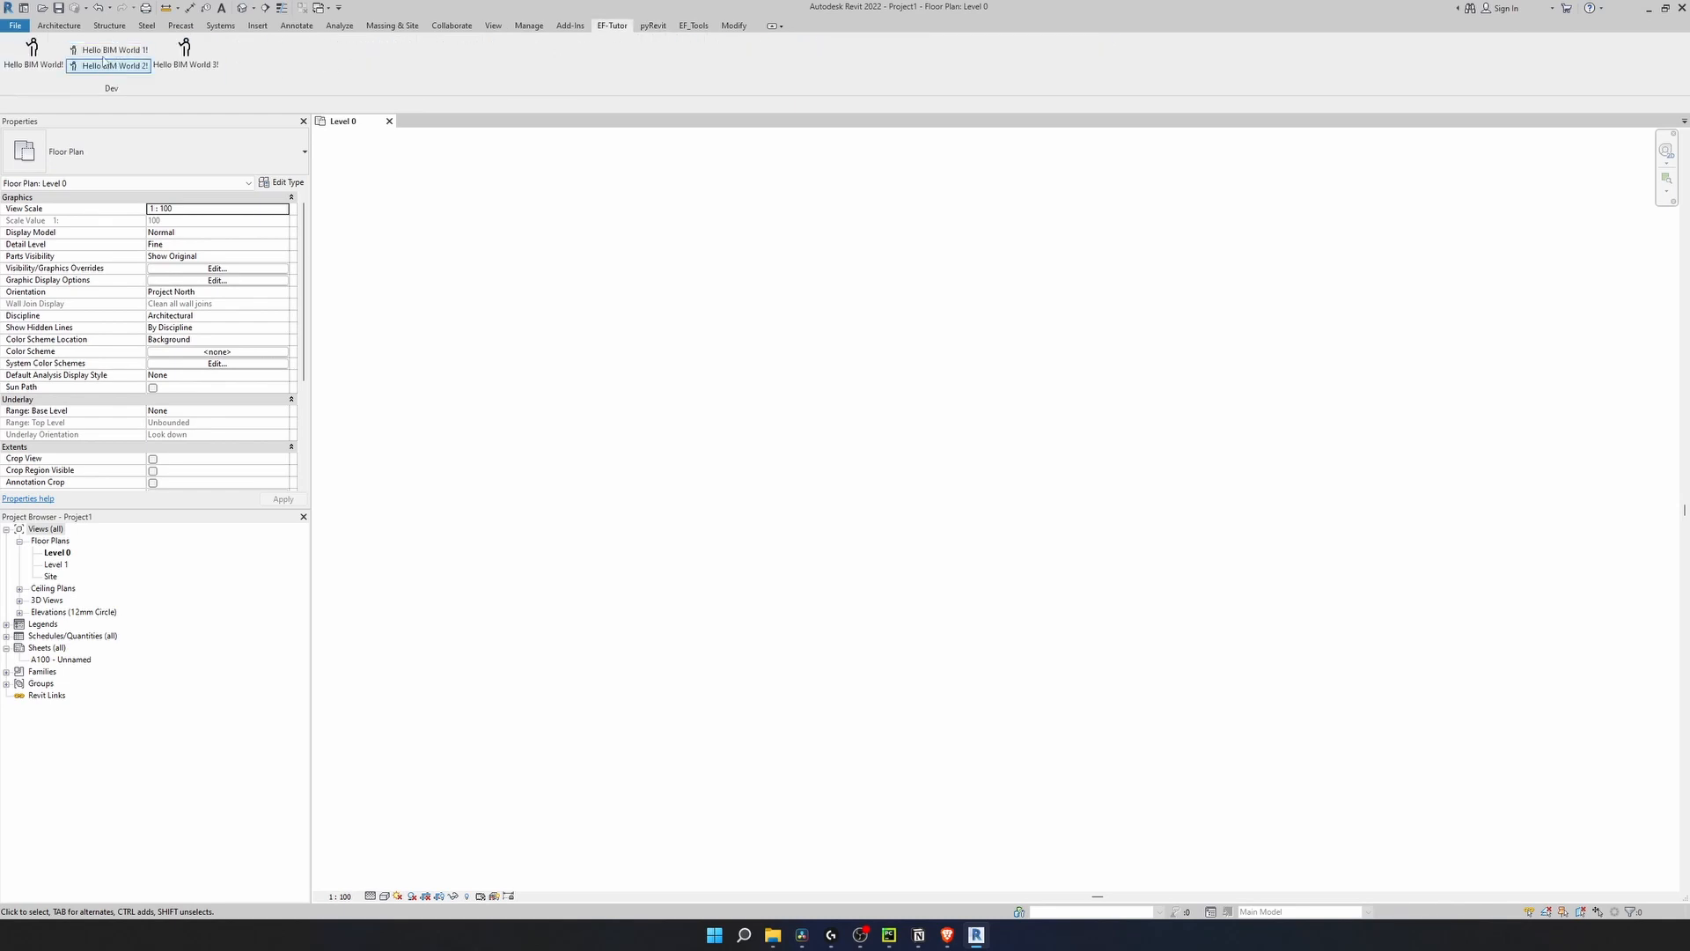
pyautogui.click(111, 65)
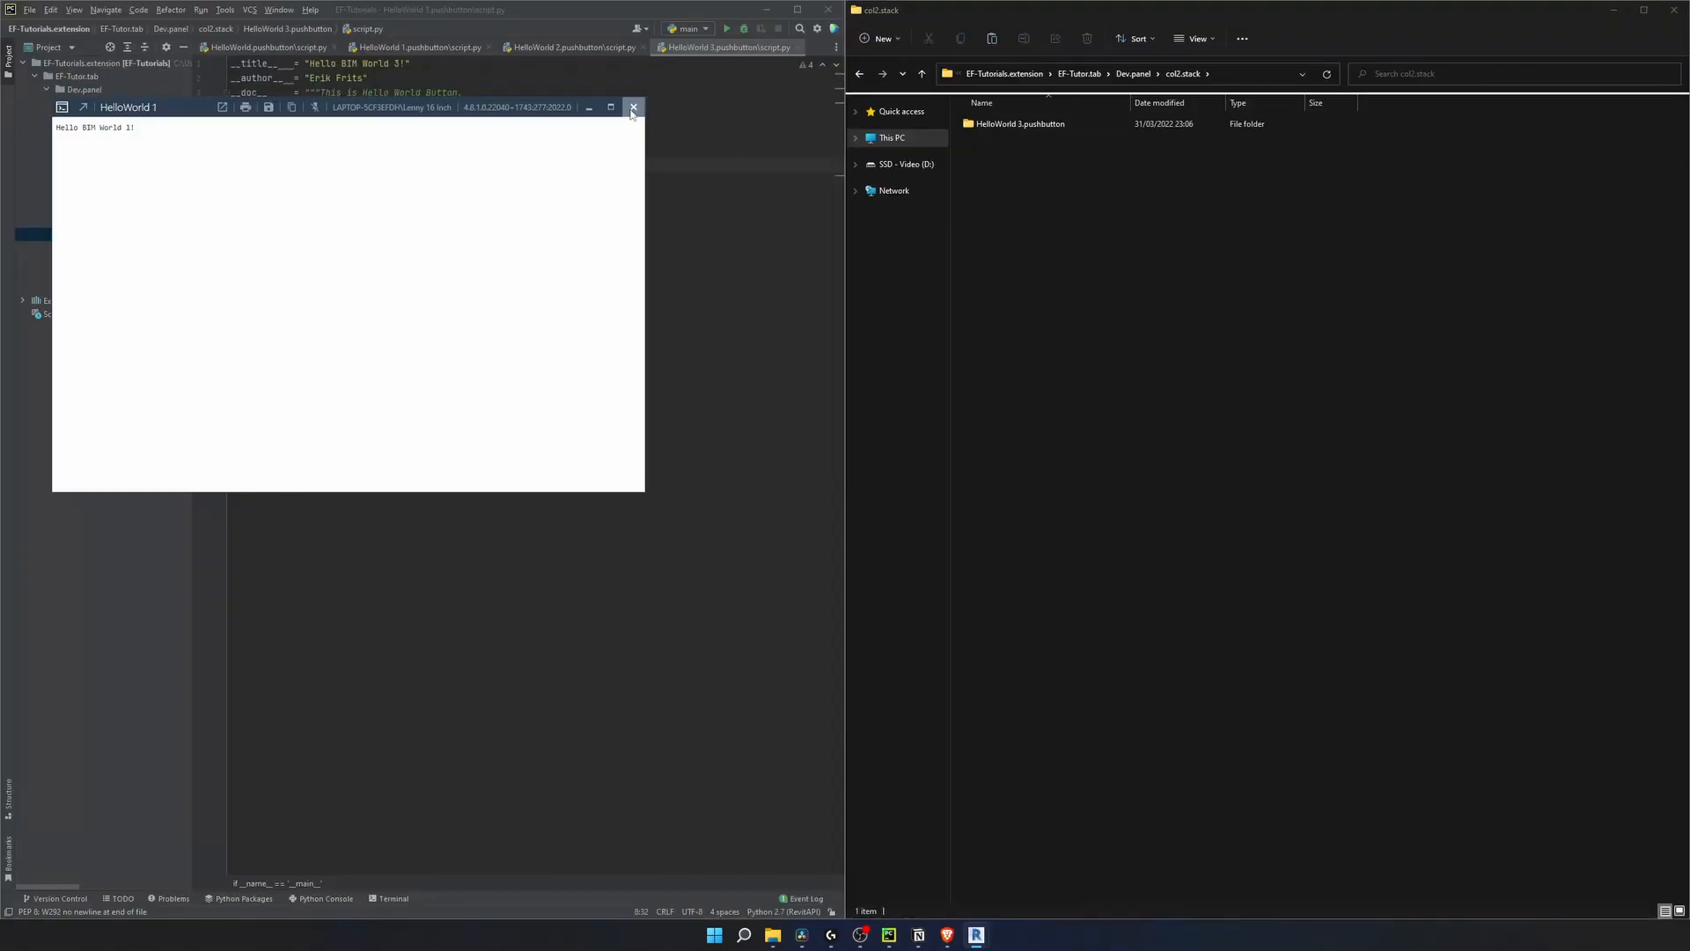
# Create an extra.pulldown folder in Dev.panel with HelloWorld x, y and z pushbutton folders inside.
pyautogui.rightClick(1062, 241)
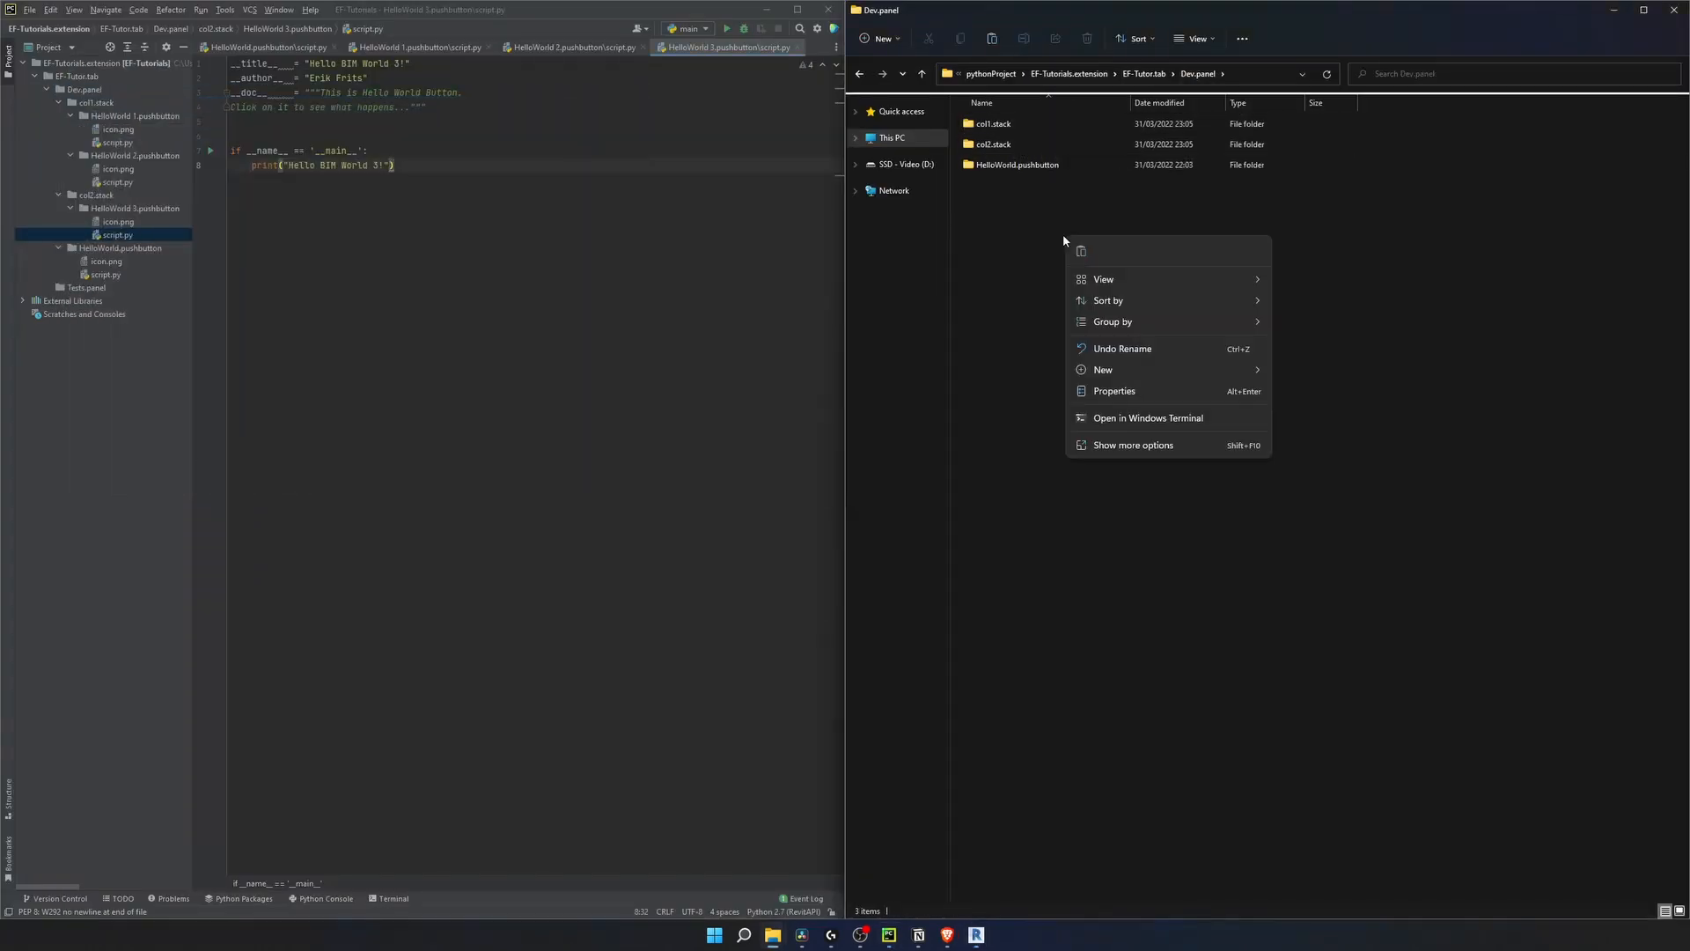
pyautogui.click(1102, 369)
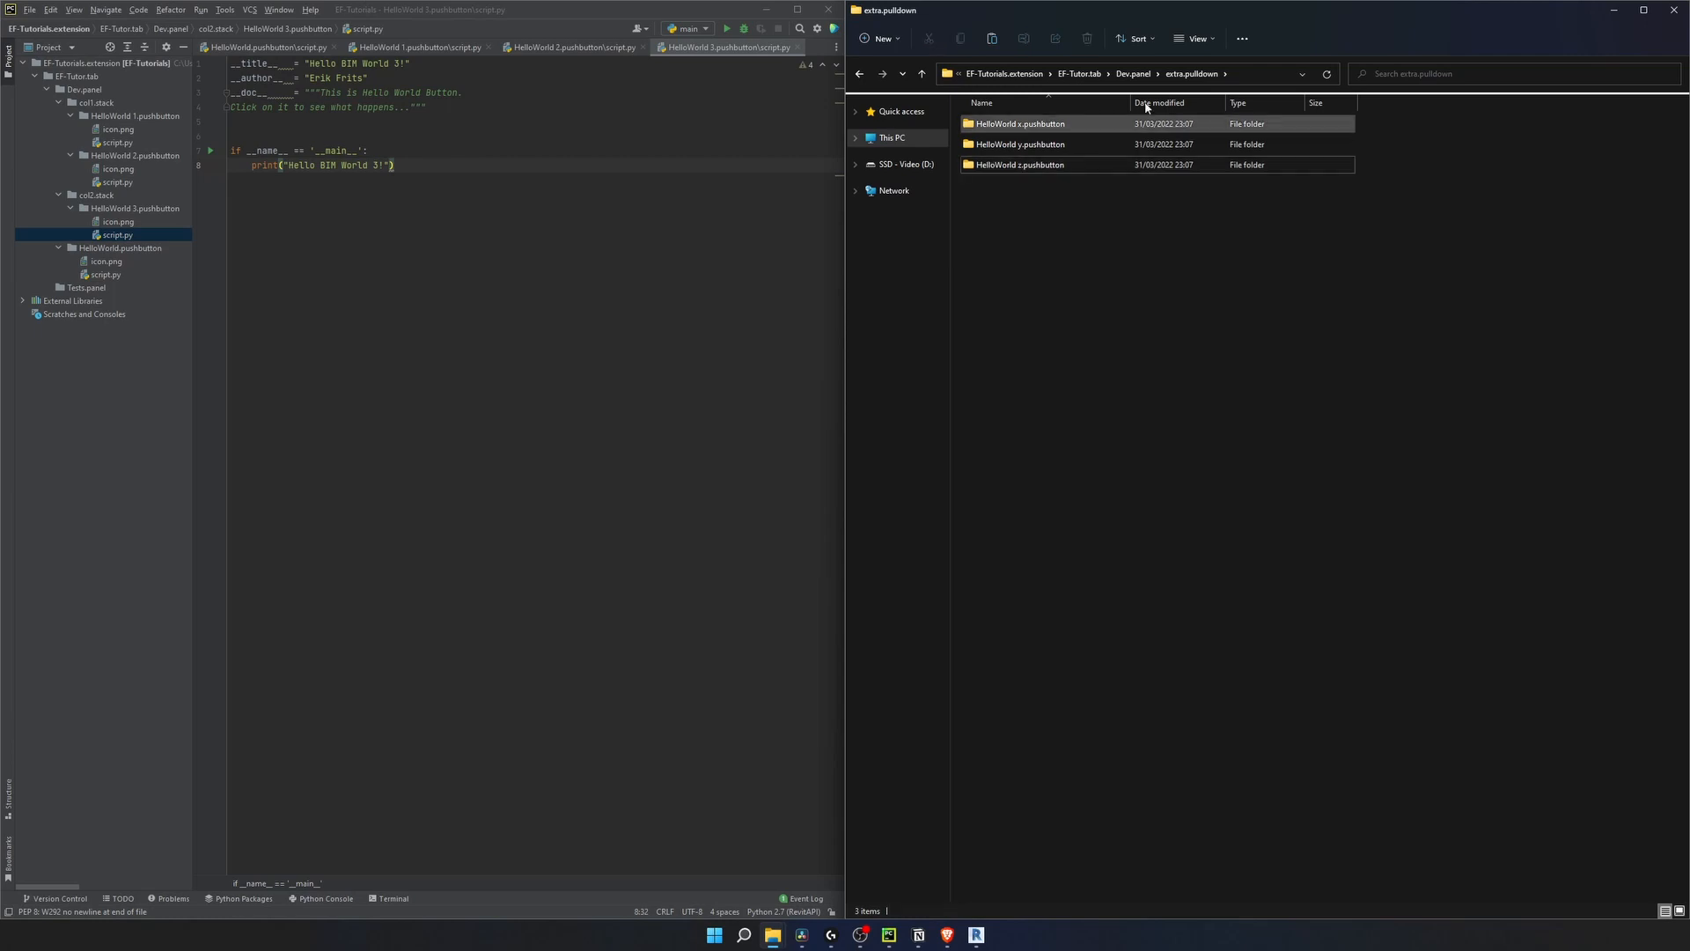
pyautogui.rightClick(991, 164)
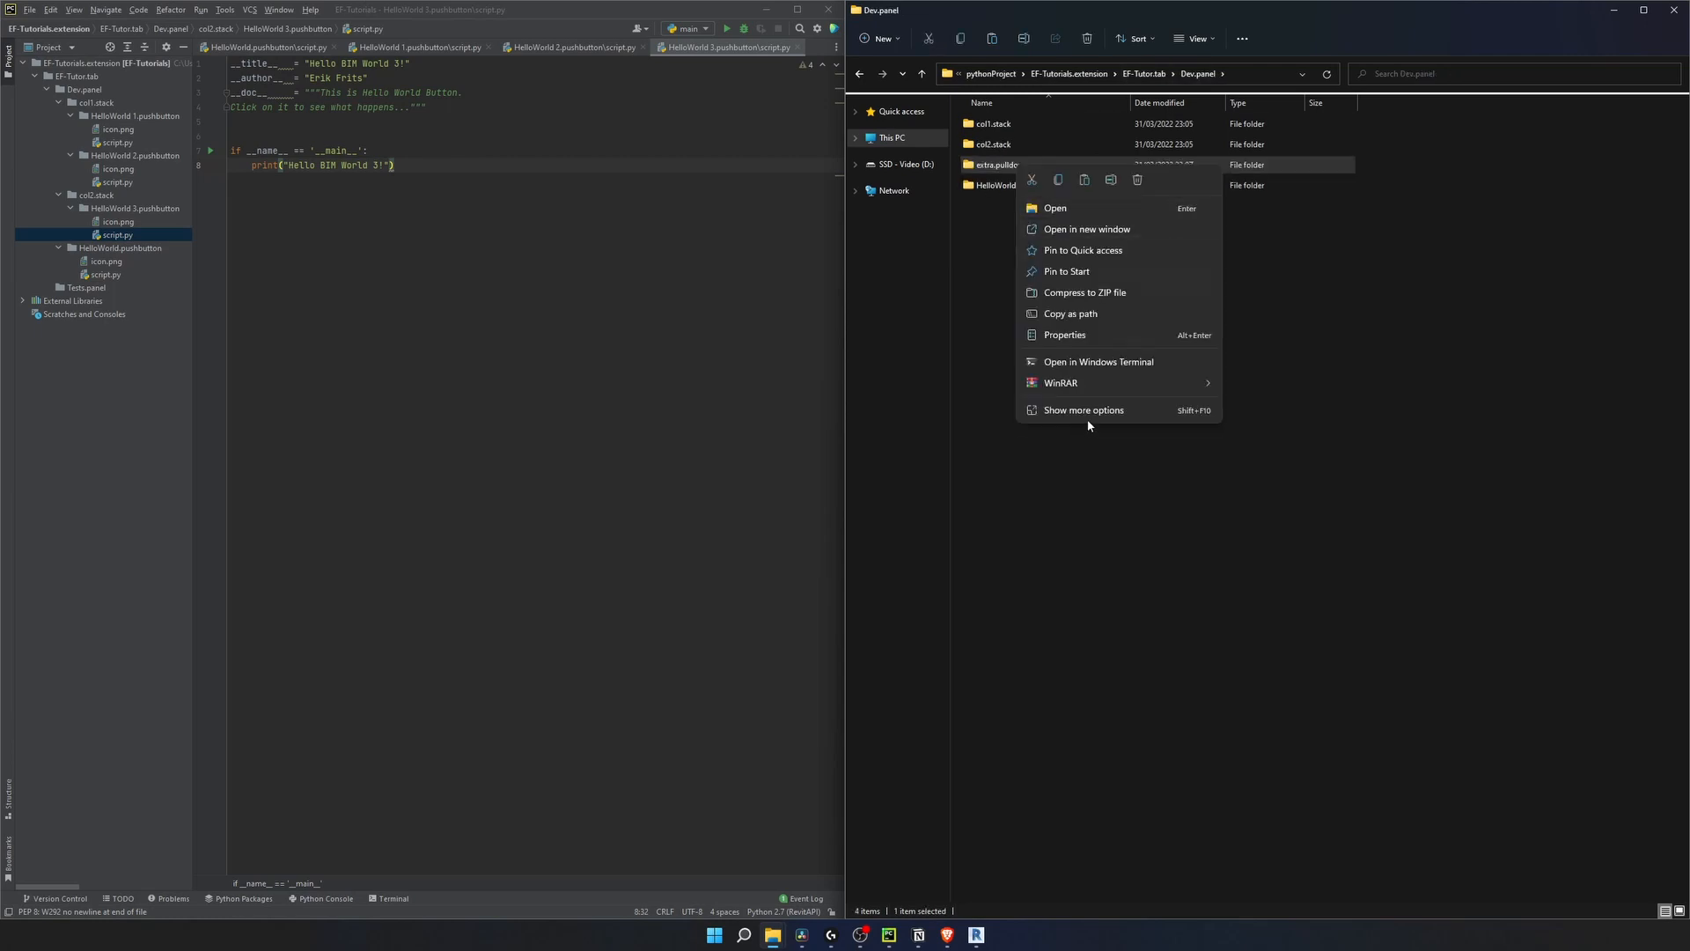
pyautogui.click(1055, 208)
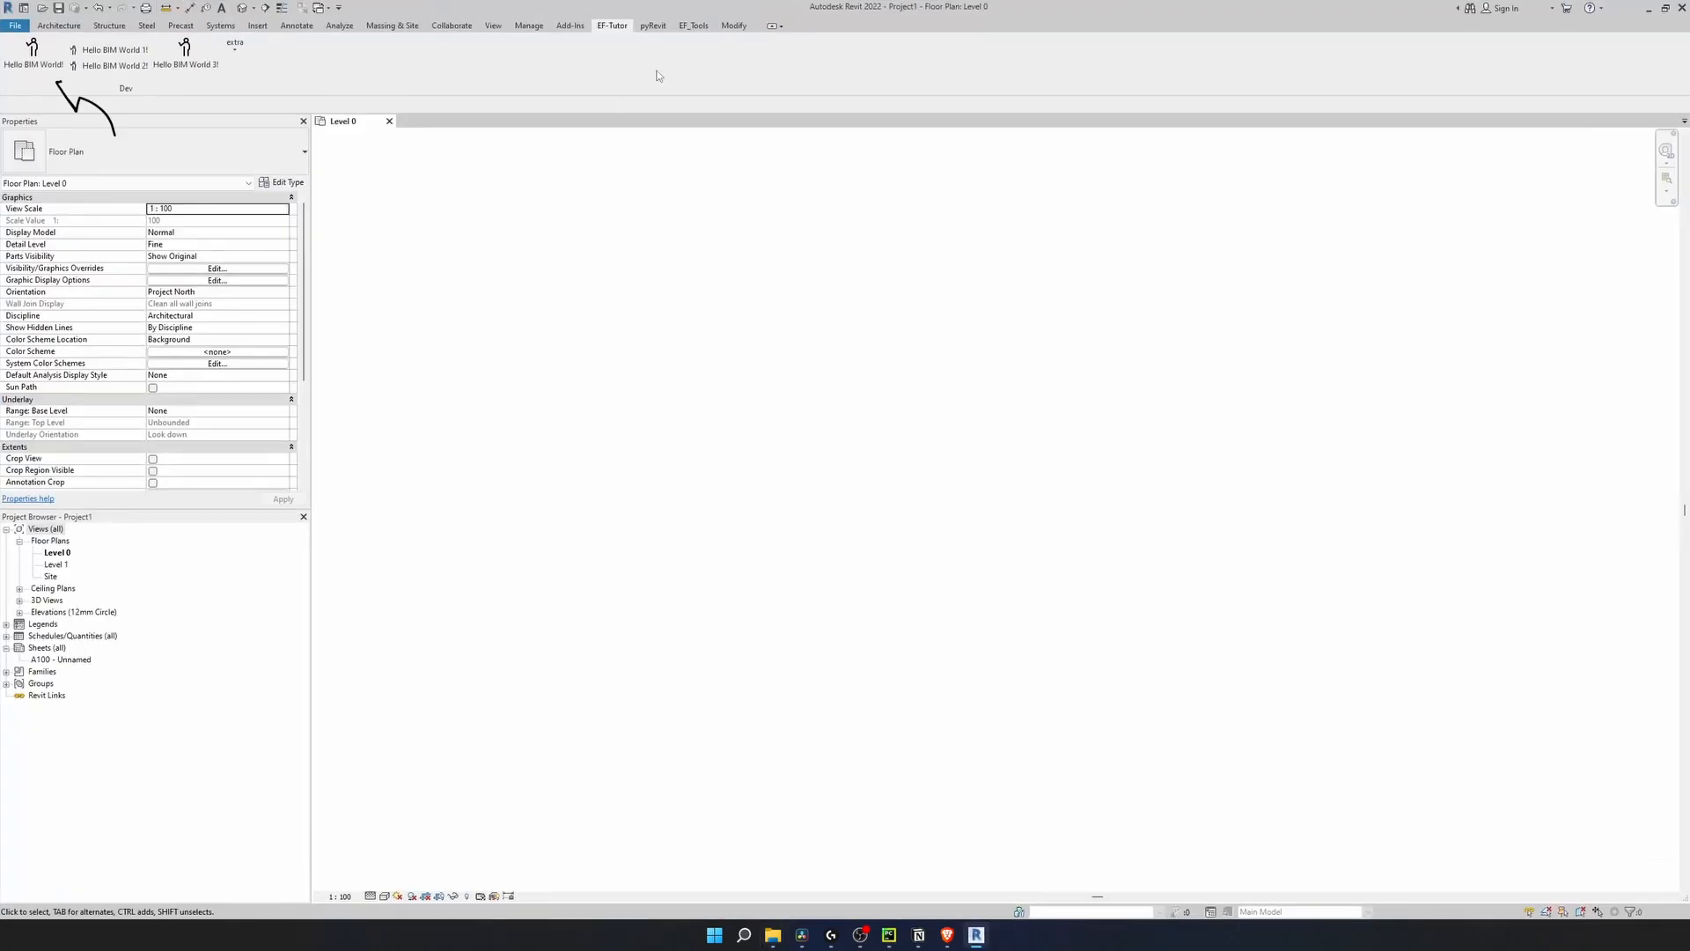
# Reload pyRevit in Revit and check the EF-Tutor stack now shows the extra 2 pulldown.
pyautogui.click(652, 24)
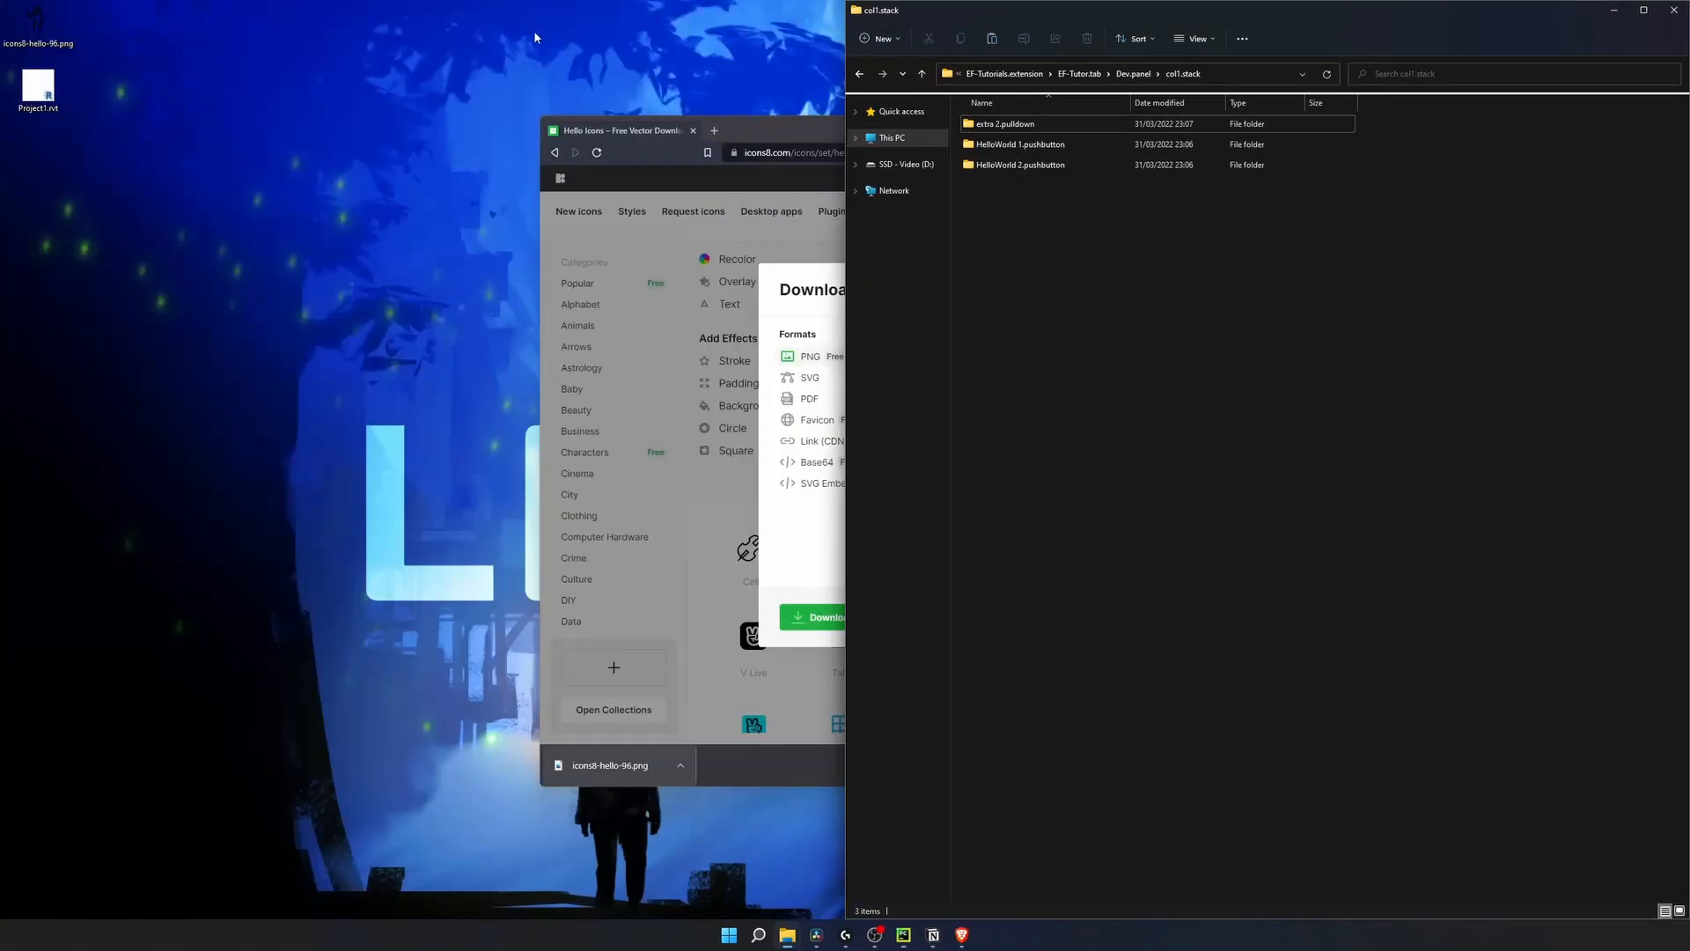
pyautogui.click(973, 935)
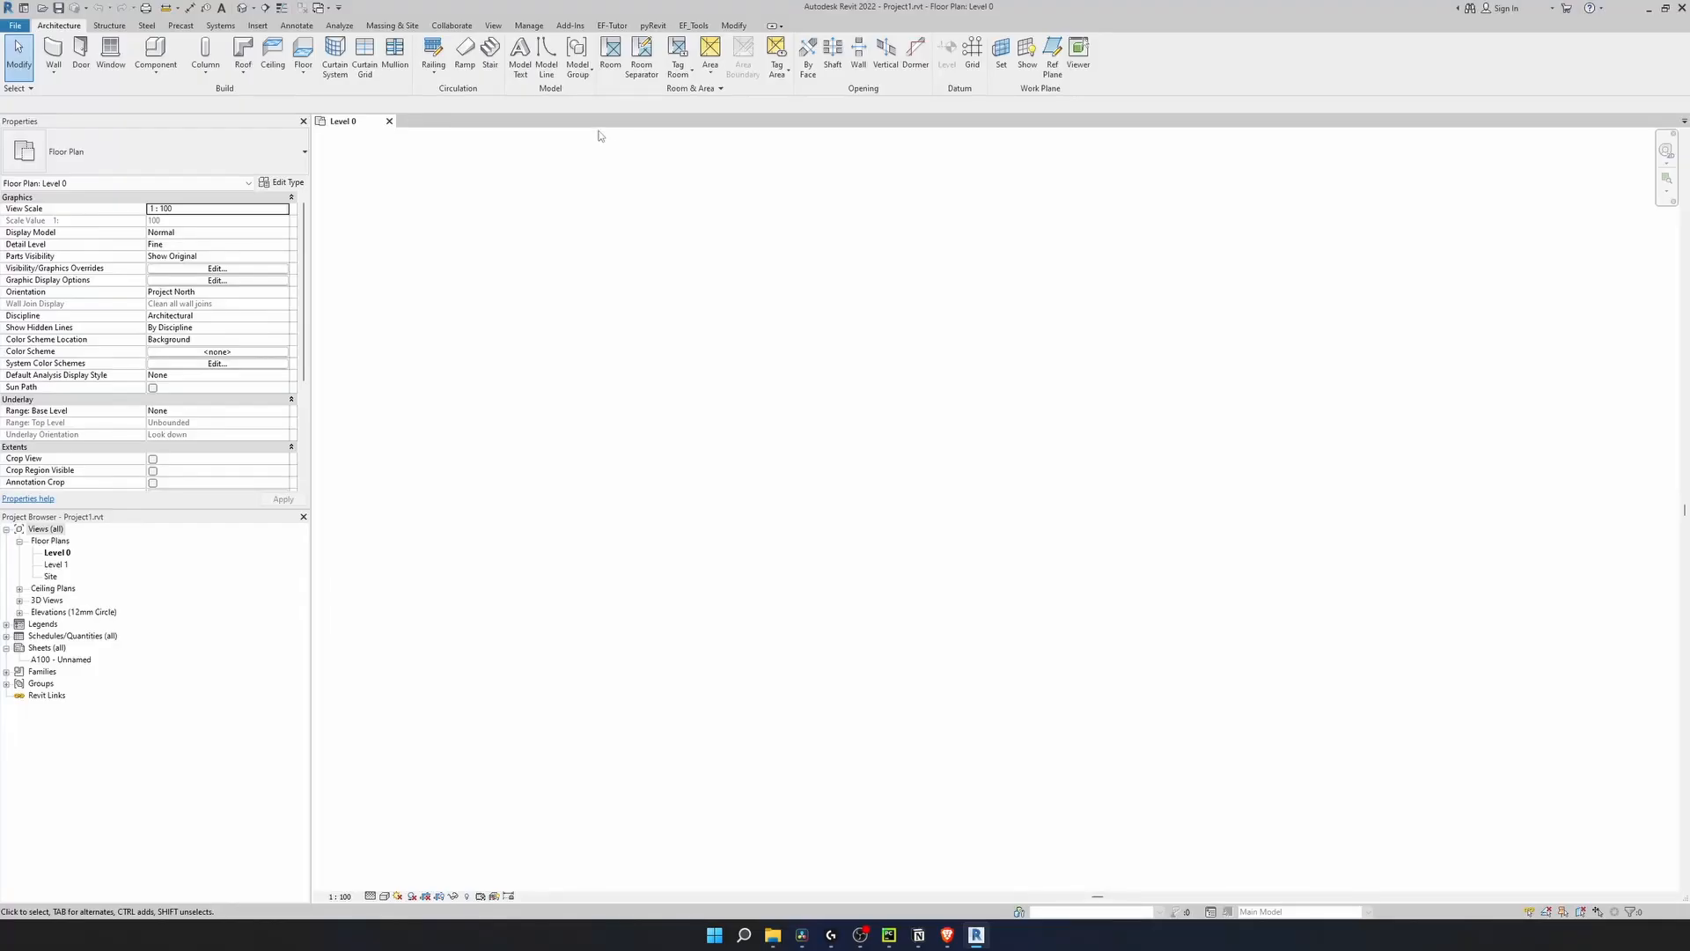
pyautogui.click(611, 25)
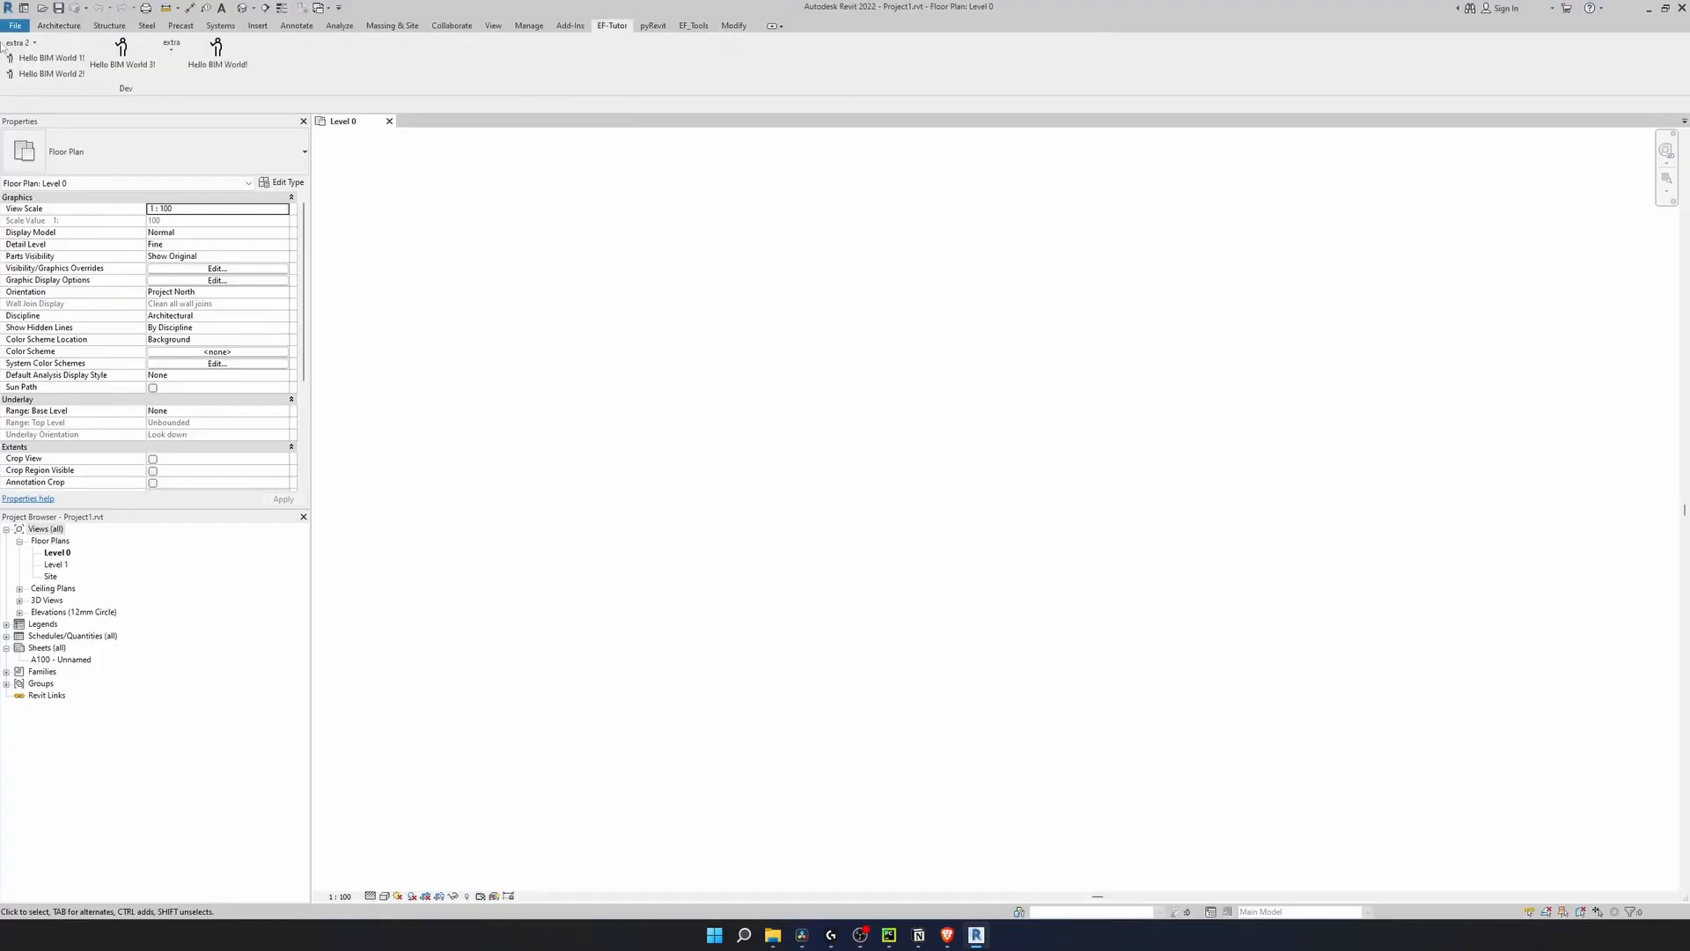
pyautogui.click(15, 42)
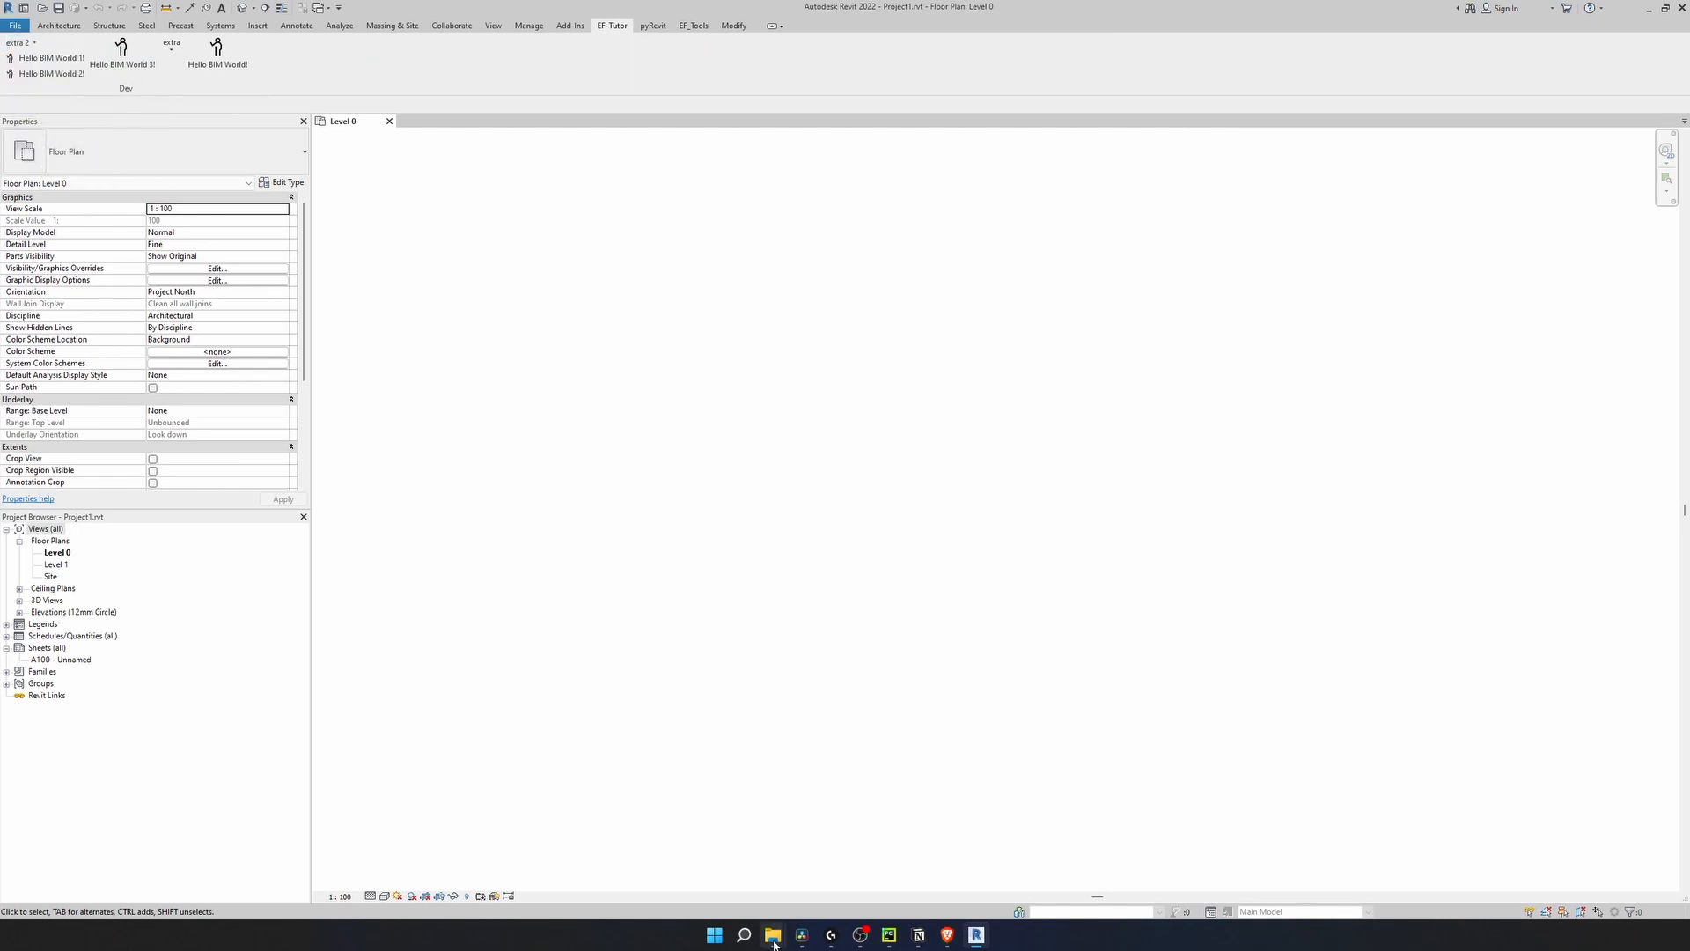
pyautogui.moveTo(875, 501)
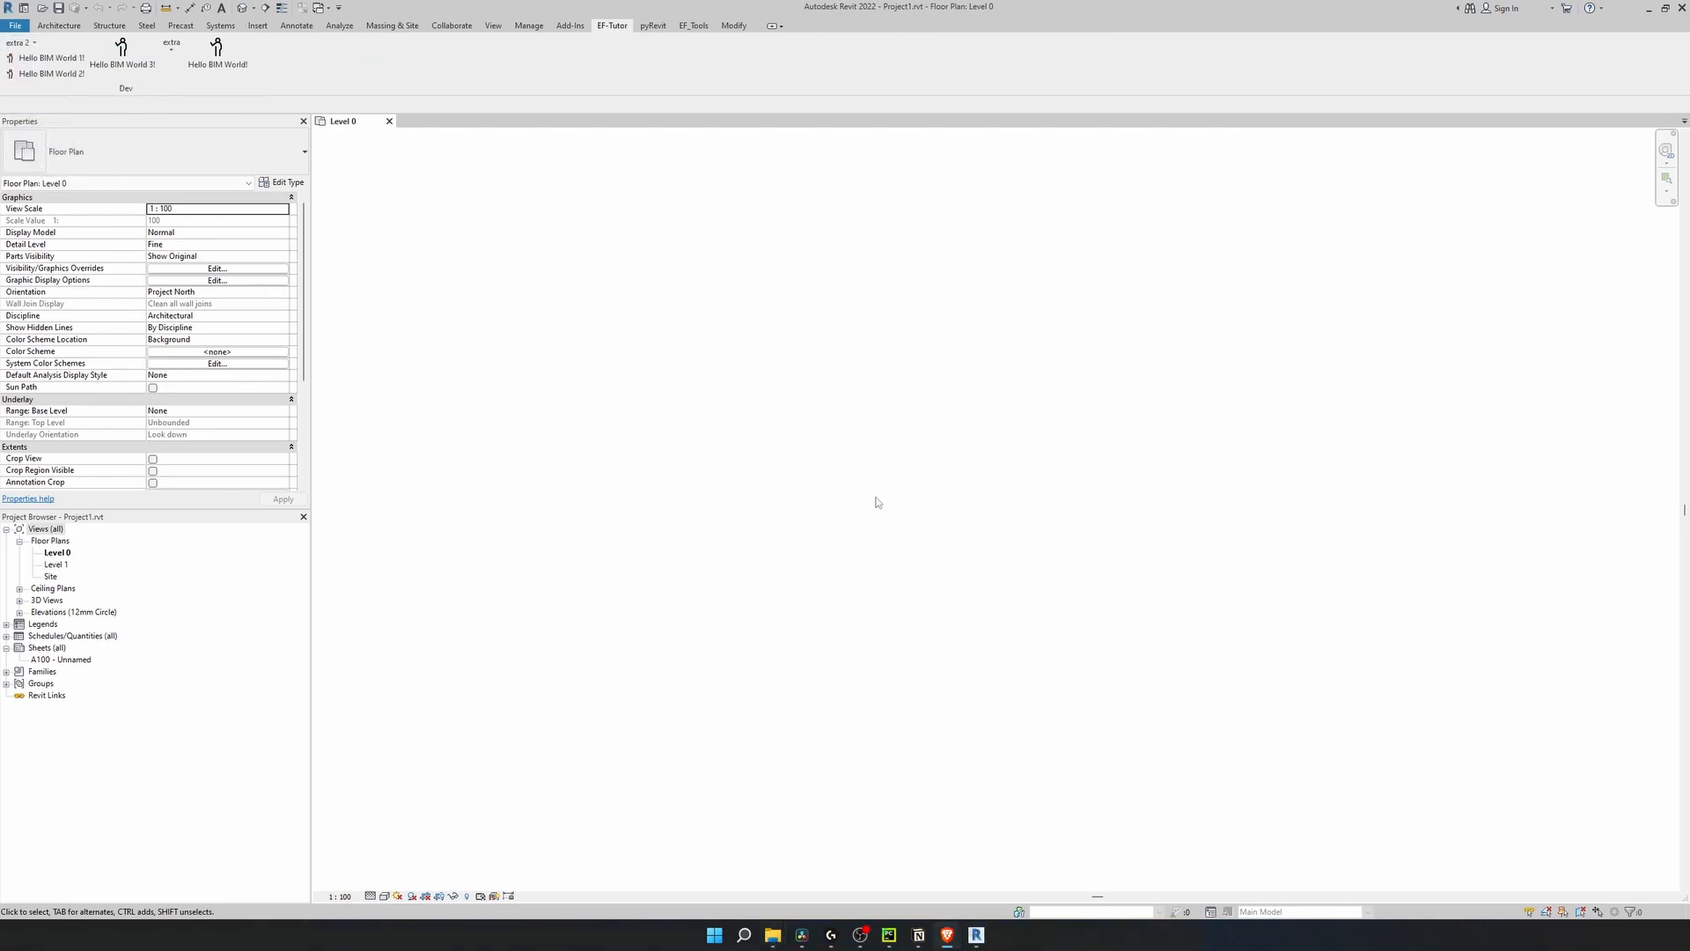
pyautogui.click(18, 43)
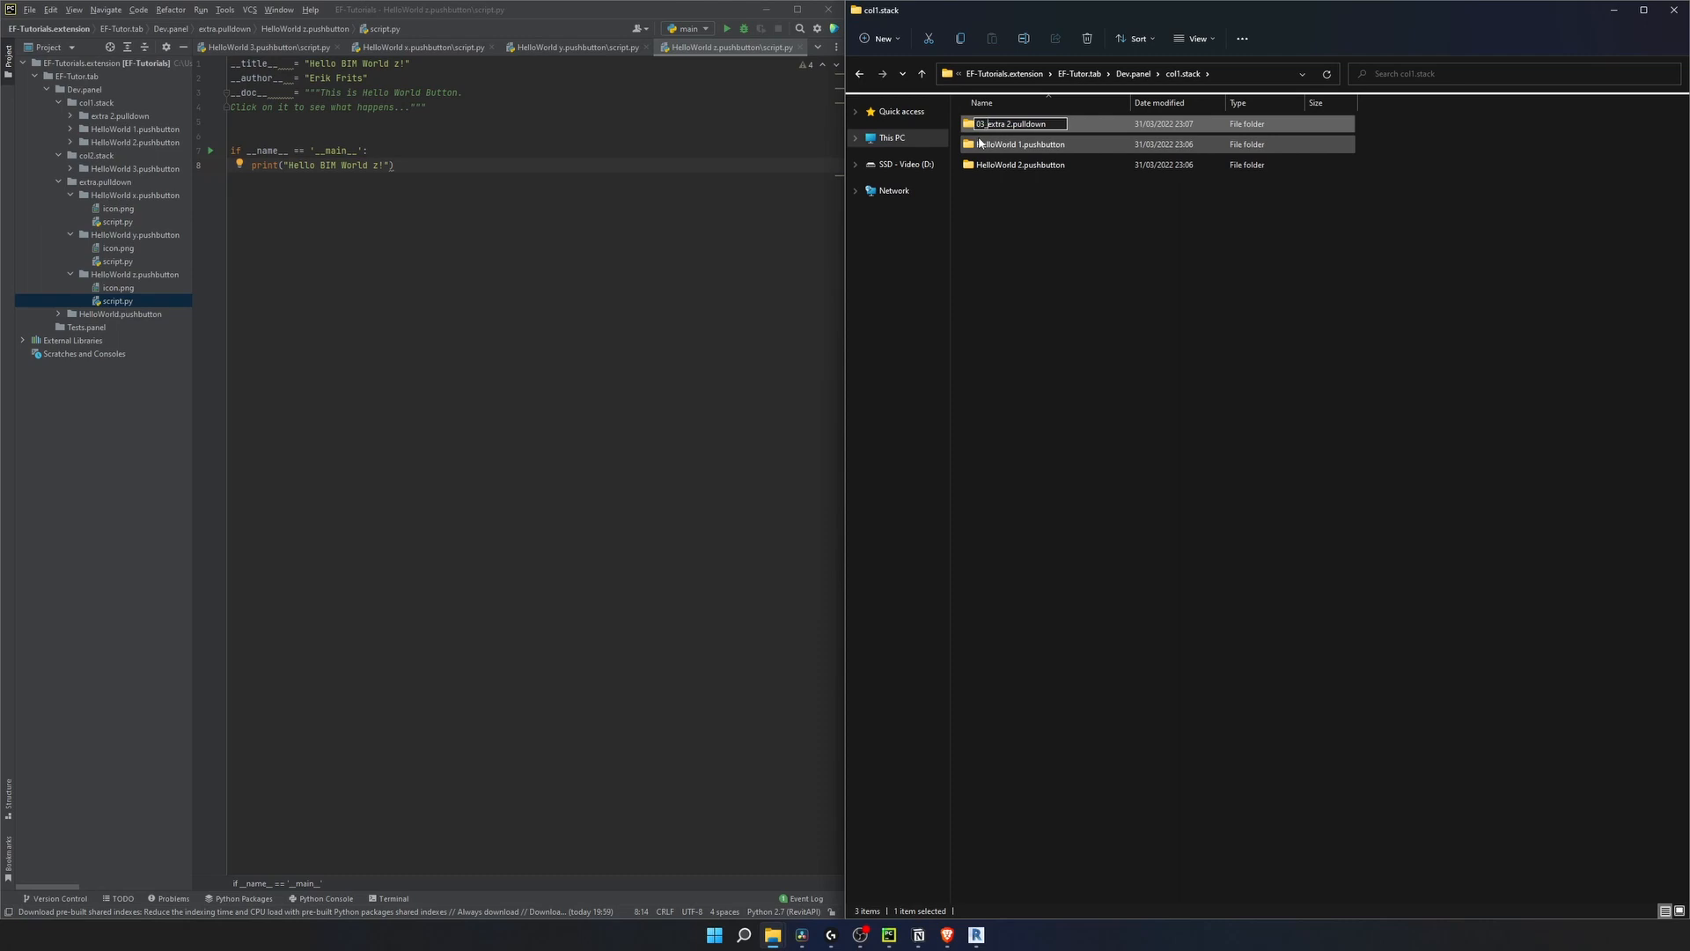
# Create a bundle.yaml file in col1.stack, accepting the extension change warning.
pyautogui.click(1018, 143)
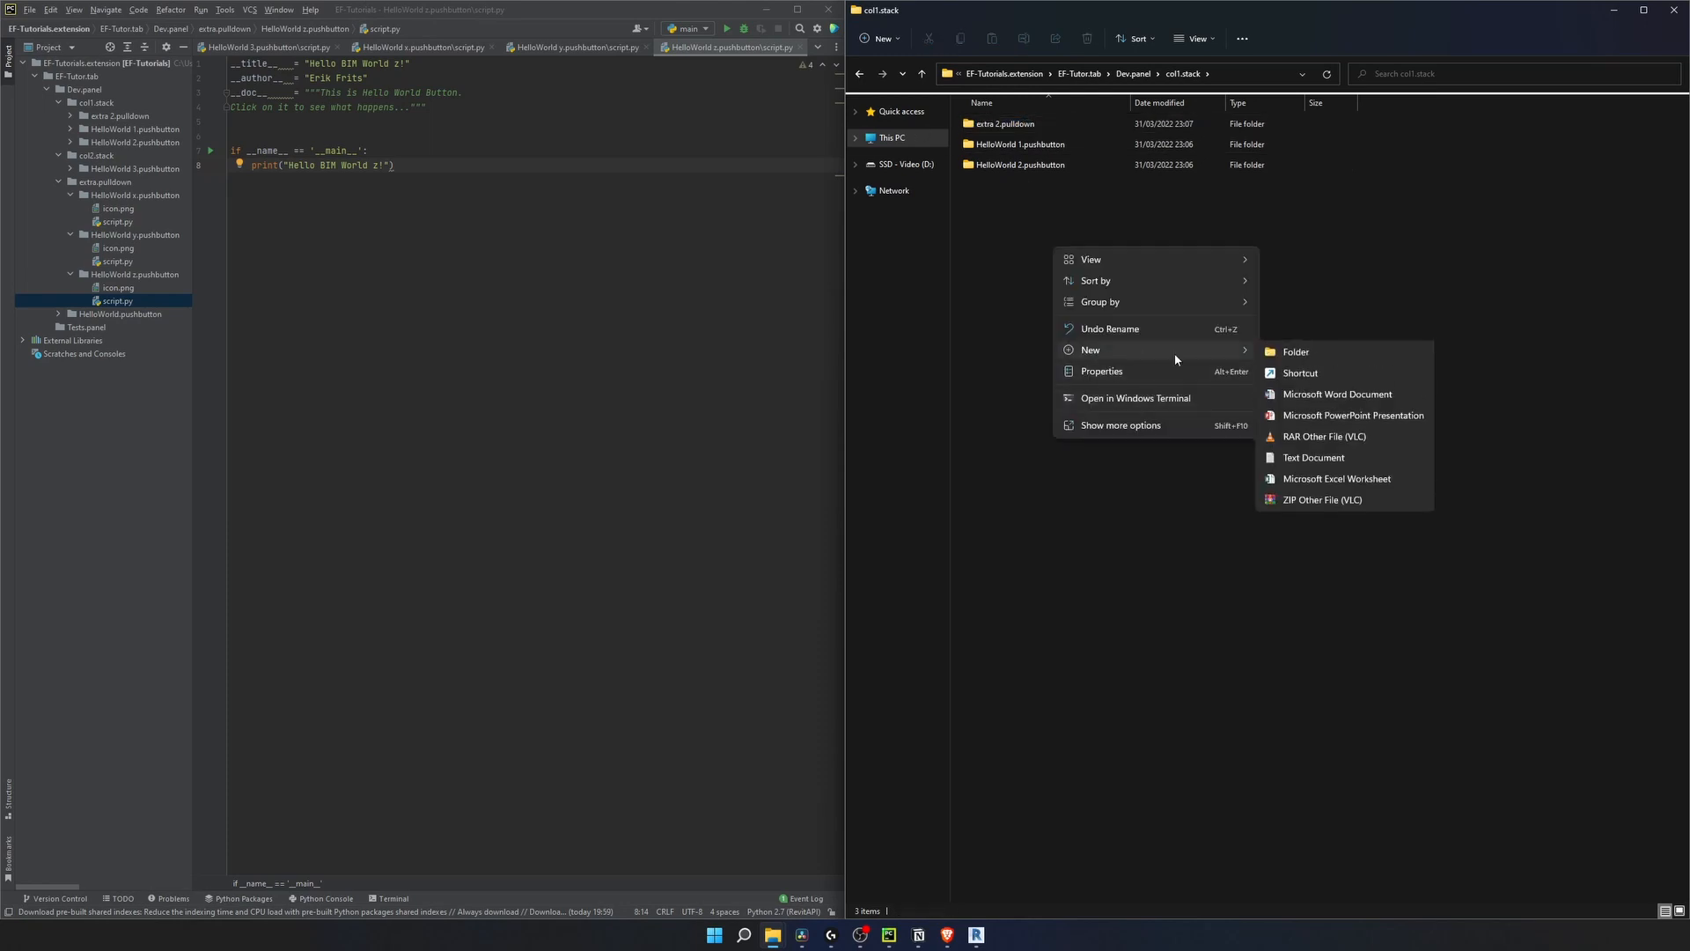
pyautogui.click(1313, 458)
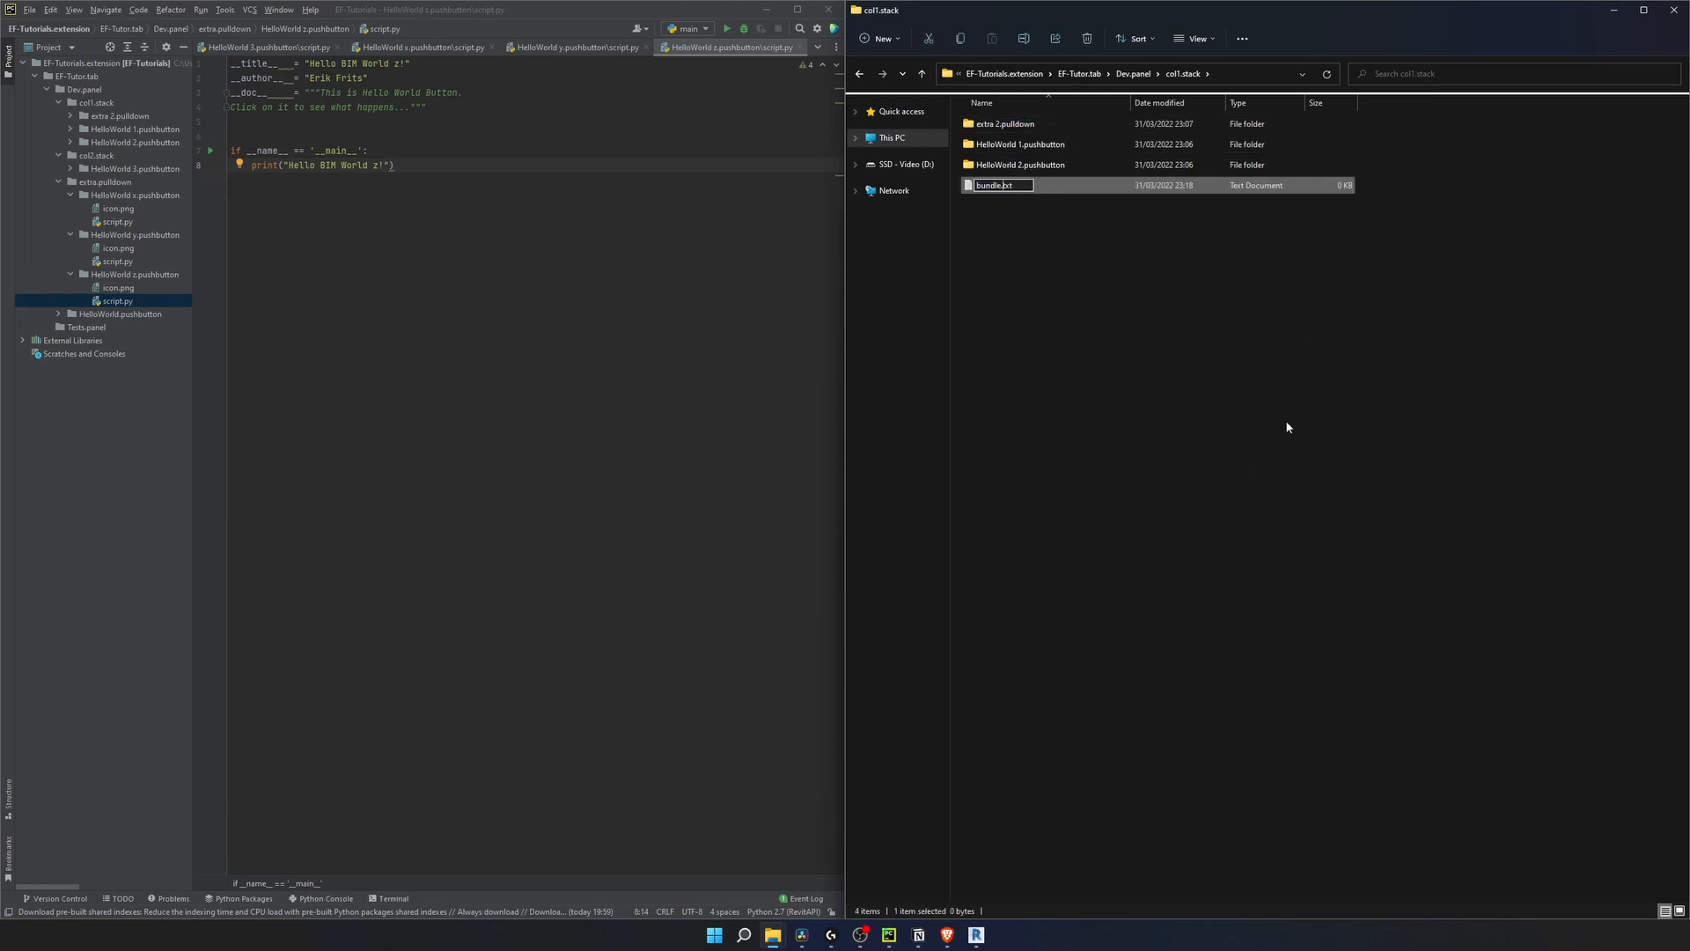
pyautogui.press('Return')
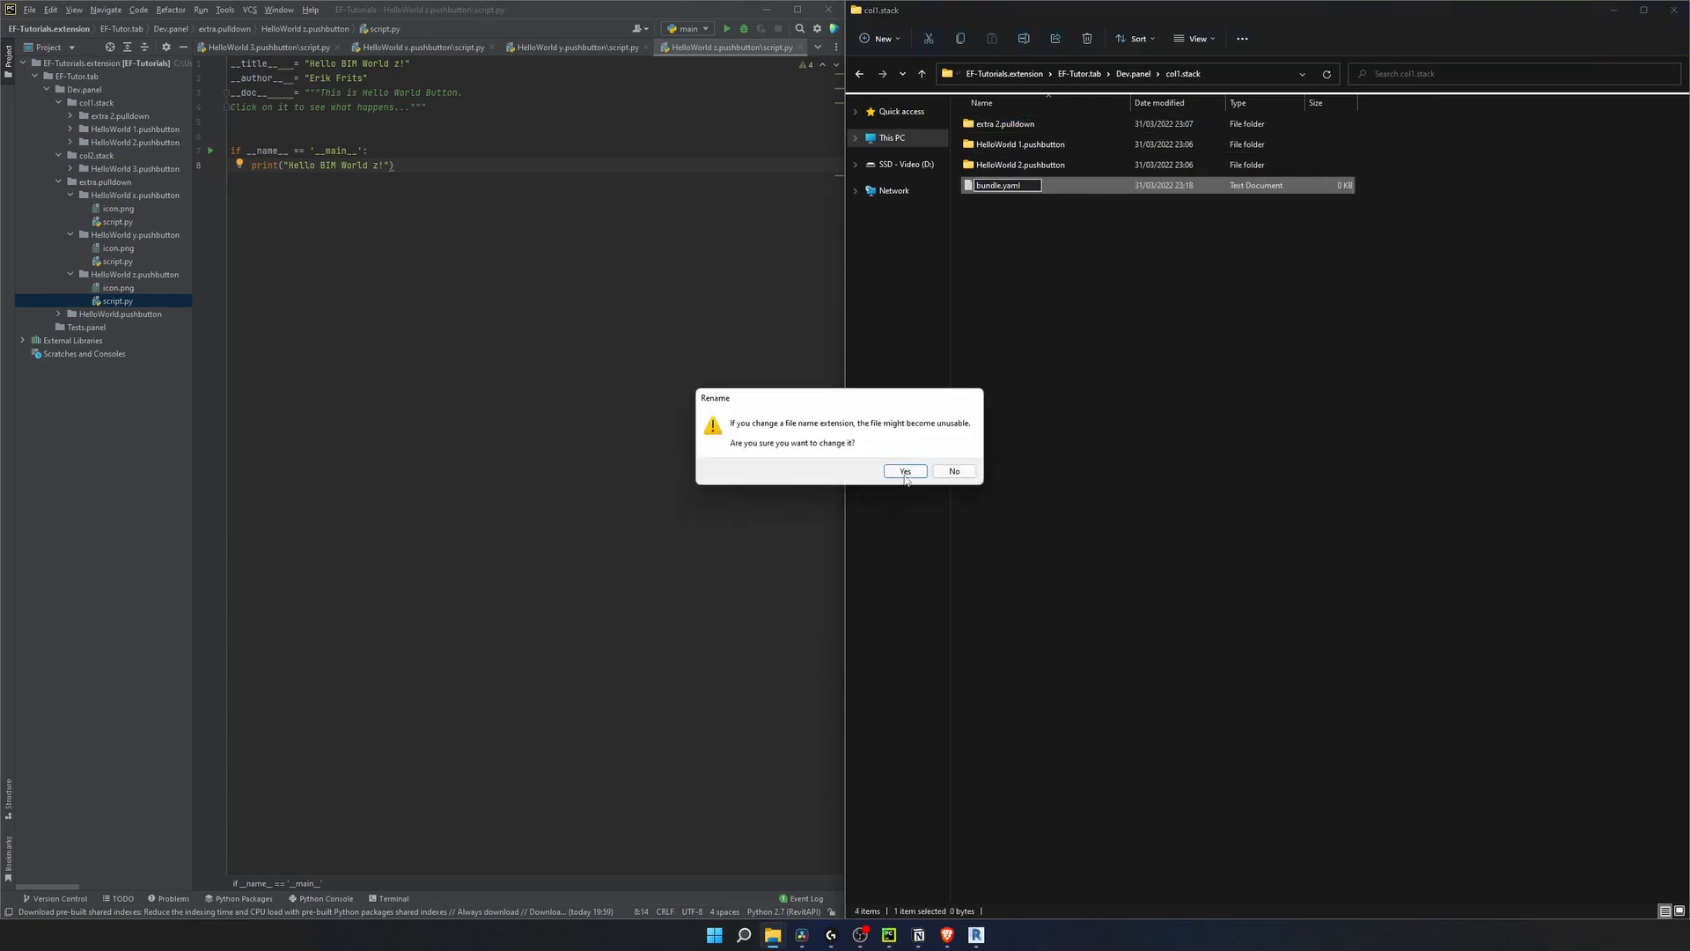
pyautogui.click(903, 472)
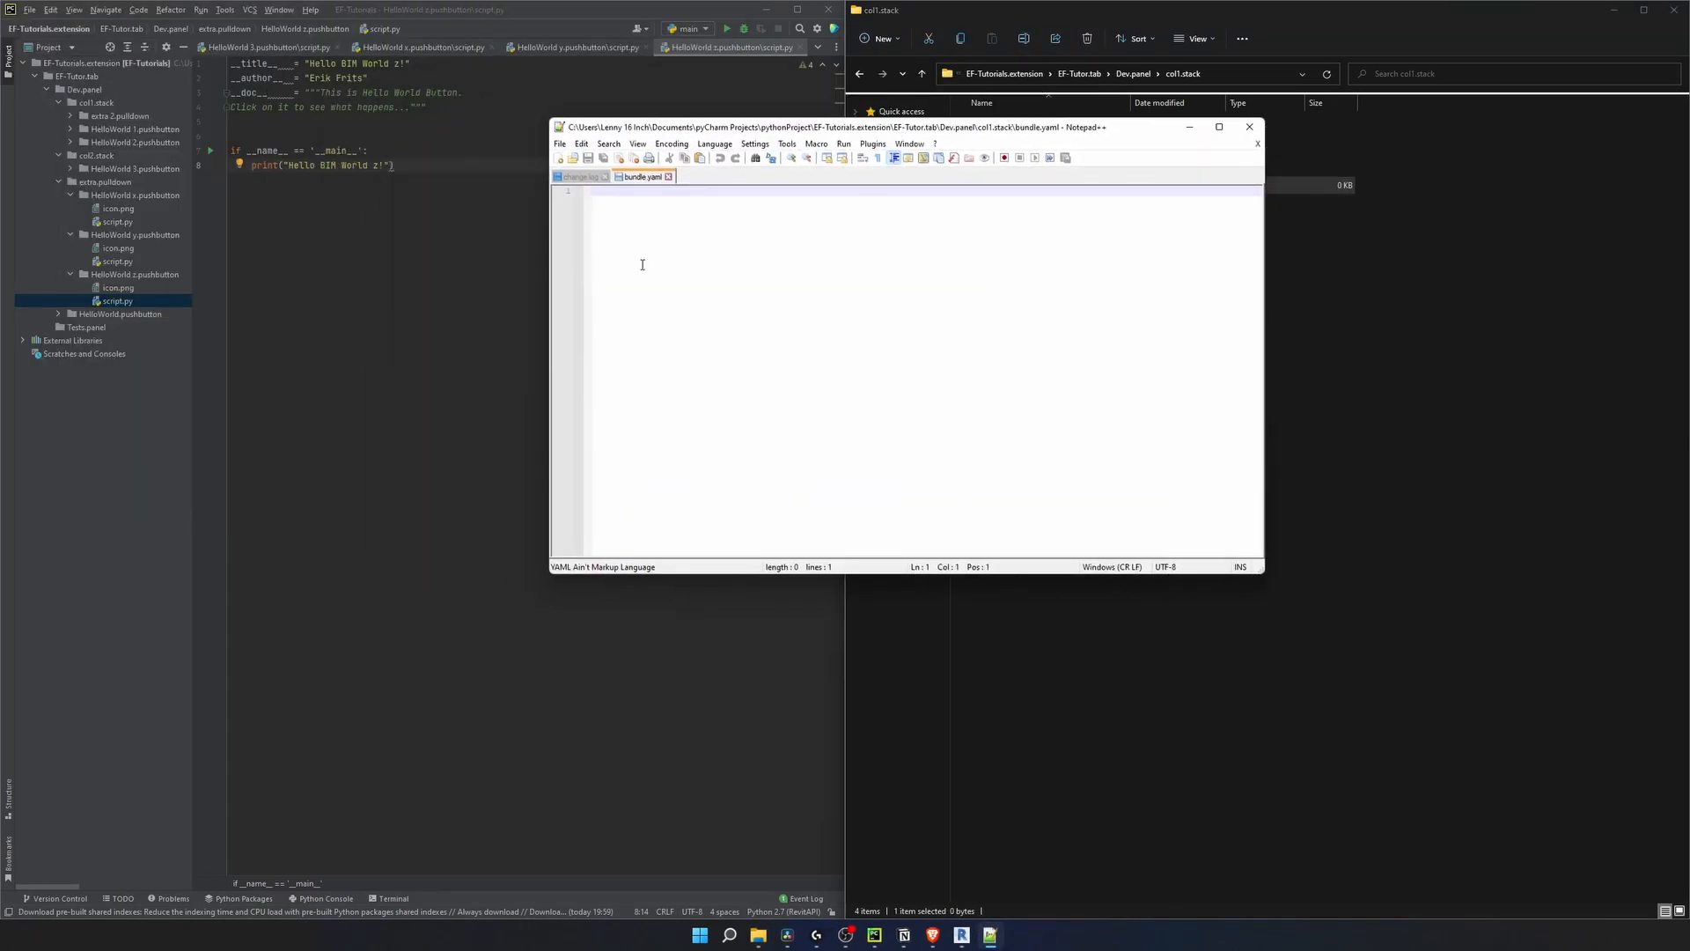
# Write a layout in bundle.yaml listing HelloWorld 1, HelloWorld 2 and extra 2.
pyautogui.write('layout:')
pyautogui.write('-')
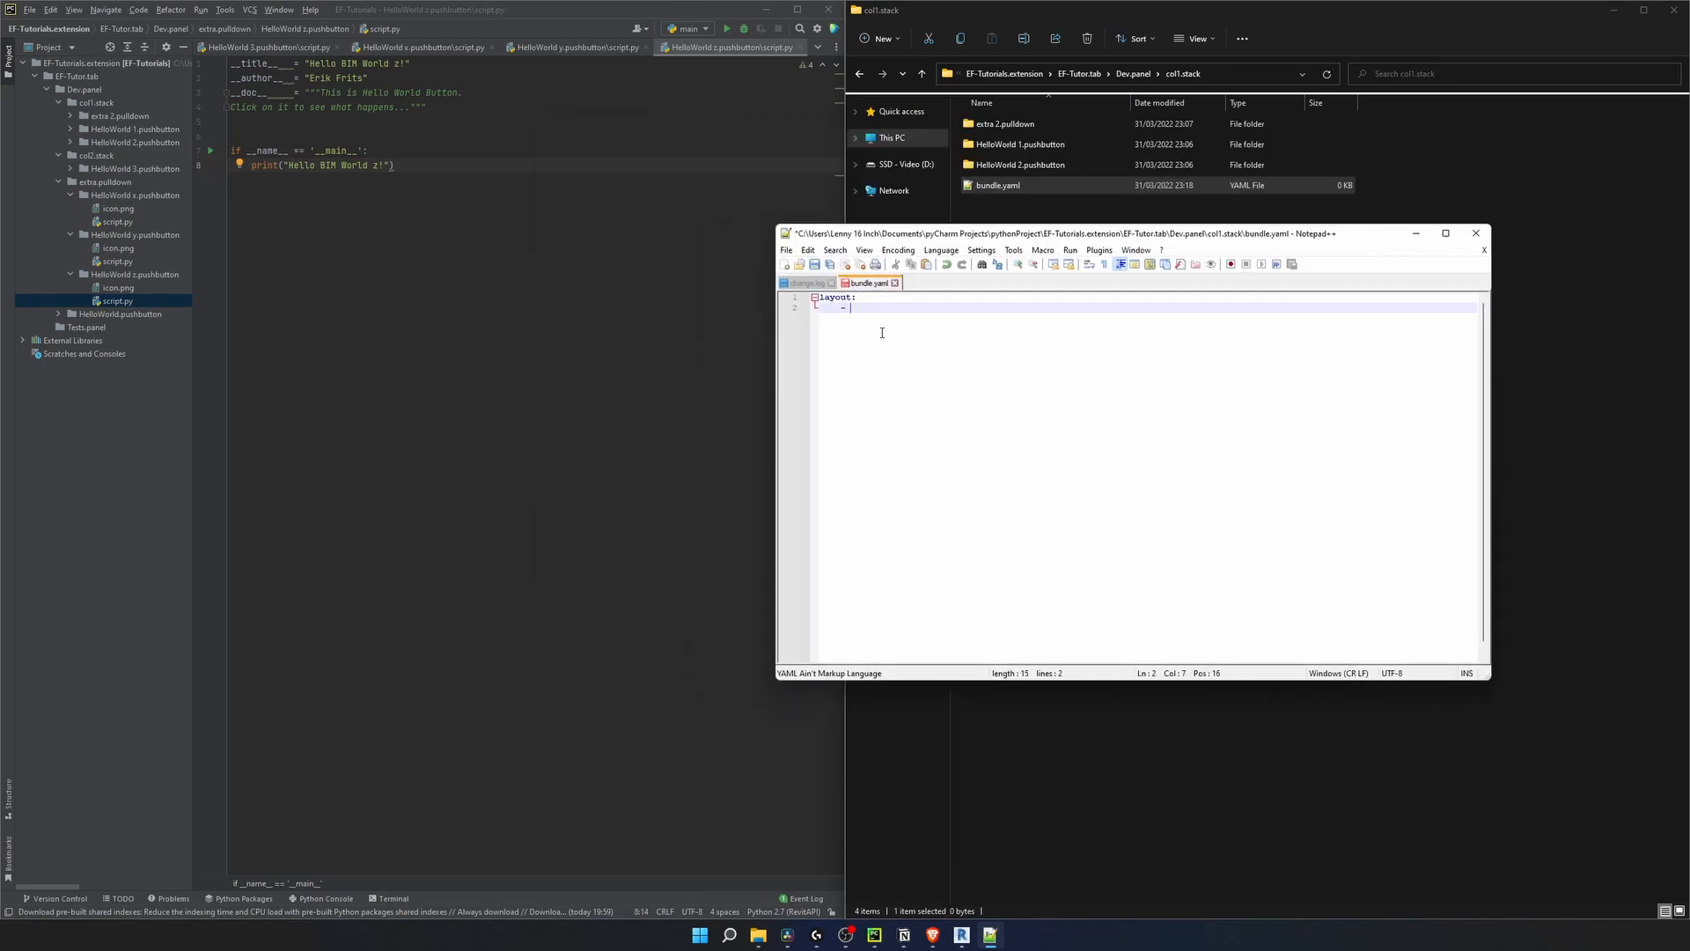
pyautogui.write('HelloWorld 1')
pyautogui.write('- HelloWorld 2')
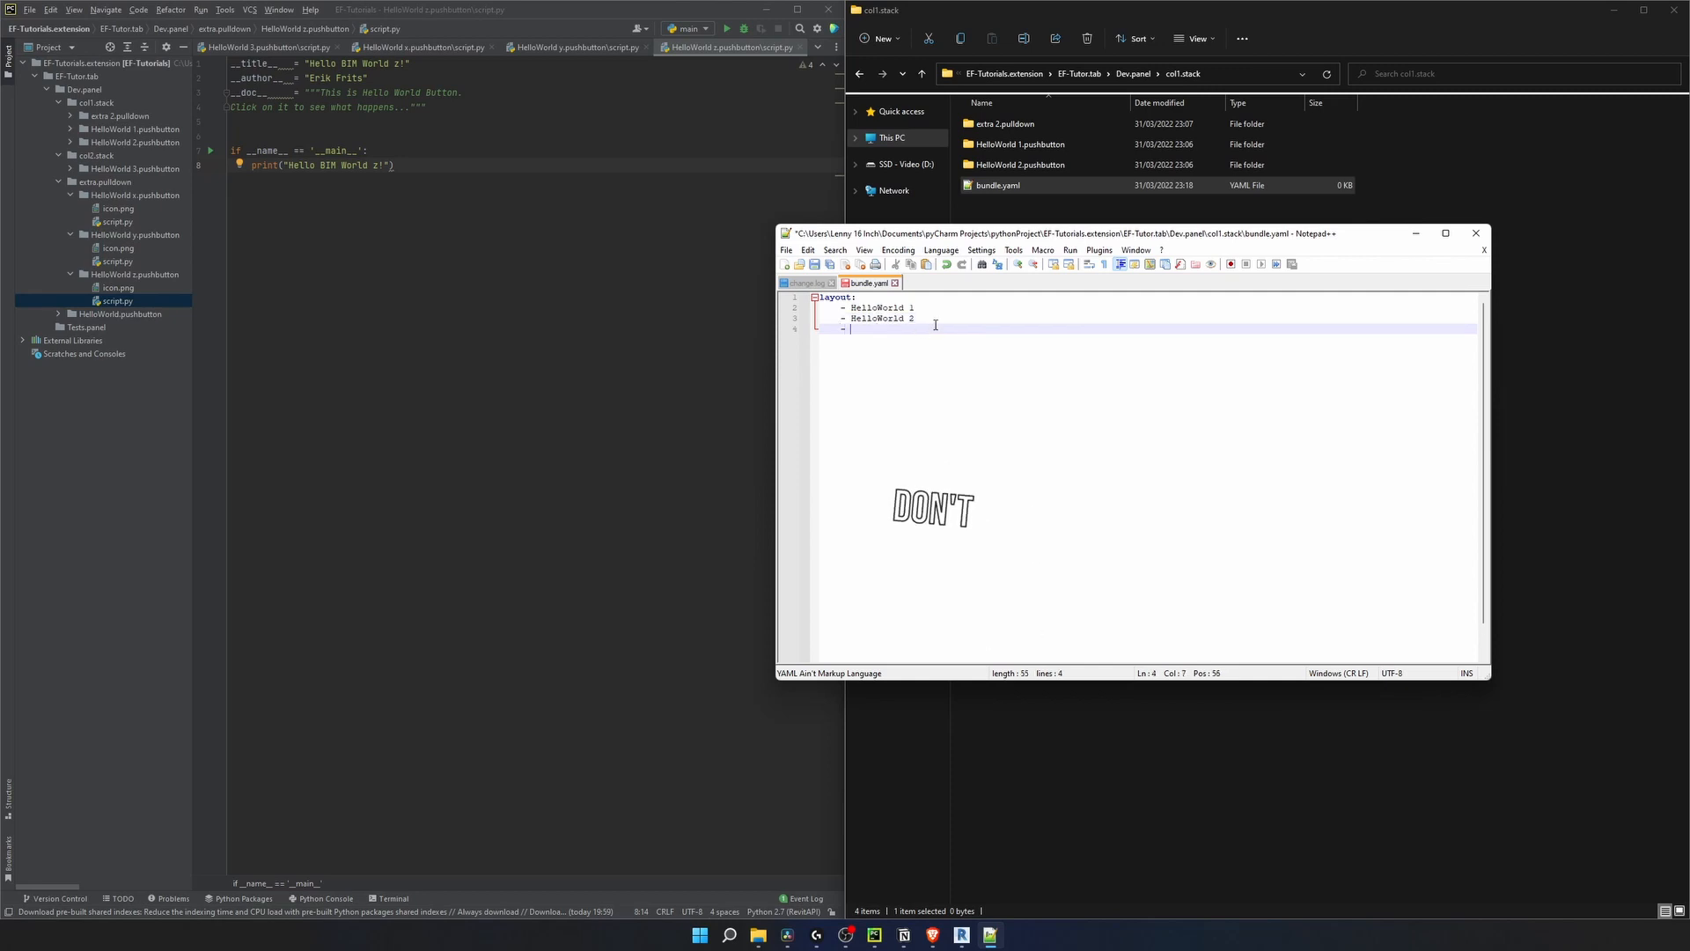
pyautogui.write('extra 2')
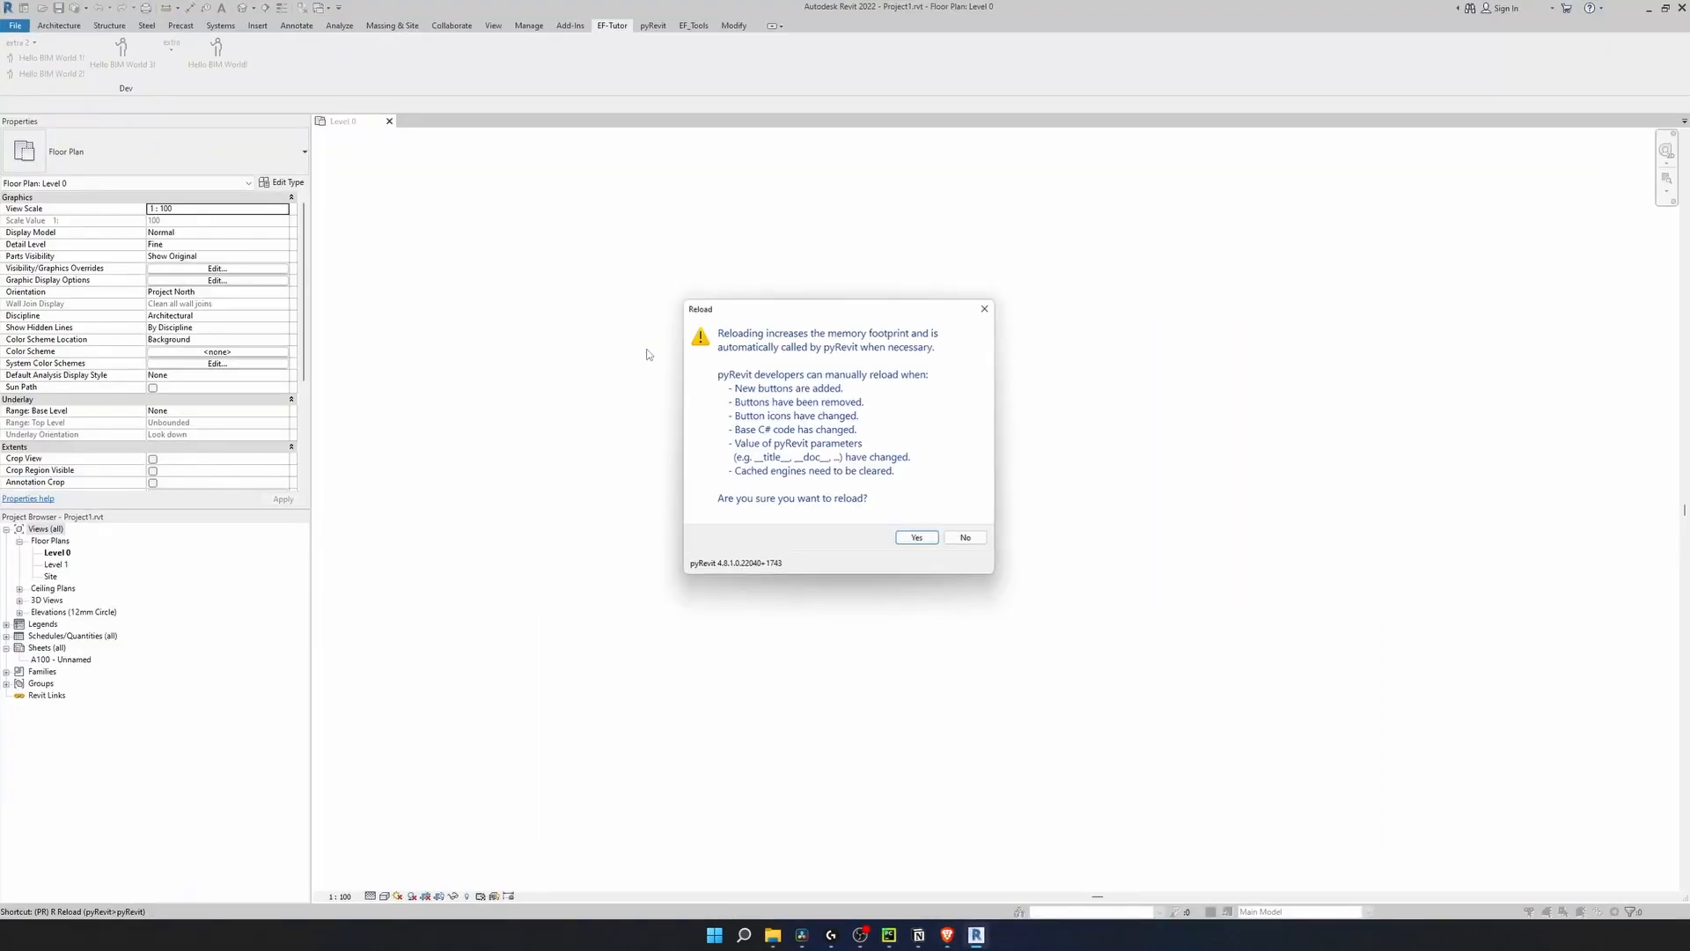
# Confirm the pyRevit reload and verify Hello BIM World 1, 2 and extra 2 stack in layout order.
pyautogui.click(915, 537)
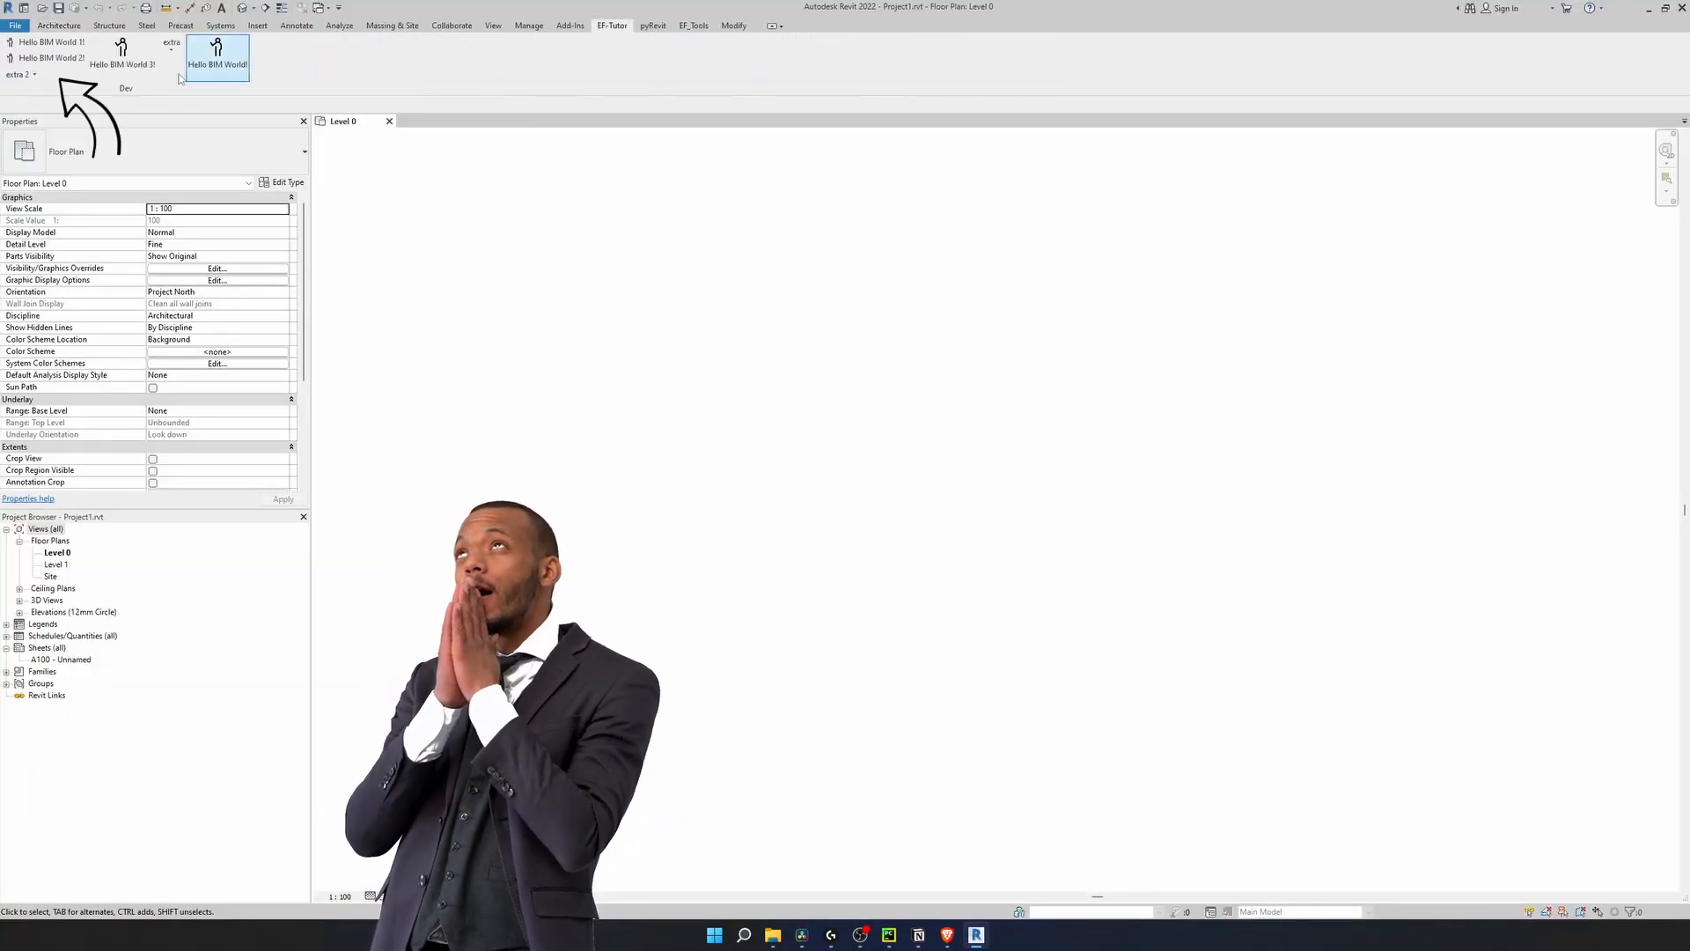
pyautogui.click(17, 74)
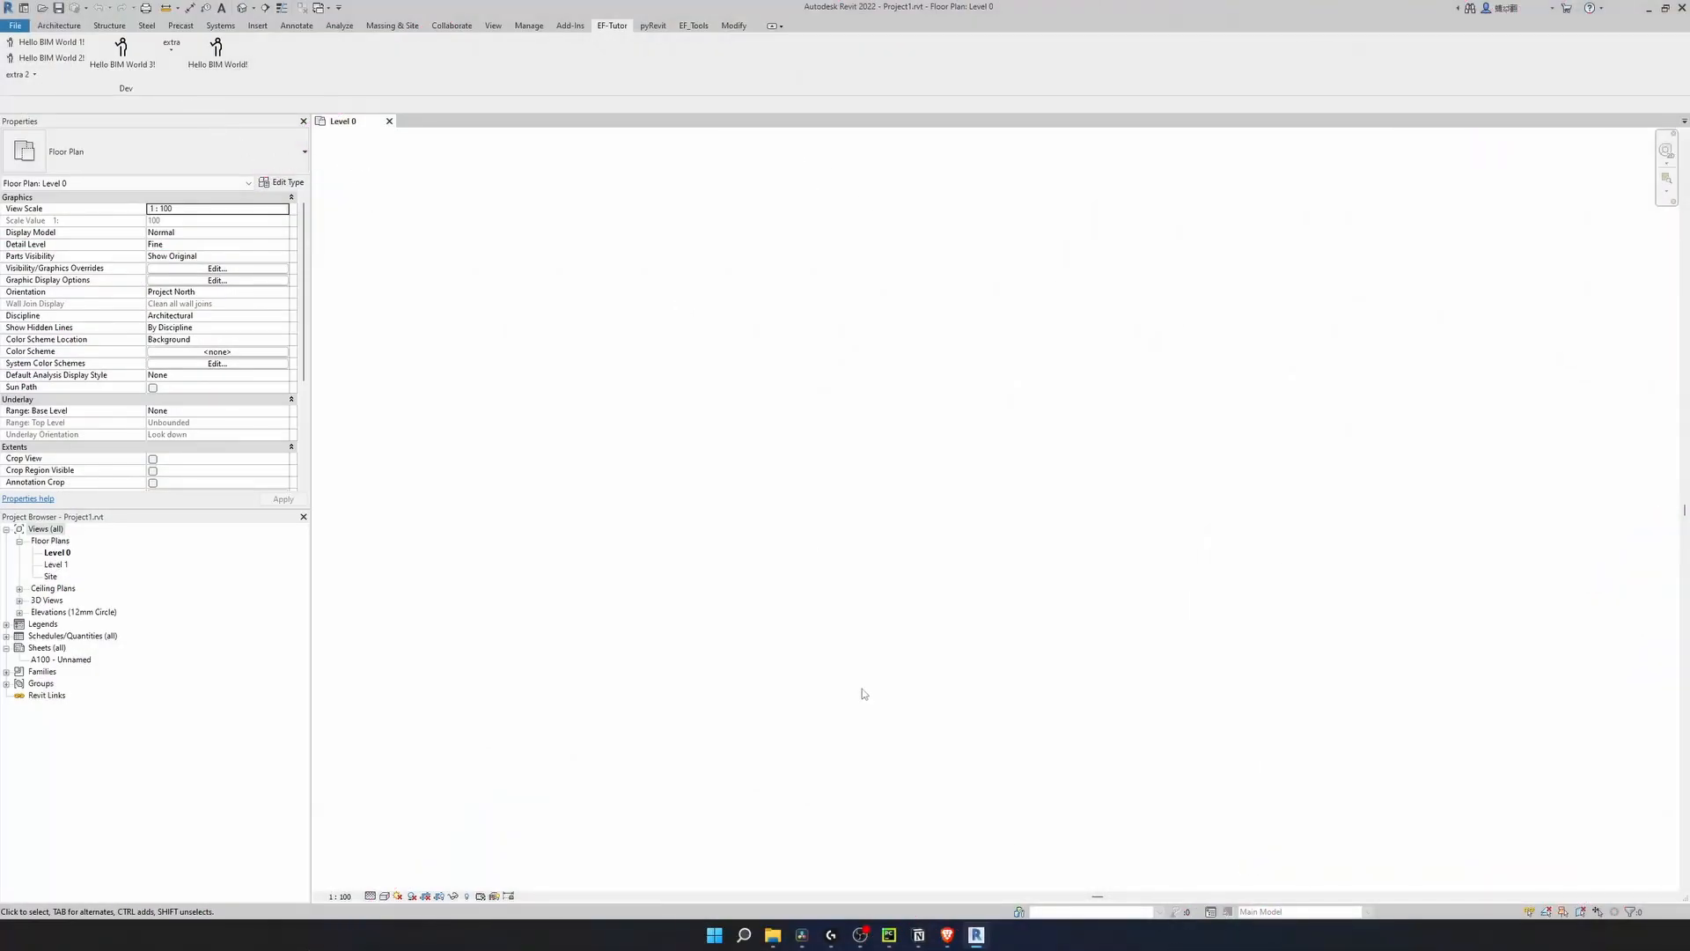
pyautogui.moveTo(774, 935)
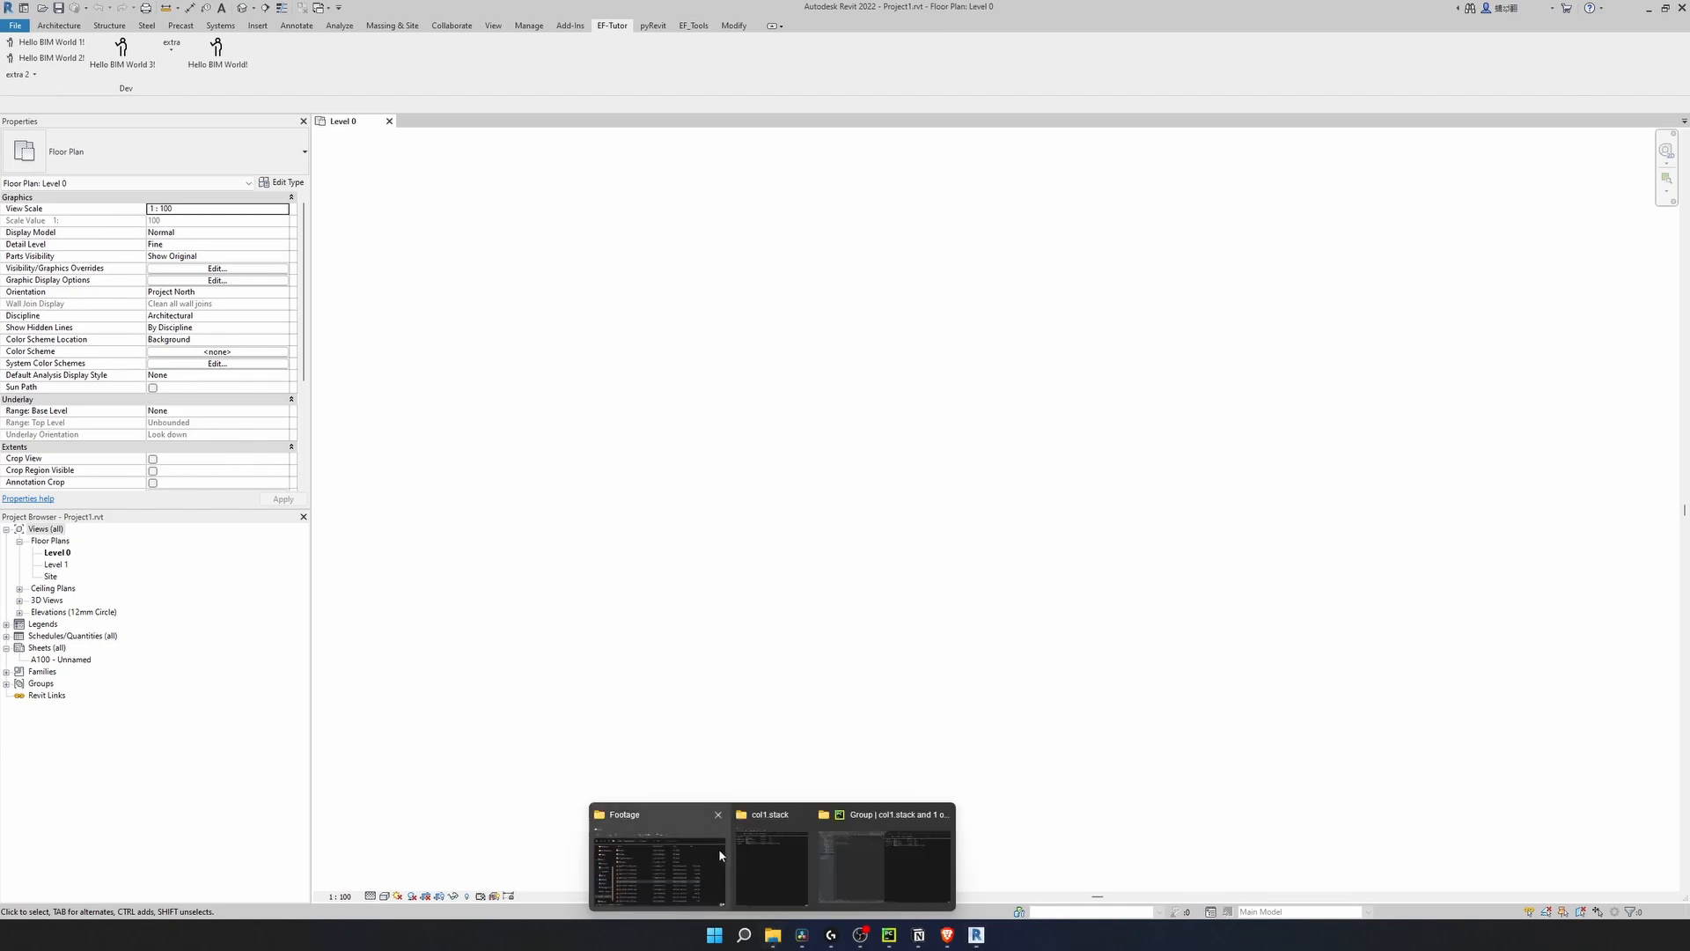
# Return to the Dev.panel folder in File Explorer and confirm another pyRevit reload.
pyautogui.click(657, 862)
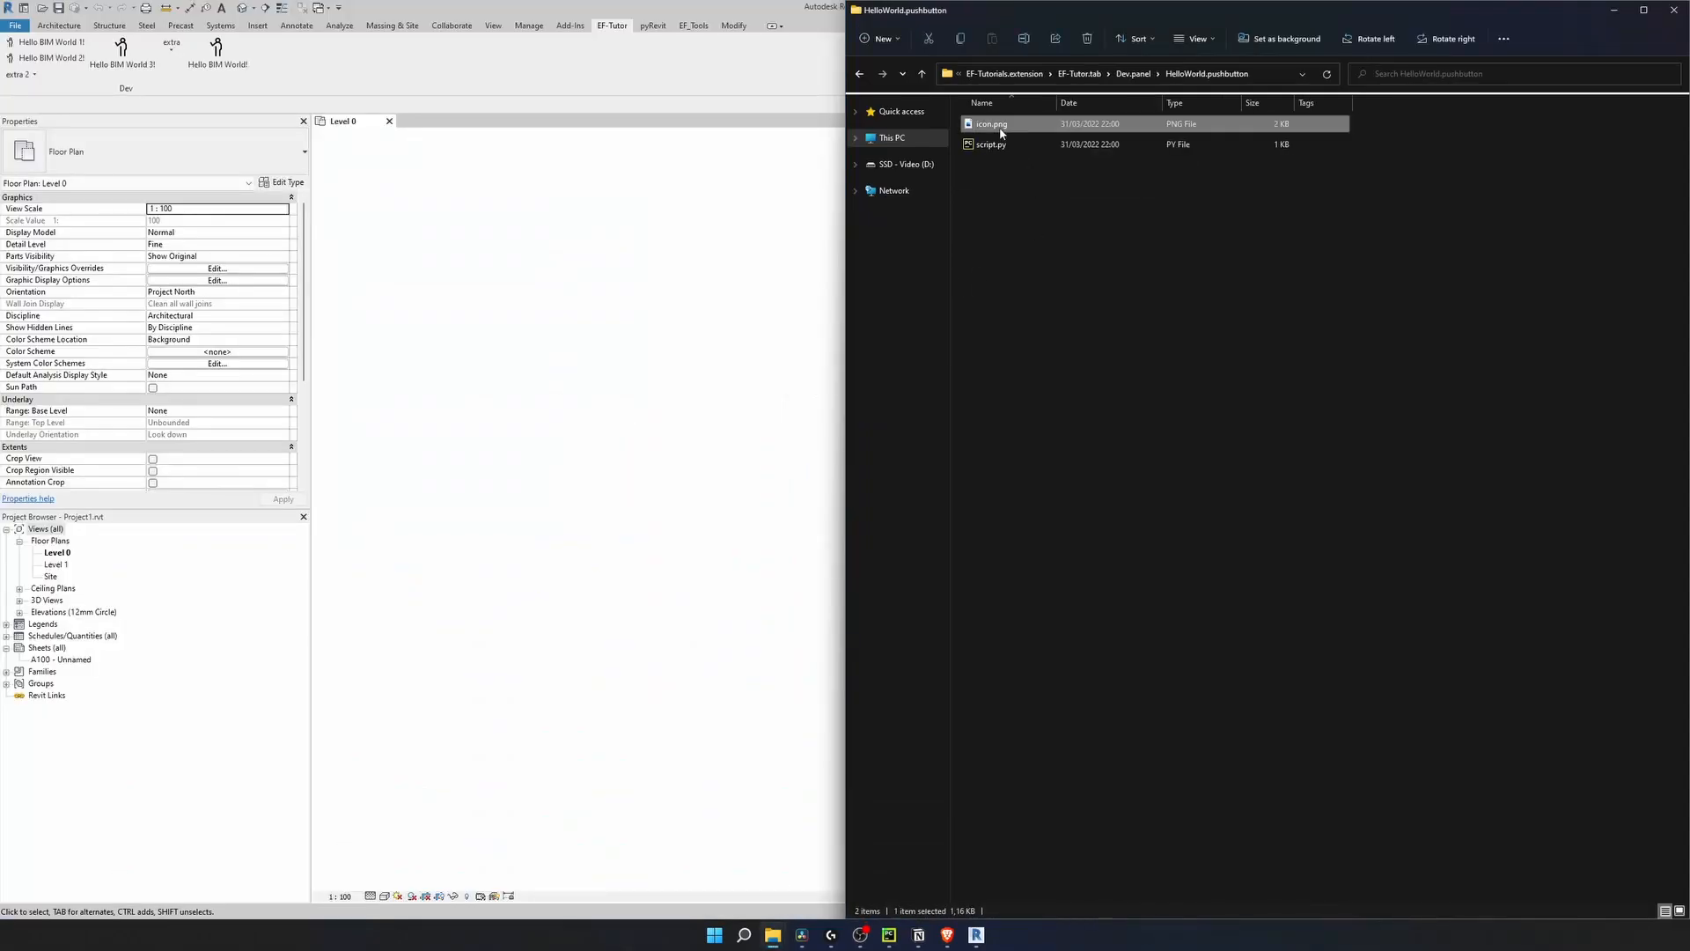
pyautogui.click(921, 74)
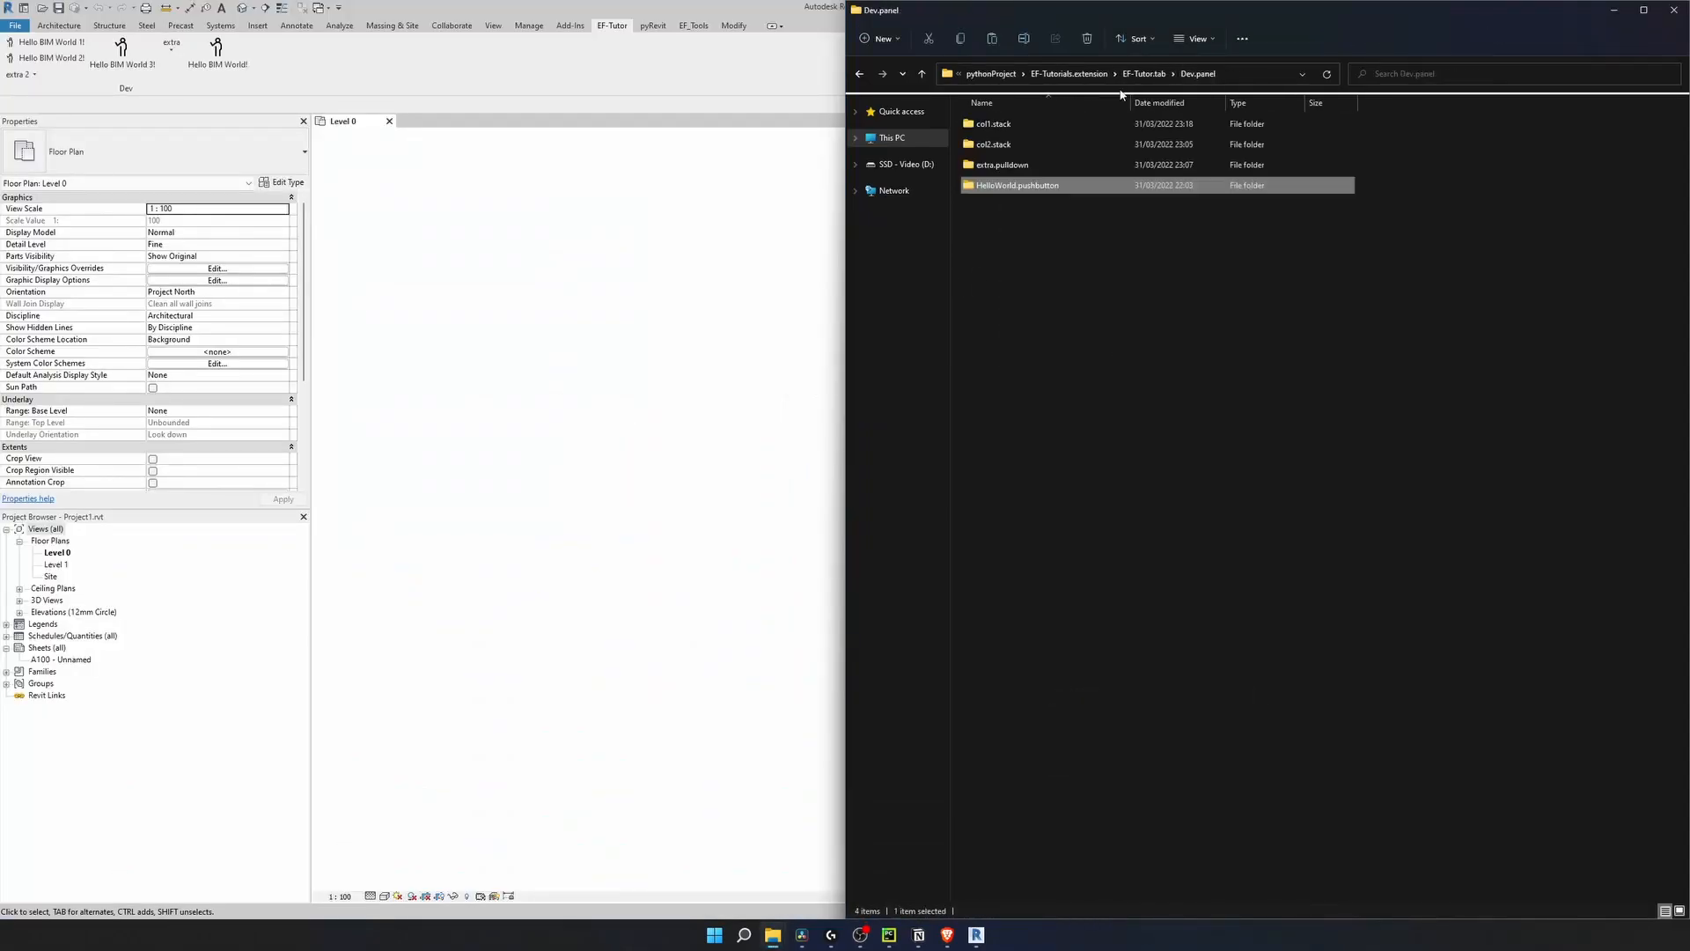
pyautogui.doubleClick(1002, 164)
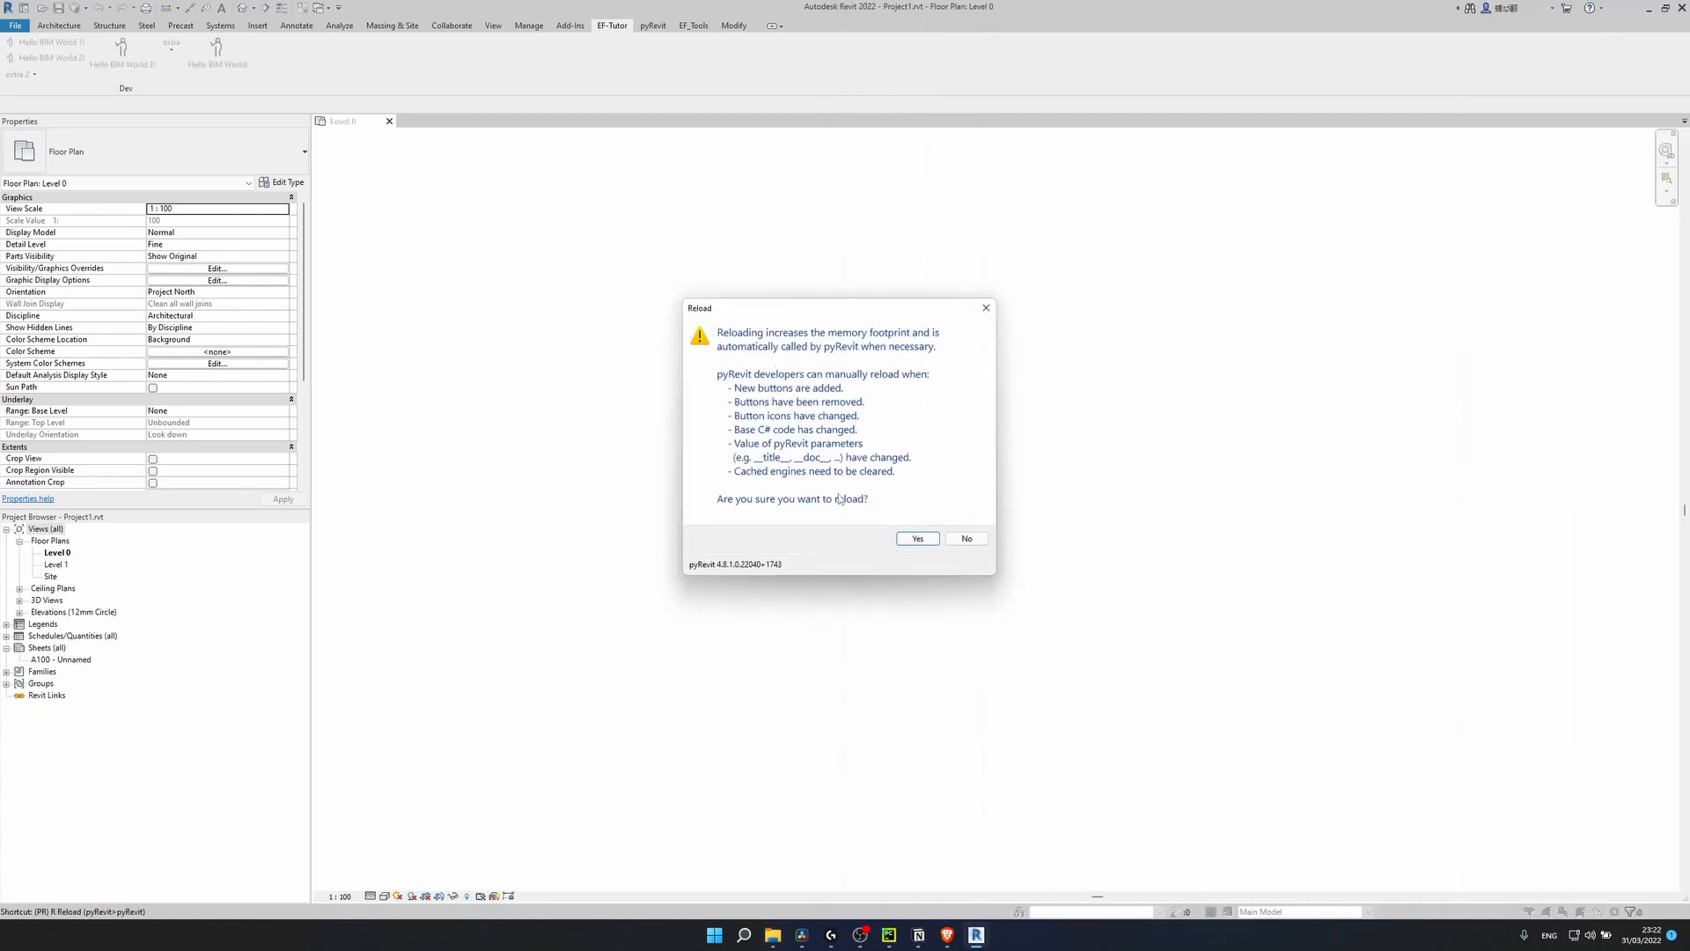
pyautogui.click(915, 539)
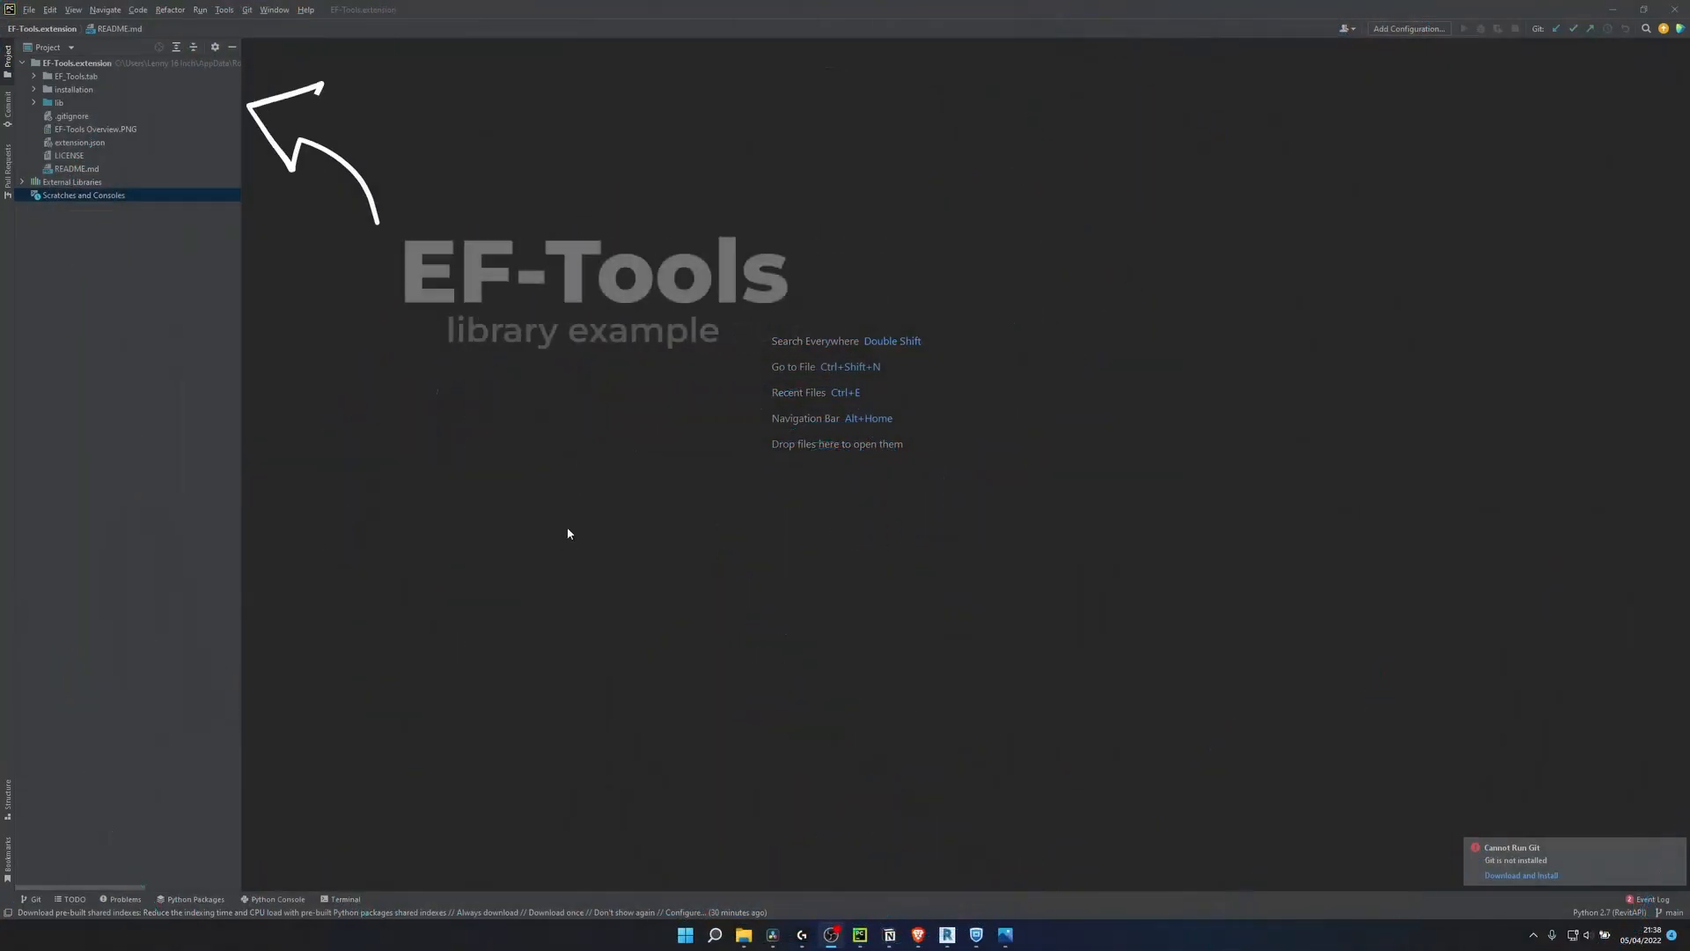
# Inspect _annotations.py in the EF-Tools lib/Snippets folder as a library example.
pyautogui.click(58, 103)
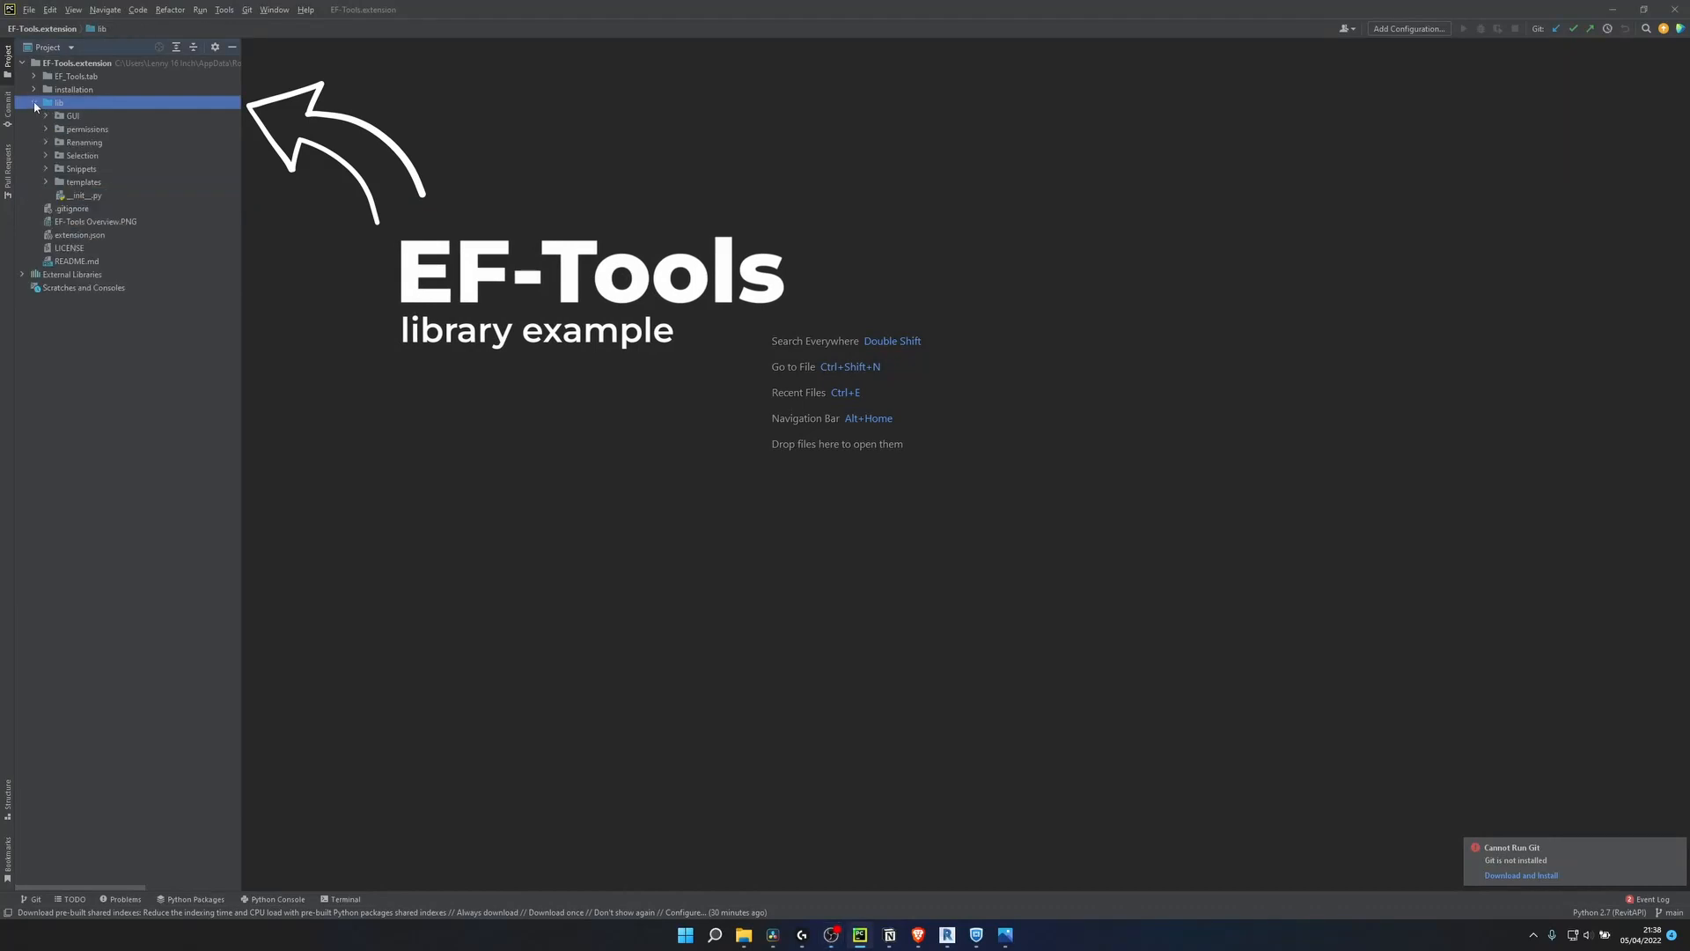
pyautogui.click(79, 169)
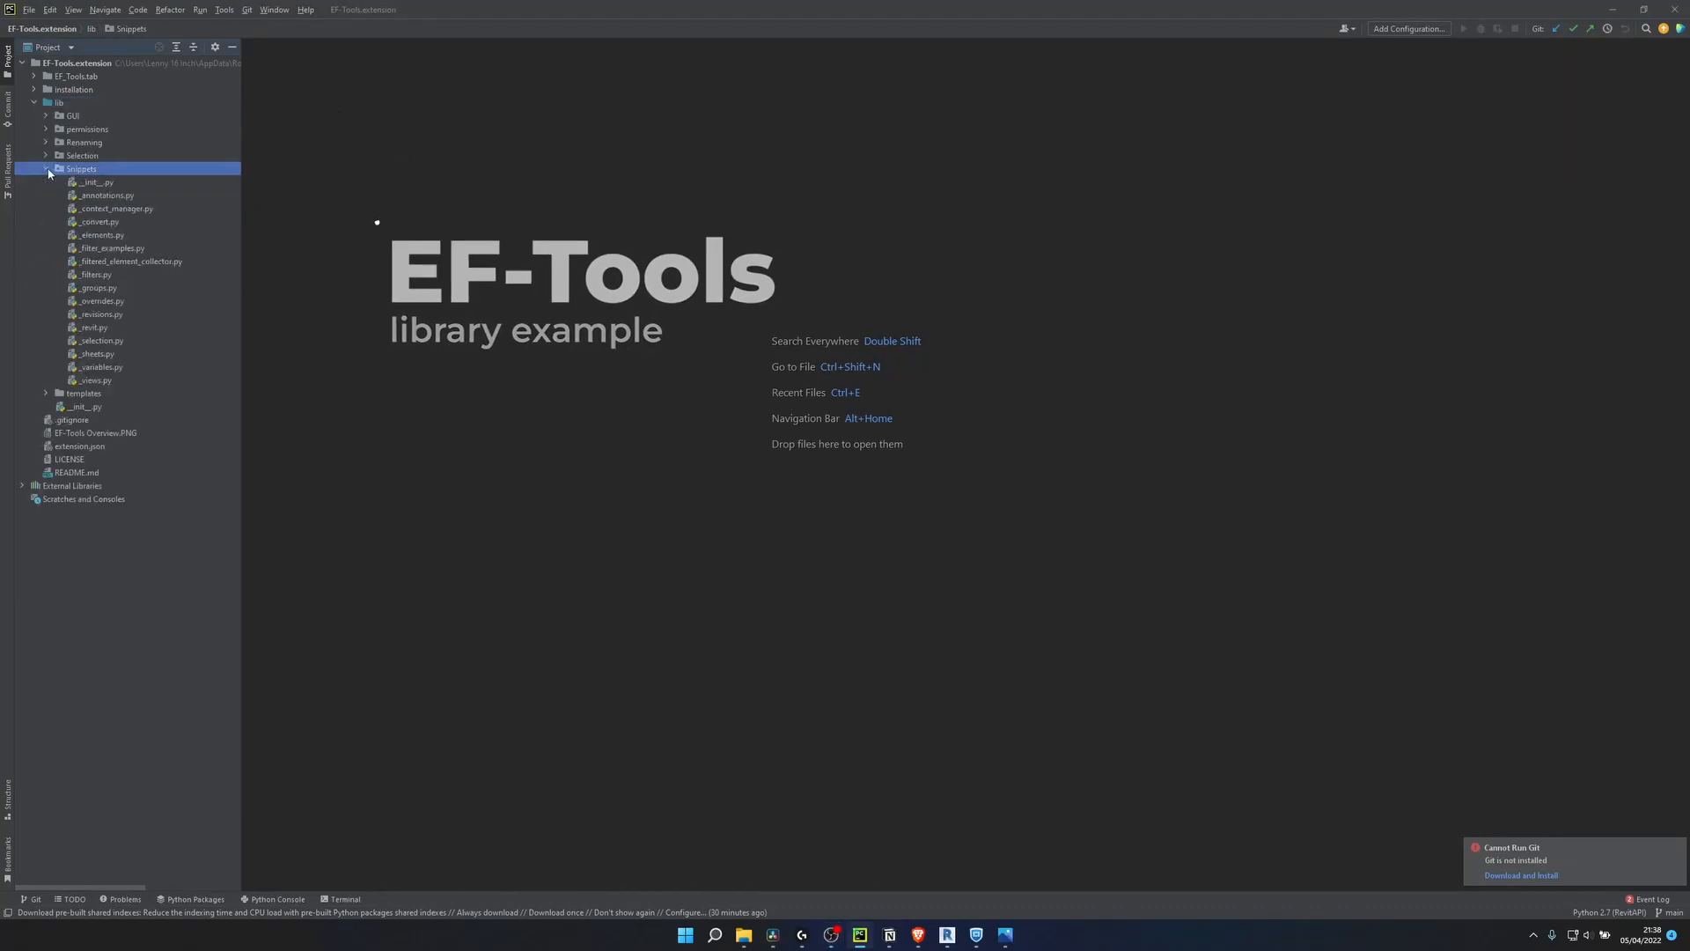
pyautogui.doubleClick(103, 196)
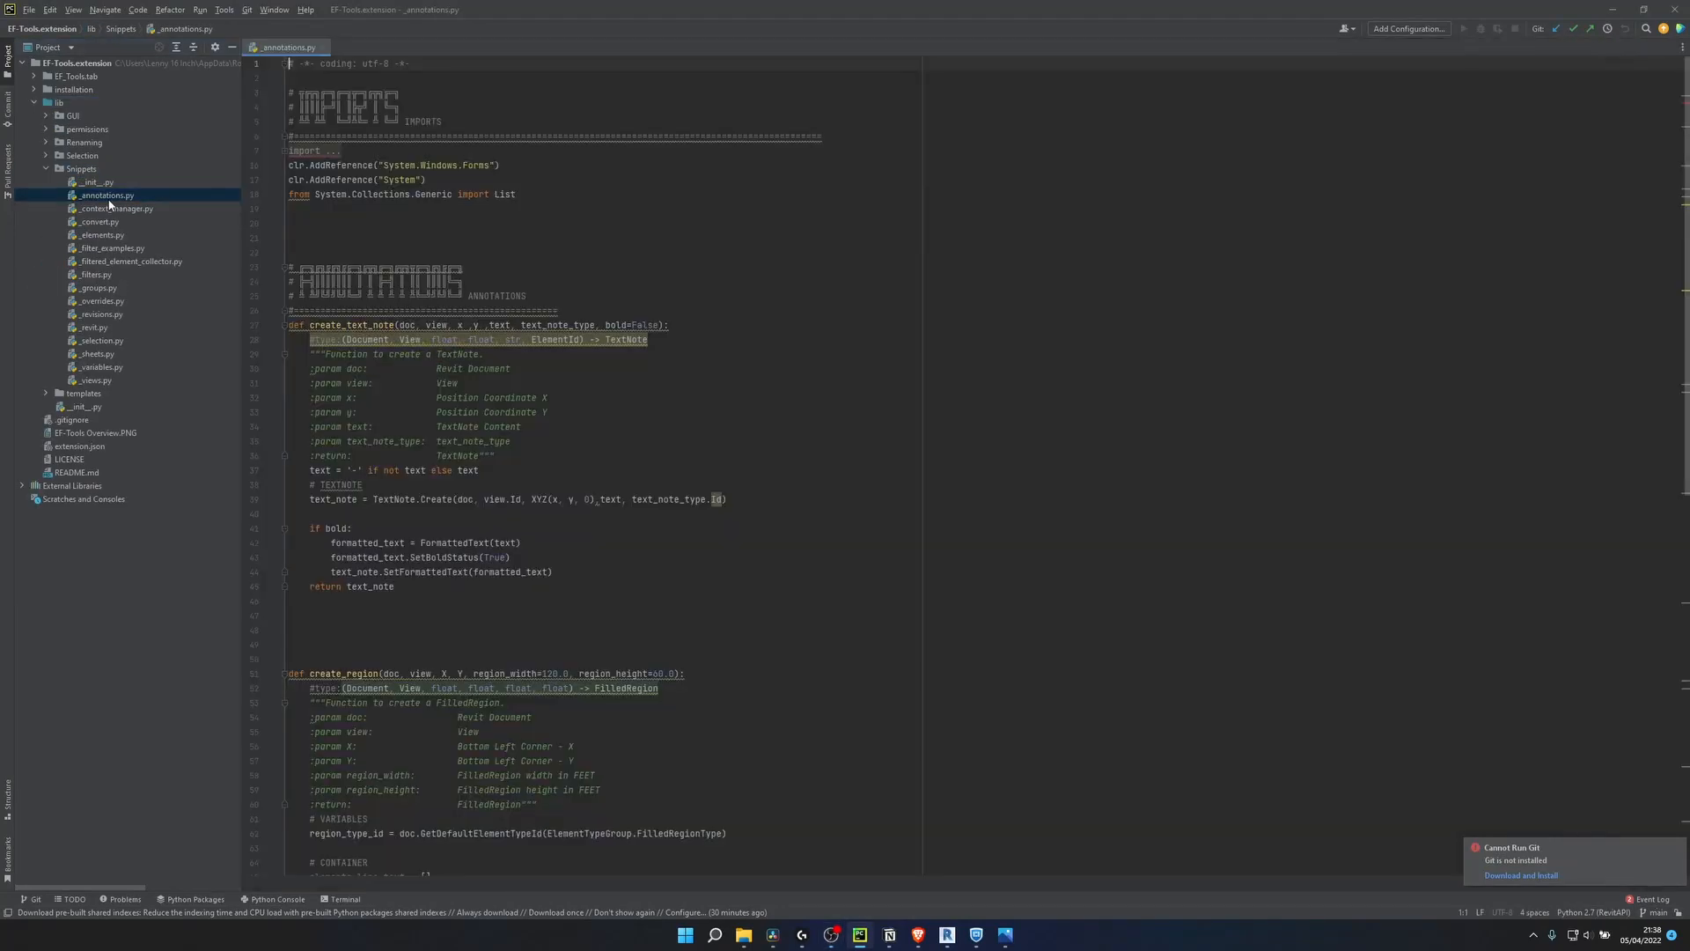
pyautogui.scroll(-3)
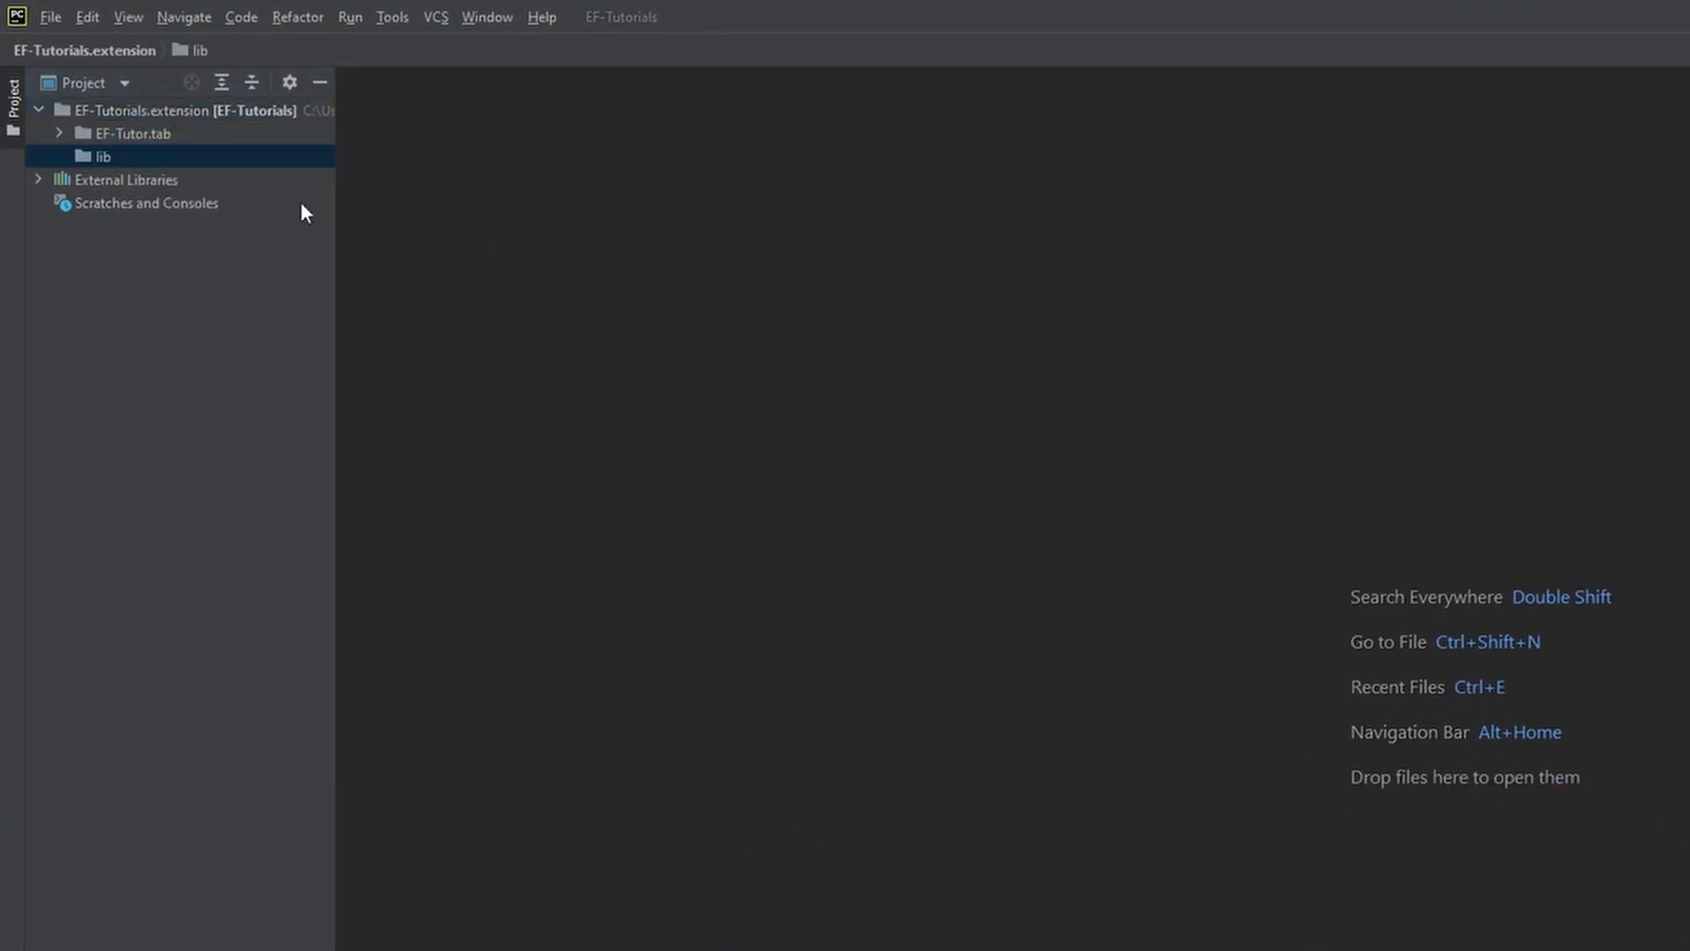
# Add an empty __init__.py and a Snippets folder with its own __init__.py inside lib.
pyautogui.rightClick(102, 156)
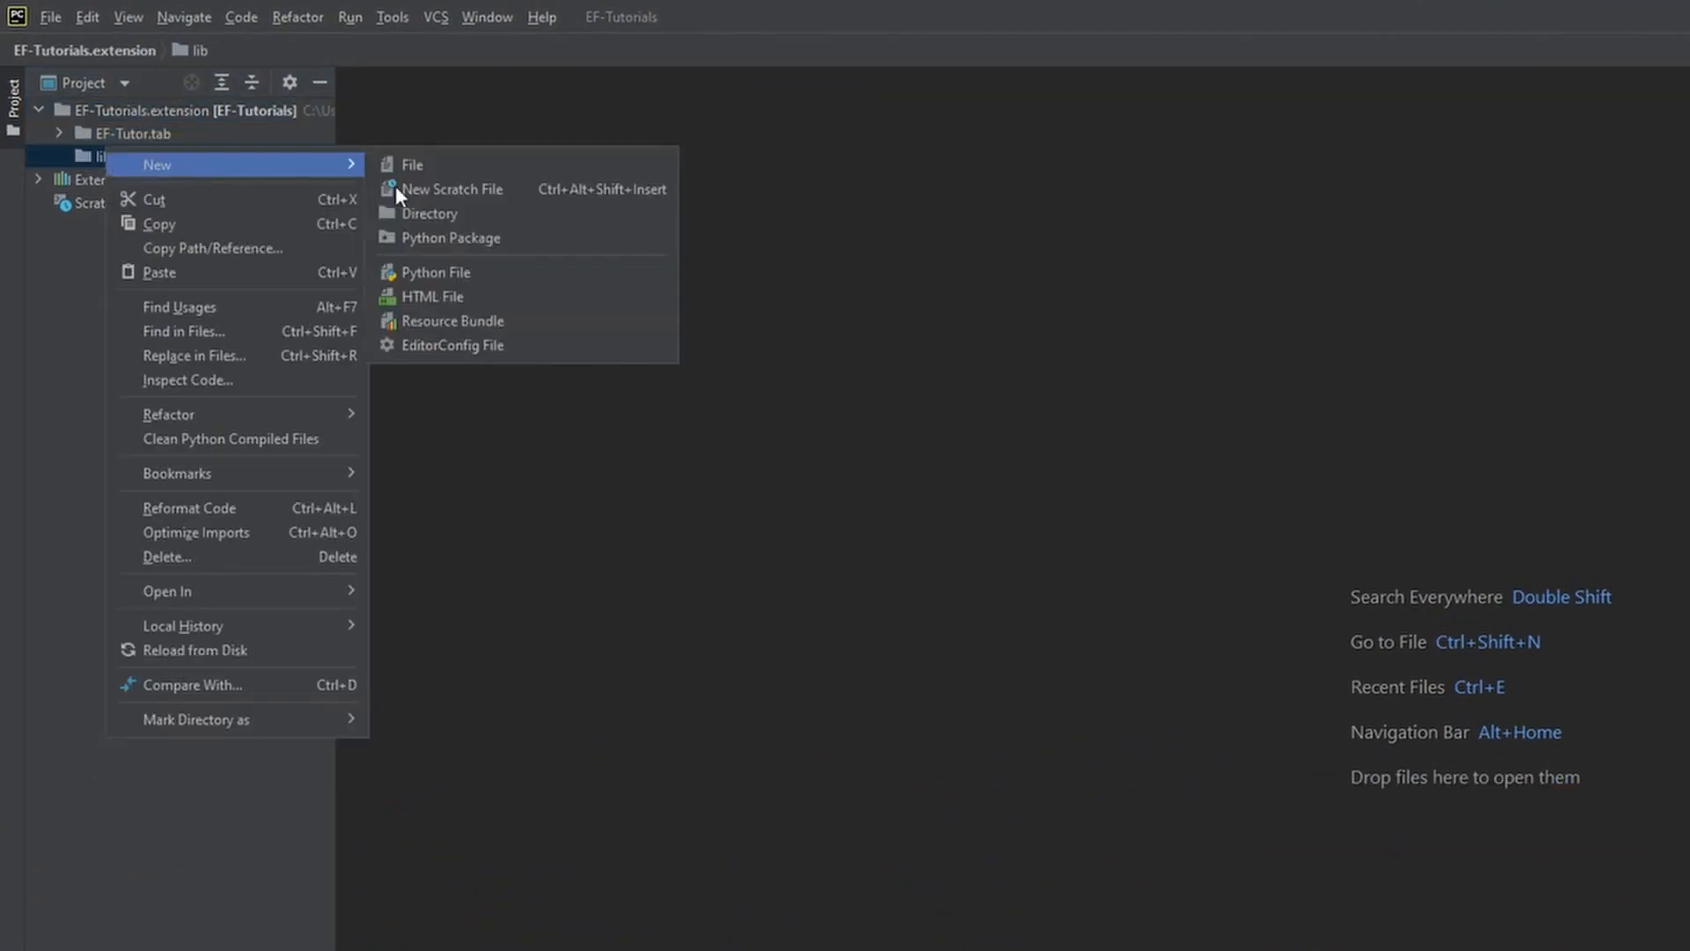
pyautogui.click(437, 271)
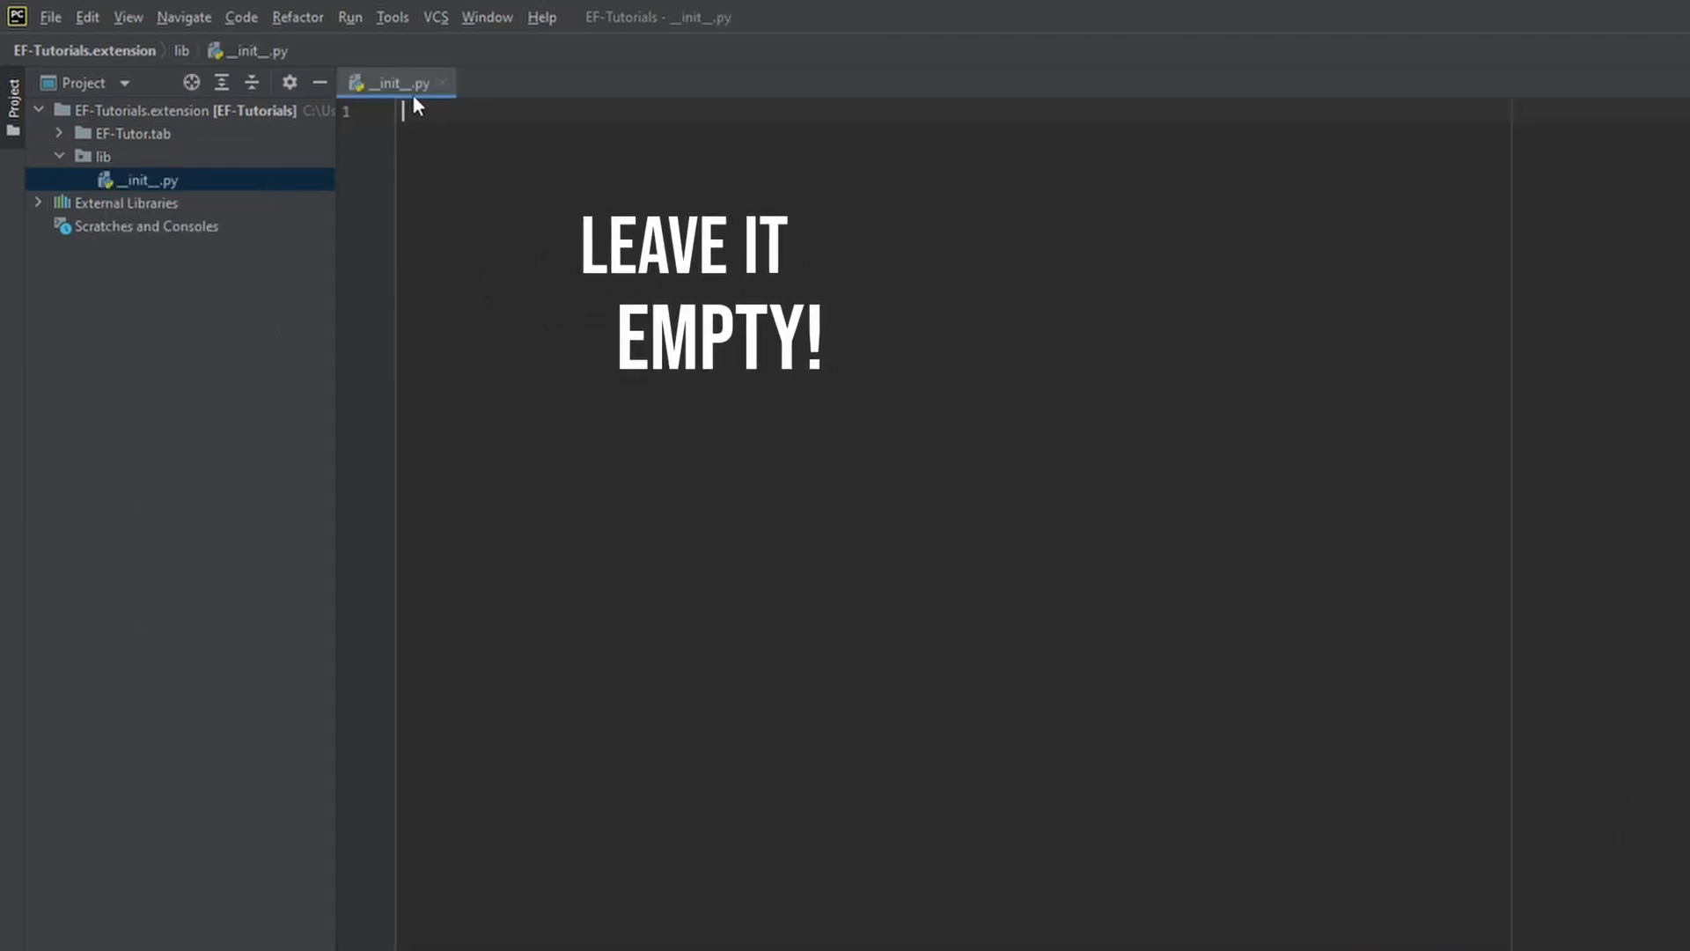
pyautogui.rightClick(102, 155)
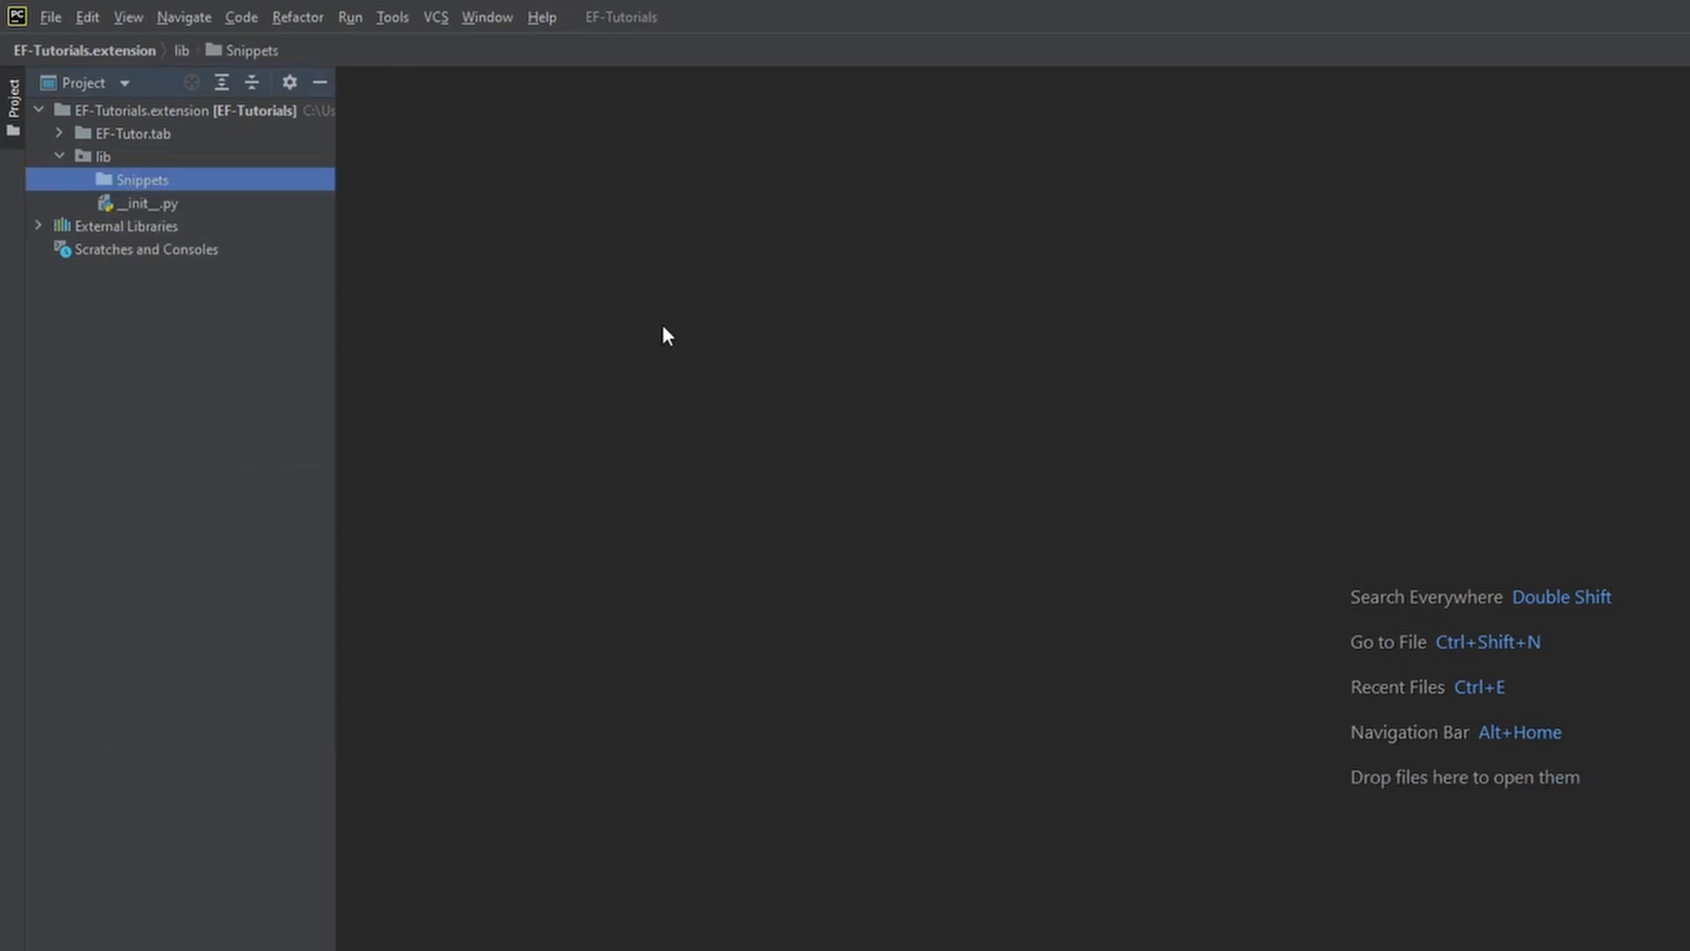
pyautogui.rightClick(142, 180)
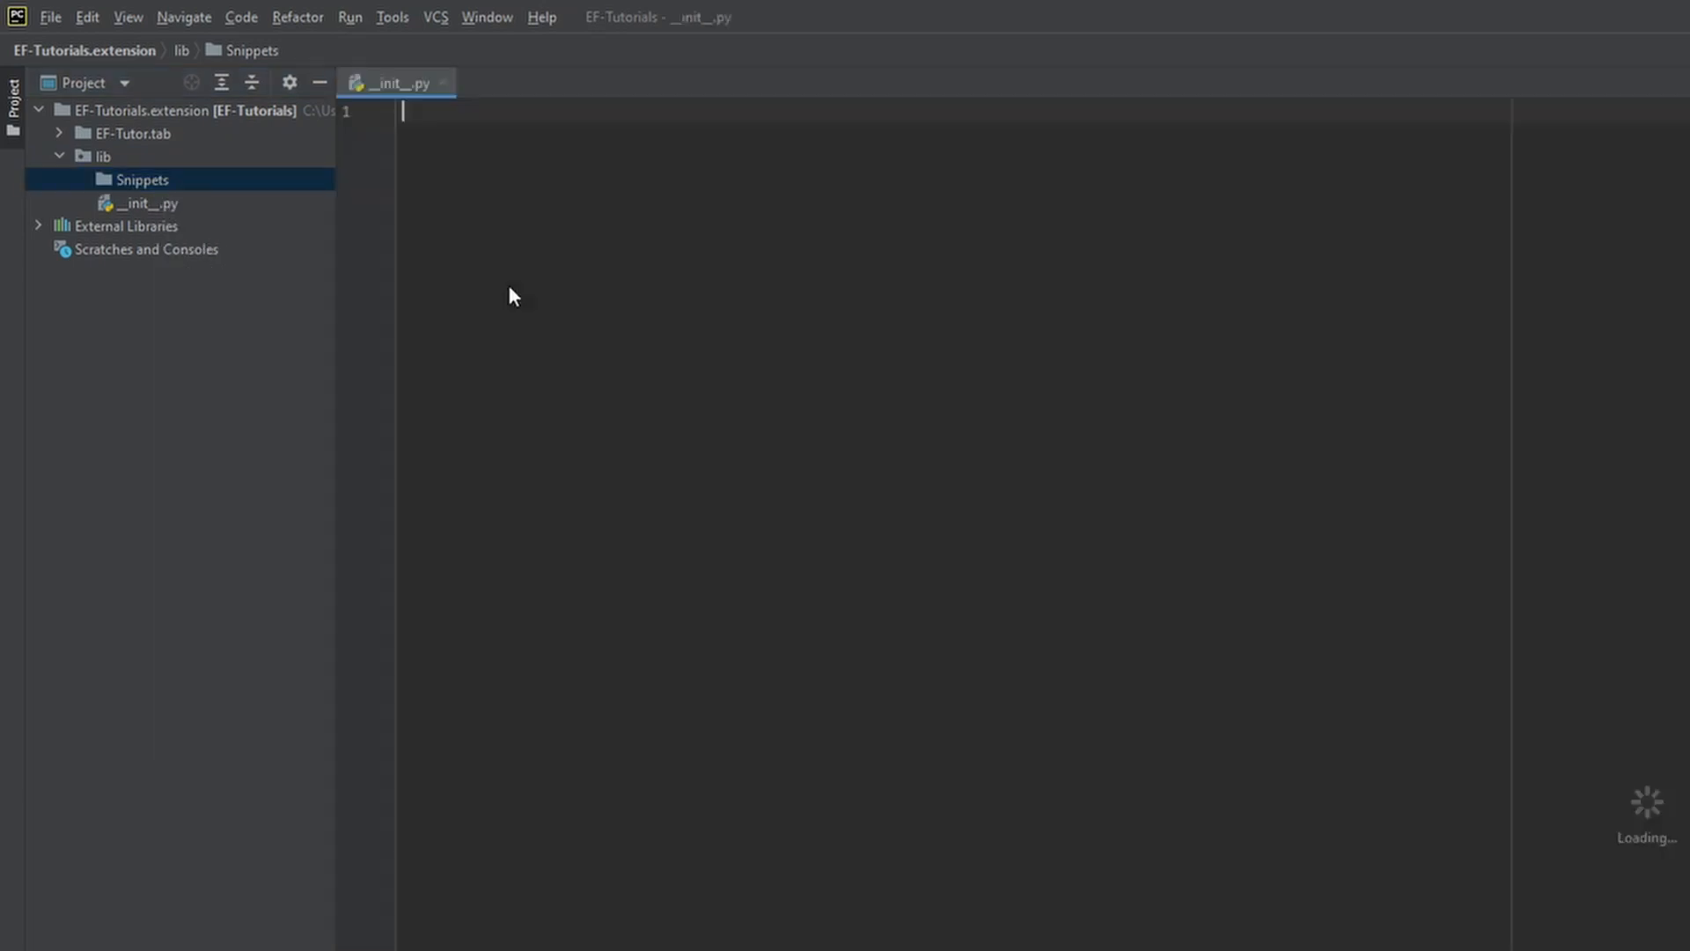
# Create a new Python file named _selection in the Snippets folder.
pyautogui.rightClick(141, 179)
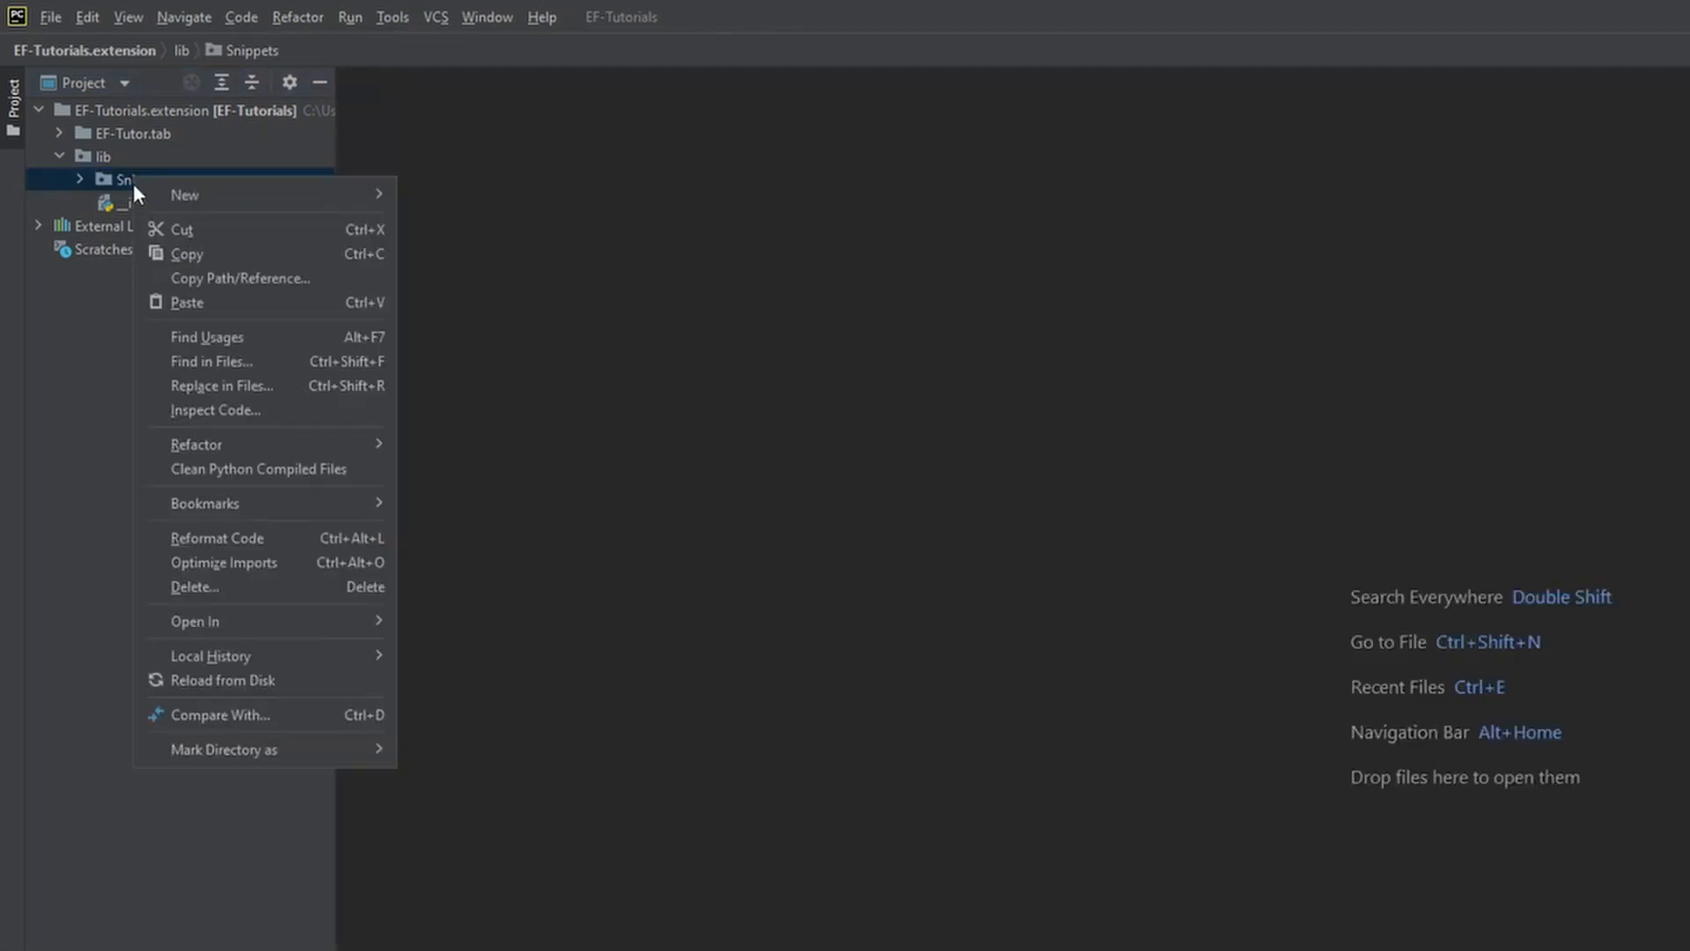
pyautogui.click(185, 195)
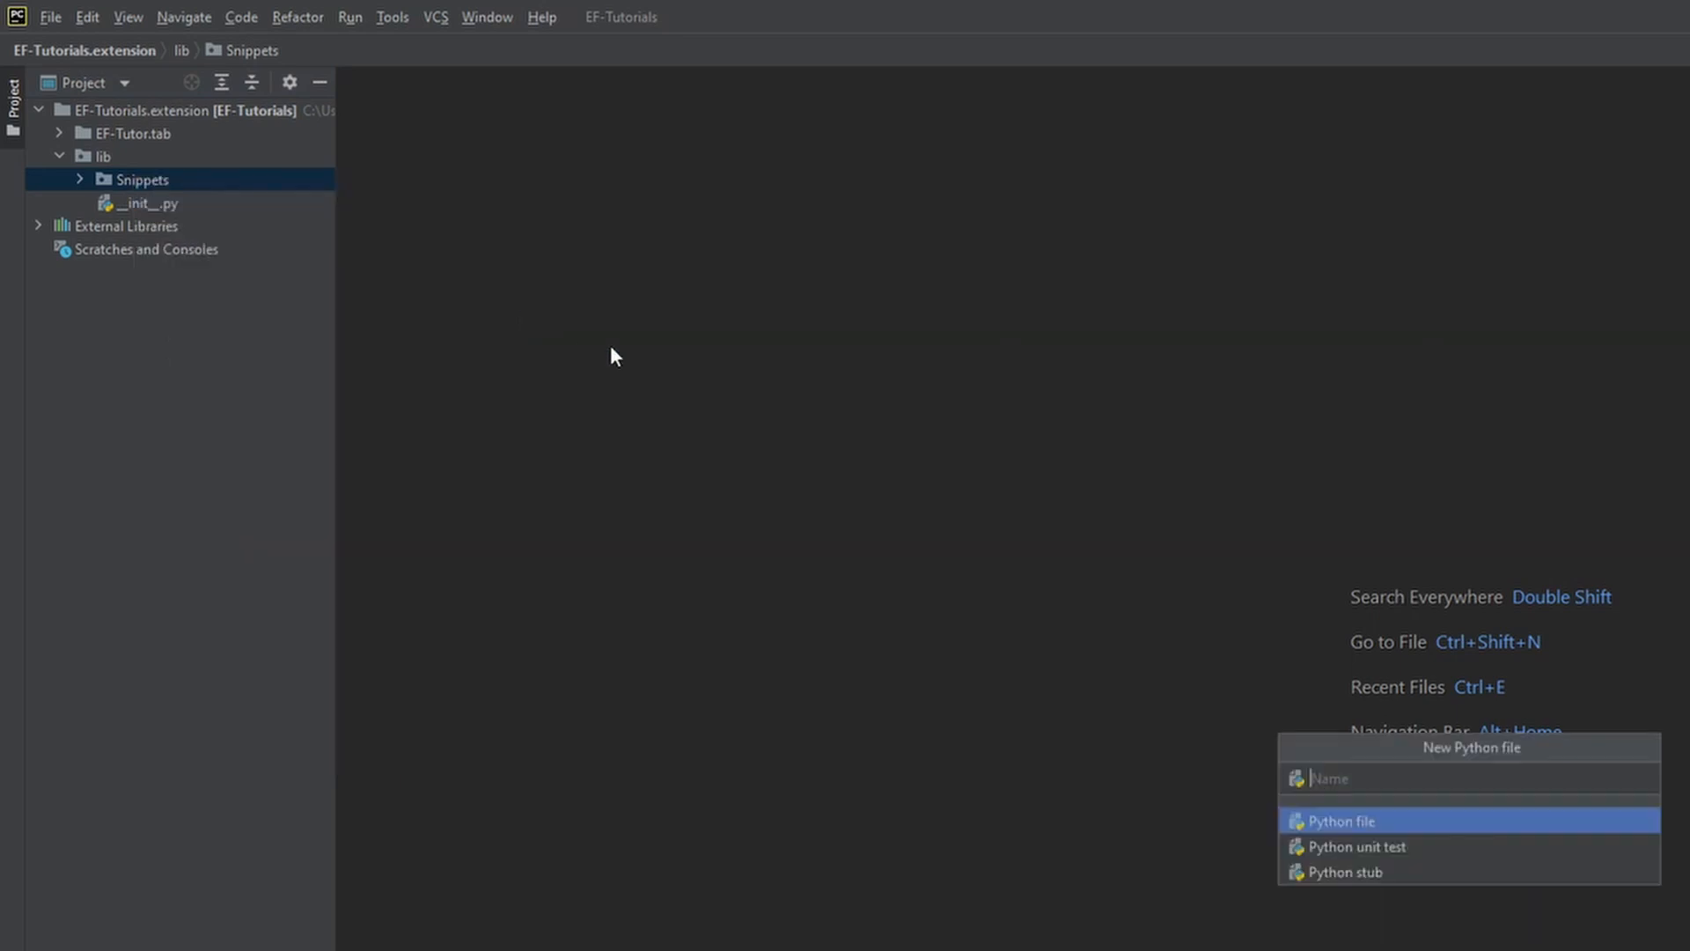
pyautogui.write('_selectio')
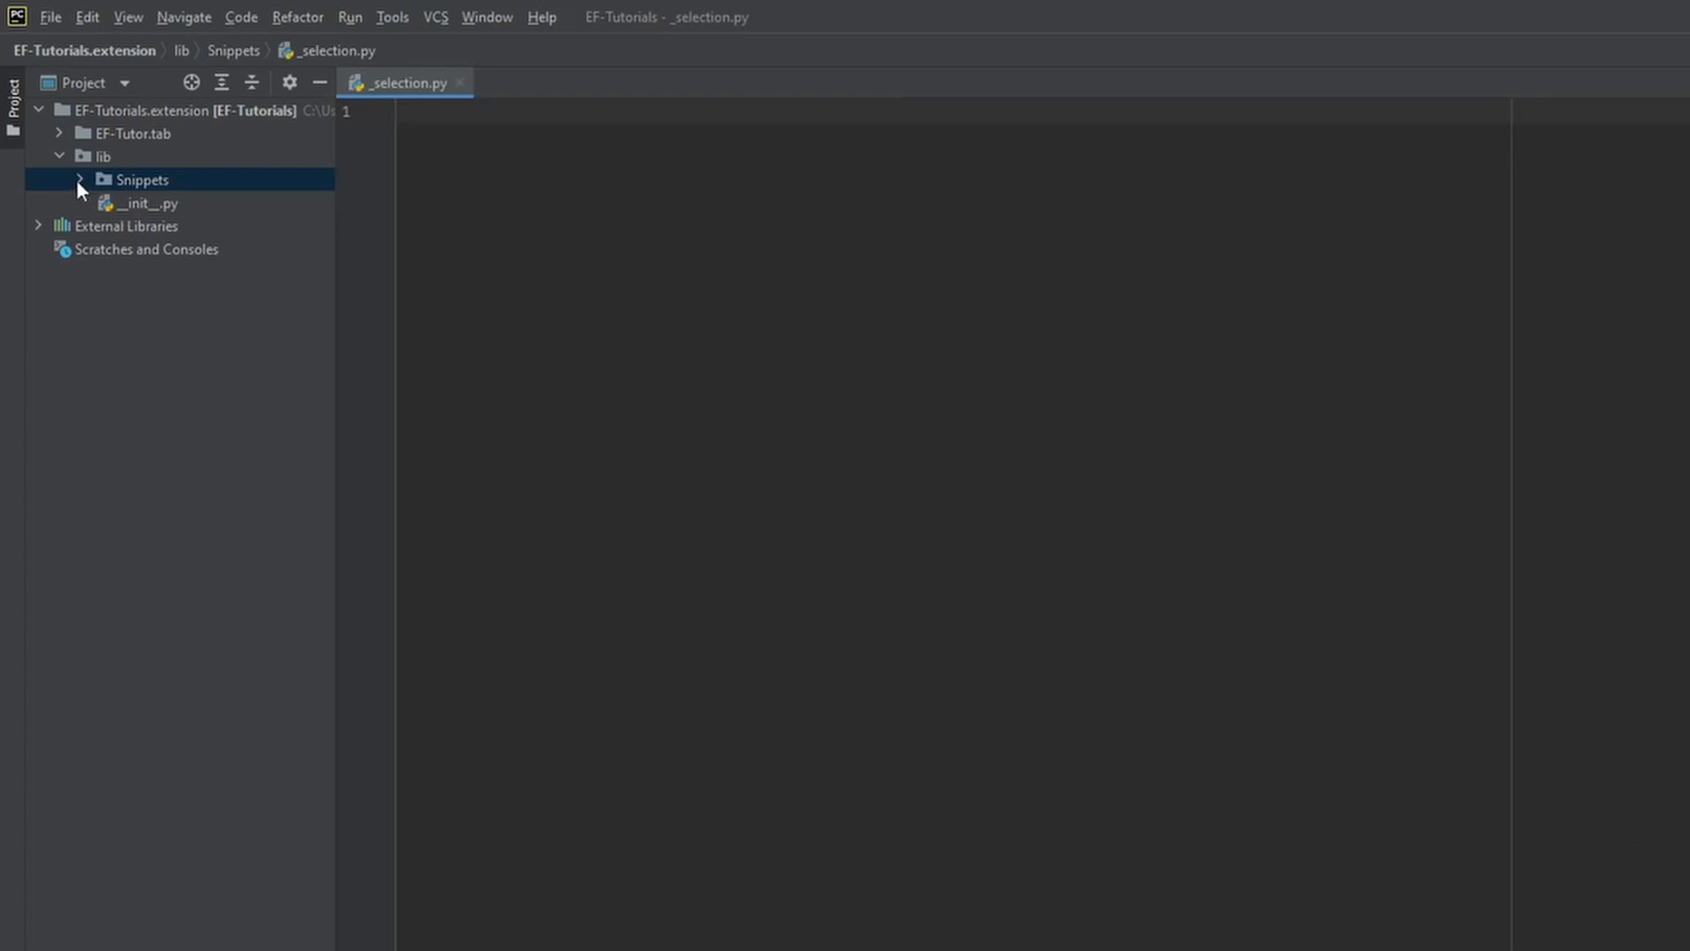
# Start _selection.py with a utf-8 coding header and from Autodesk.Revit.DB import *.
pyautogui.click(79, 179)
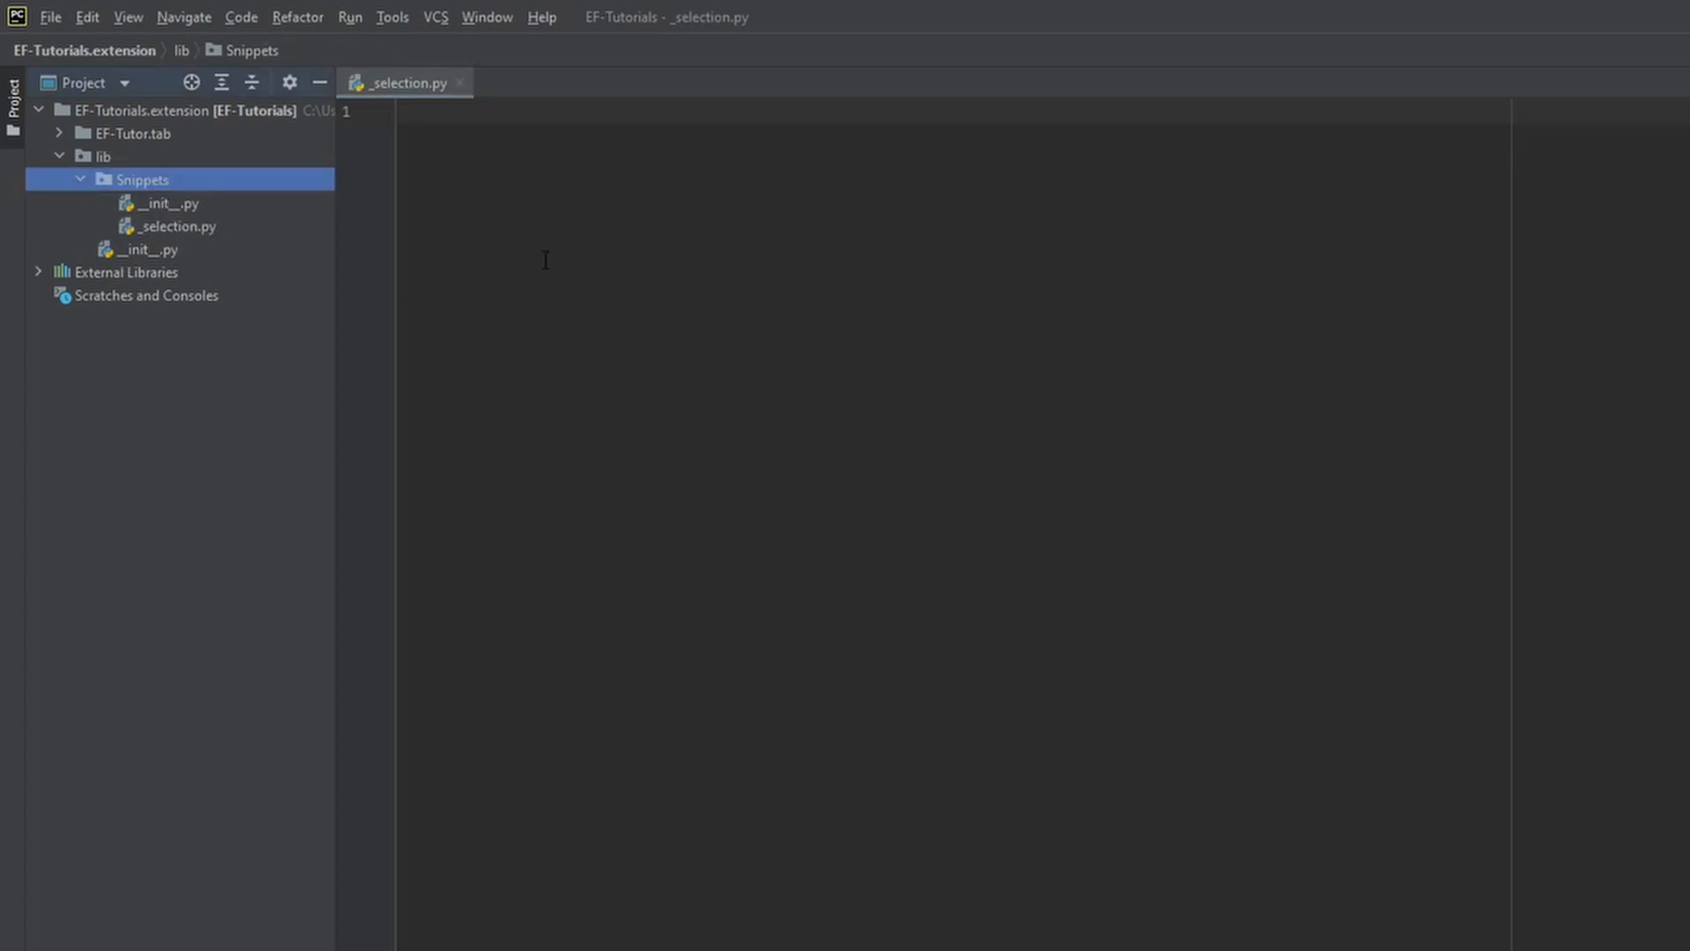
pyautogui.write('# -*- coding: utf-8 -*-')
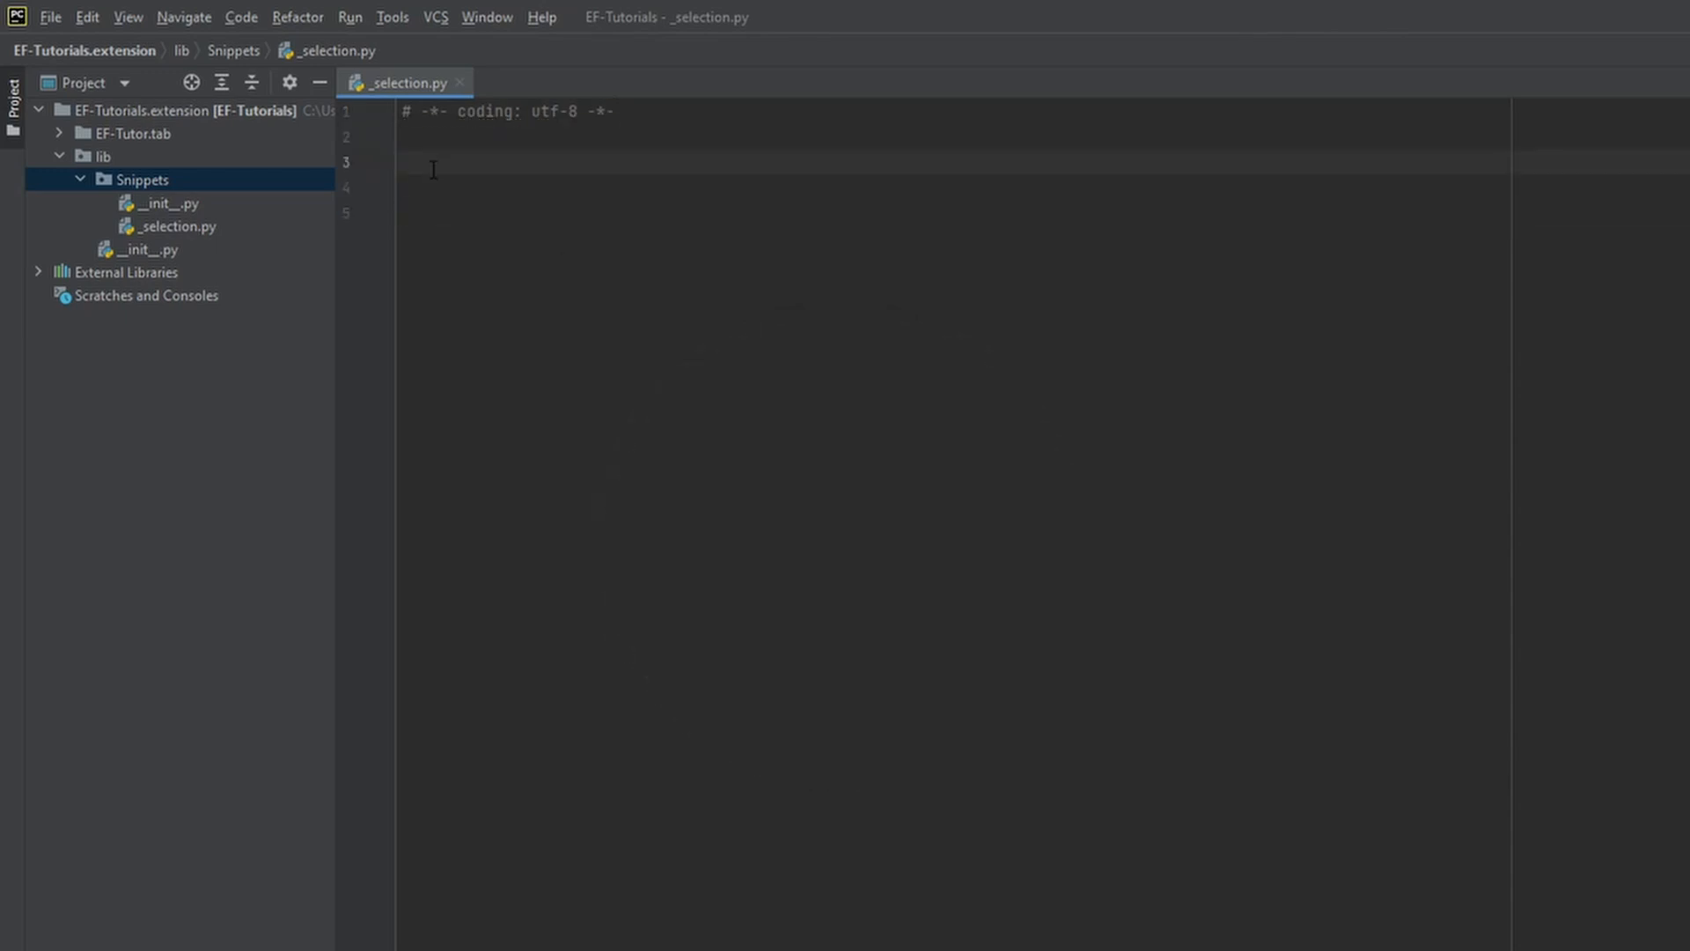
pyautogui.write('# IMPORTS')
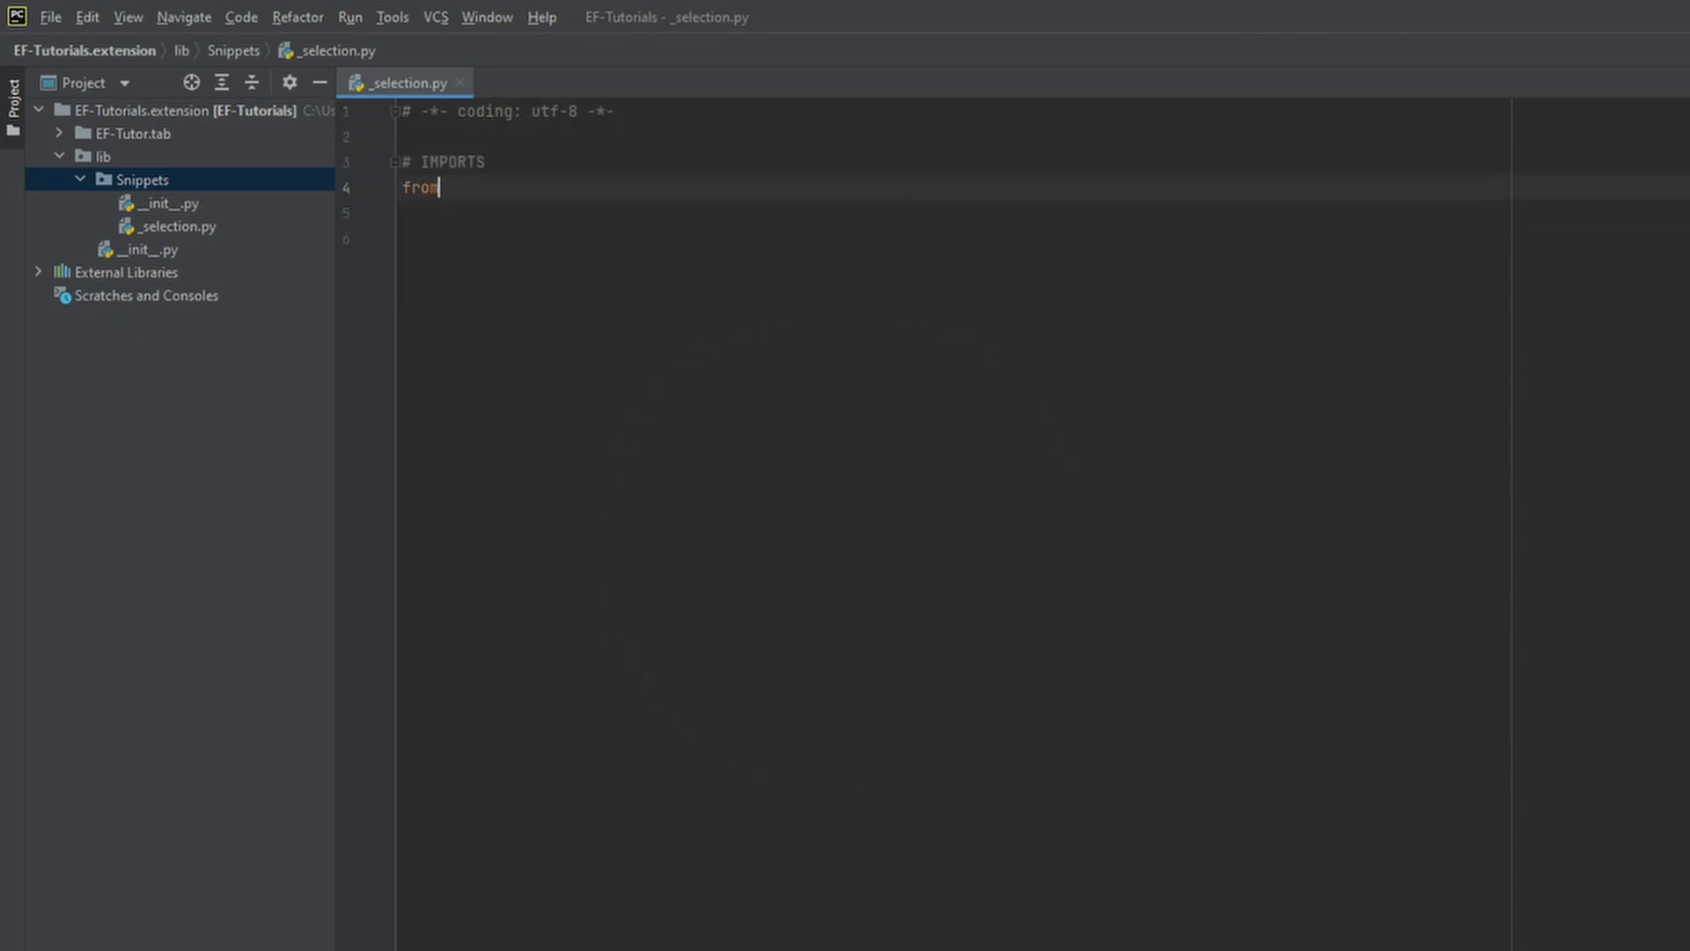
pyautogui.write('Autodesk.Revit.DB')
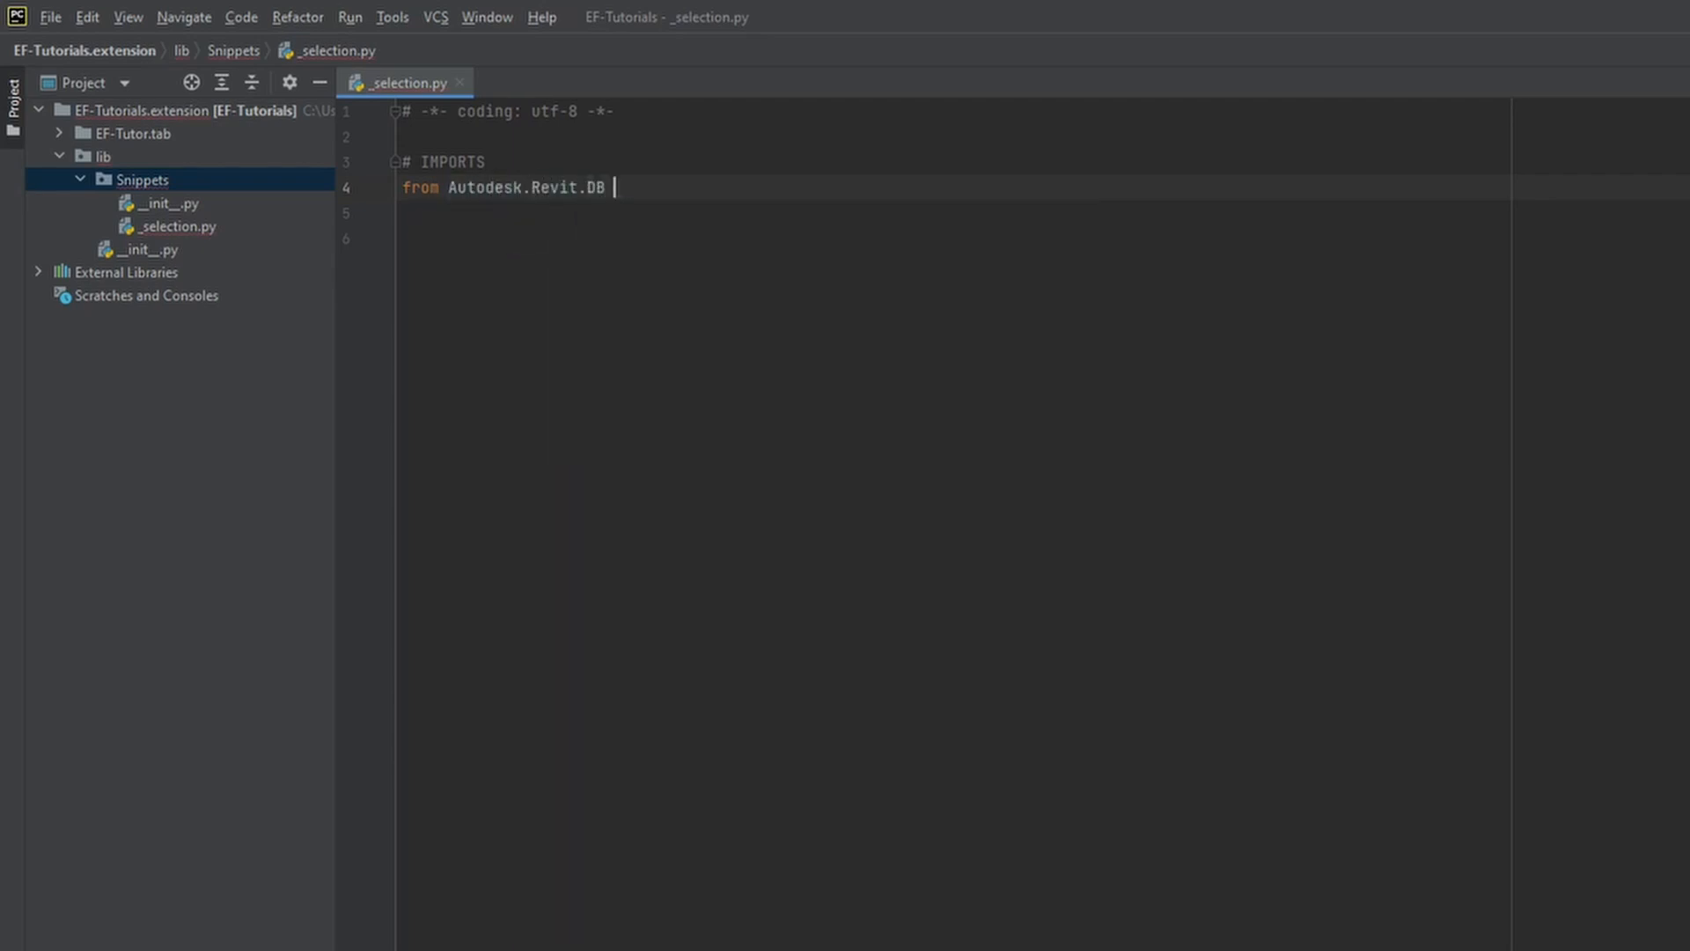
pyautogui.write('import *')
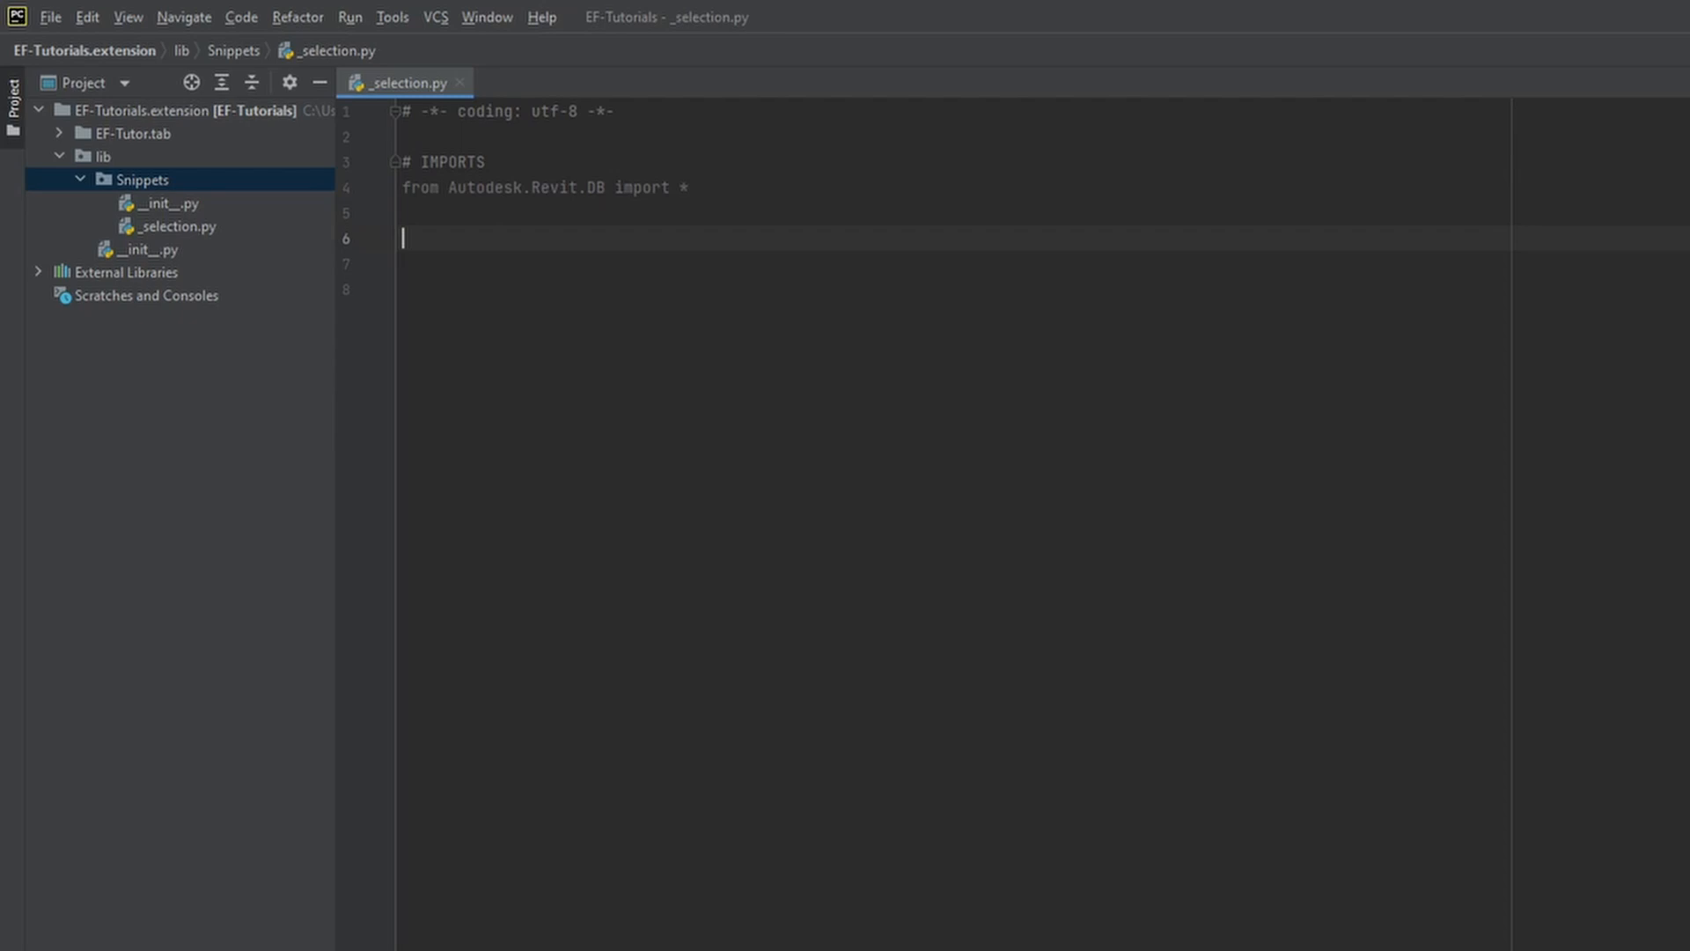
# Define uidoc and doc variables from __revit__.ActiveUIDocument.
pyautogui.write('# VARIABLES')
pyautogui.click(954, 263)
pyautogui.write('uidoc = __re')
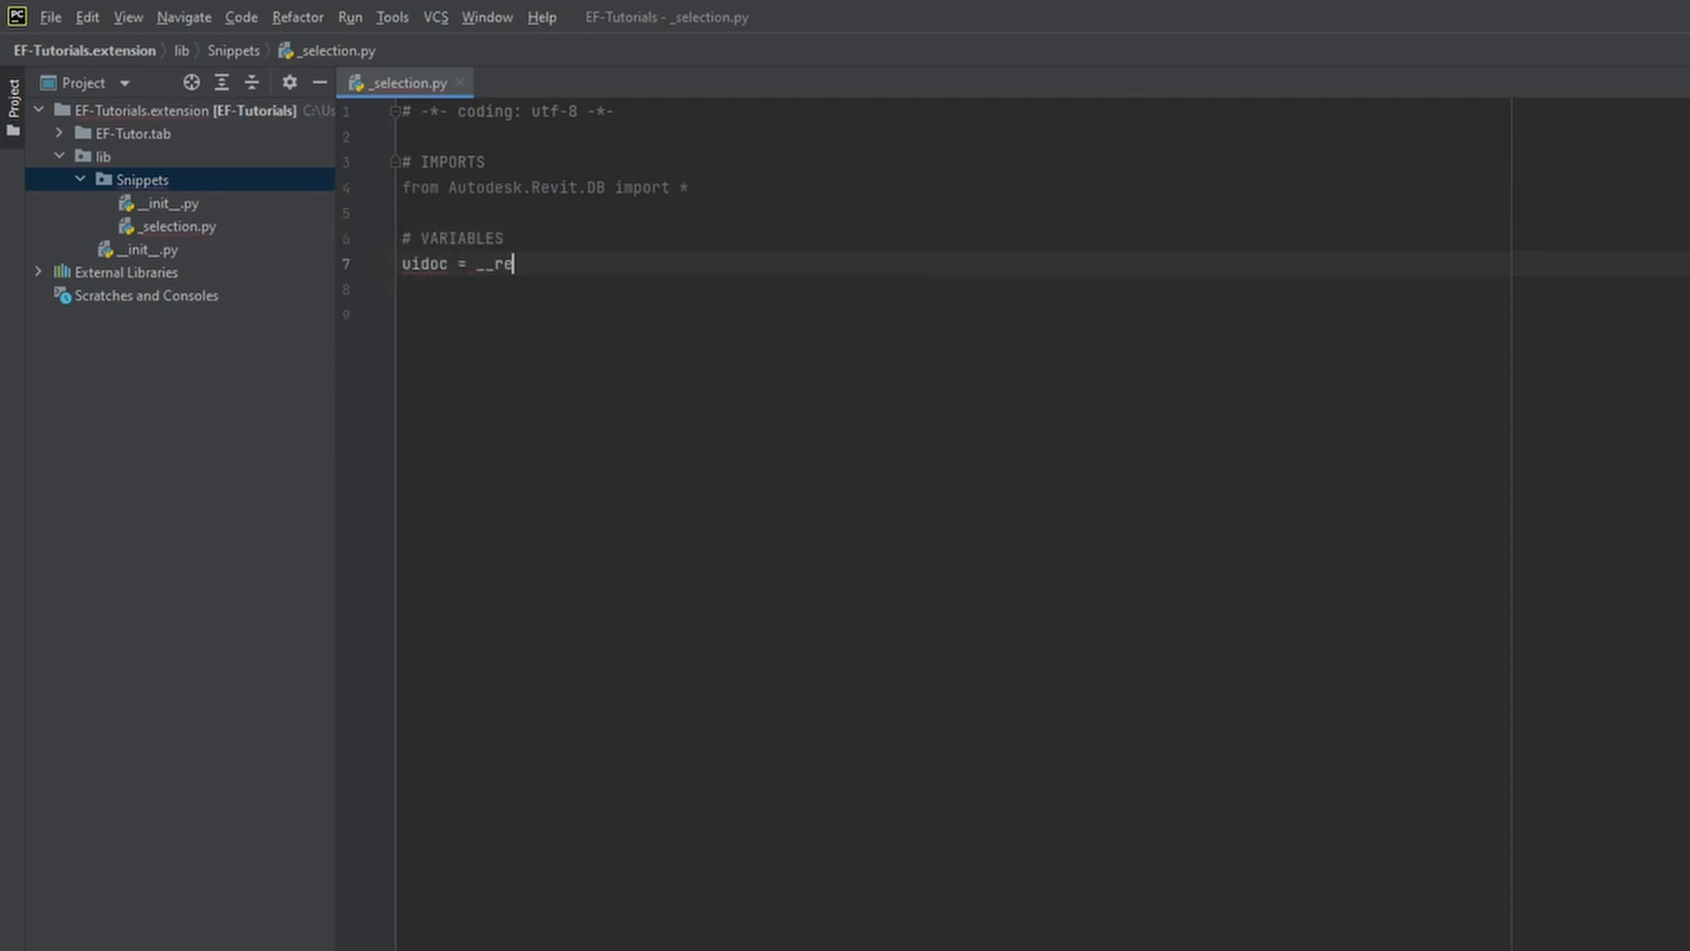
pyautogui.write('vit__.ActiveUIDocument')
pyautogui.click(950, 288)
pyautogui.write('doc   =')
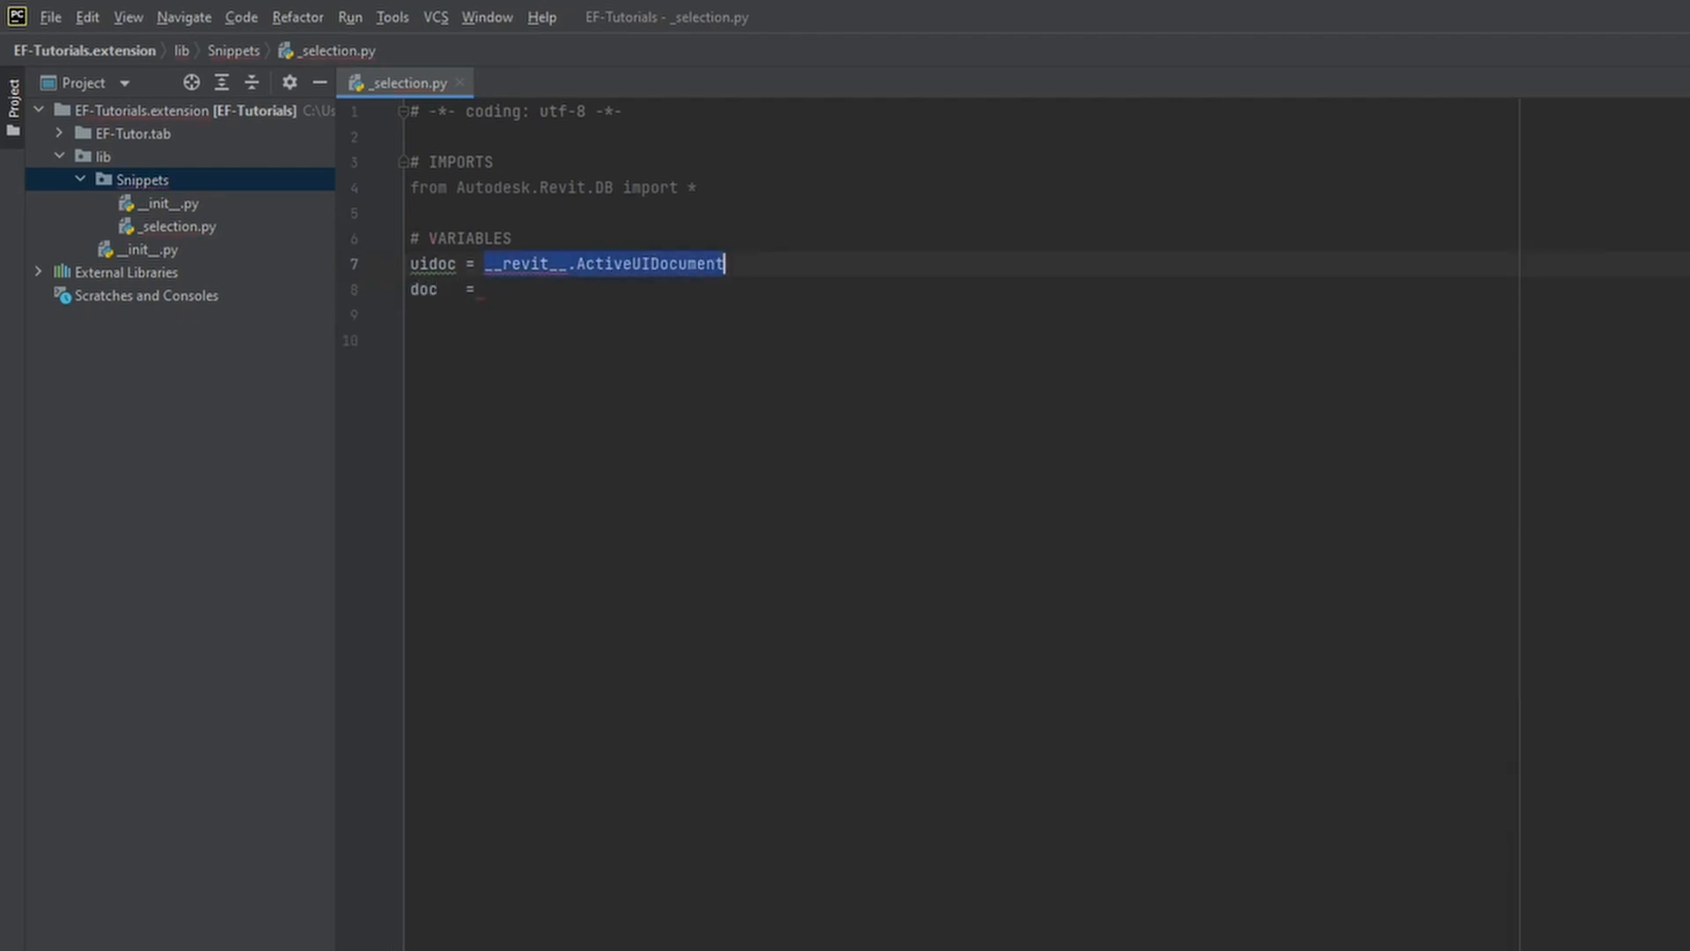
pyautogui.write('__revit__.ActiveUIDocument.Document')
pyautogui.write('""""""')
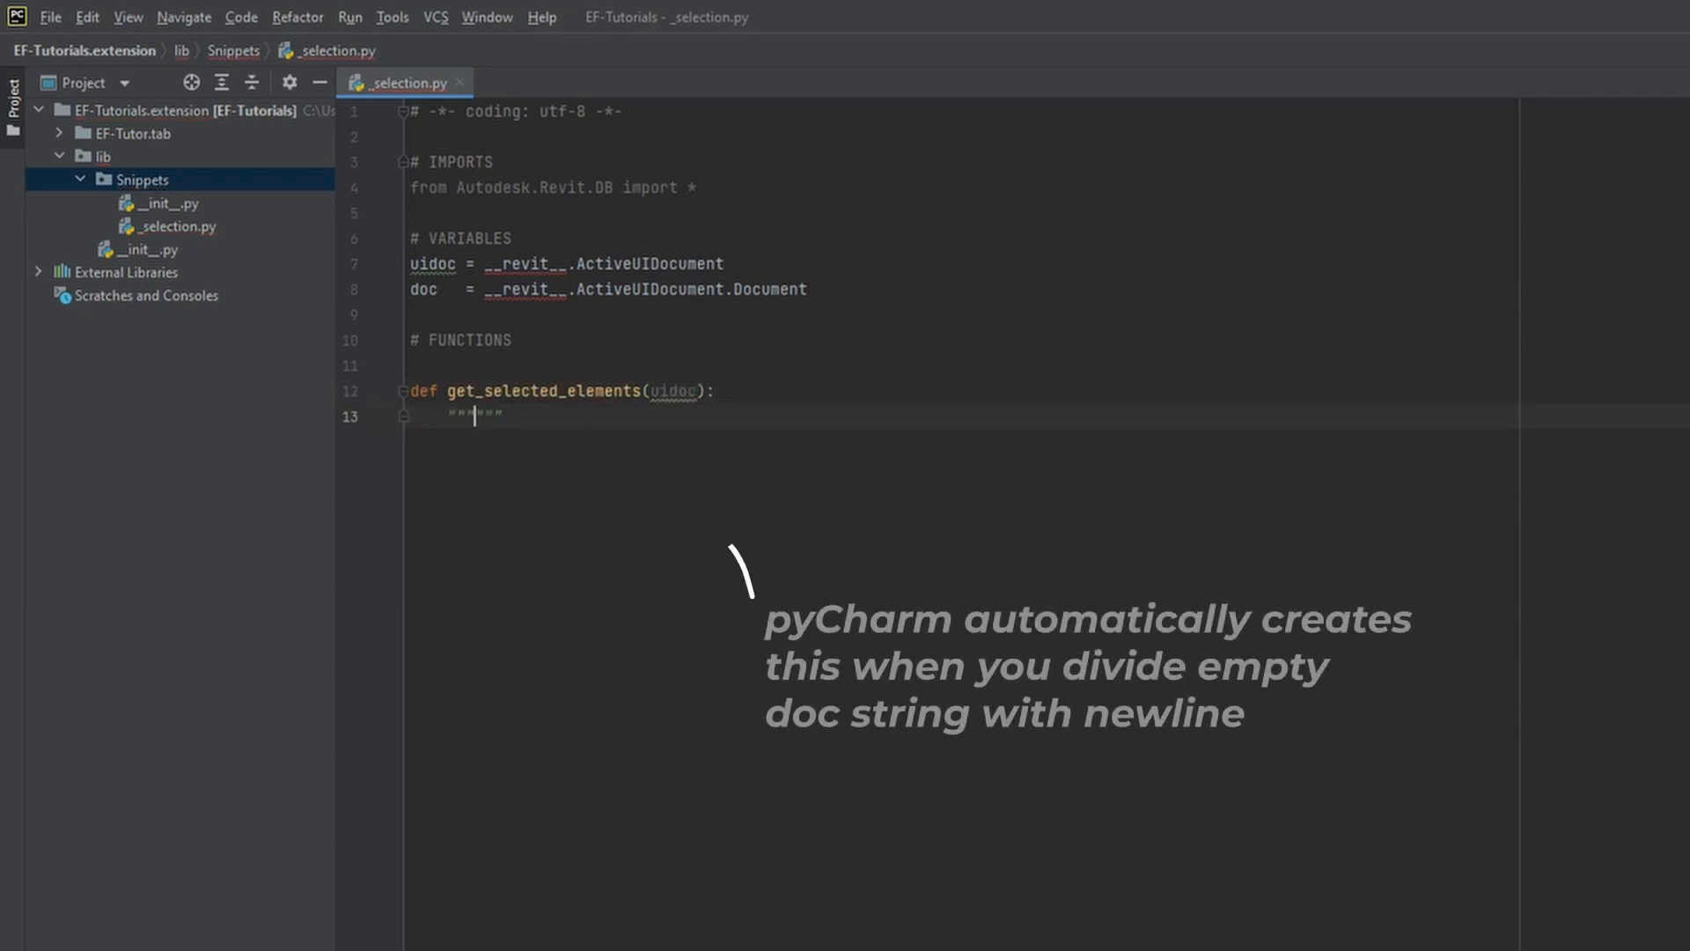
# Give get_selected_elements a docstring and an empty selected_elements list.
pyautogui.press('Return')
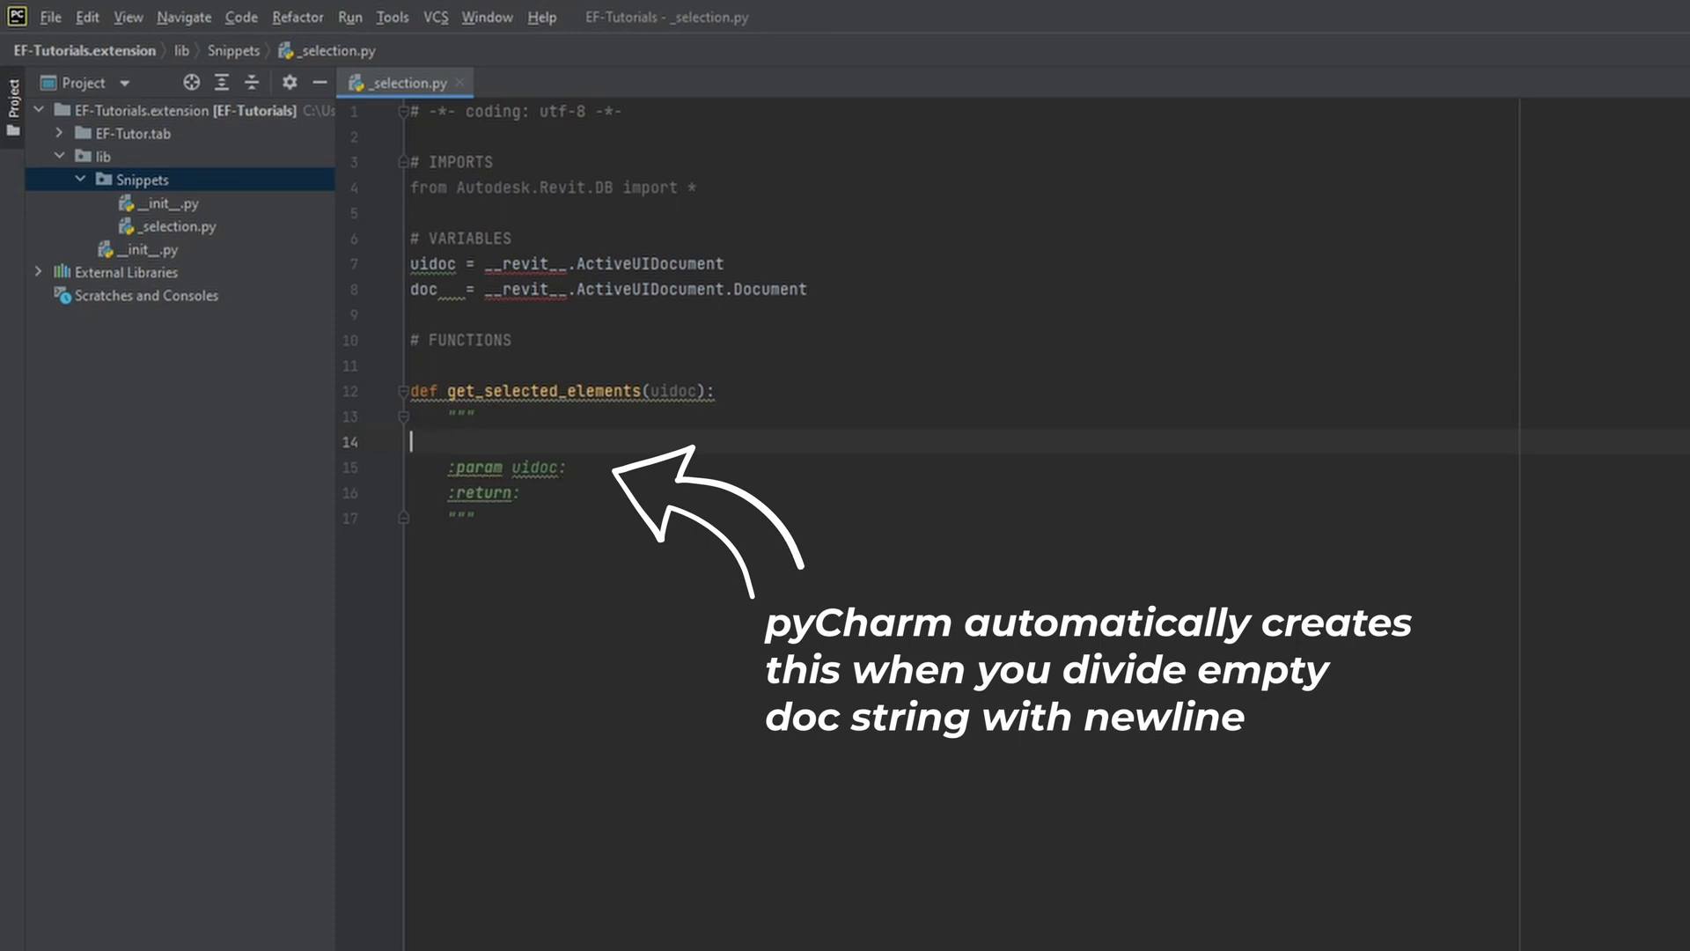
pyautogui.write('This function will return elements that are currently selected in Revit UI')
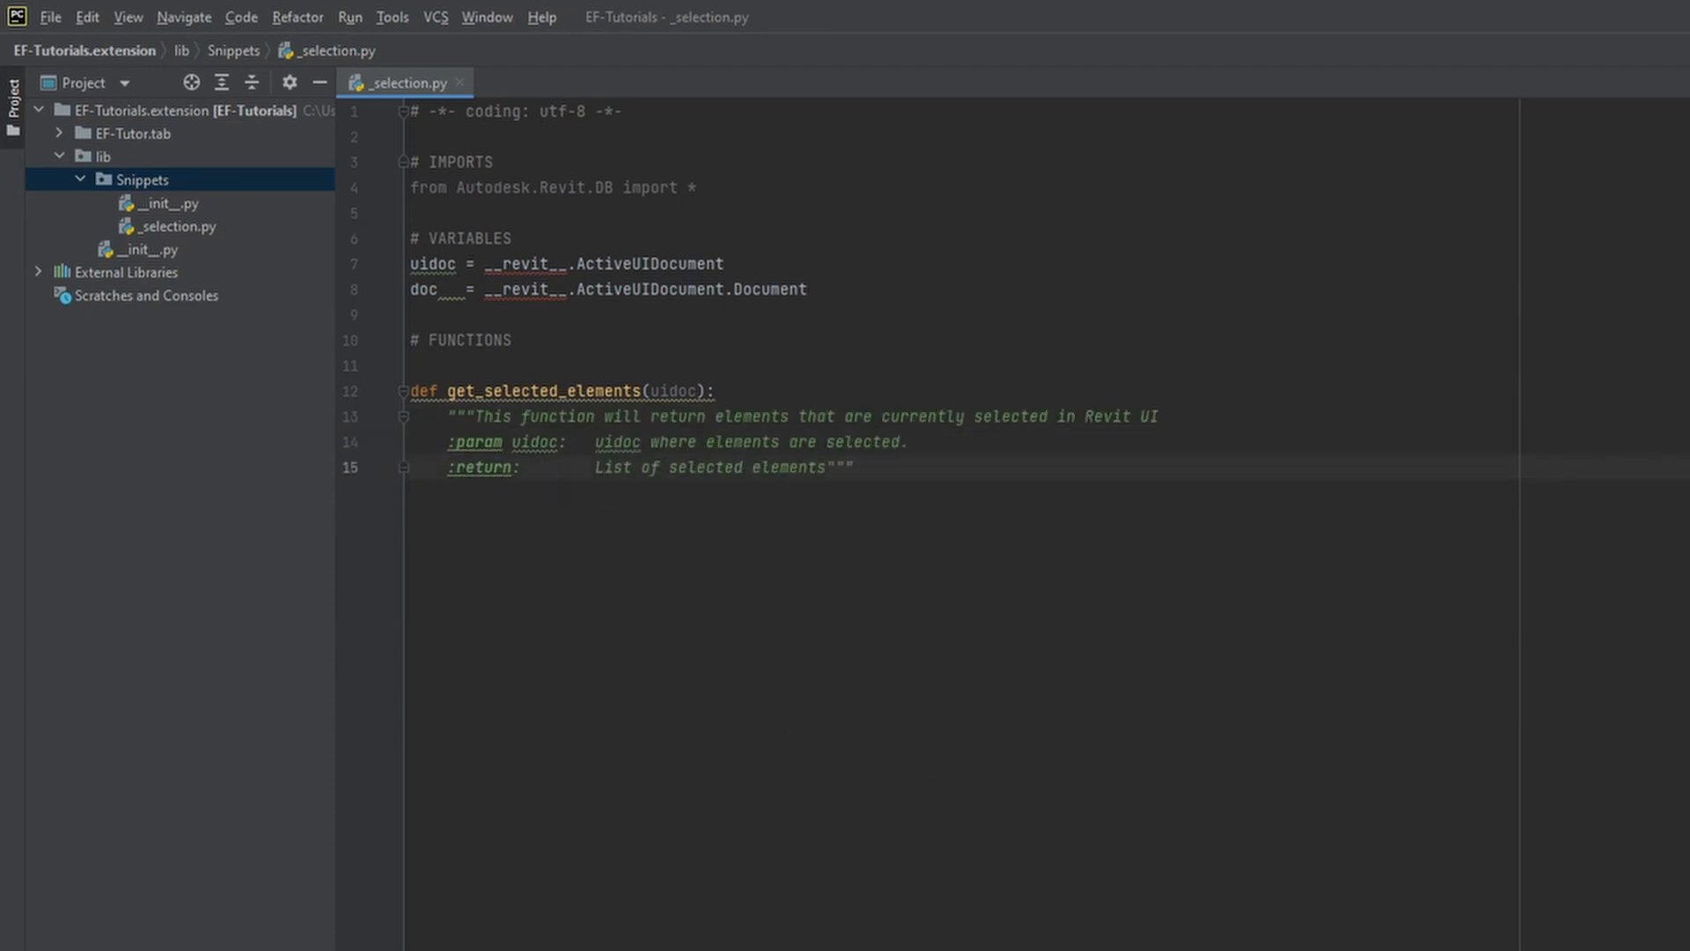
pyautogui.write('selected_elements = [')
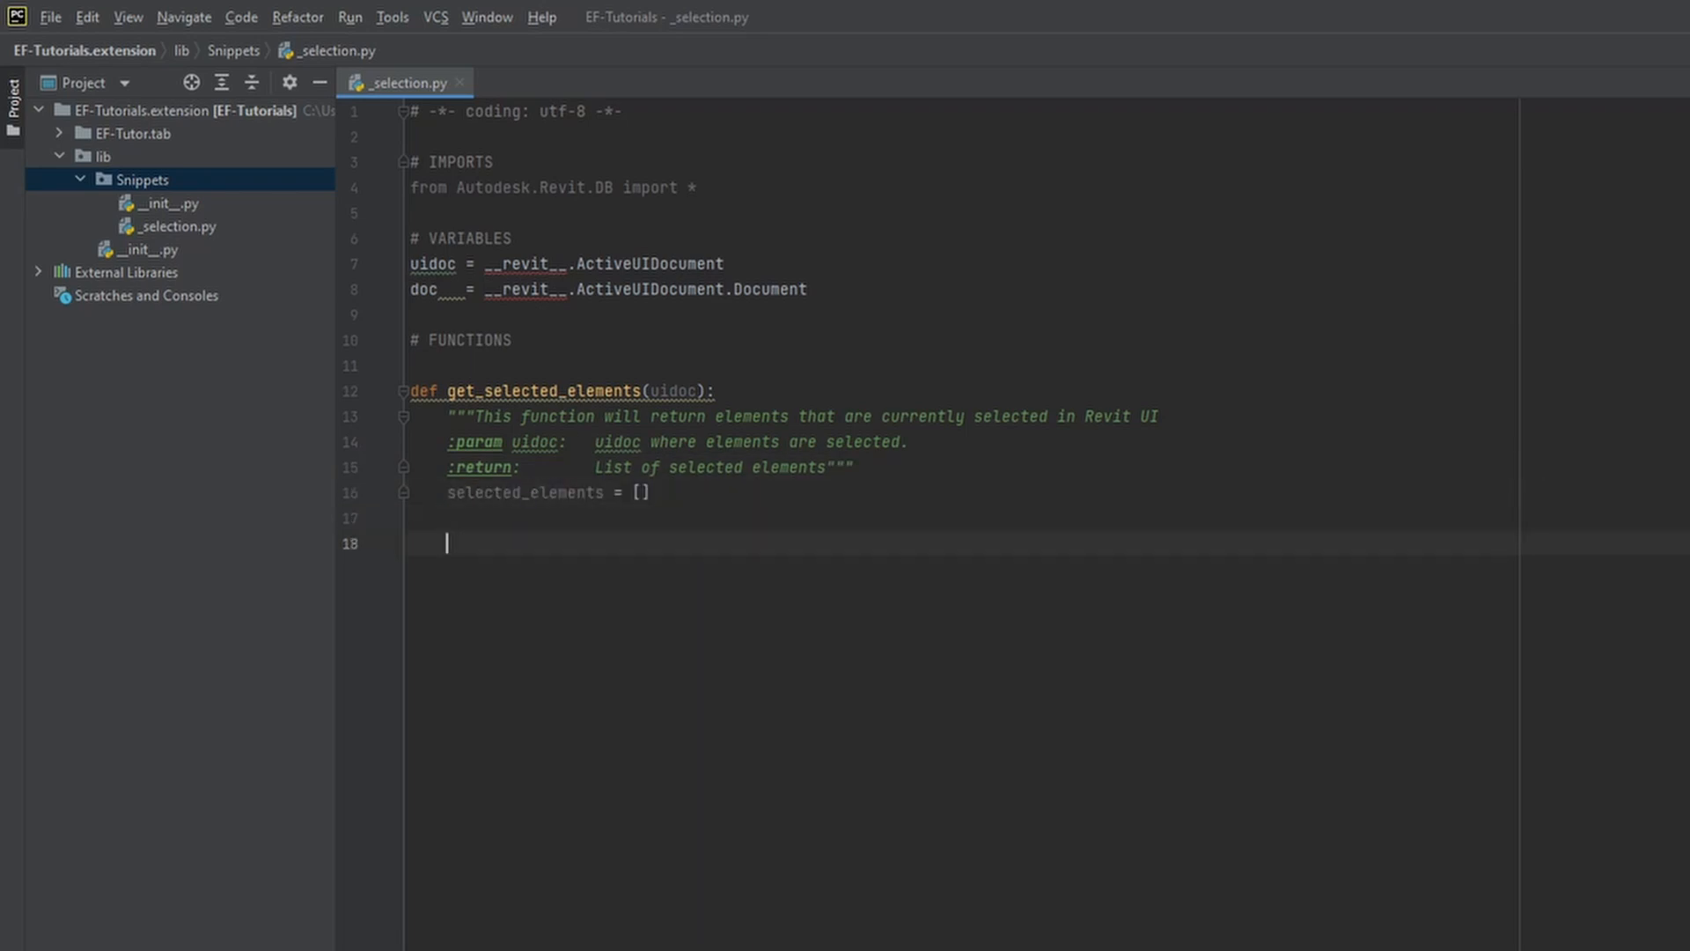
# Loop over uidoc.Selection.GetElementIds(), append each GetElement result, and return selected_elements.
pyautogui.write('for elem_id in uidoc')
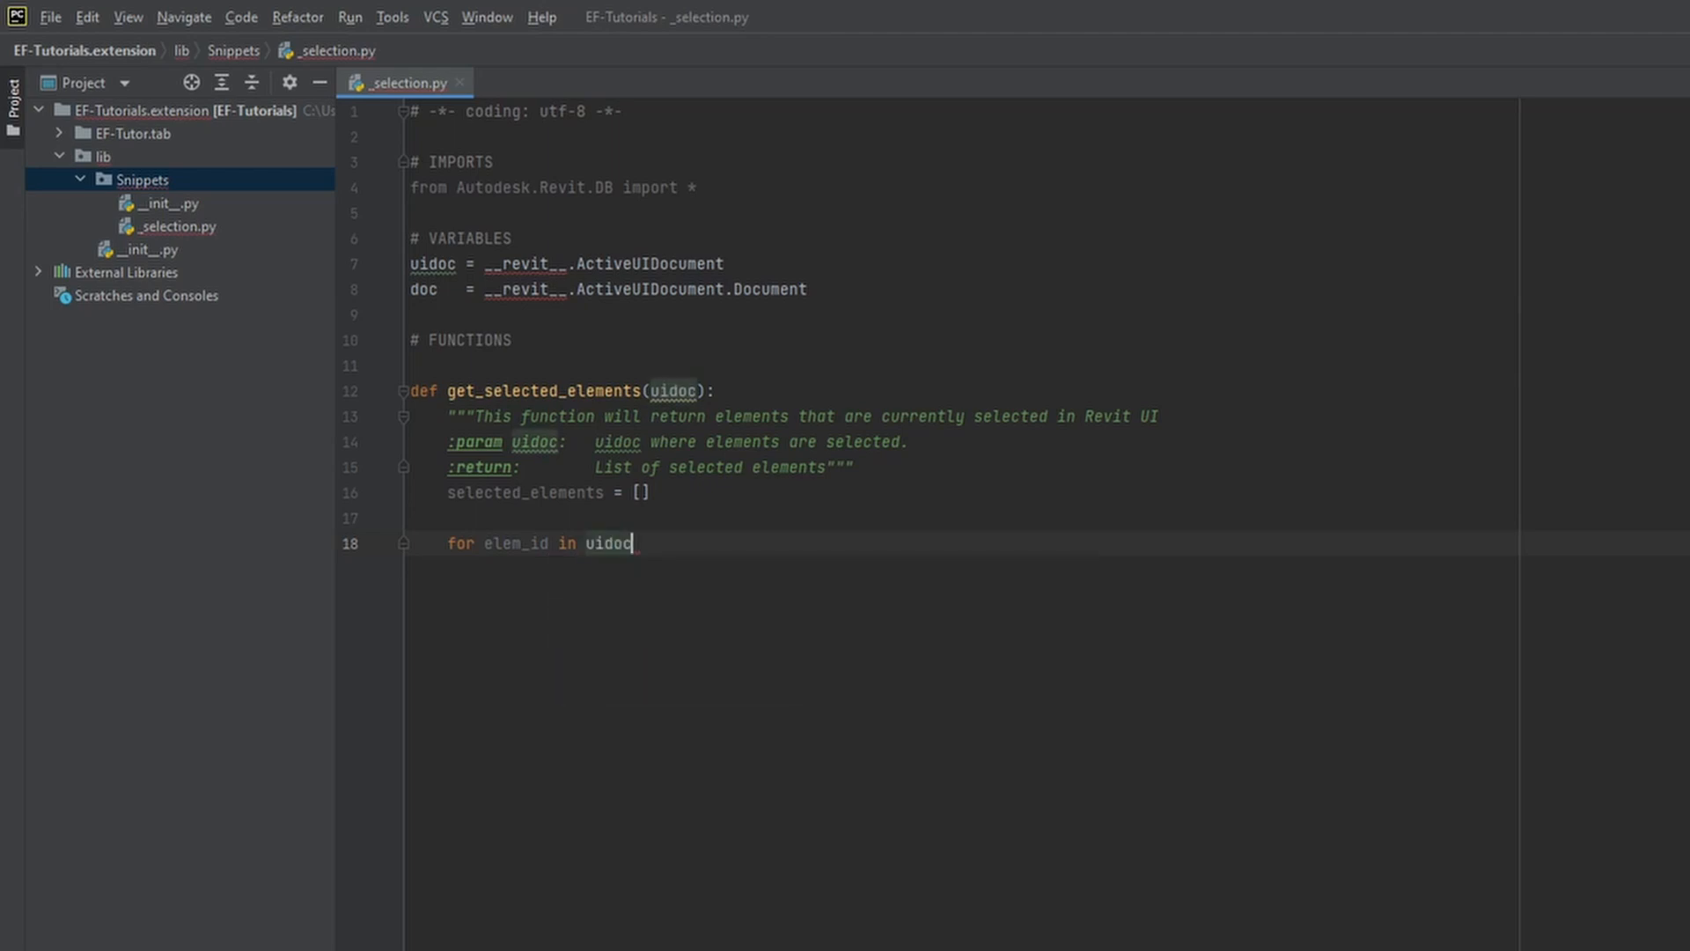
pyautogui.write('.Selection.GetElementIds():')
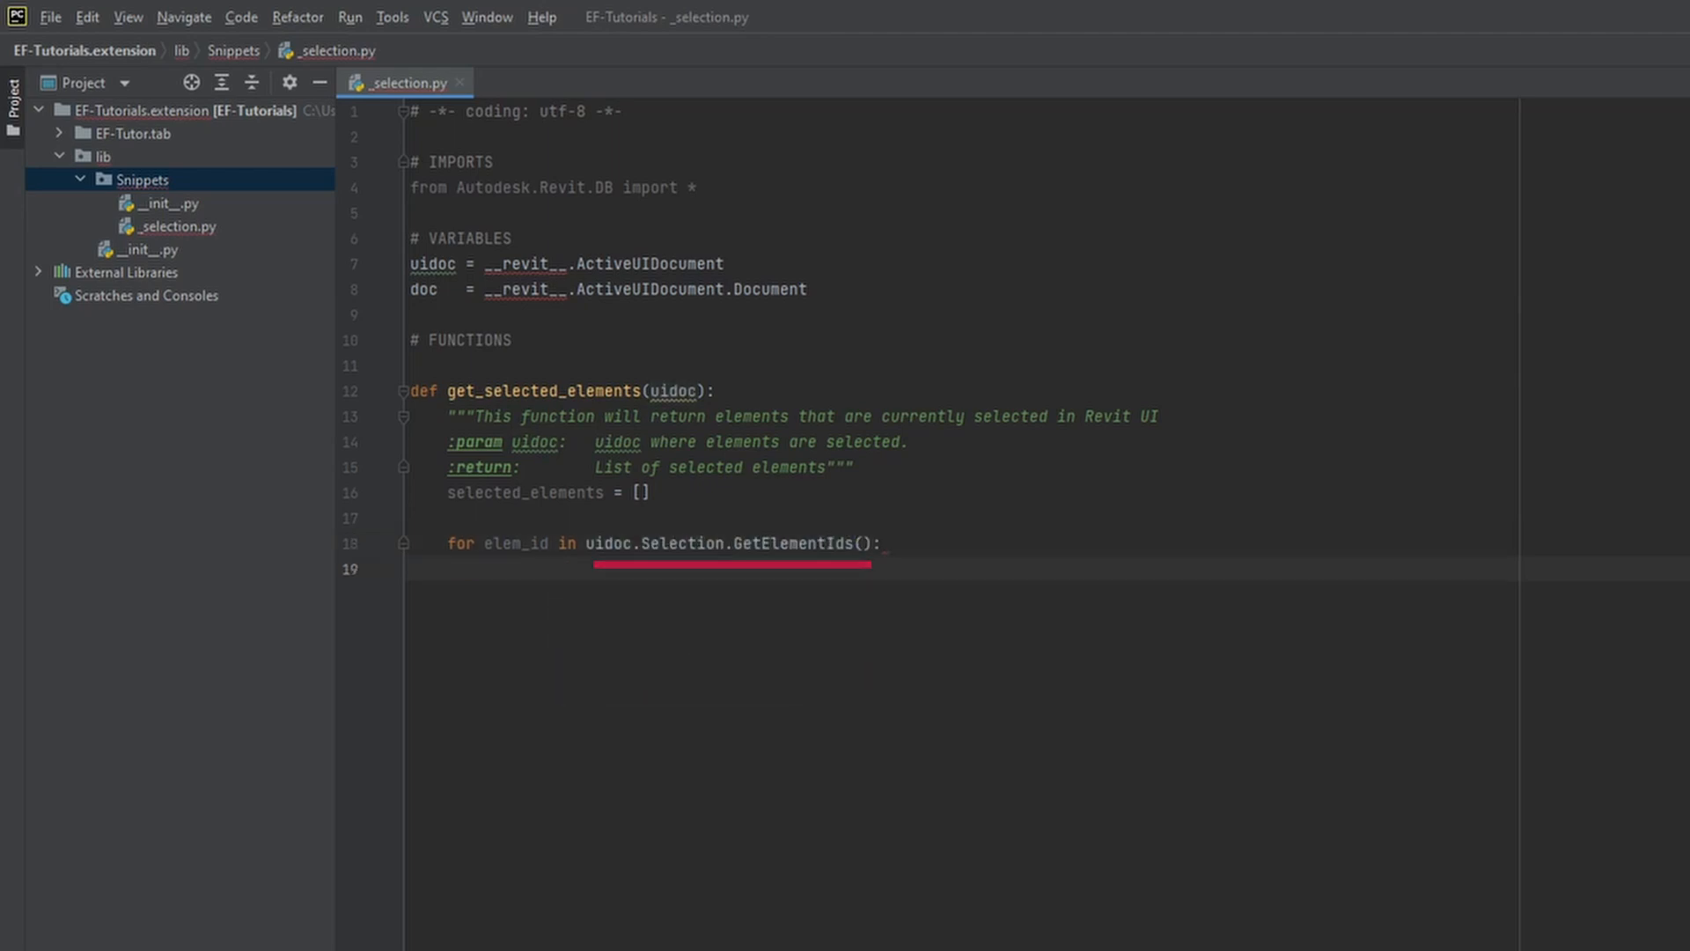
pyautogui.write('elem = uidoc.Document.GetEle')
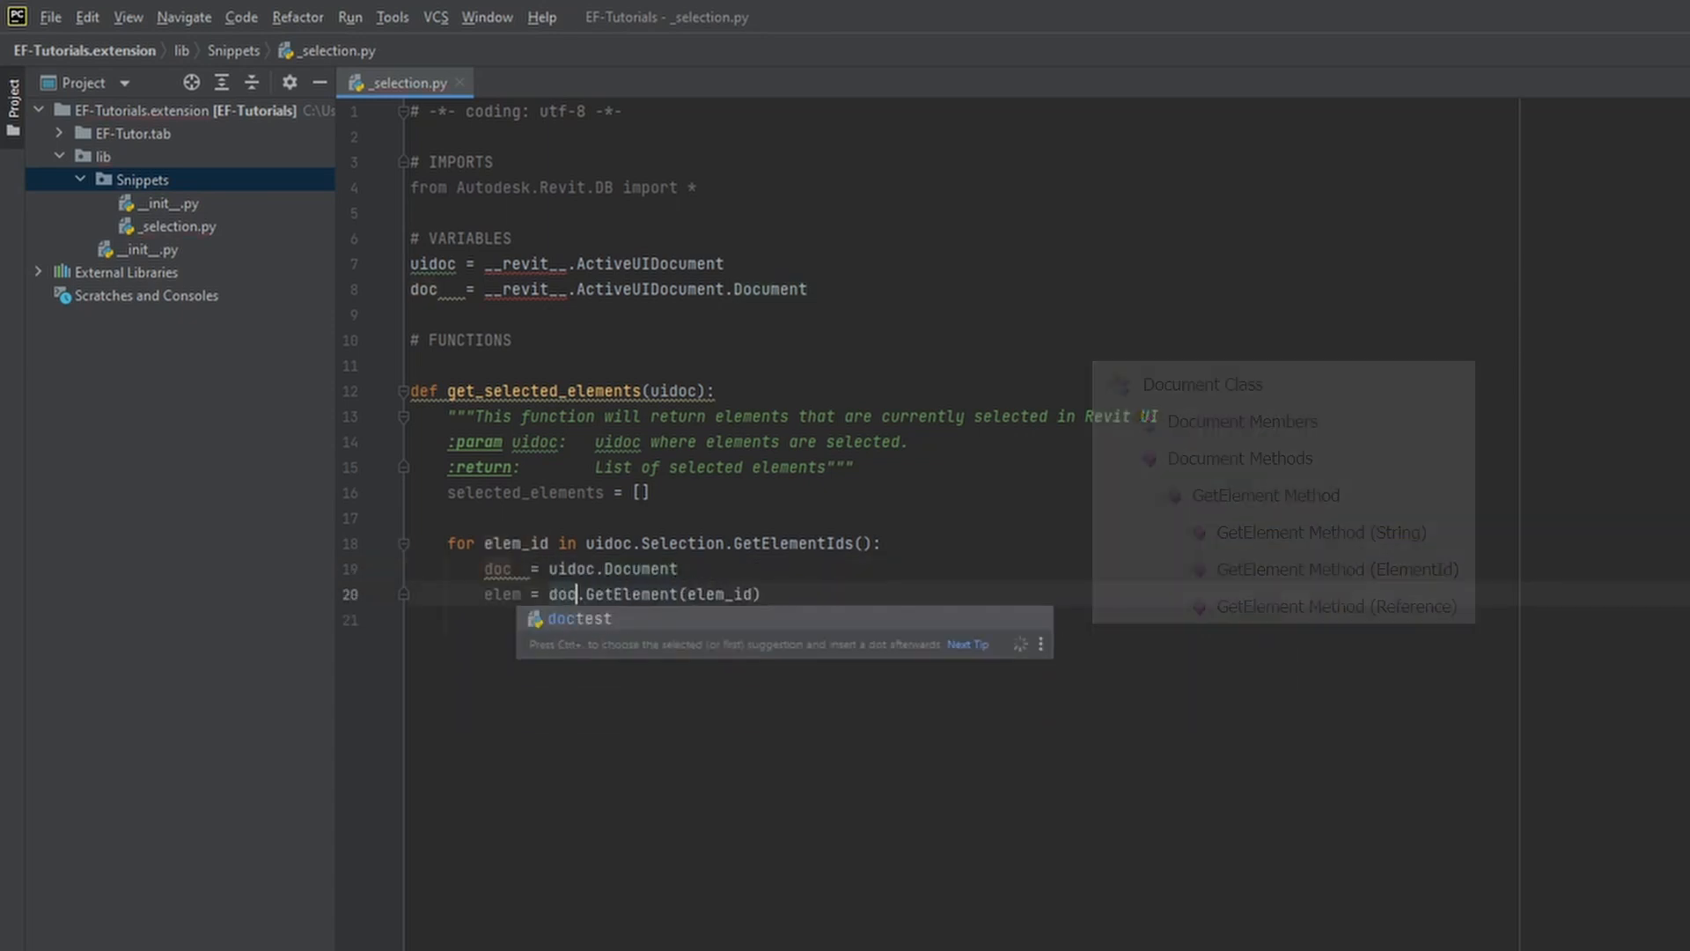
pyautogui.write('selected_elements.append(elem')
pyautogui.write('r')
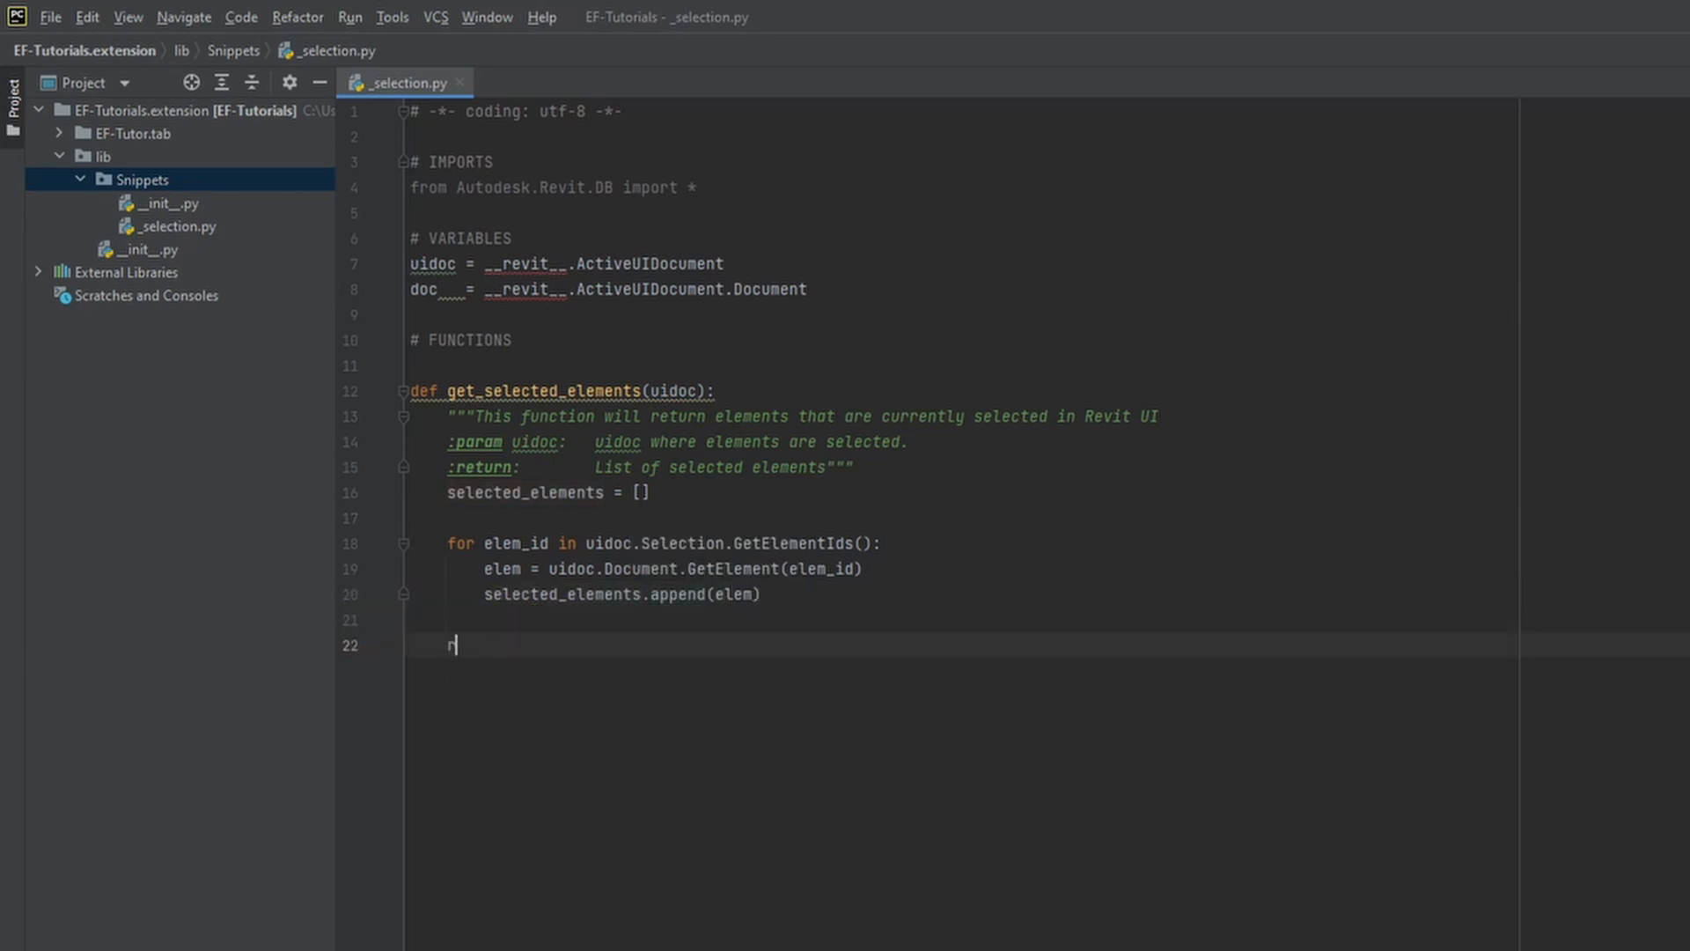
pyautogui.write('eturn sele')
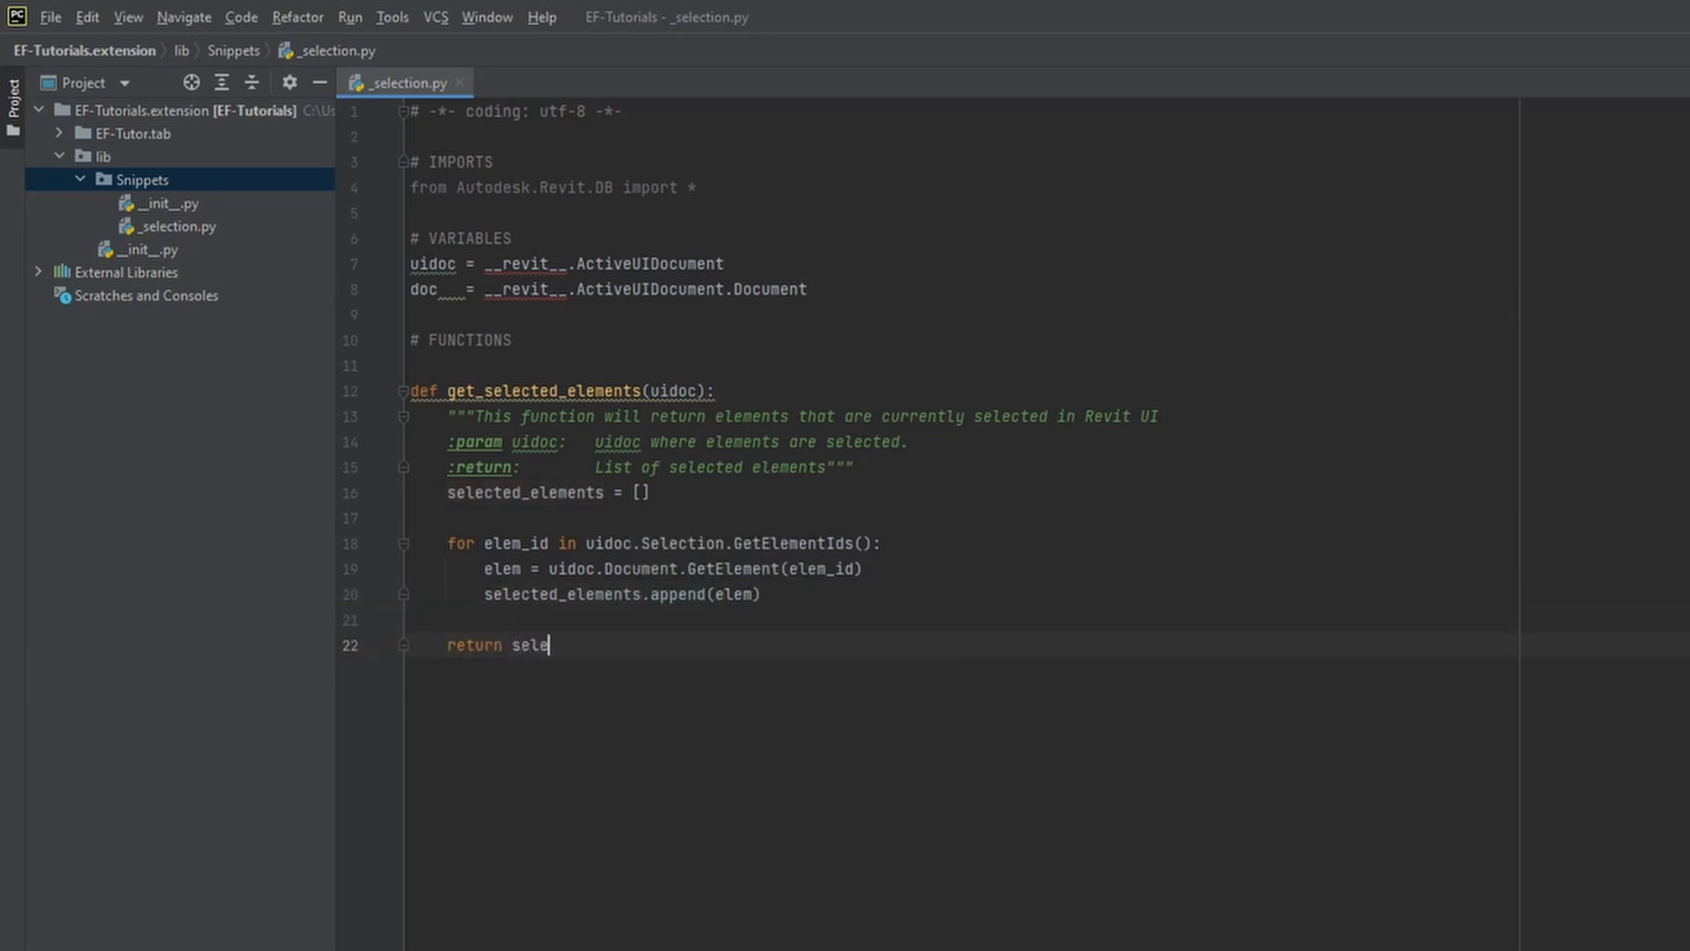
pyautogui.write('cted_elements')
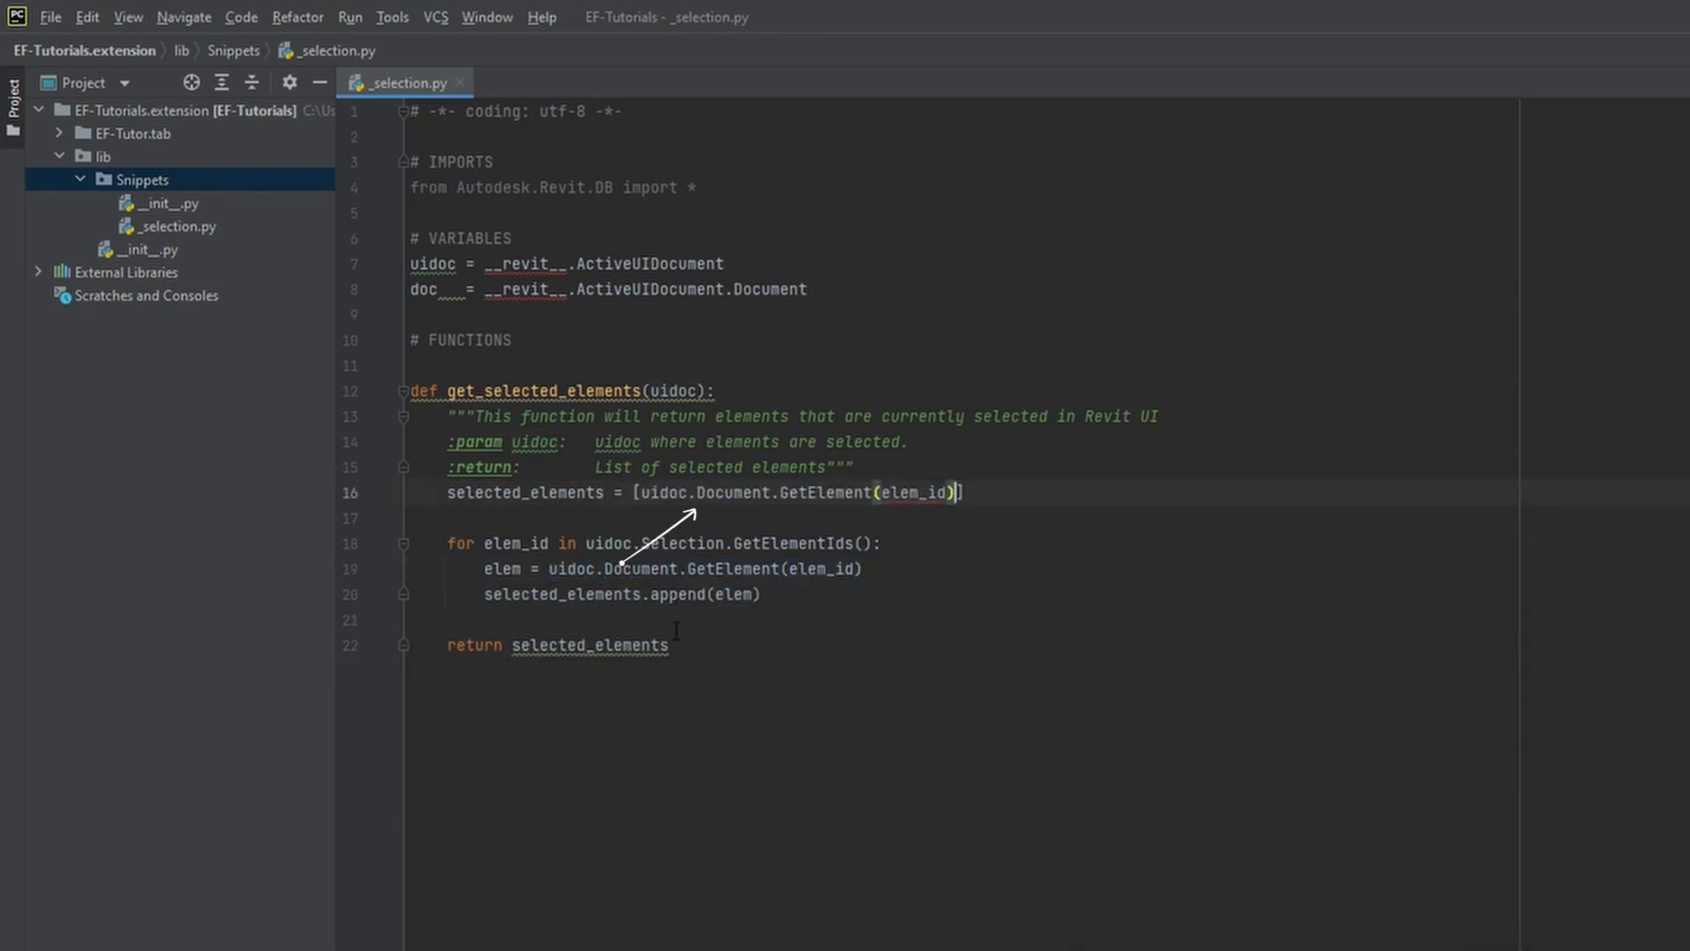
# Rewrite get_selected_elements as a single return of a list comprehension over uidoc.Selection.GetElementIds().
pyautogui.write('for elem_id in uidoc.Selection.GetElementIds(')
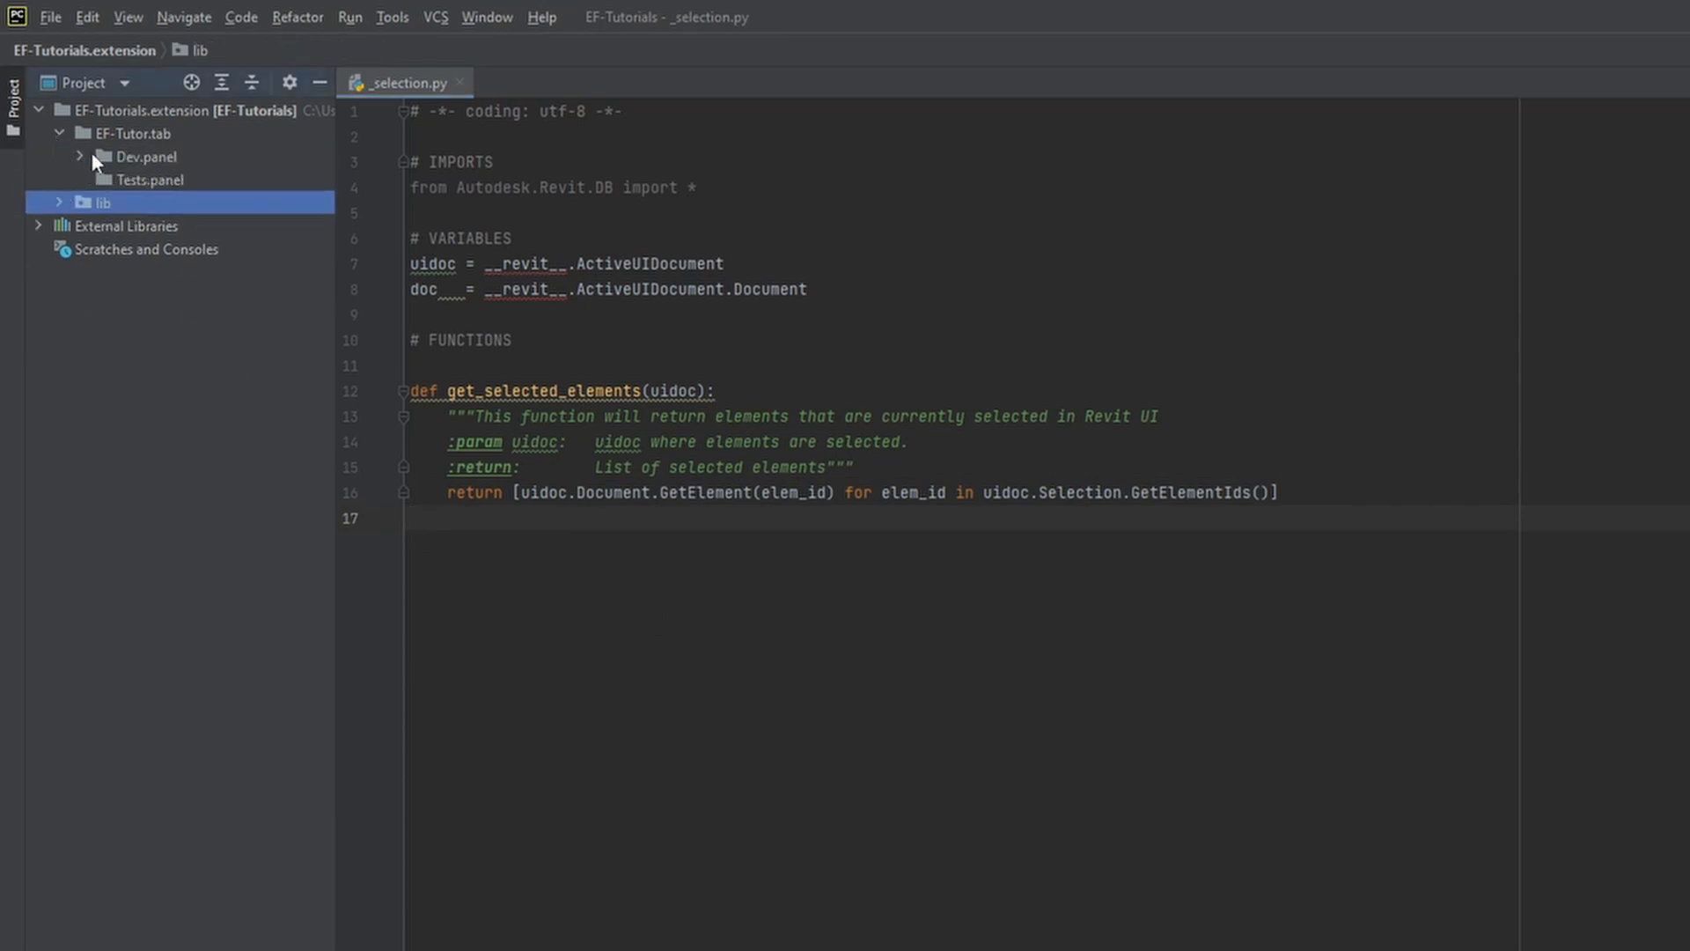
# In HelloWorld's script.py, add a # CUSTOM IMPORT section for get_selected_elements from Snippets._selection.
pyautogui.click(79, 156)
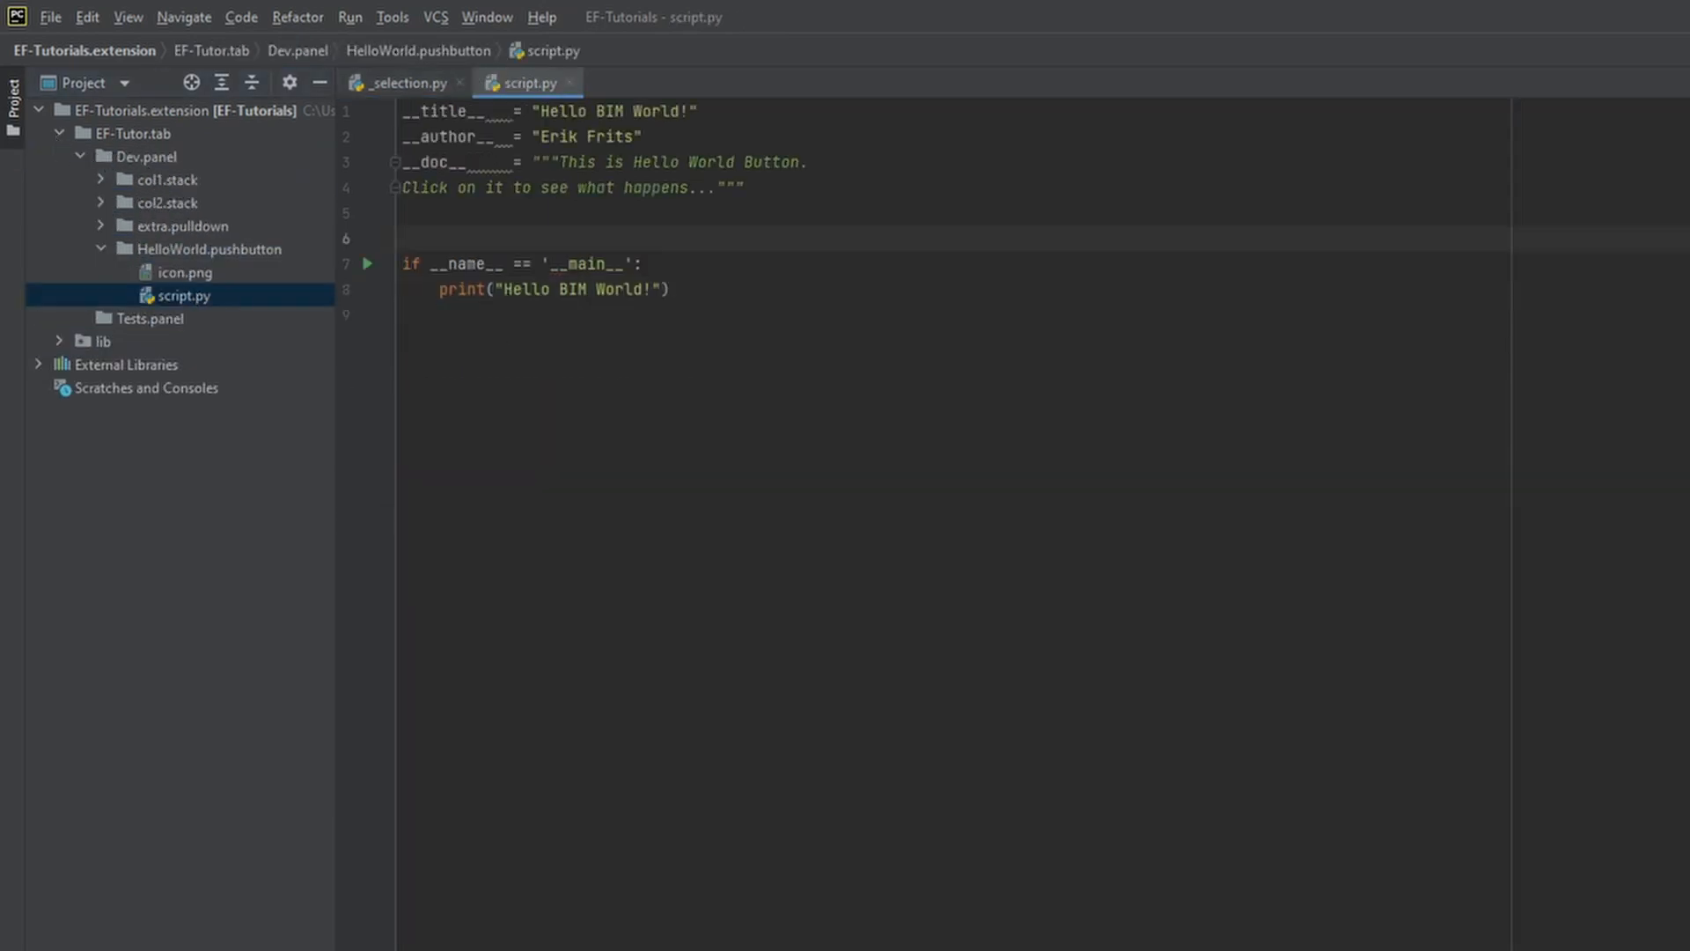
pyautogui.write('# CU')
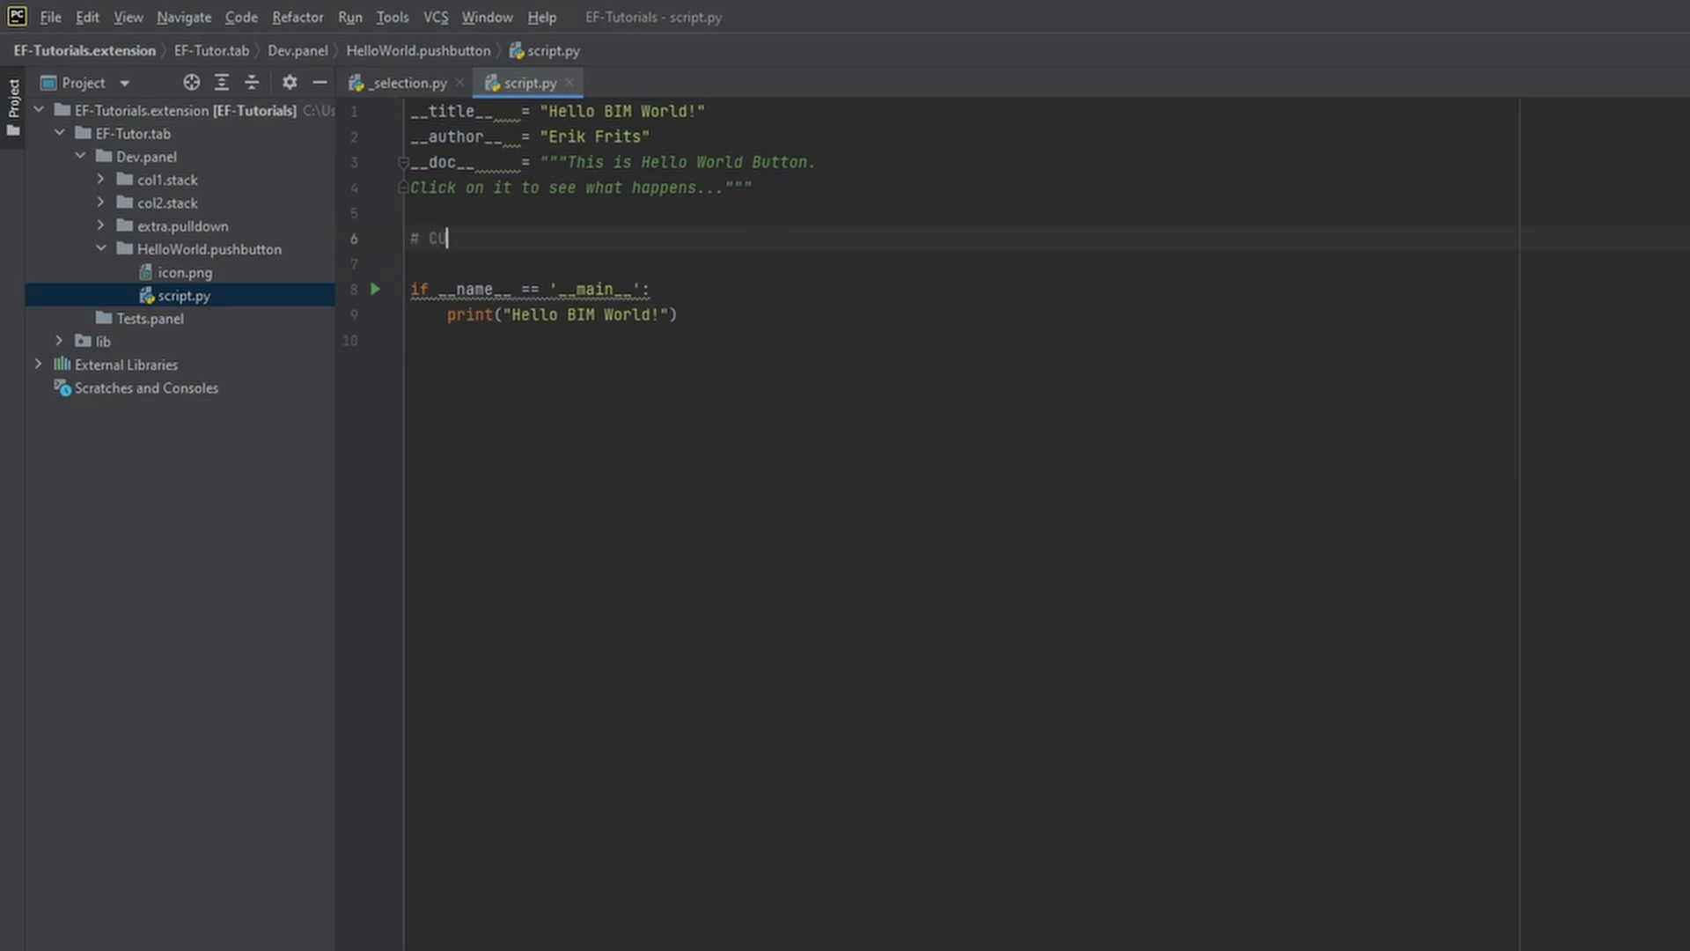
pyautogui.write('STOM IMPORT')
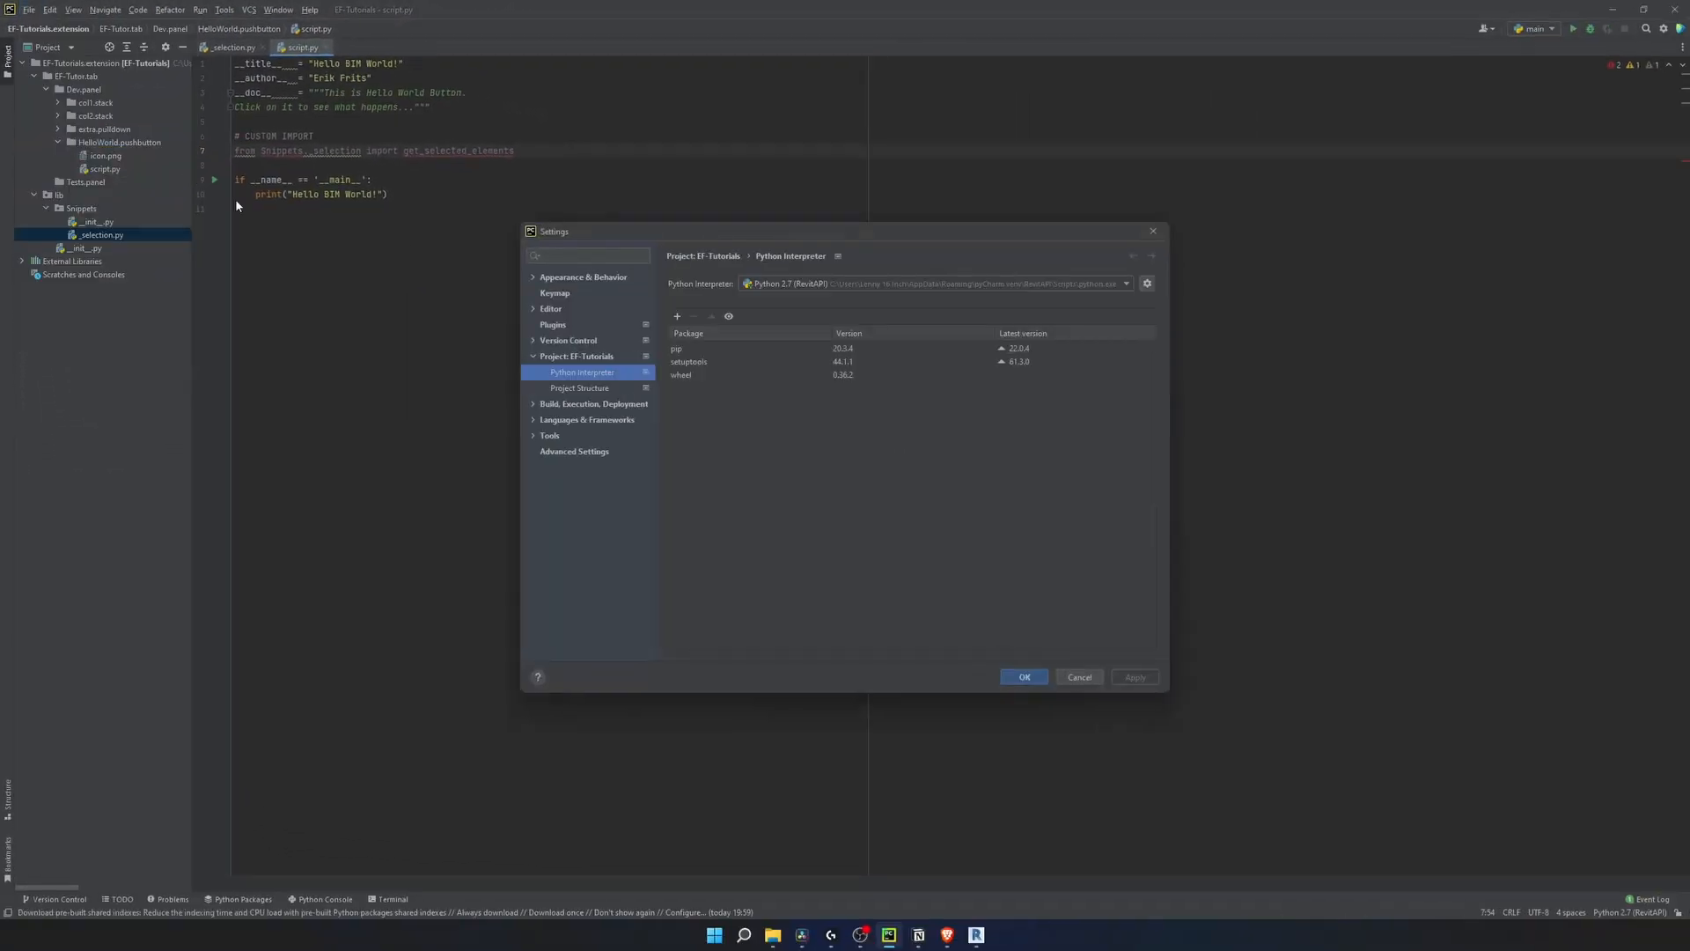
# Add EF-Tutorials.extension\lib to the Python interpreter paths and confirm all settings dialogs.
pyautogui.click(1145, 284)
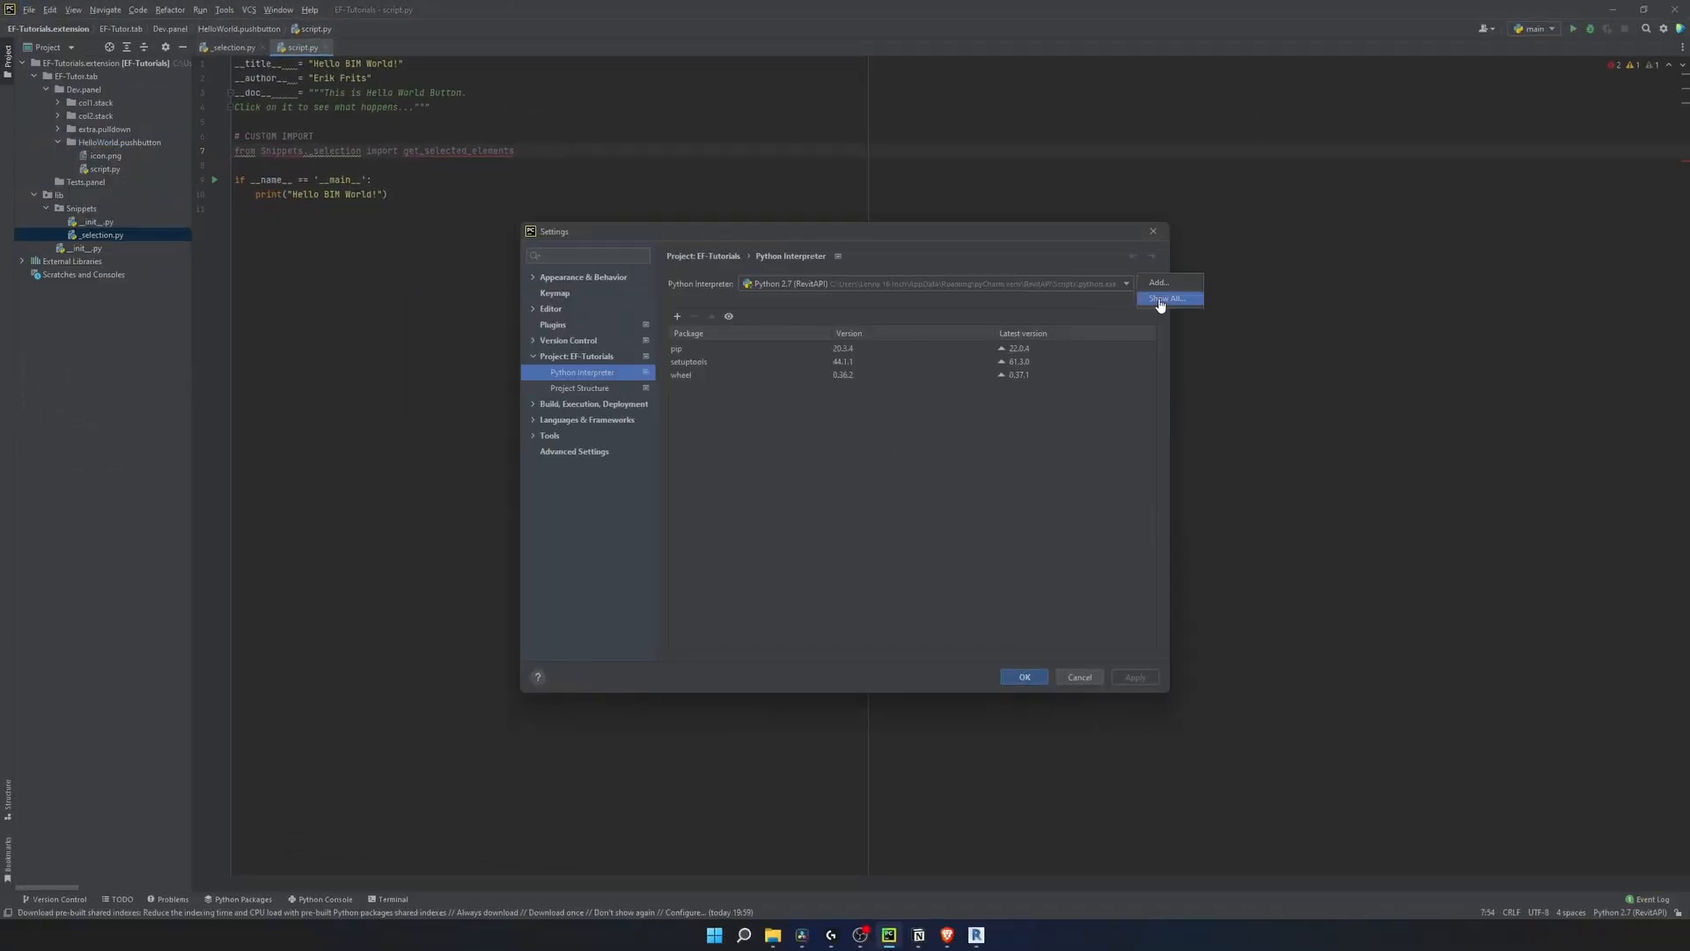
pyautogui.click(1167, 299)
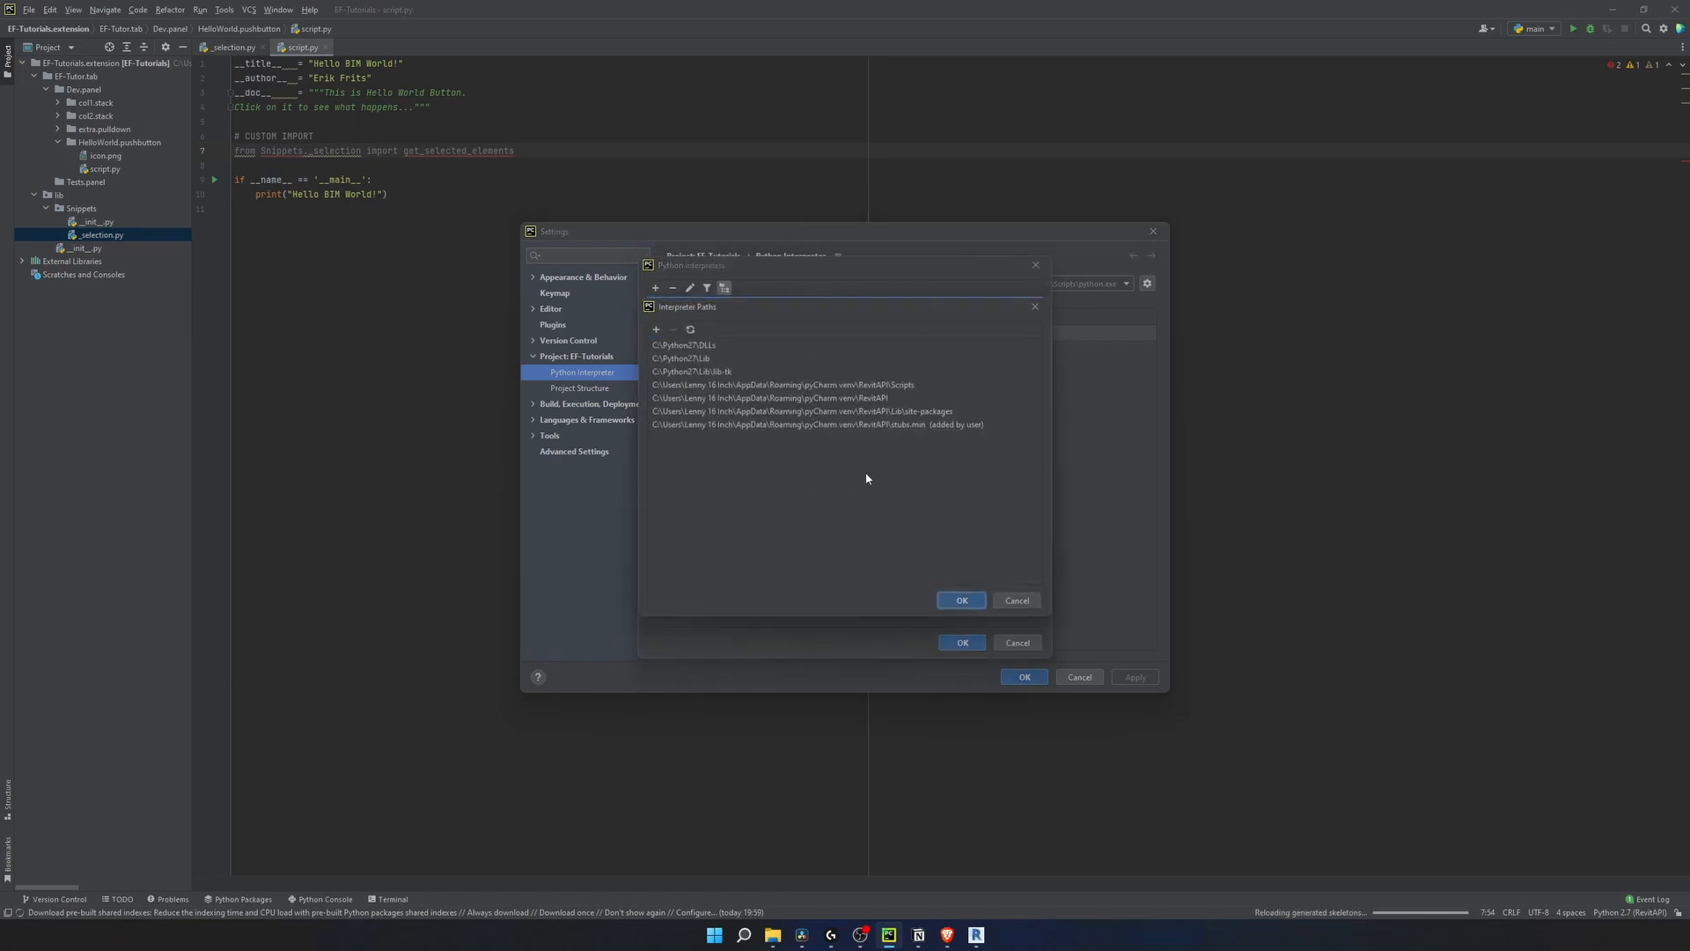
pyautogui.click(655, 330)
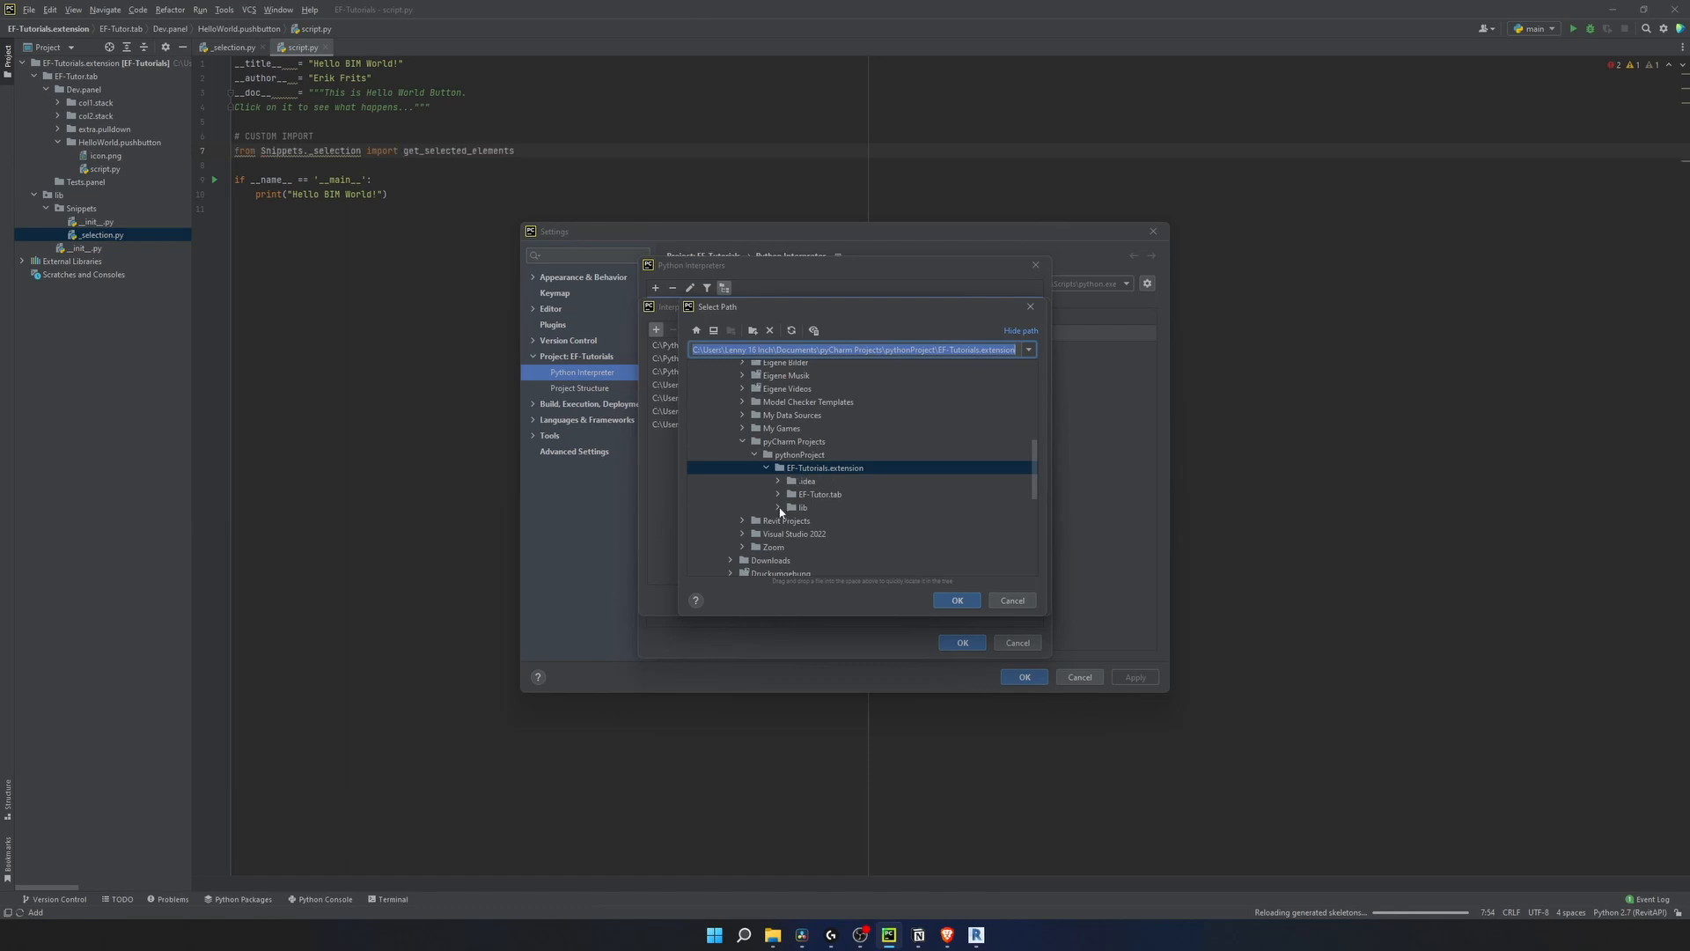
pyautogui.click(778, 507)
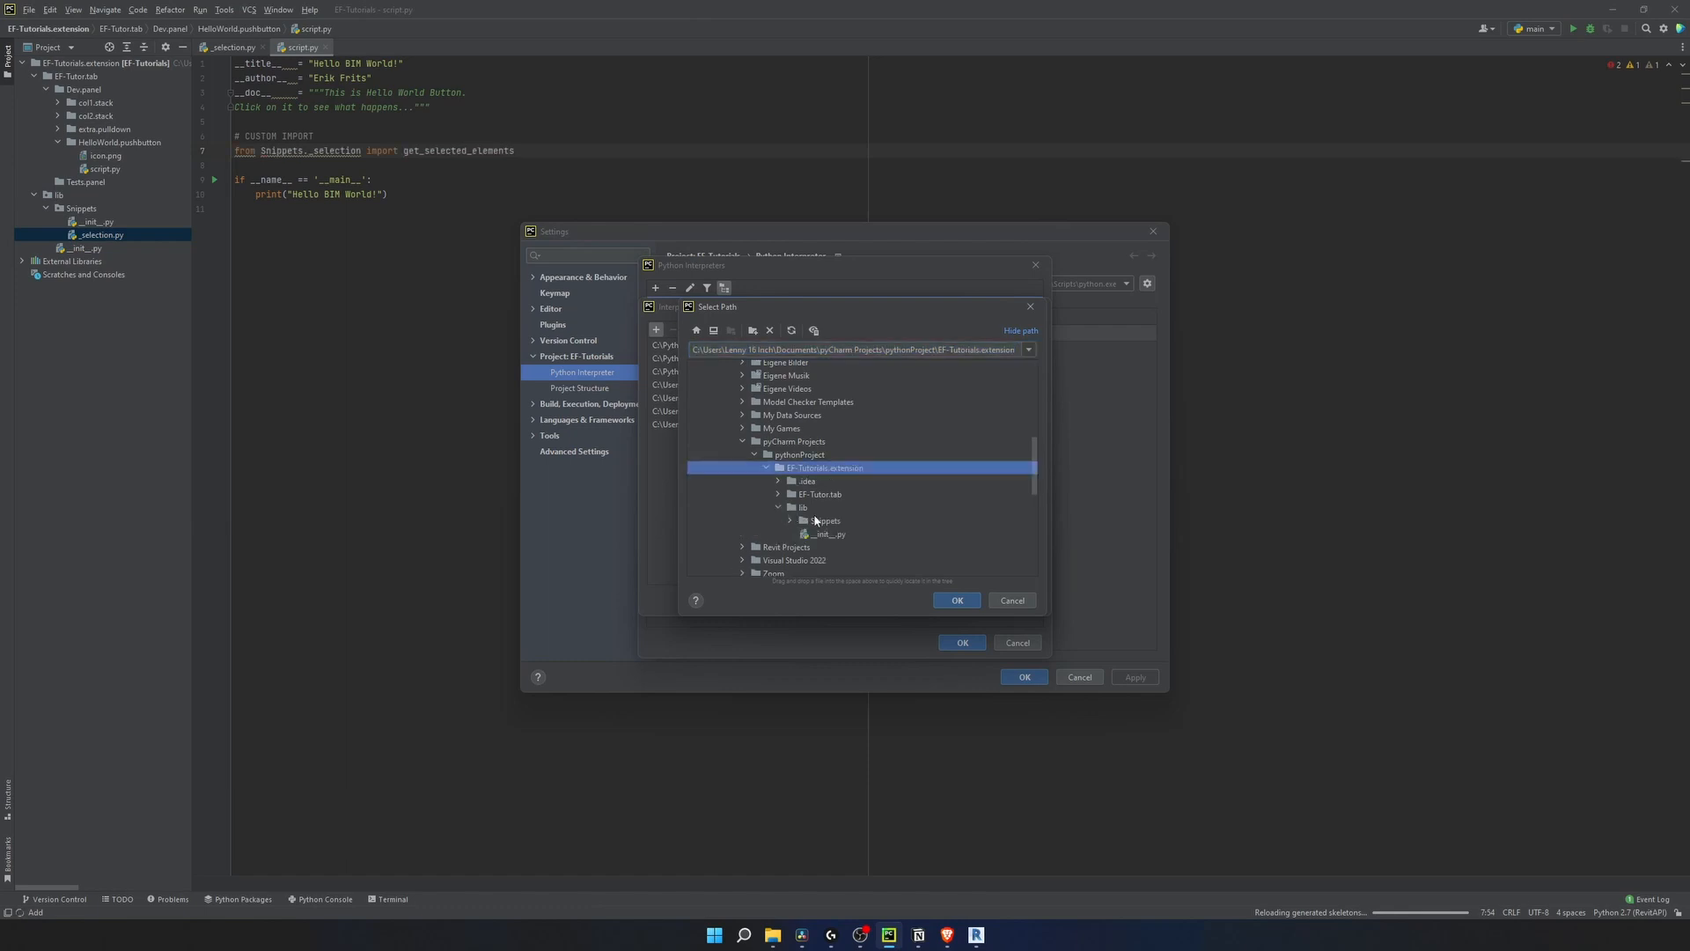
pyautogui.click(956, 600)
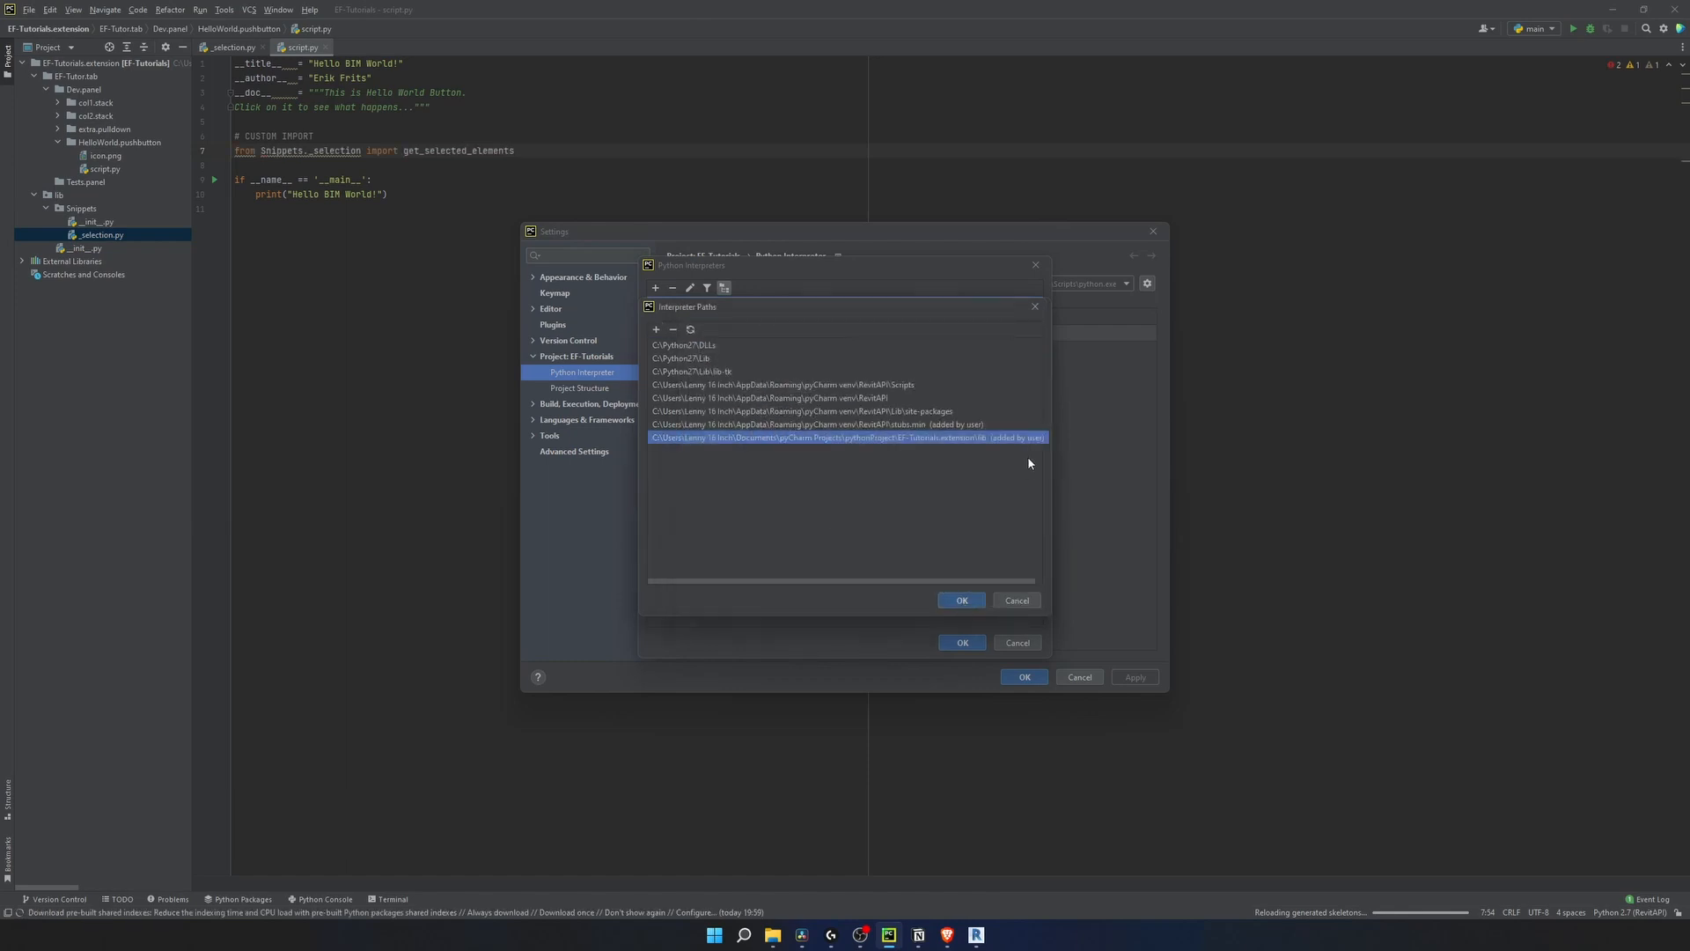
pyautogui.click(959, 598)
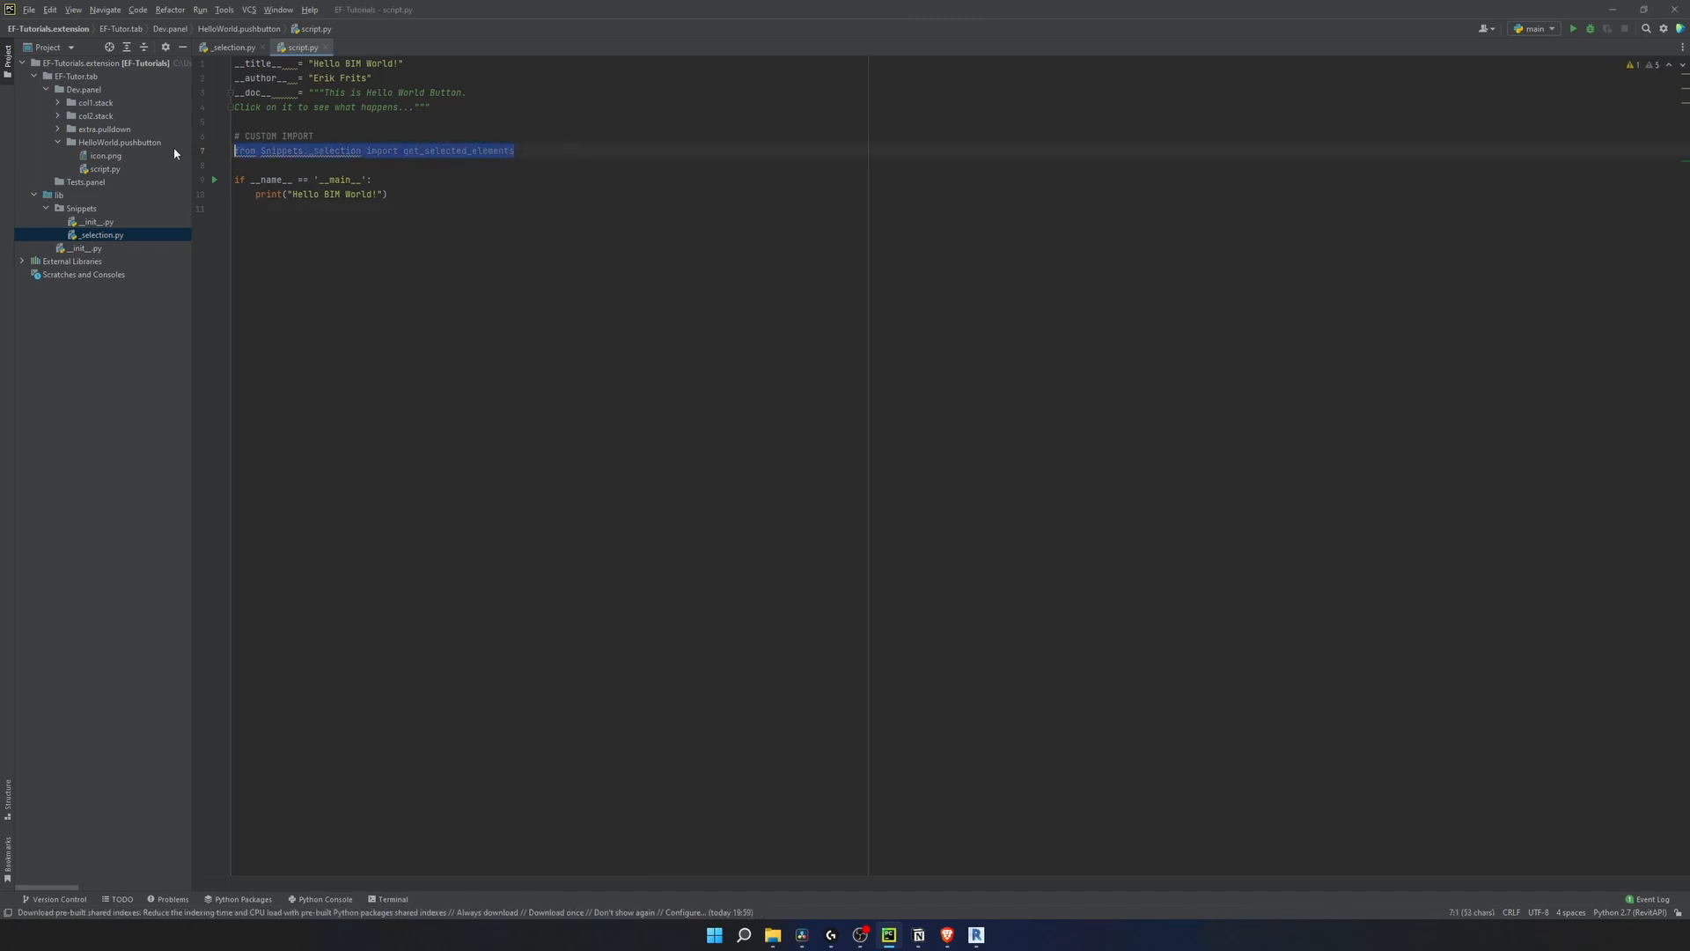
# Retype the import: from Snippets._selection import get_selected_elements.
pyautogui.write('f')
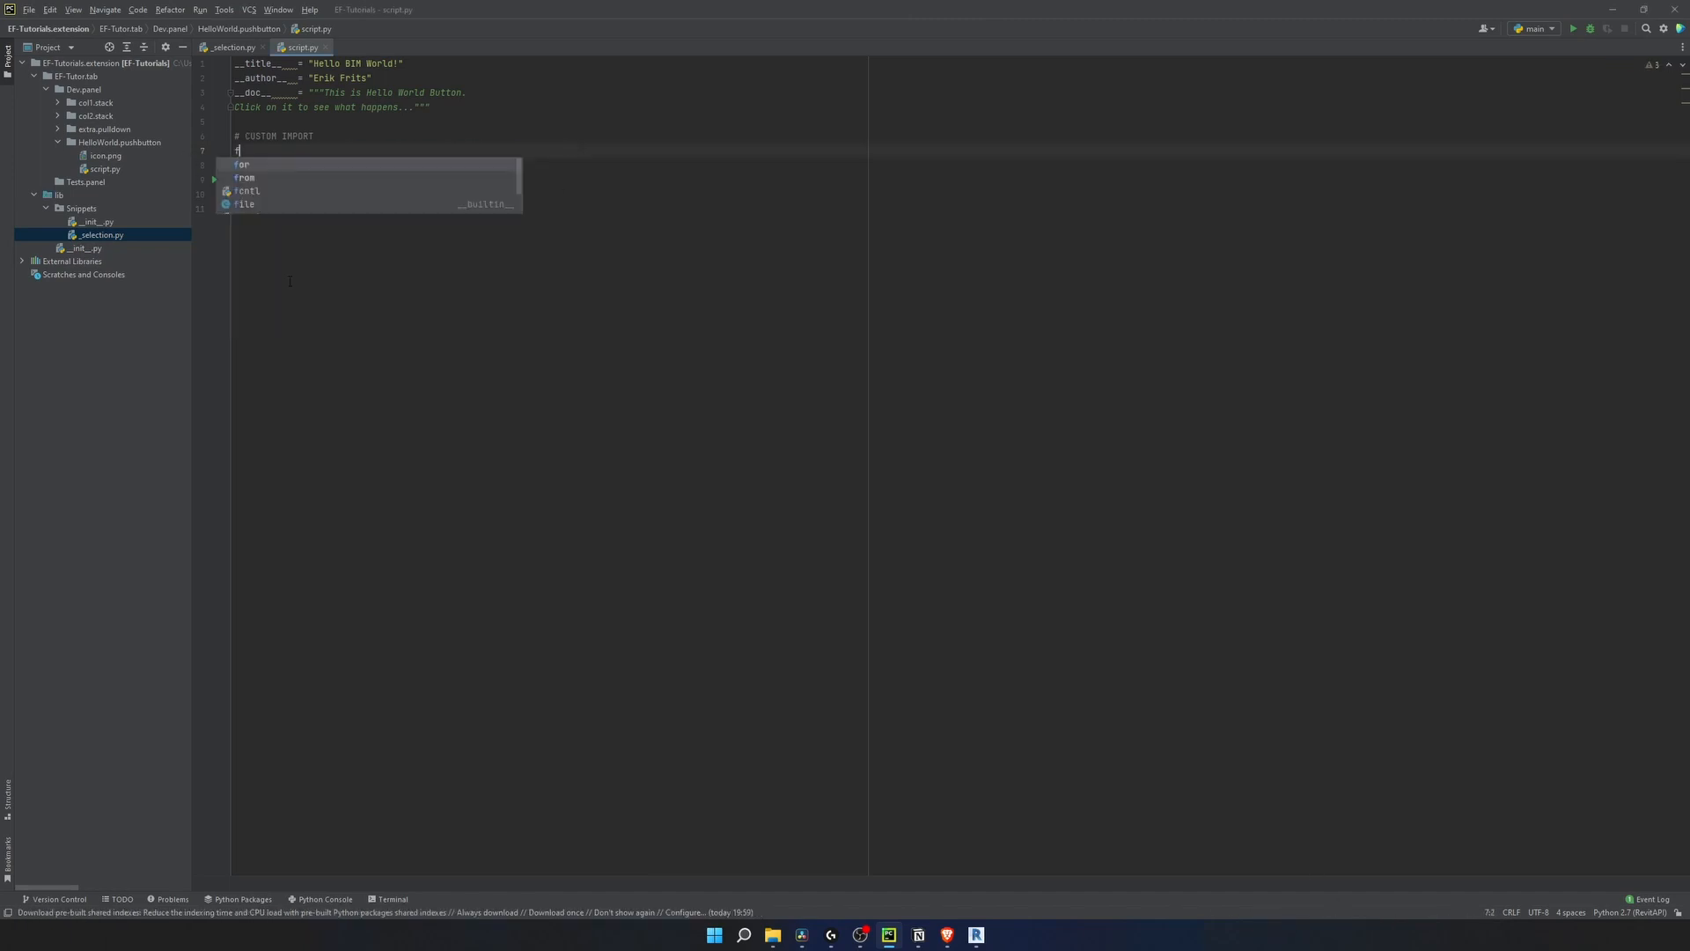
pyautogui.write('from Snippets._selection import')
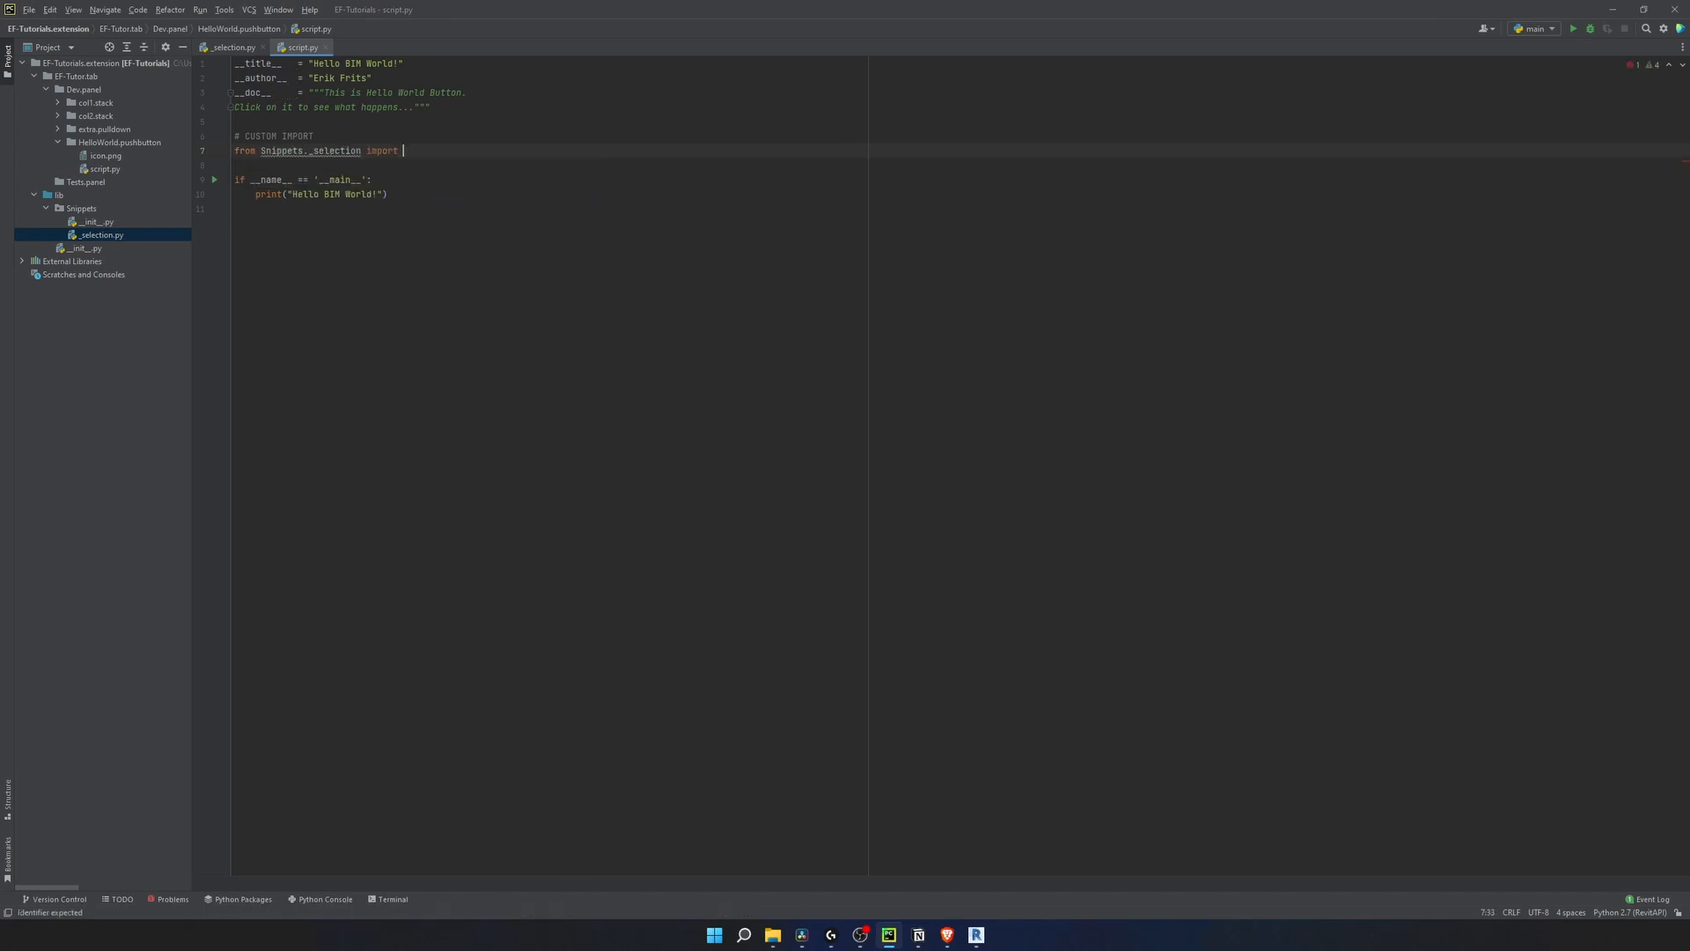
pyautogui.write('get_selected_elements')
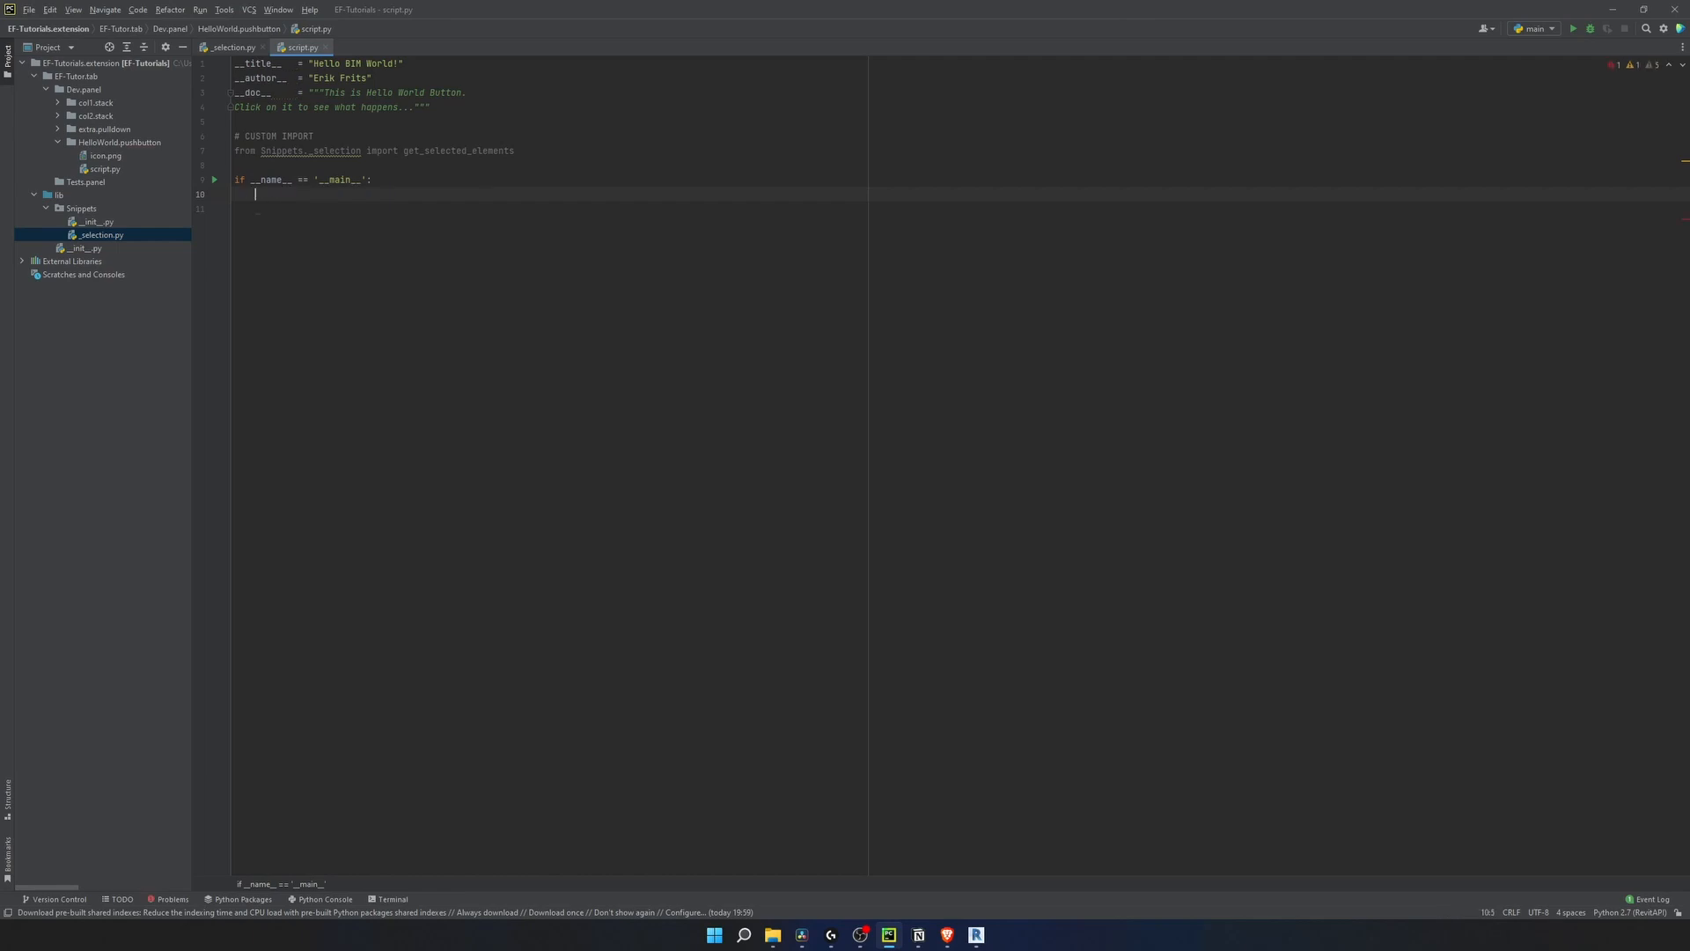
# Set uidoc = __revit__.ActiveUIDocument in a VARIABLES section and print get_selected_elements(uidoc).
pyautogui.write('print(get_selected_elements()')
pyautogui.write('uidoc = __revit')
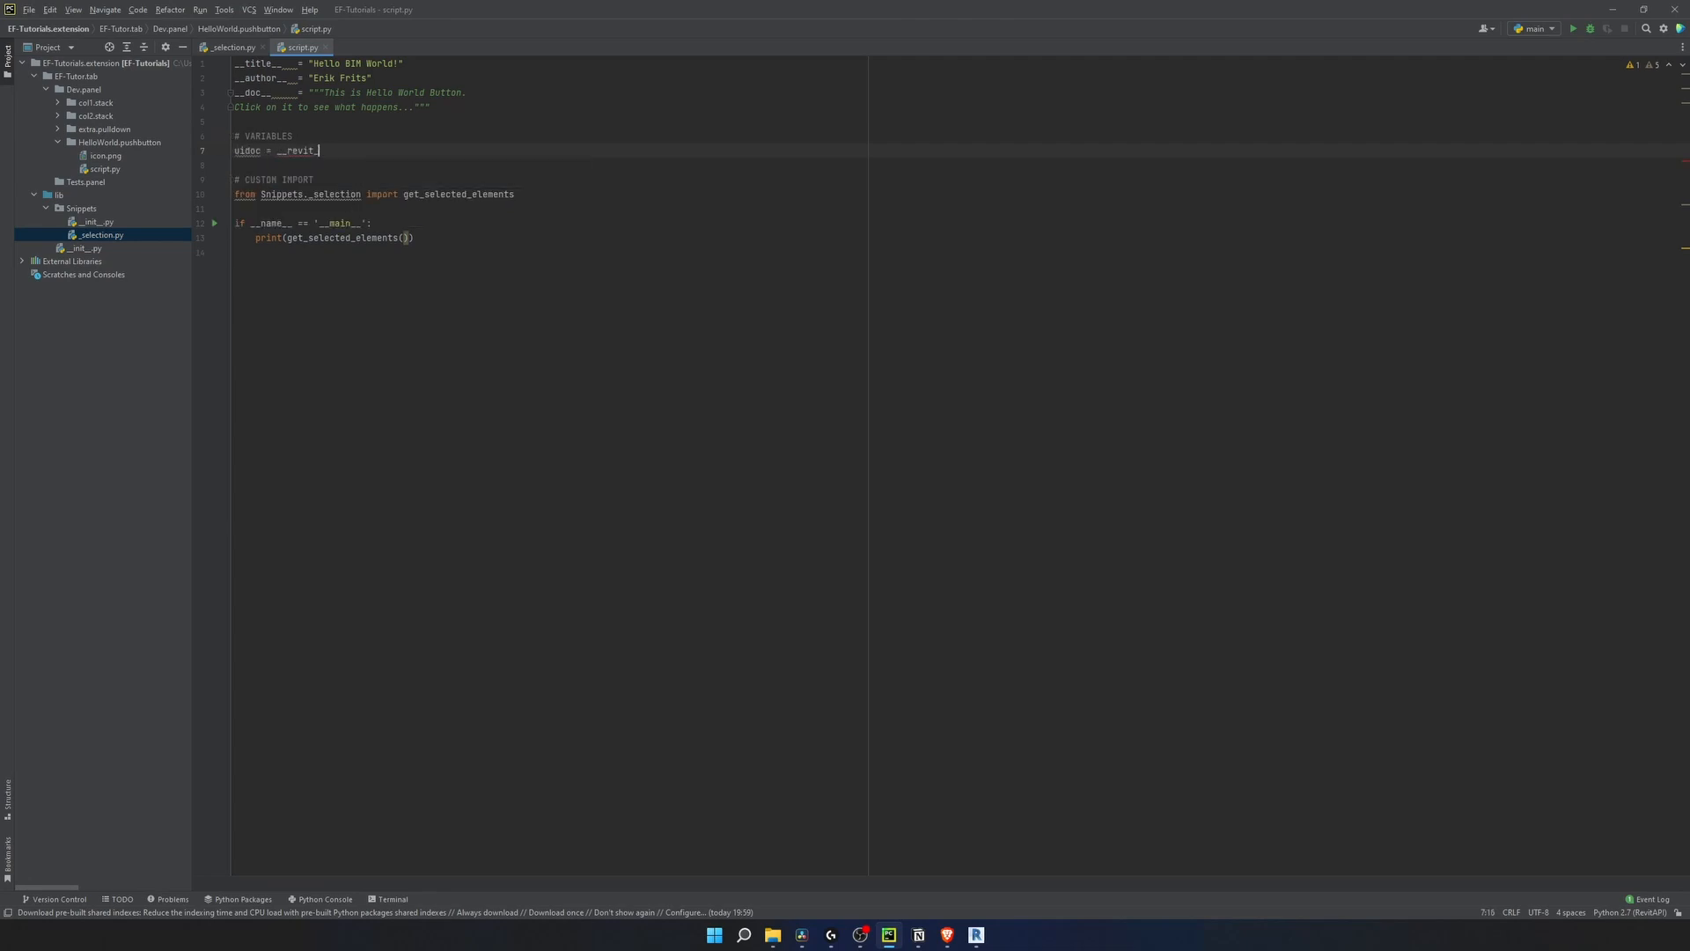
pyautogui.write('.ActiveUIDocument')
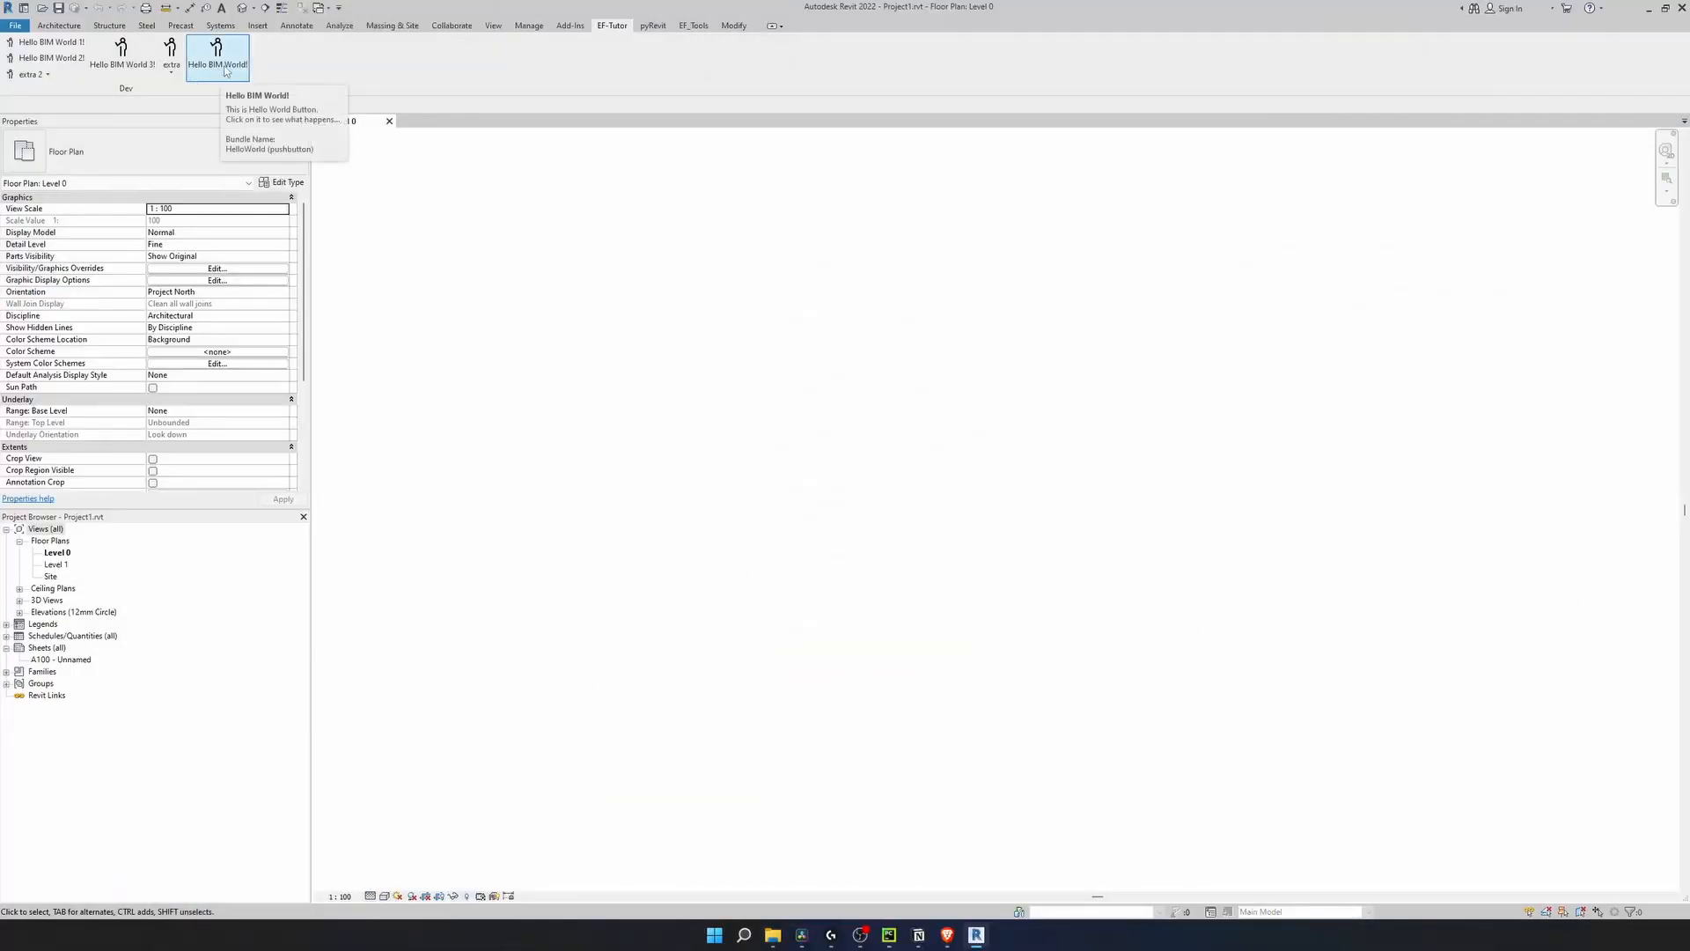
pyautogui.click(216, 51)
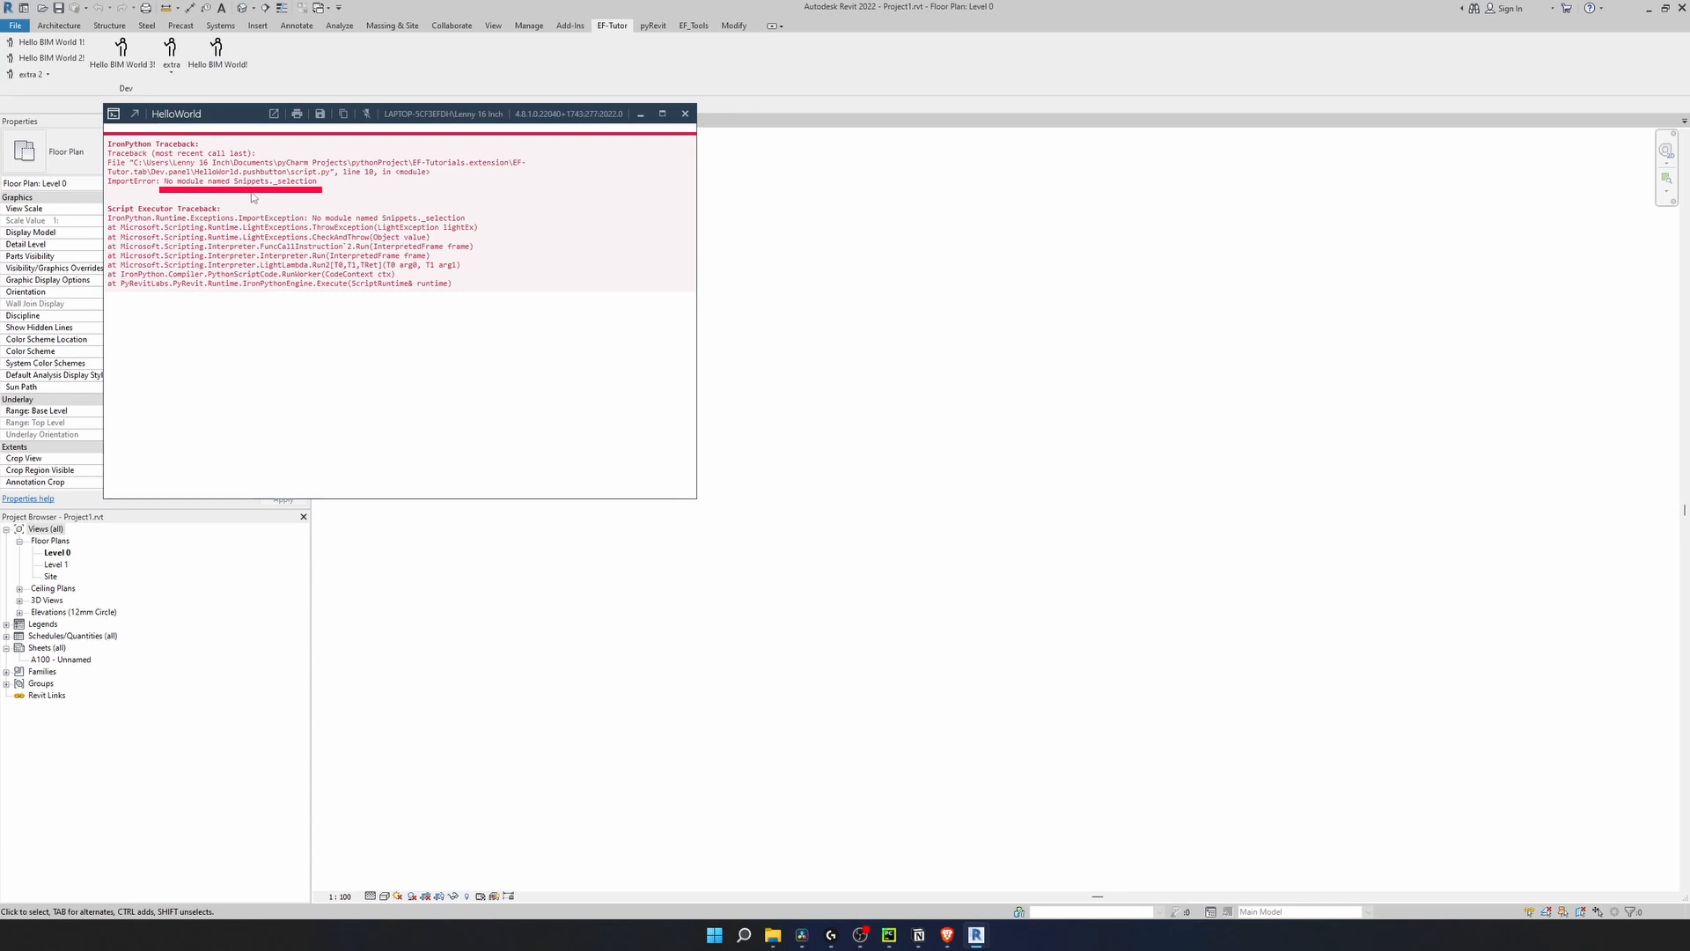
pyautogui.moveTo(275, 195)
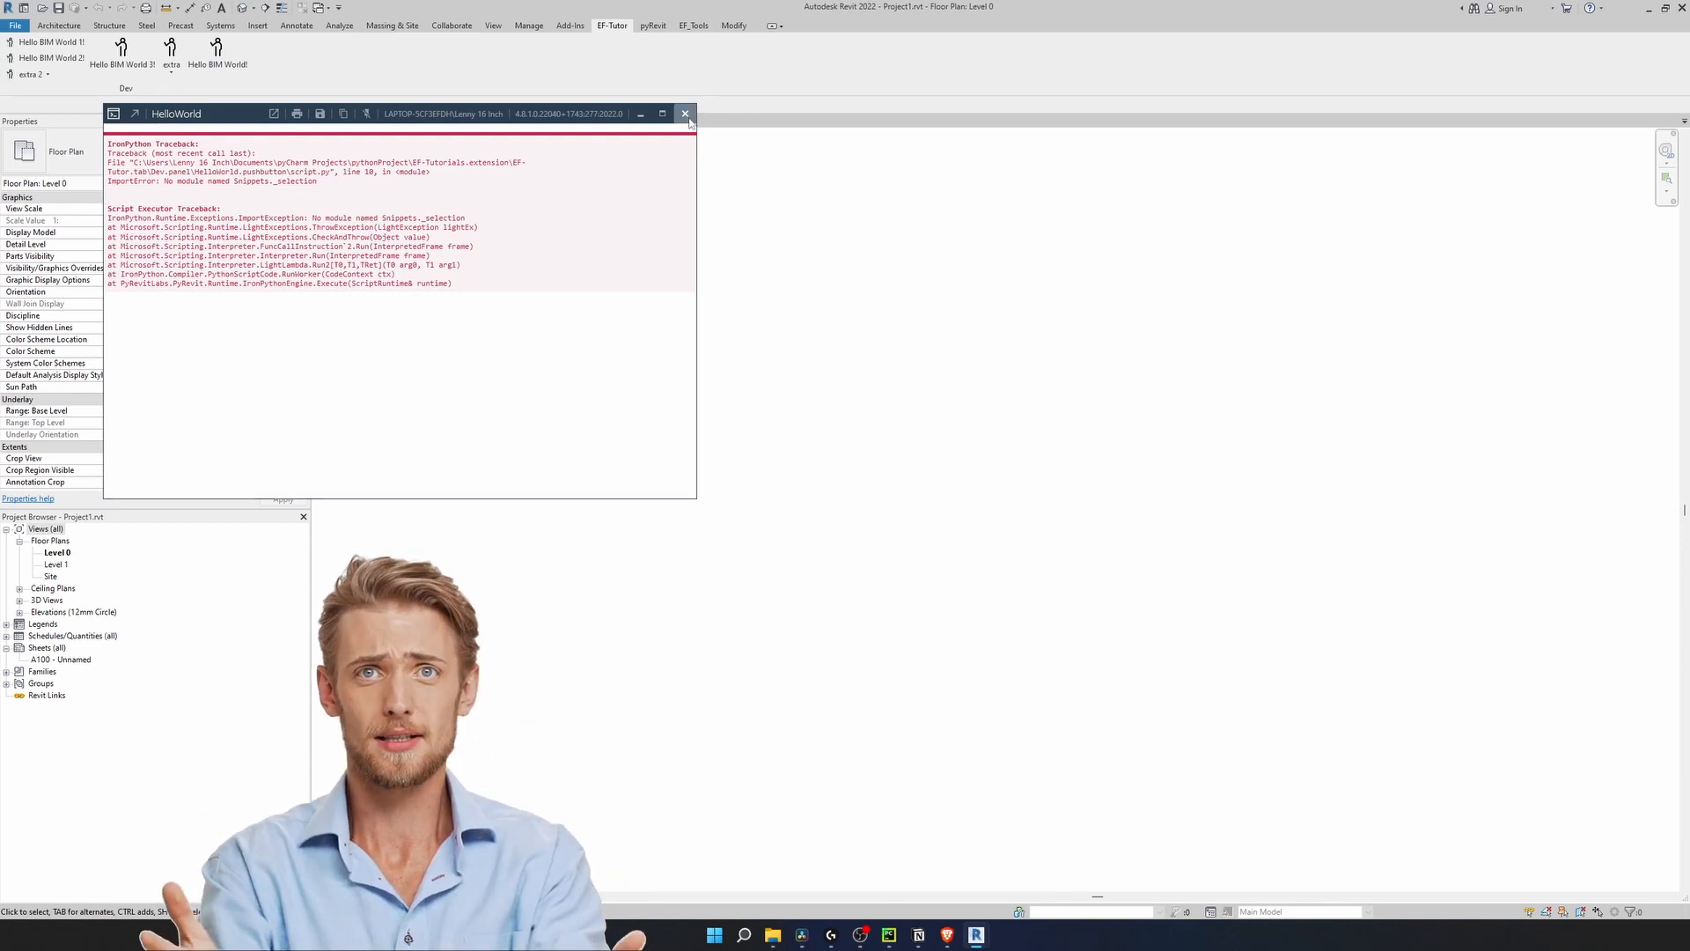
pyautogui.click(685, 112)
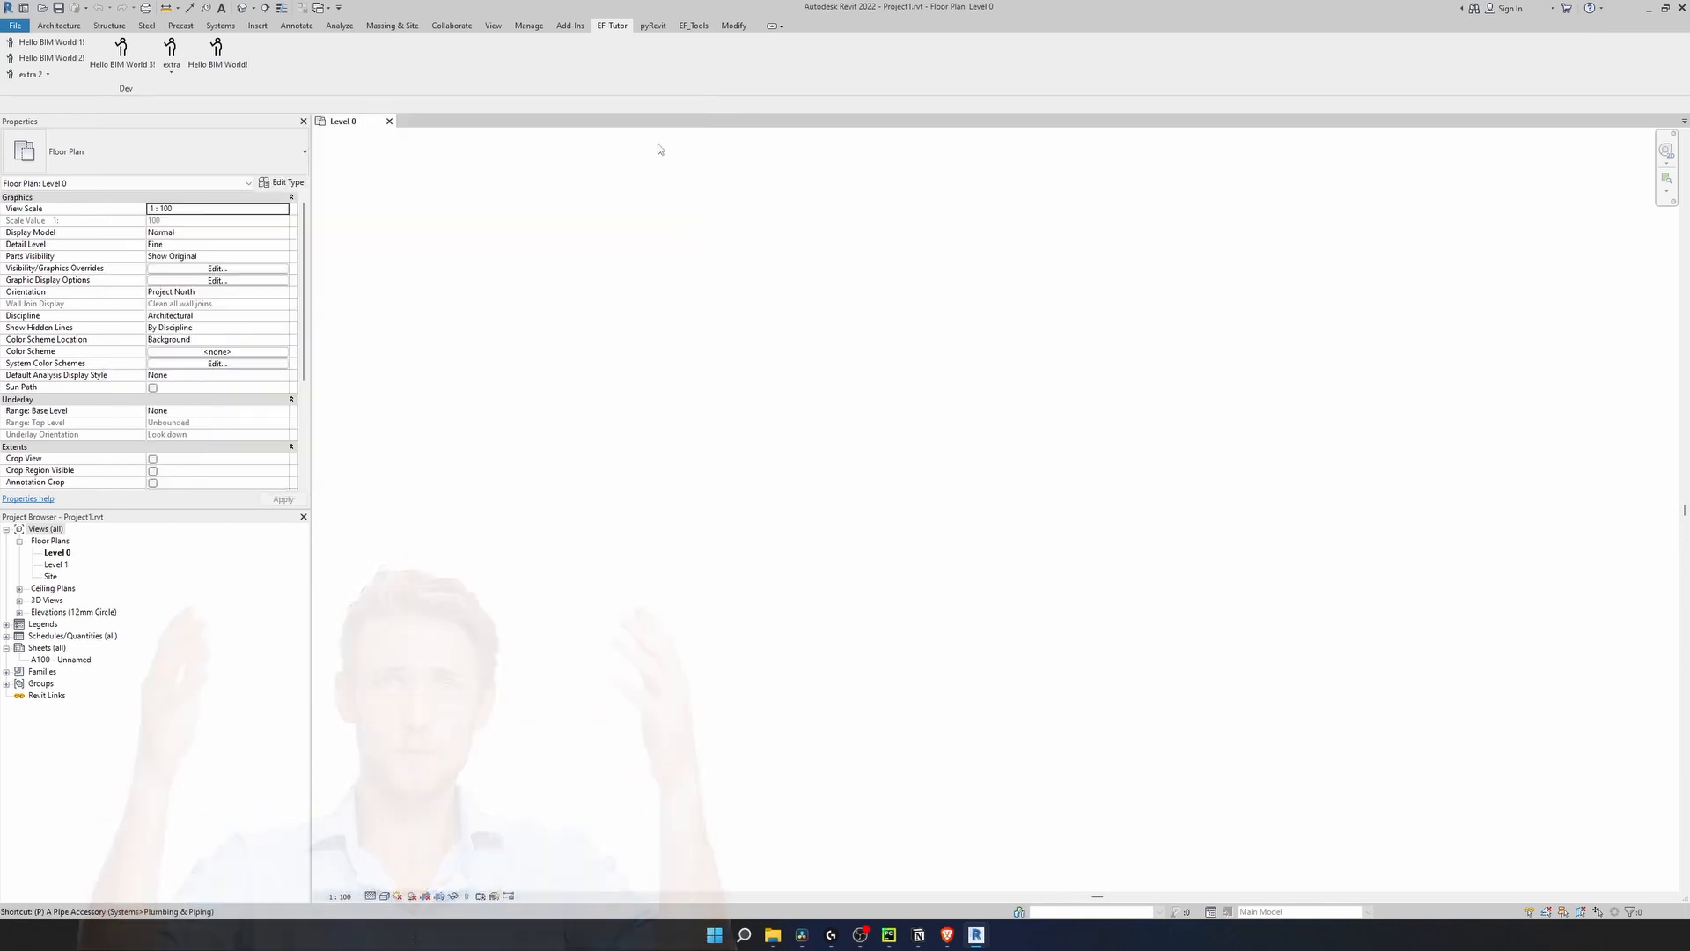
pyautogui.click(651, 25)
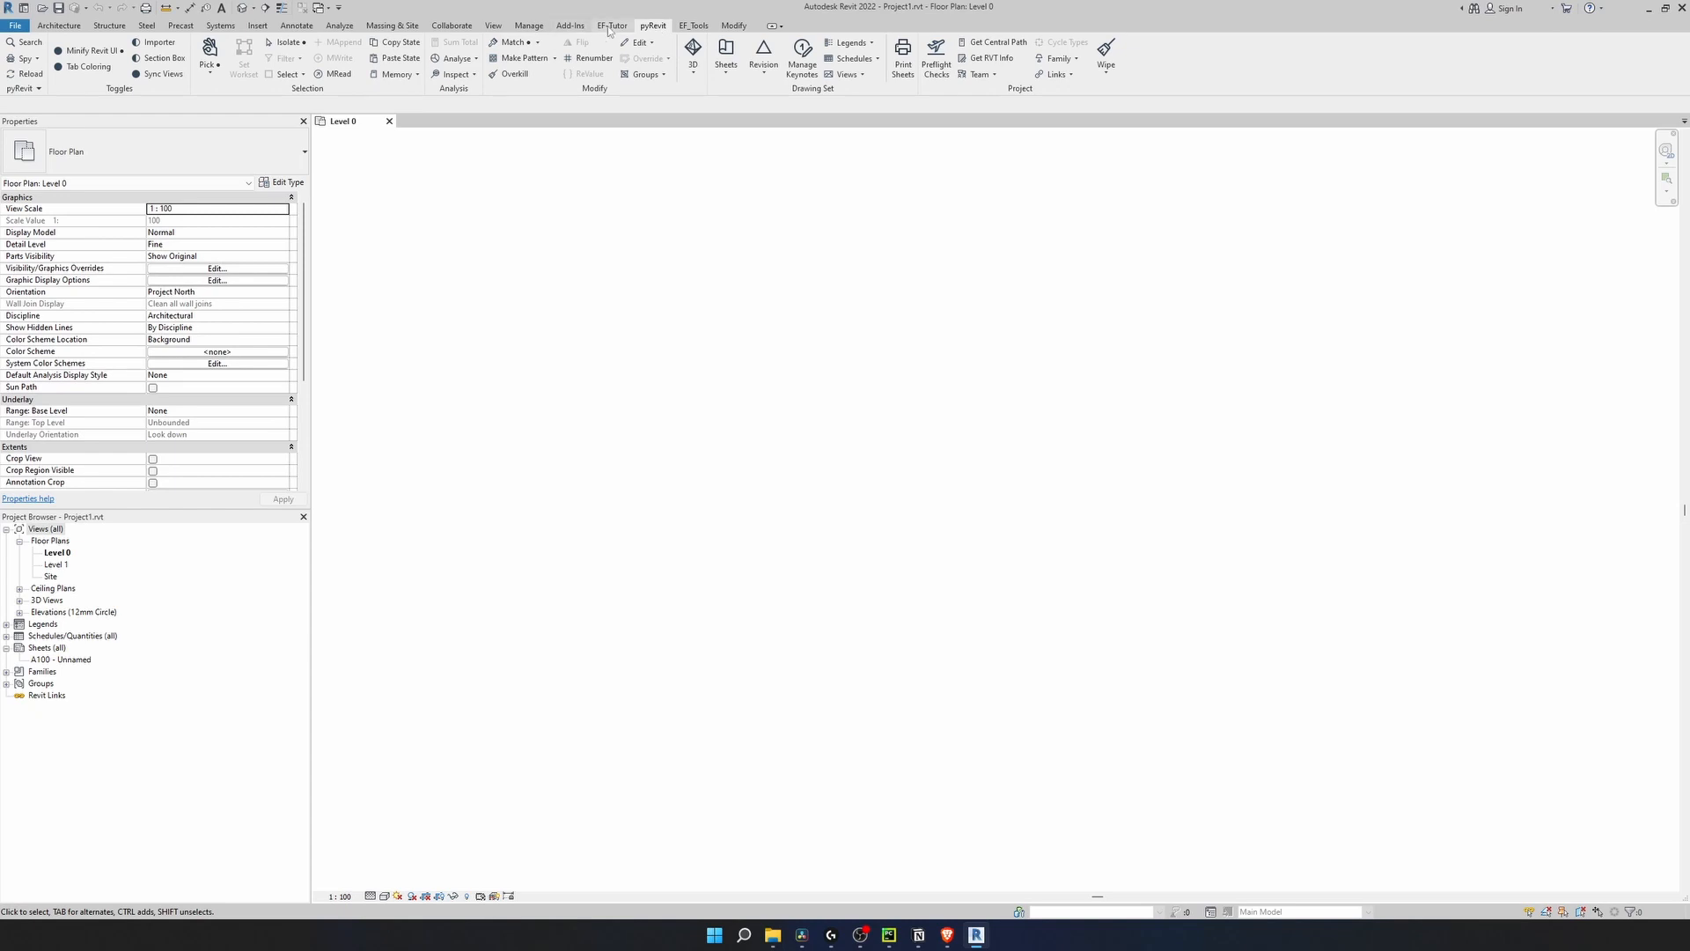
pyautogui.click(611, 25)
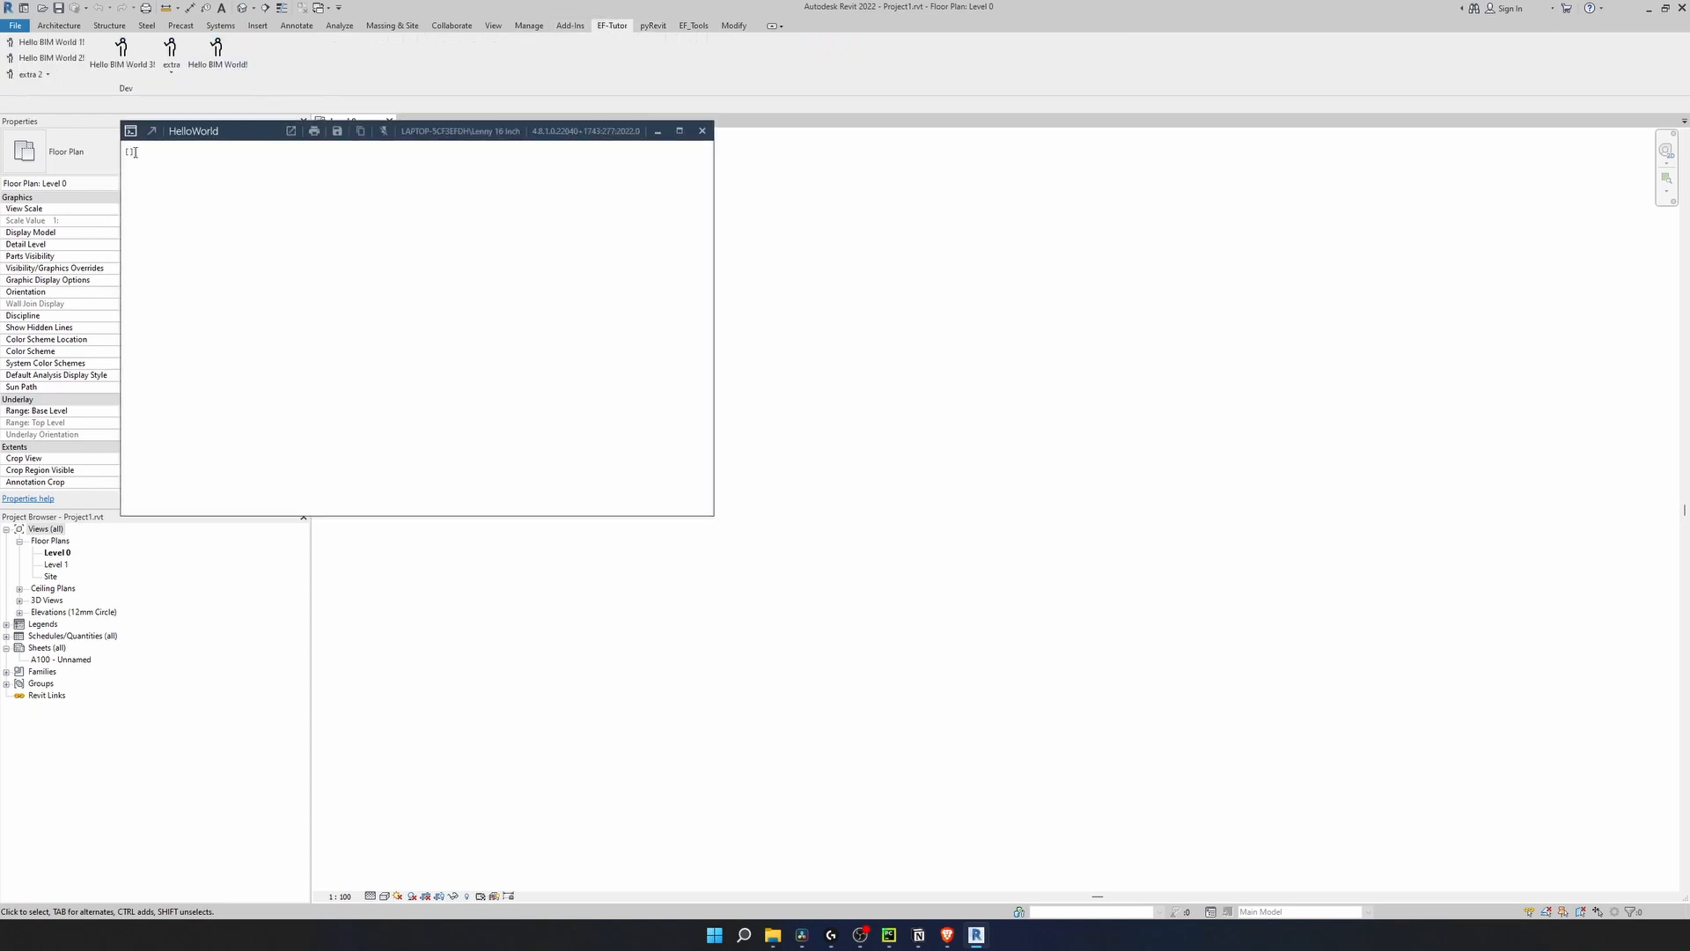
pyautogui.click(703, 130)
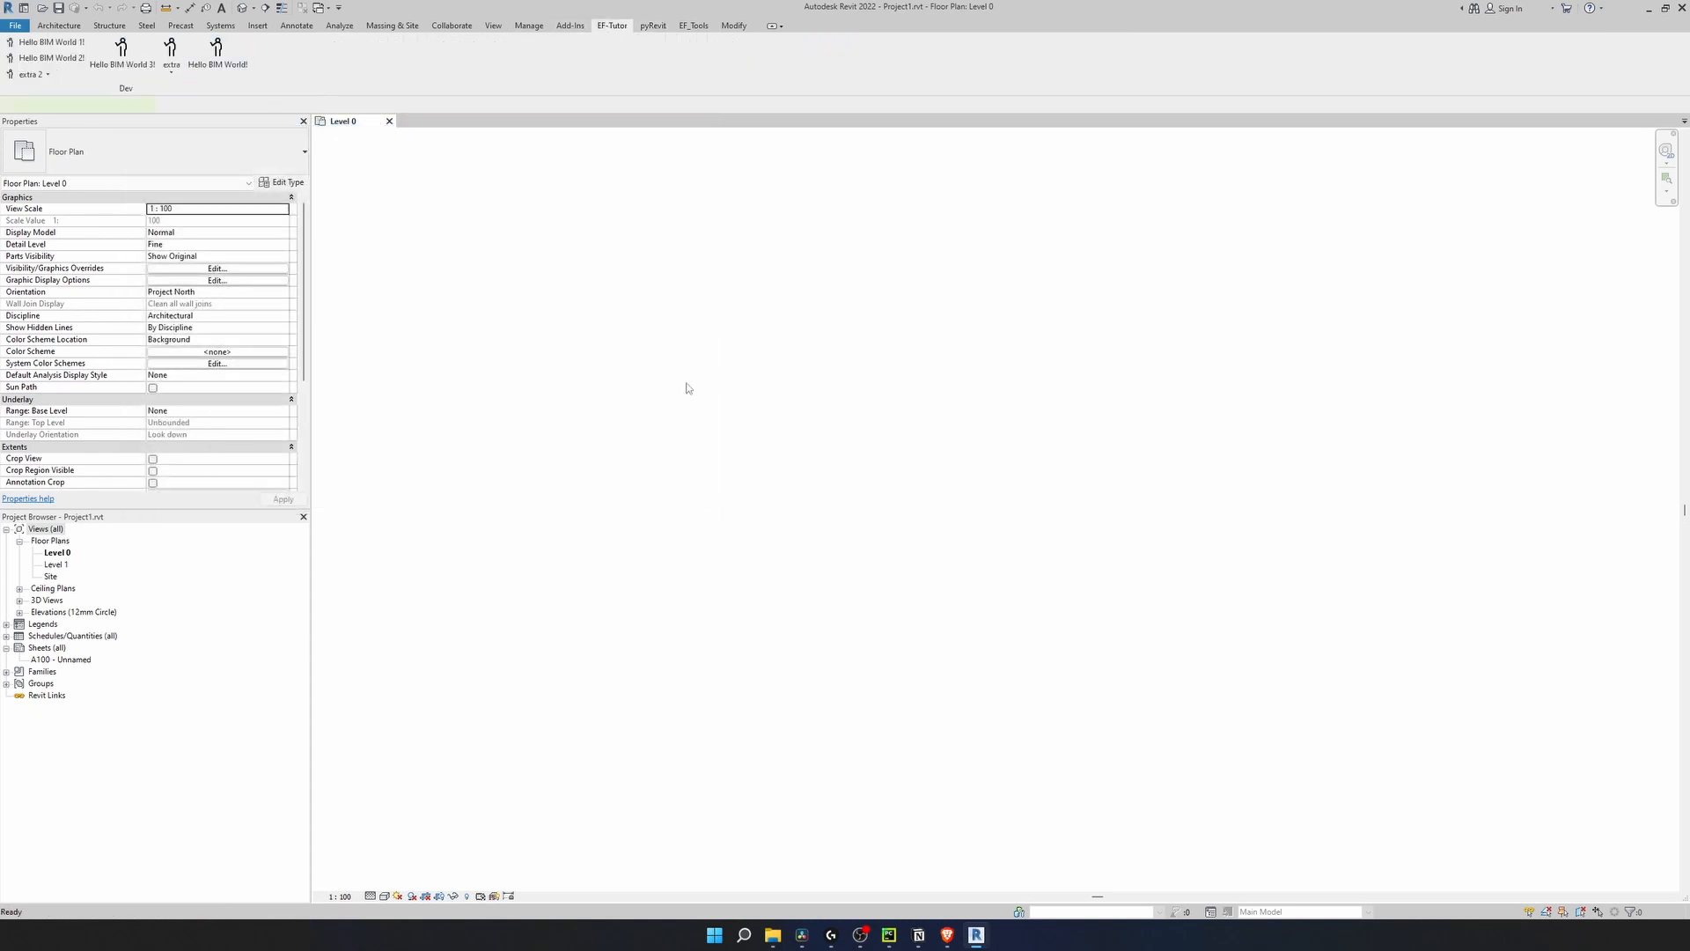